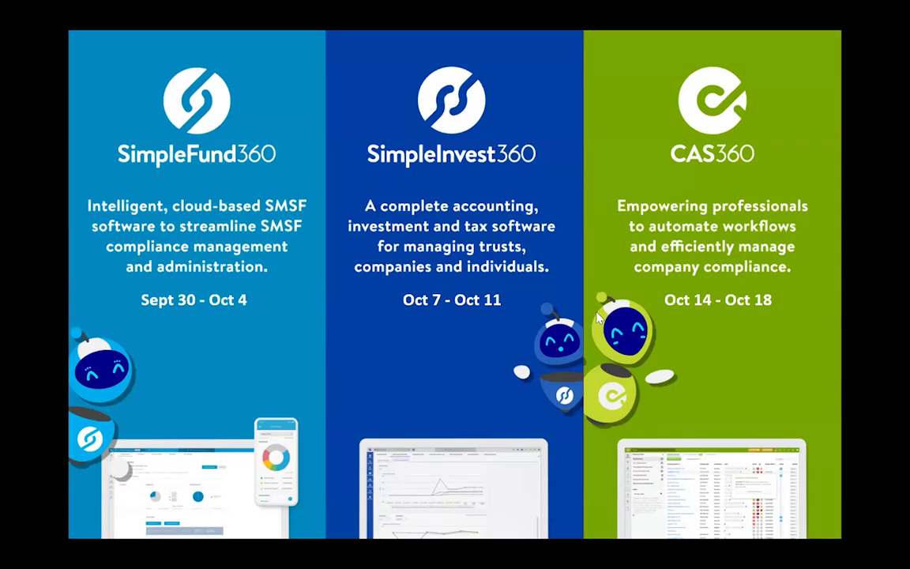
pyautogui.moveTo(364, 168)
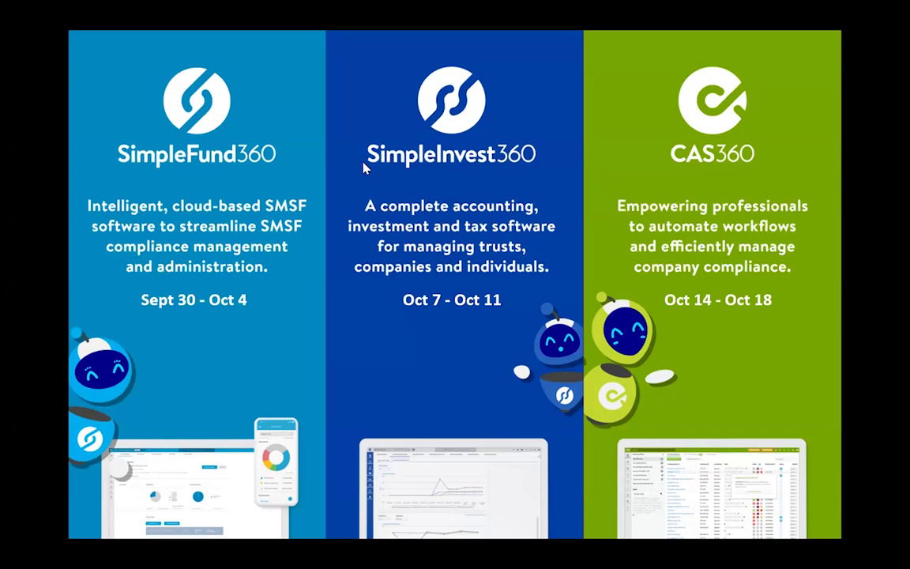
pyautogui.moveTo(485, 152)
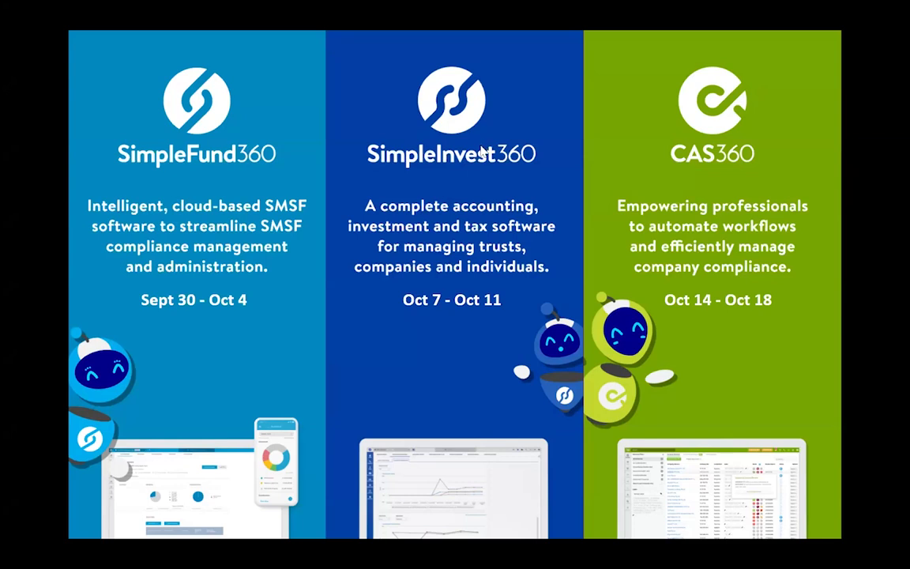
pyautogui.moveTo(401, 255)
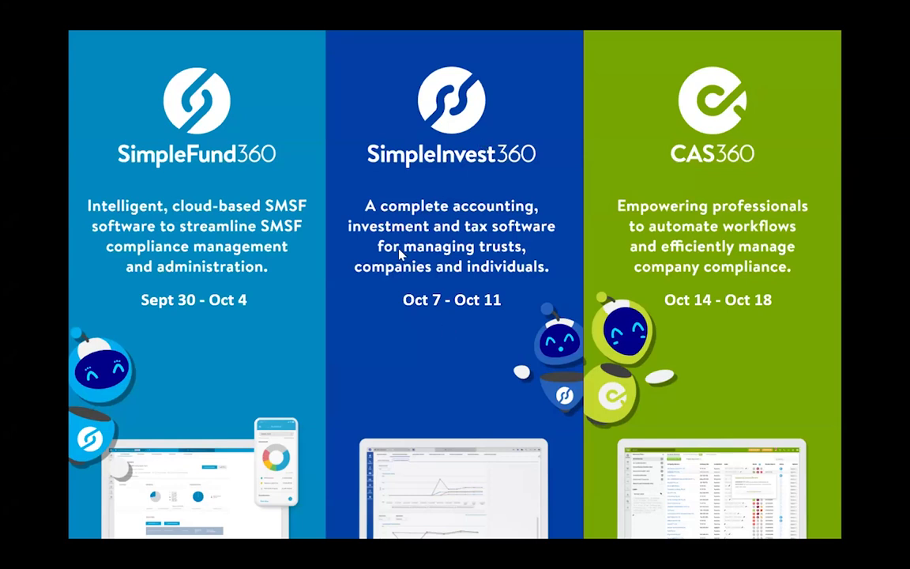
pyautogui.moveTo(715, 221)
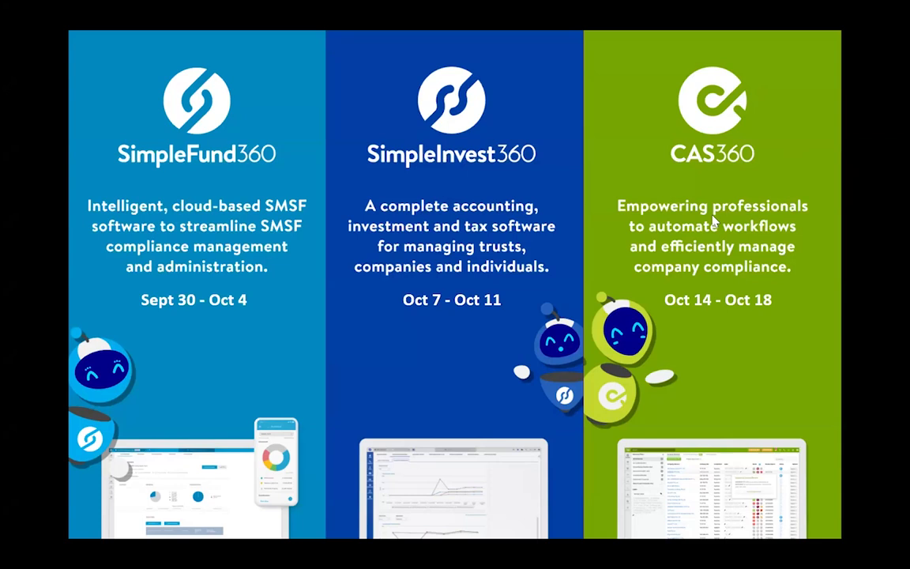
pyautogui.moveTo(662, 243)
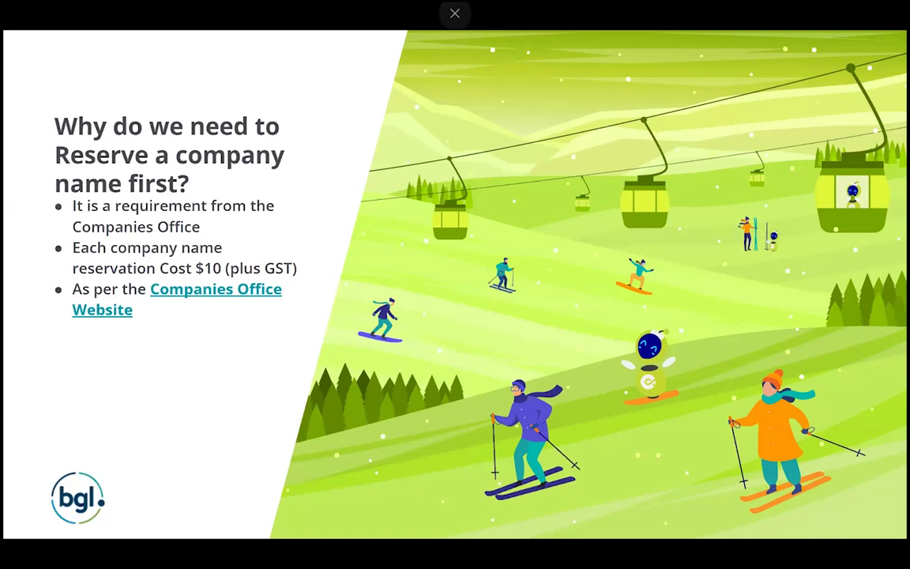
# Exit the slideshow and show slide 6, on reserving the company name, in the editor
pyautogui.click(455, 13)
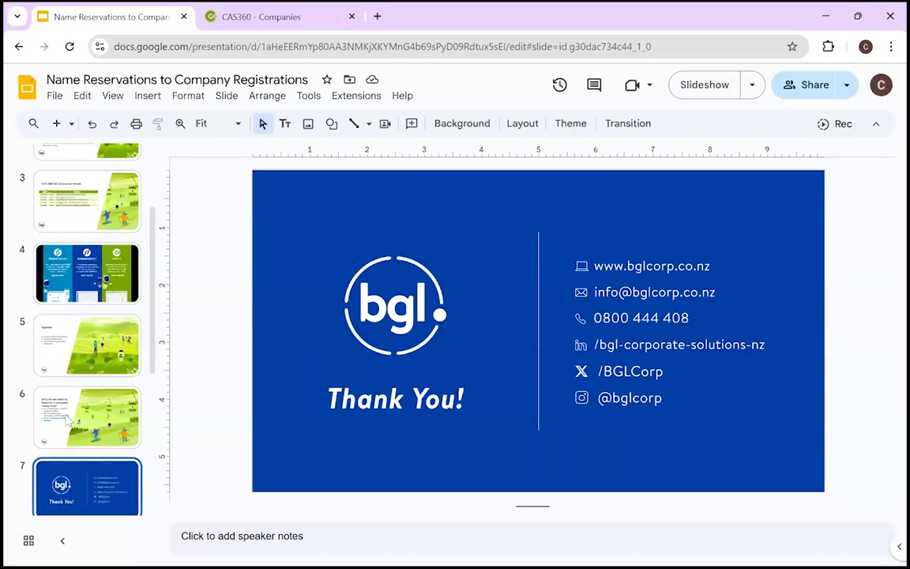
pyautogui.click(87, 417)
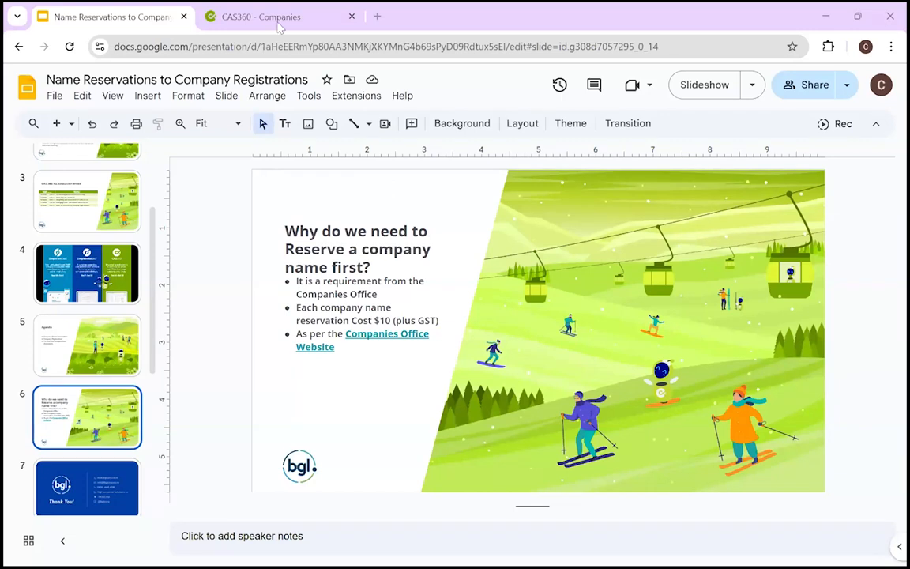
# Go to Company Selection > Company Registrations > Name Reservations in CAS360
pyautogui.click(260, 16)
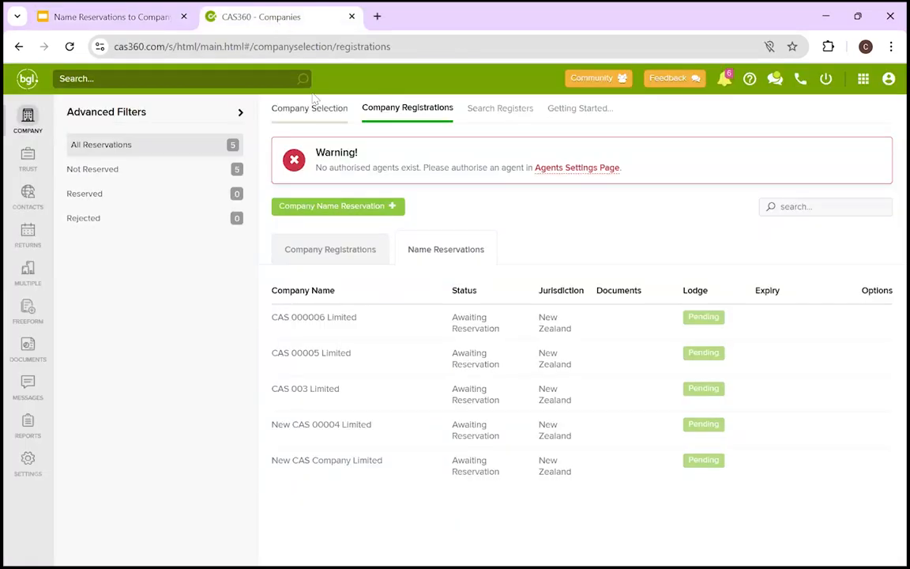
pyautogui.click(309, 108)
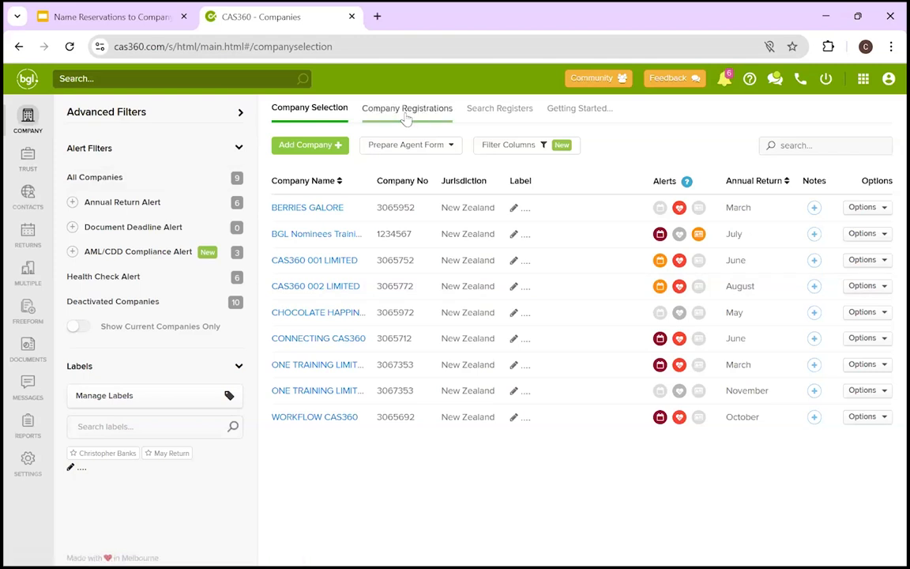
pyautogui.moveTo(401, 120)
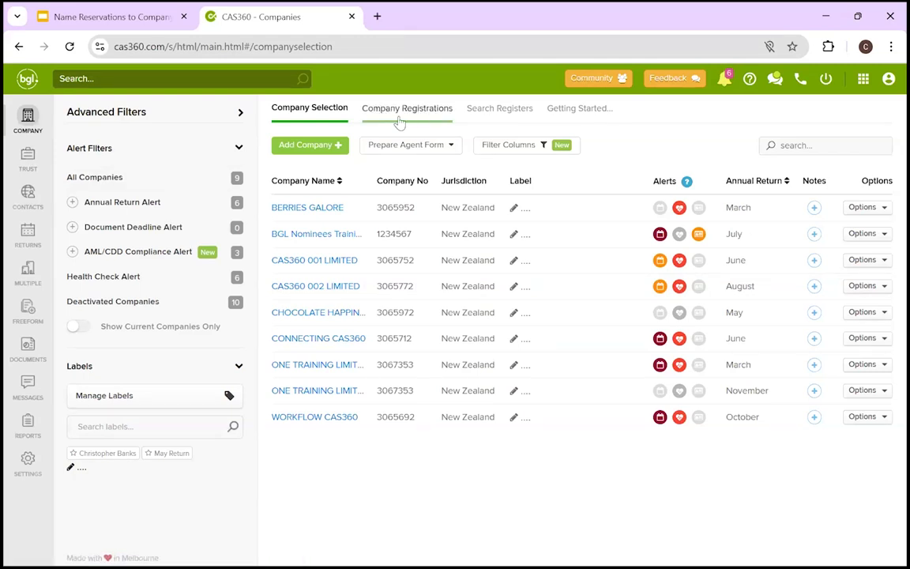
pyautogui.click(406, 108)
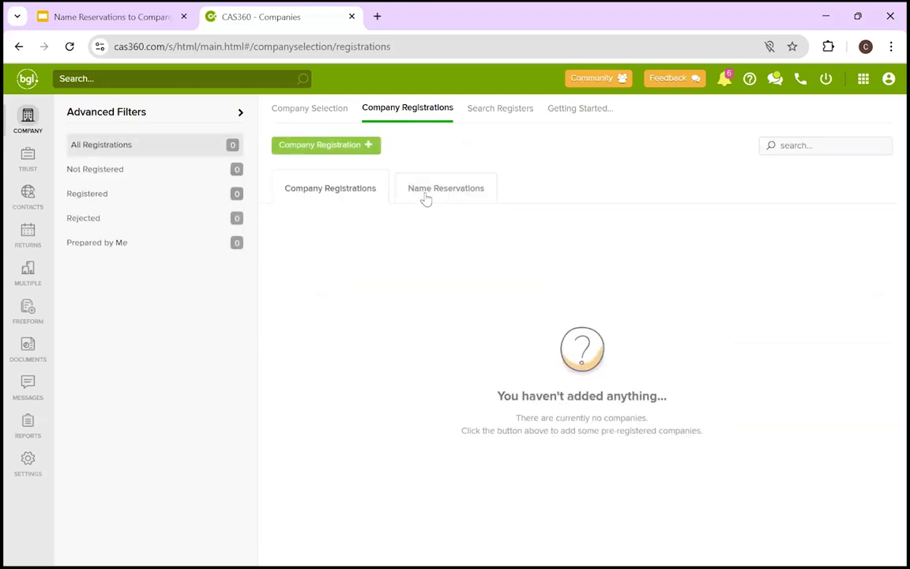
pyautogui.click(446, 188)
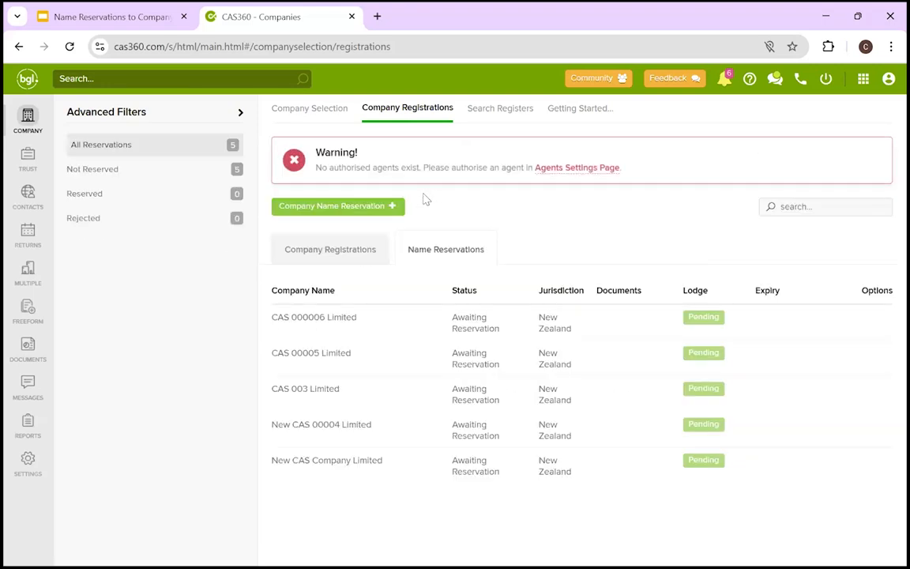
pyautogui.moveTo(449, 219)
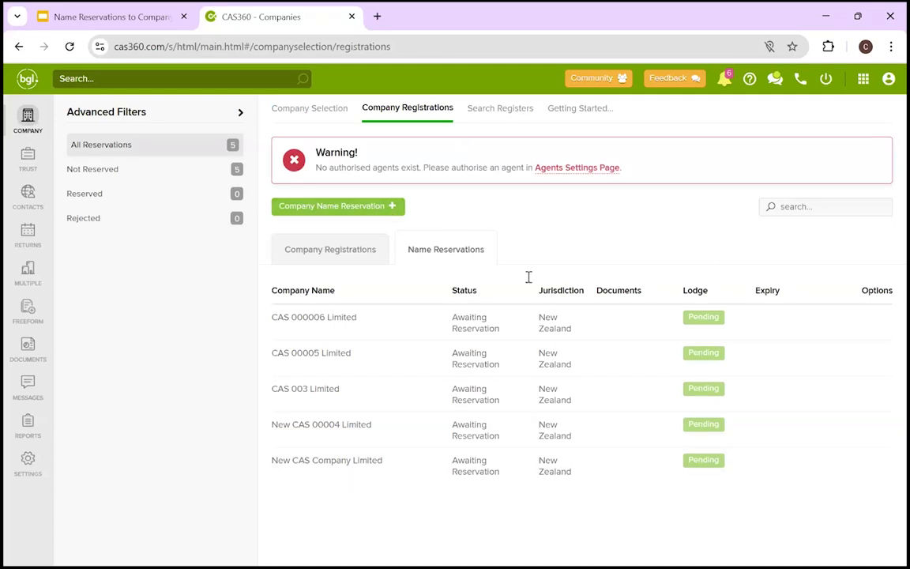
pyautogui.moveTo(576, 260)
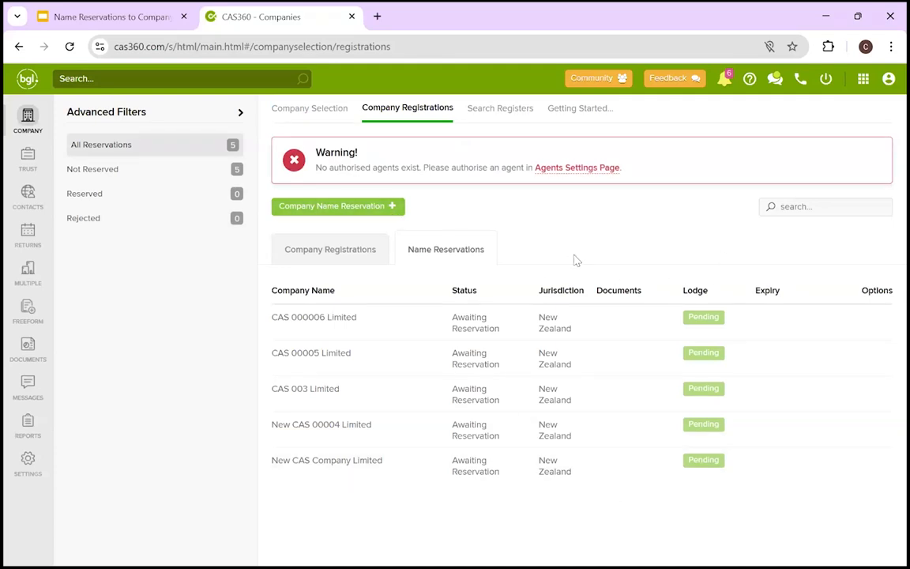
pyautogui.moveTo(456, 260)
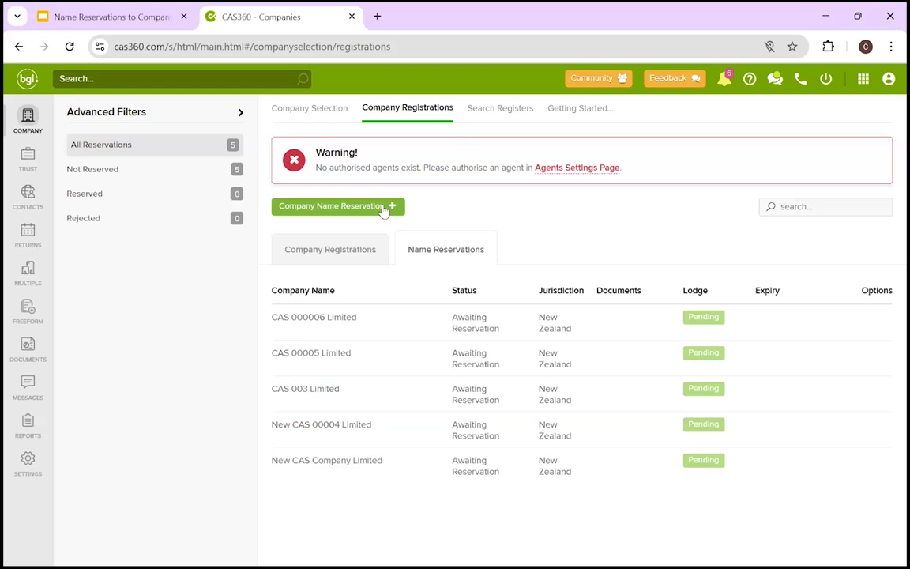
# Create and save a name reservation with proposed company name 'CAS Company 003 Limited'
pyautogui.click(334, 205)
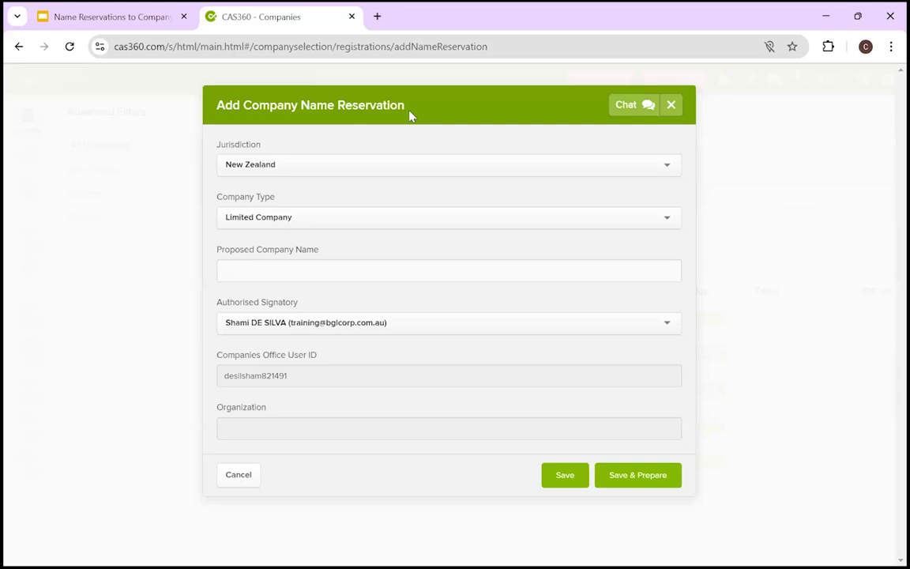
pyautogui.moveTo(287, 225)
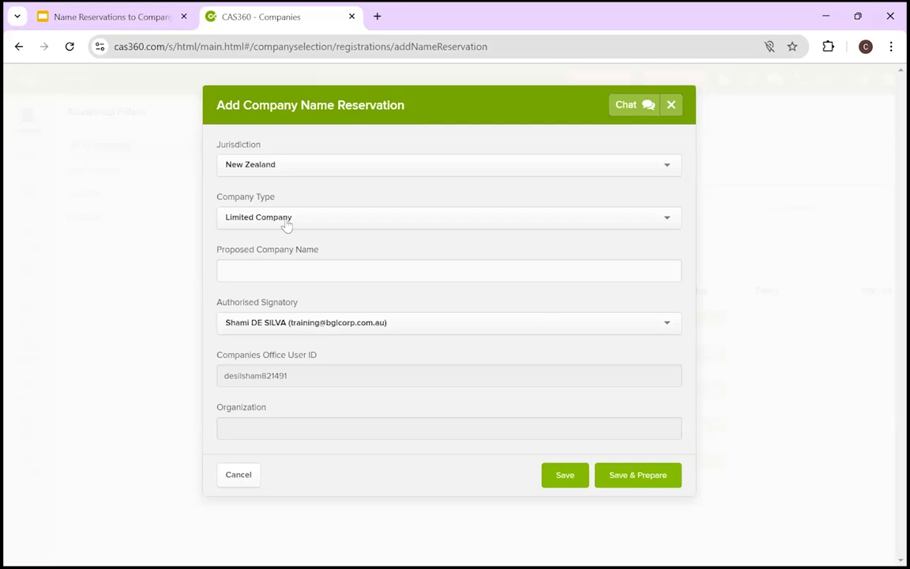
pyautogui.moveTo(293, 223)
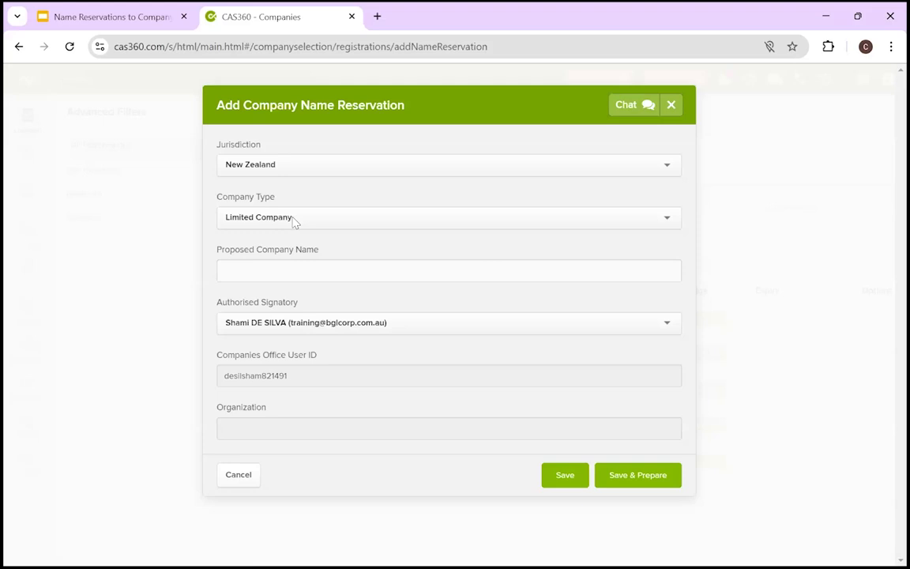
pyautogui.click(448, 270)
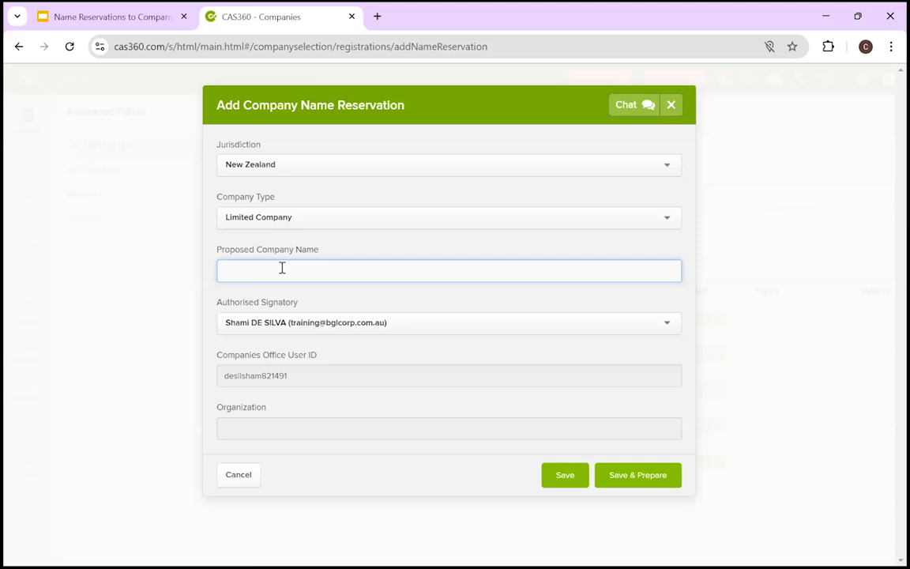
pyautogui.write('c')
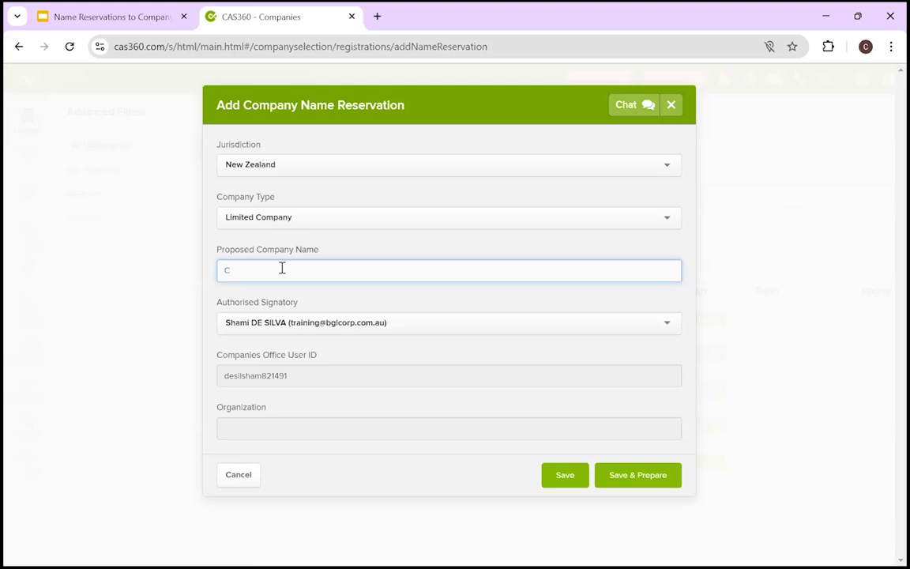
pyautogui.write('AS Compa')
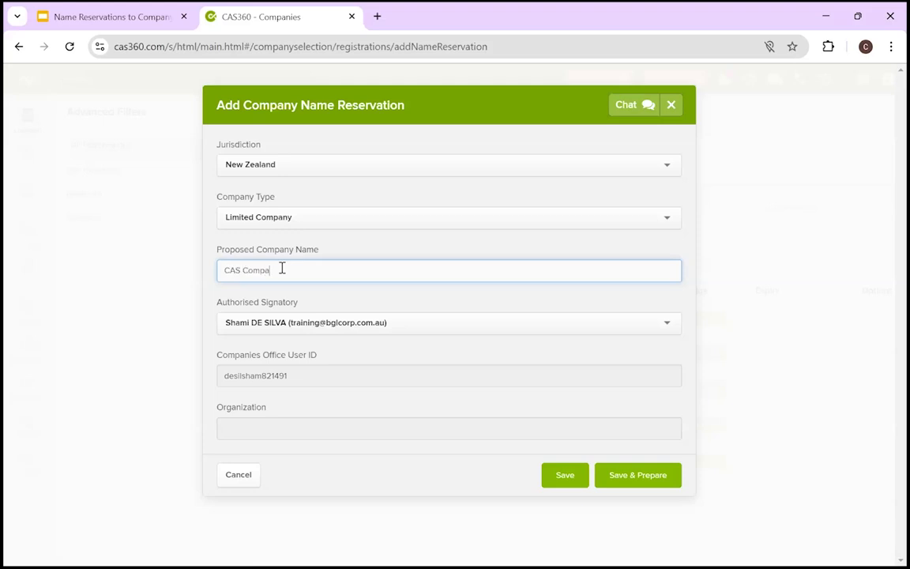
pyautogui.write('ny')
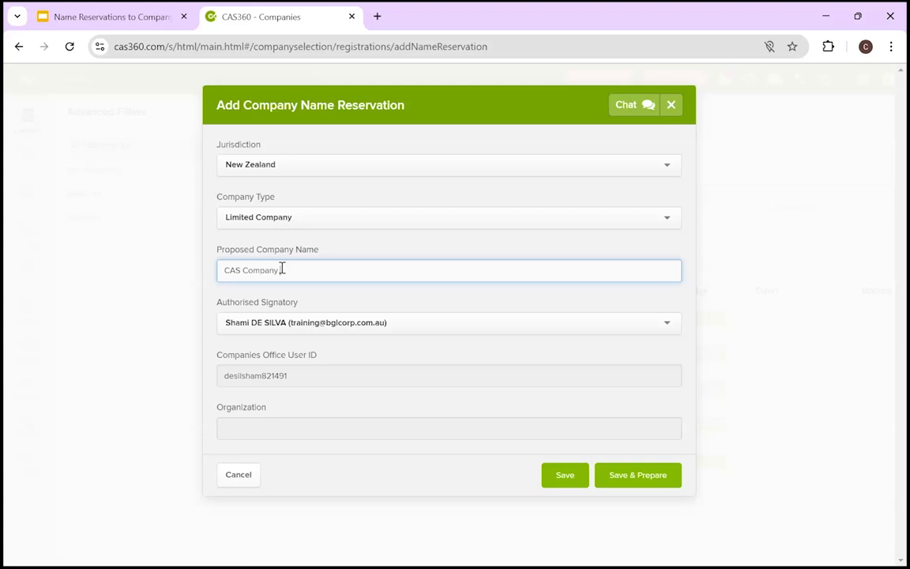
pyautogui.write('003')
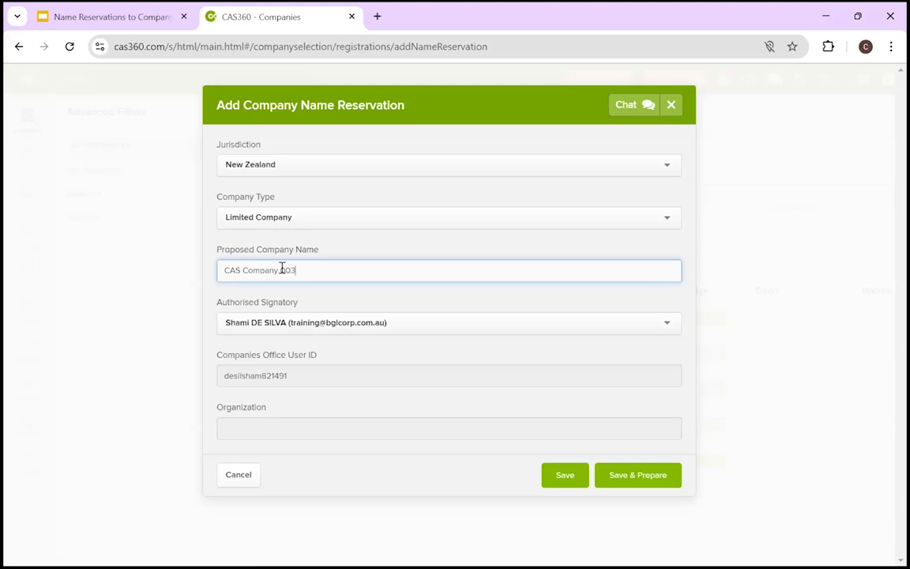
pyautogui.write('Limi')
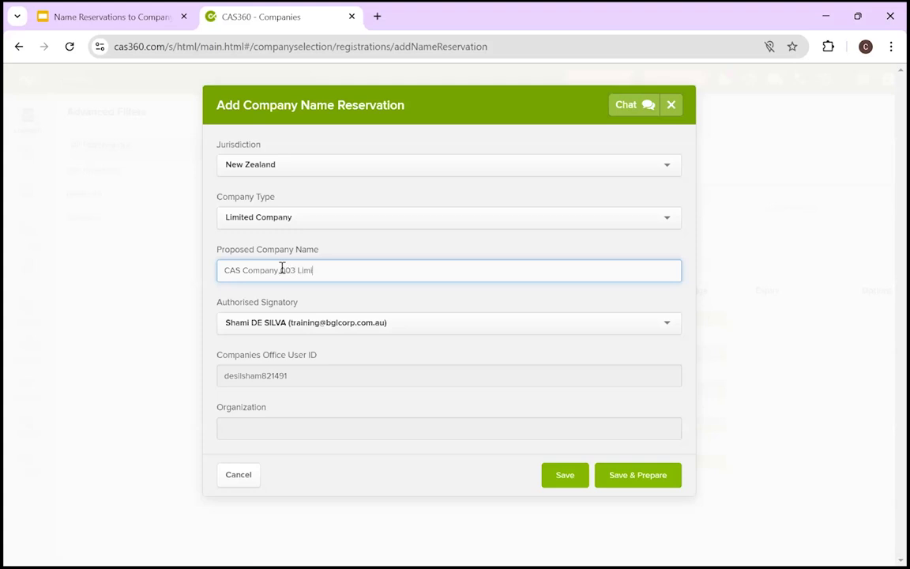
pyautogui.write('ited')
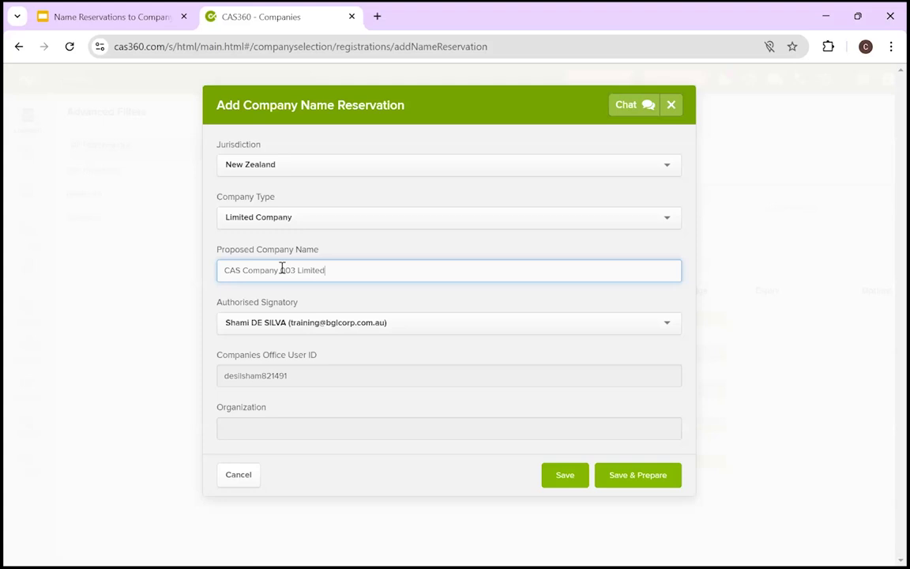
pyautogui.click(565, 475)
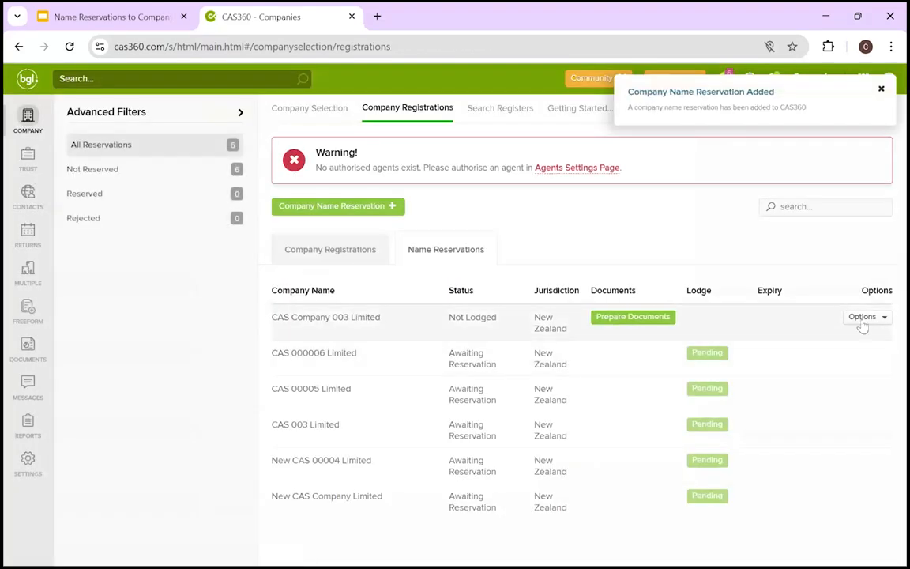
# Edit the CAS Company 003 Limited reservation, reselect its authorised signatory, and save
pyautogui.click(863, 316)
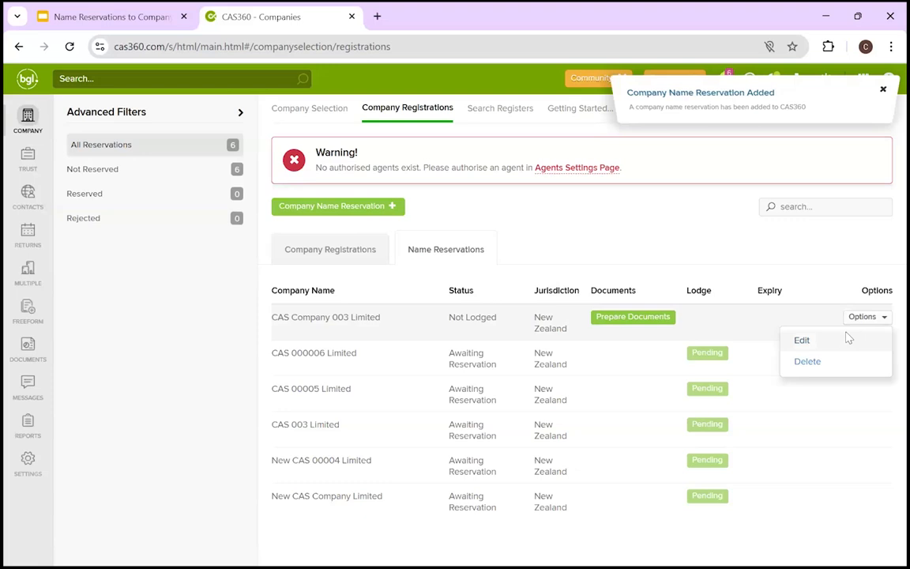
pyautogui.click(801, 340)
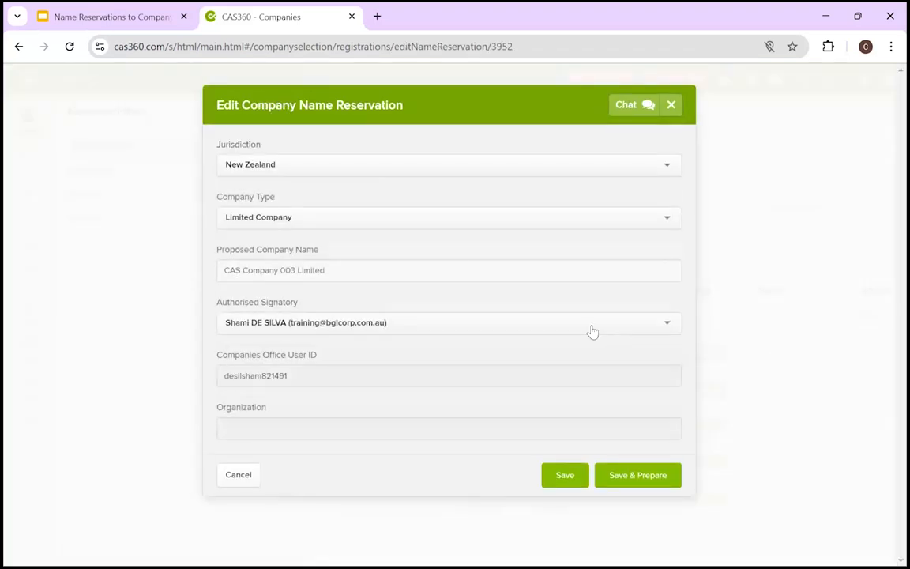
pyautogui.moveTo(320, 283)
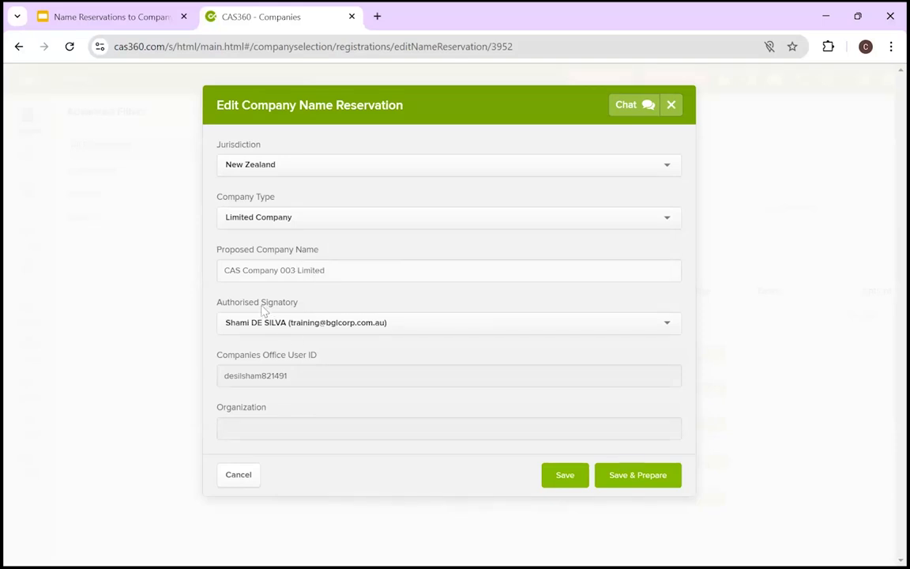
pyautogui.moveTo(292, 310)
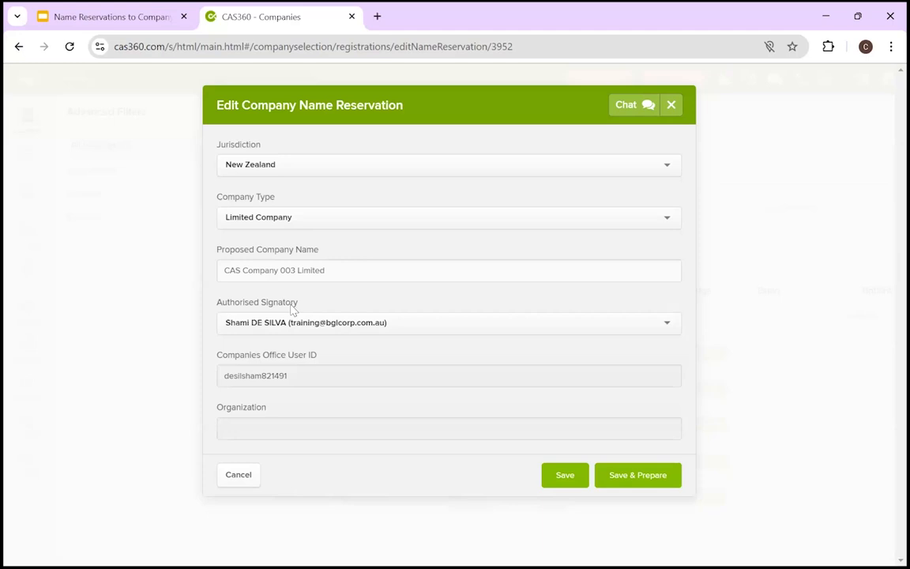
pyautogui.moveTo(318, 299)
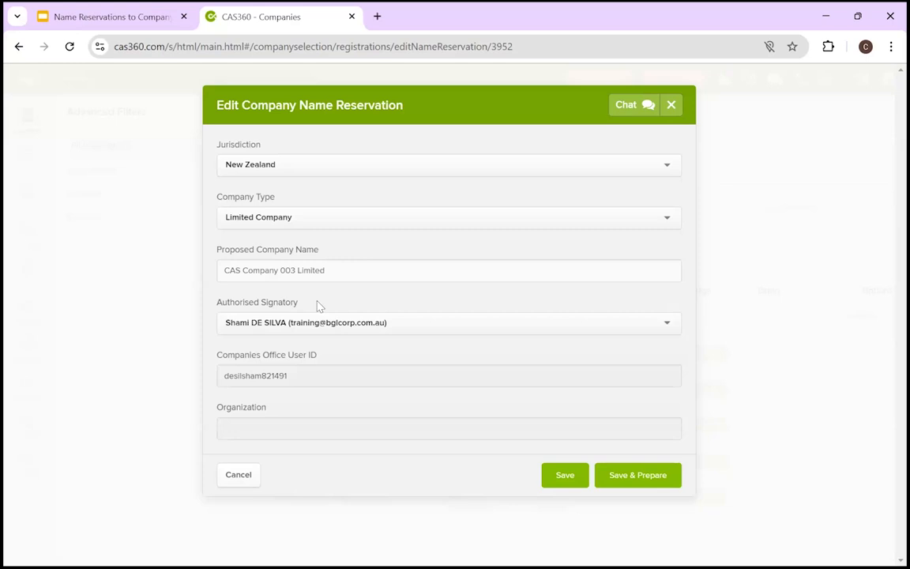
pyautogui.moveTo(319, 343)
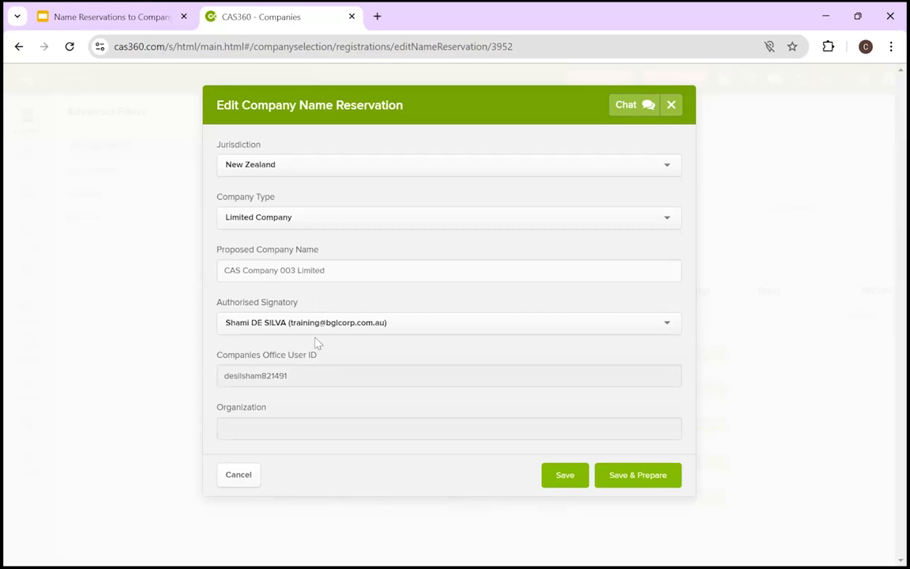
pyautogui.moveTo(316, 364)
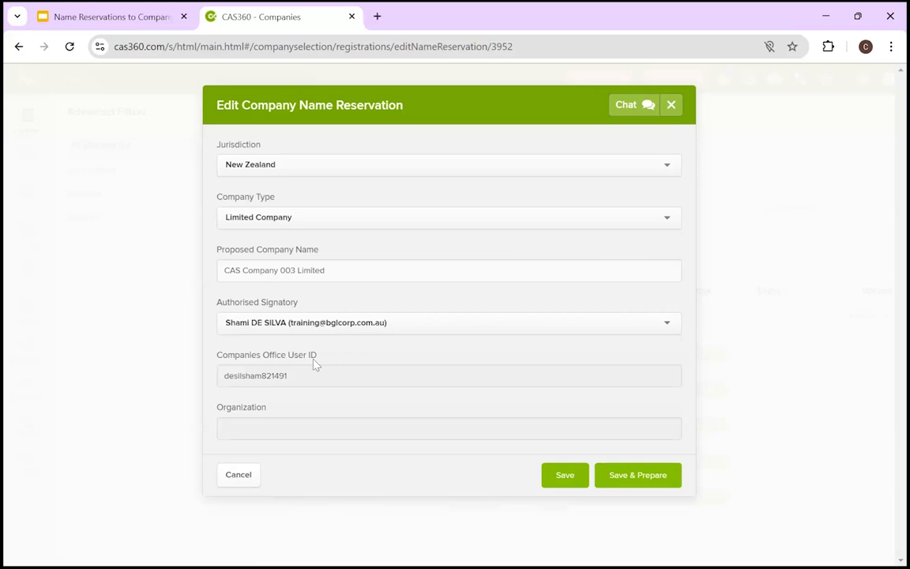
pyautogui.moveTo(306, 420)
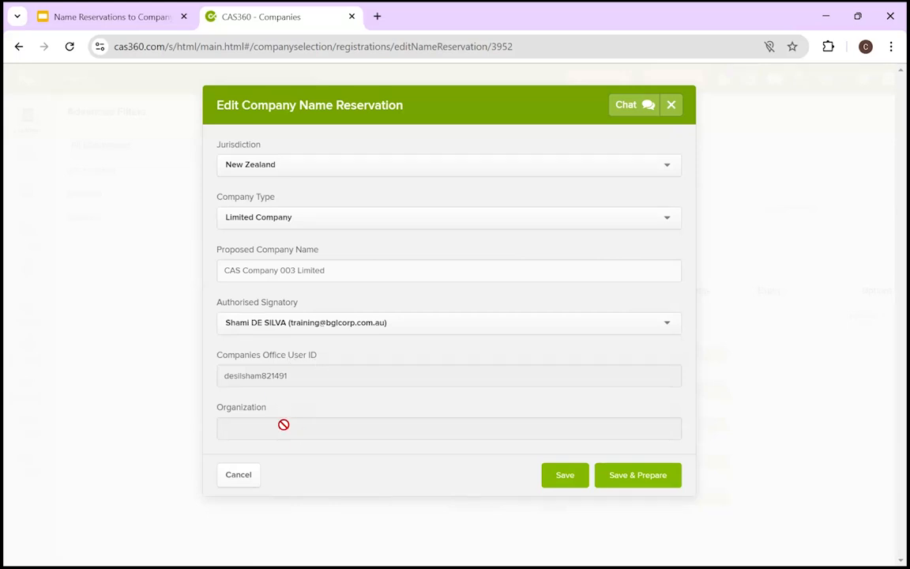
pyautogui.moveTo(269, 441)
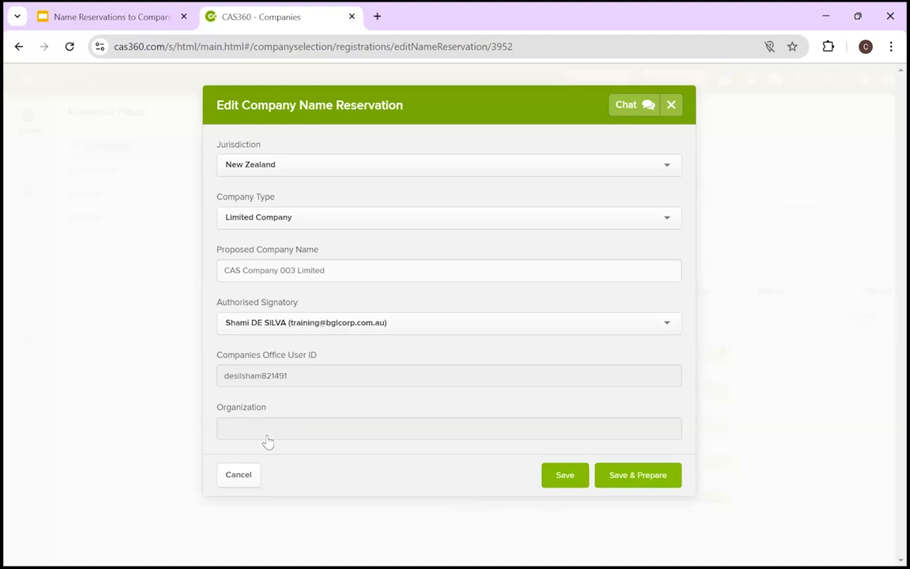
pyautogui.click(448, 322)
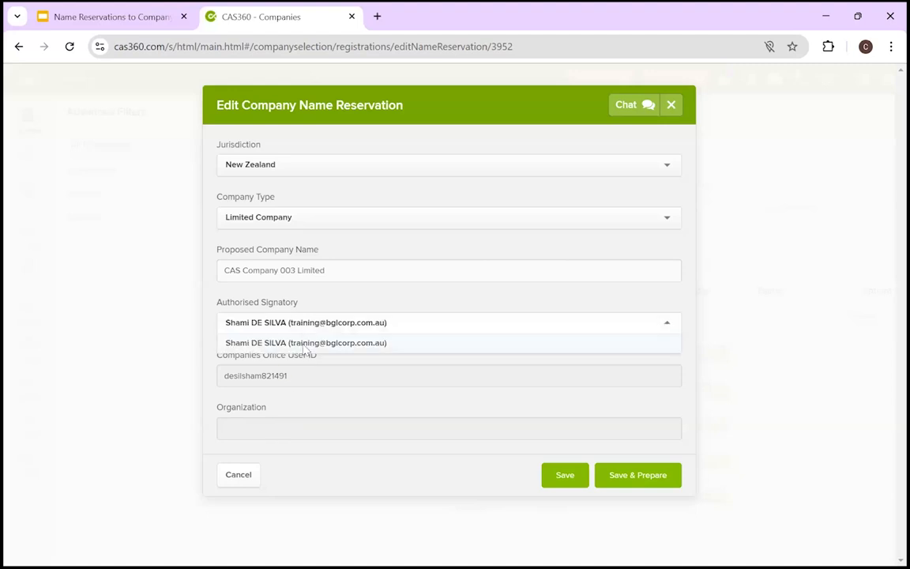
pyautogui.click(305, 342)
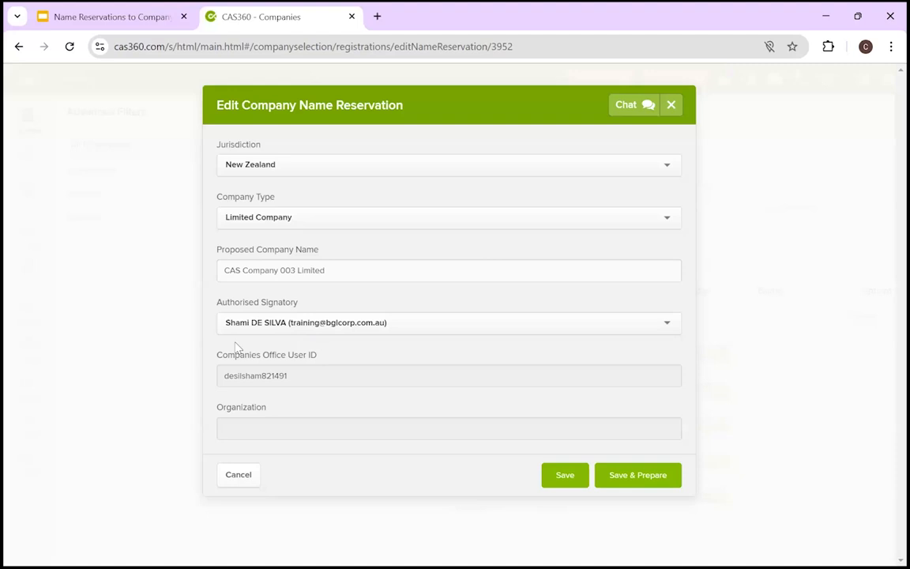
pyautogui.moveTo(308, 342)
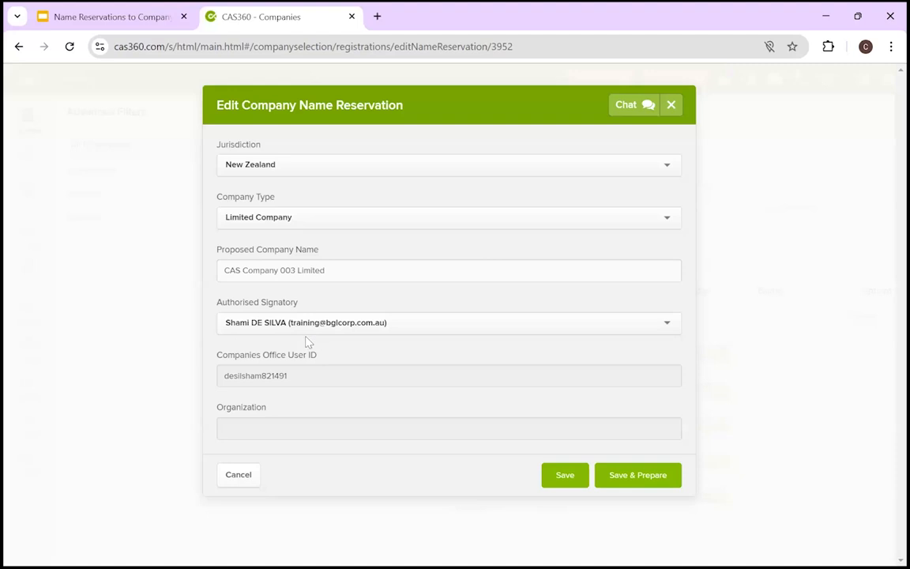
pyautogui.moveTo(400, 322)
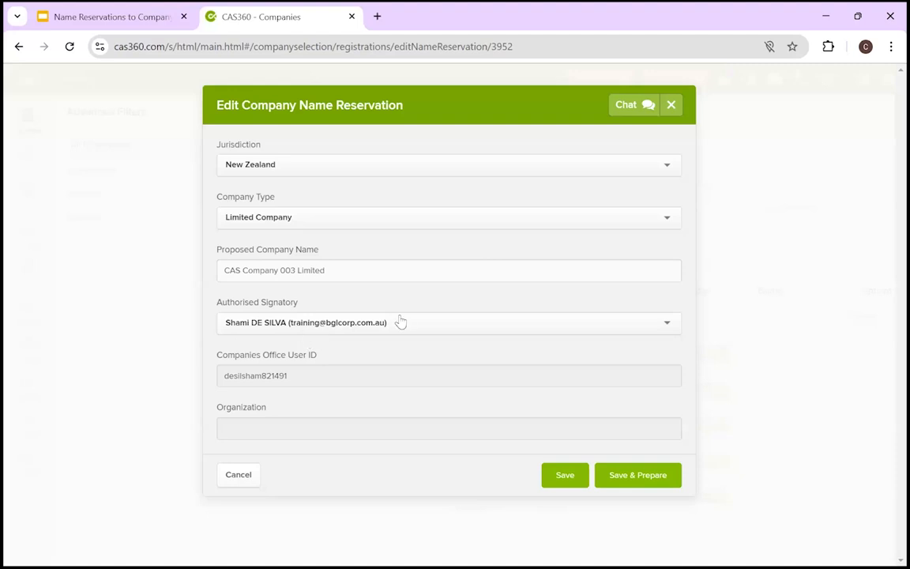
pyautogui.moveTo(607, 480)
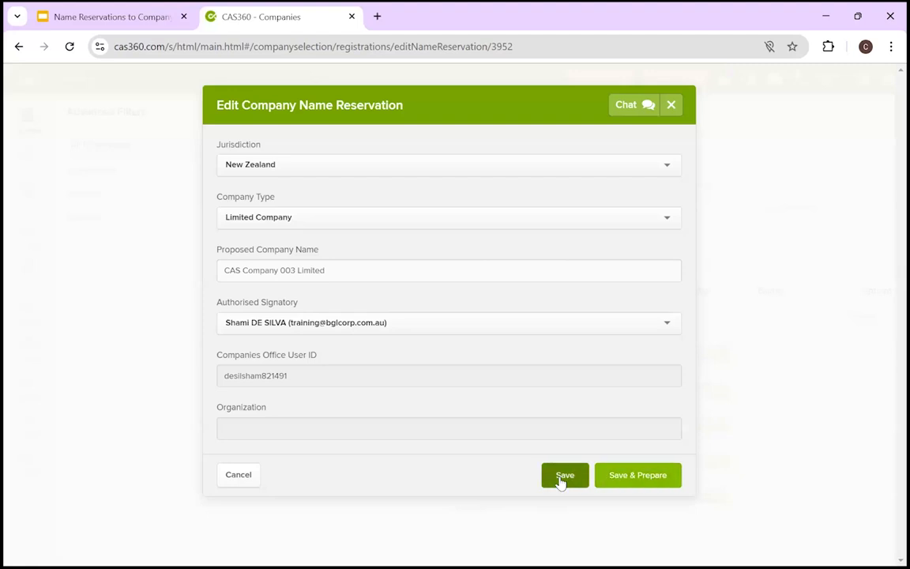
pyautogui.moveTo(586, 480)
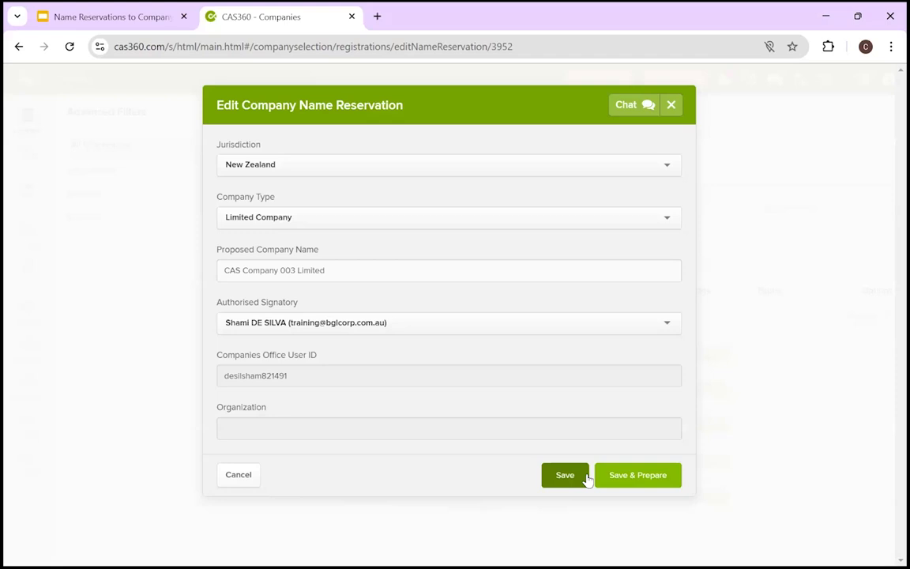
pyautogui.click(565, 474)
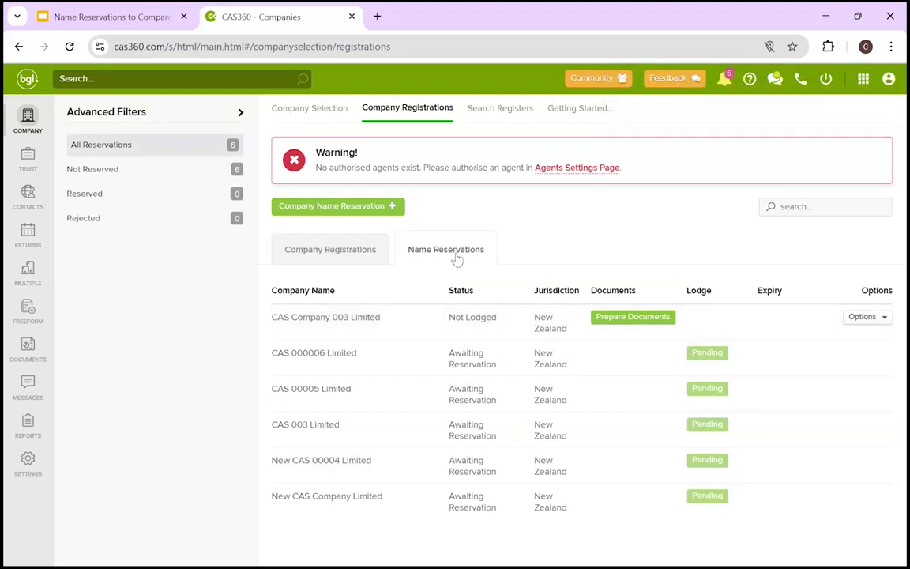
pyautogui.moveTo(472, 313)
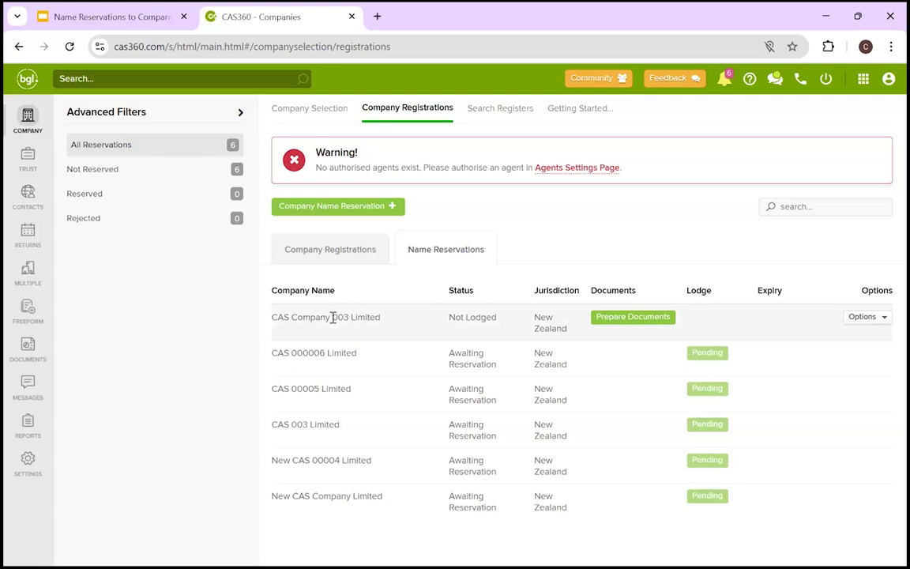
pyautogui.moveTo(862, 316)
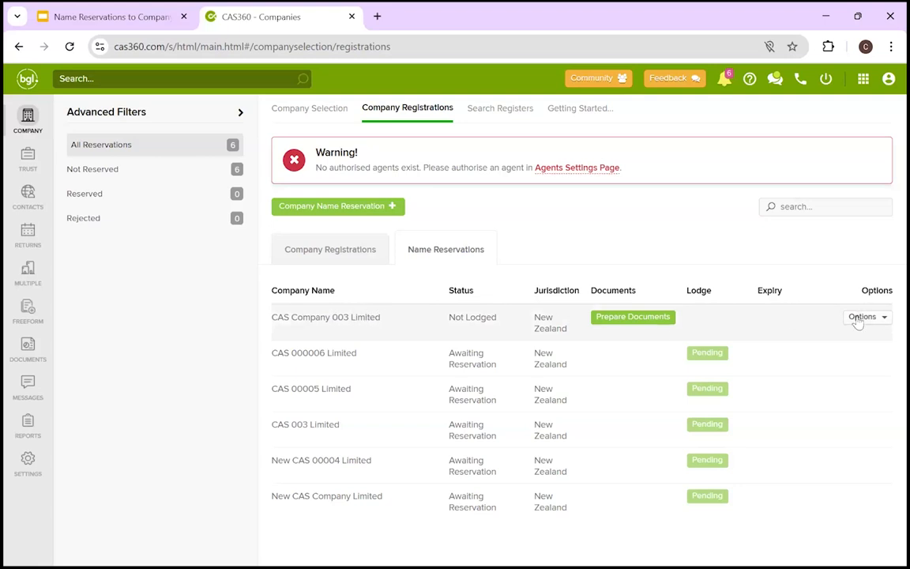
pyautogui.click(862, 316)
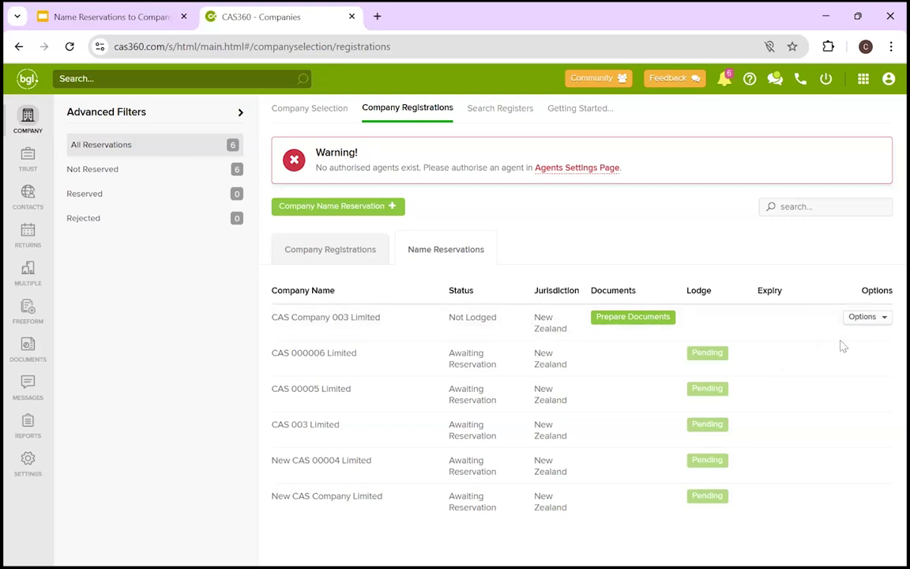
pyautogui.click(866, 316)
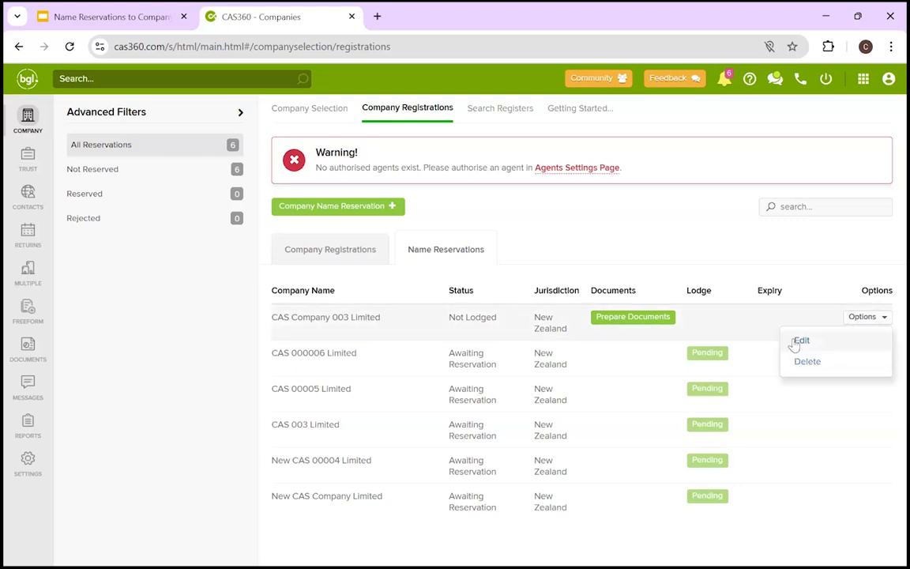
pyautogui.moveTo(579, 350)
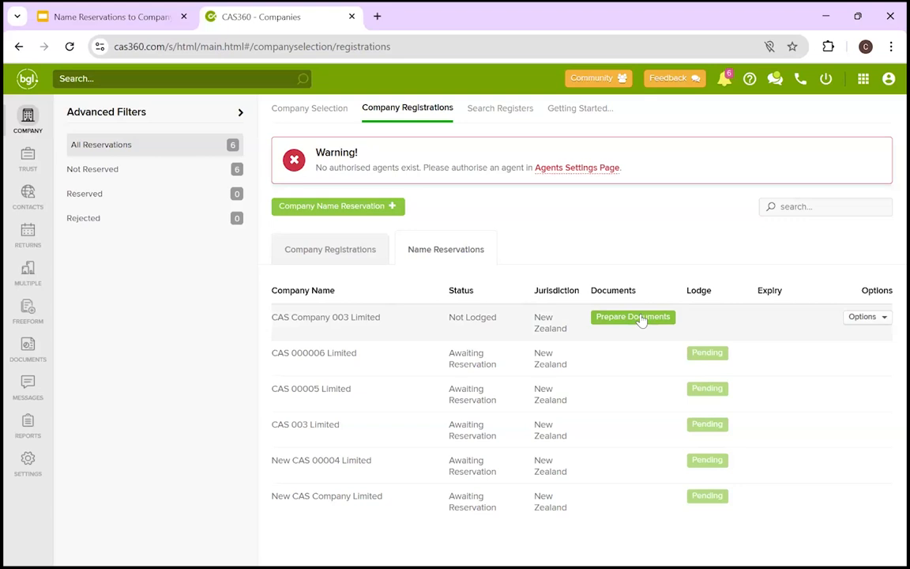
# Prepare CAS Company 003 Limited documents, check Company Change Summary options, and download all as PDF
pyautogui.click(632, 317)
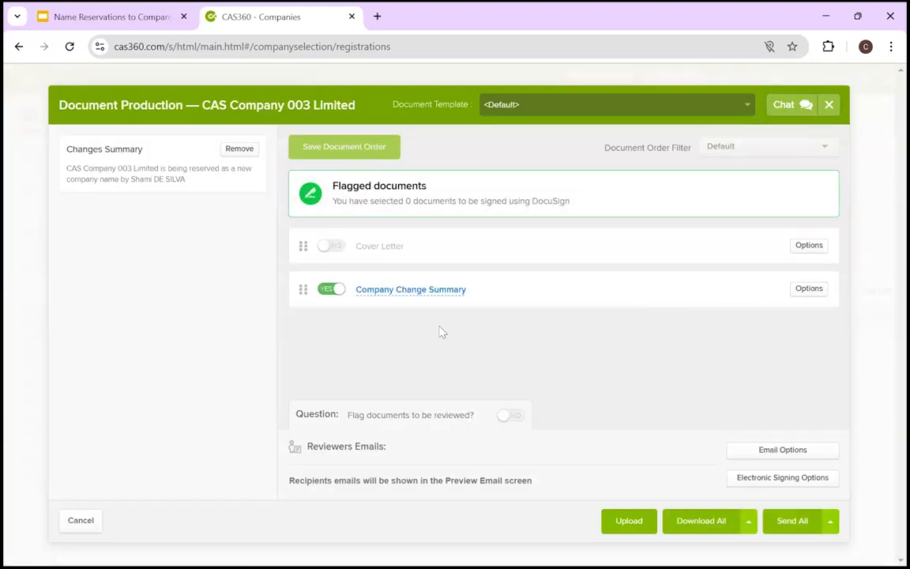
pyautogui.moveTo(498, 219)
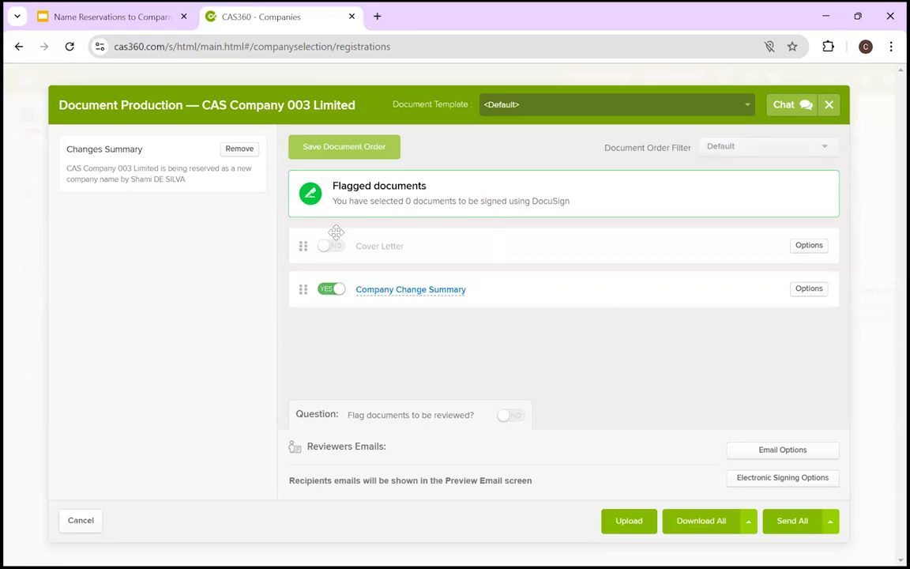
pyautogui.moveTo(427, 297)
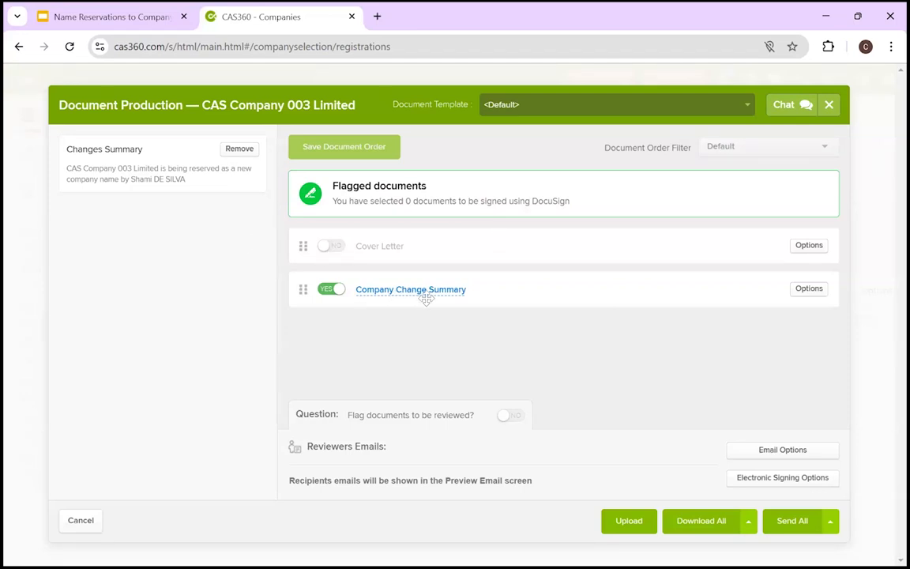
pyautogui.moveTo(414, 261)
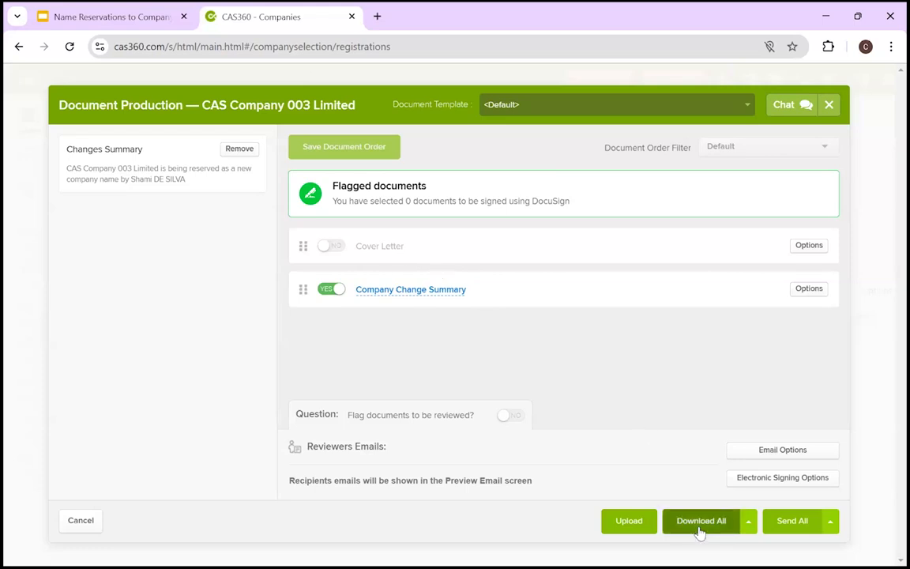
pyautogui.moveTo(792, 520)
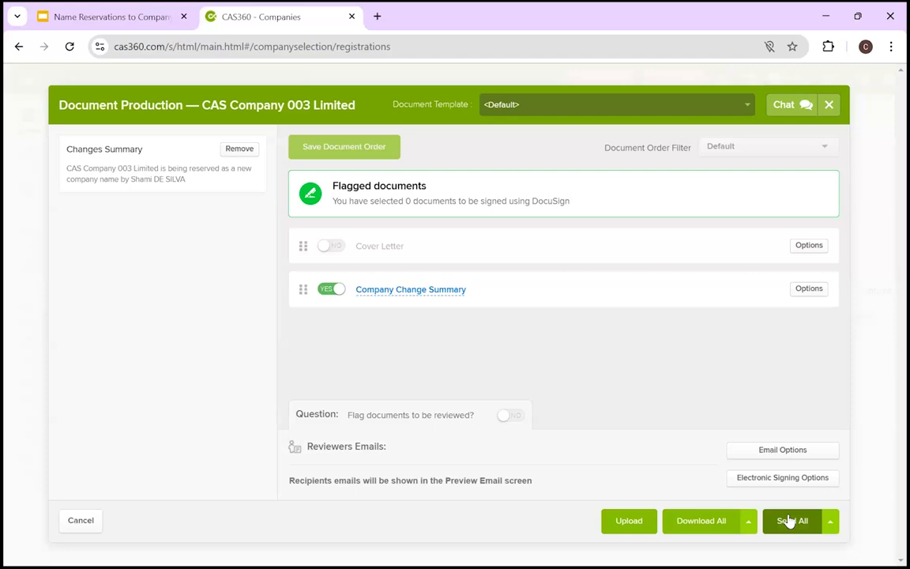
pyautogui.moveTo(645, 533)
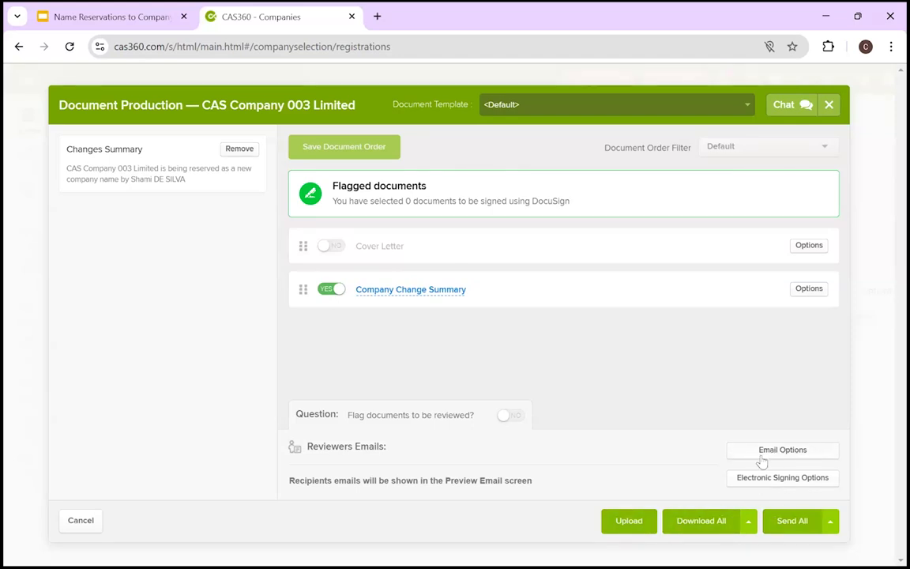
pyautogui.click(782, 450)
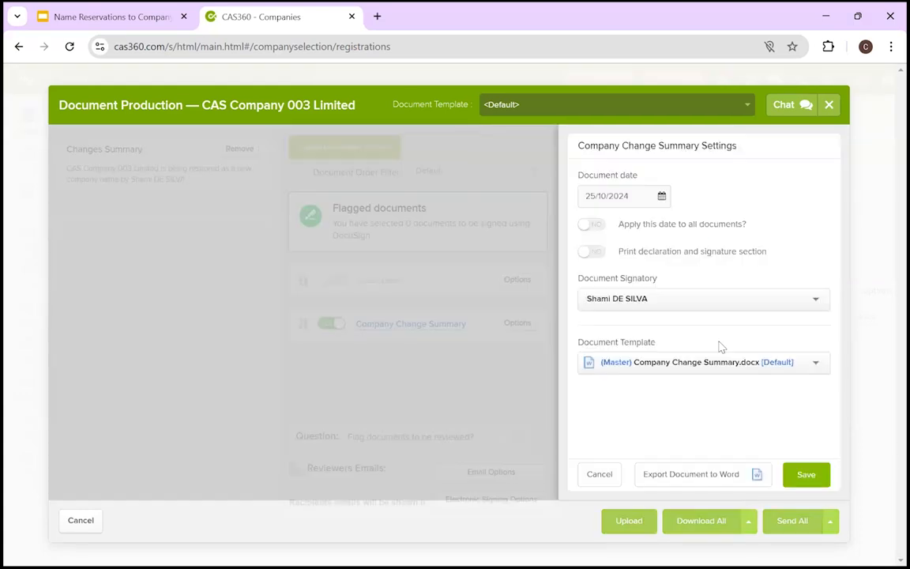
pyautogui.moveTo(657, 287)
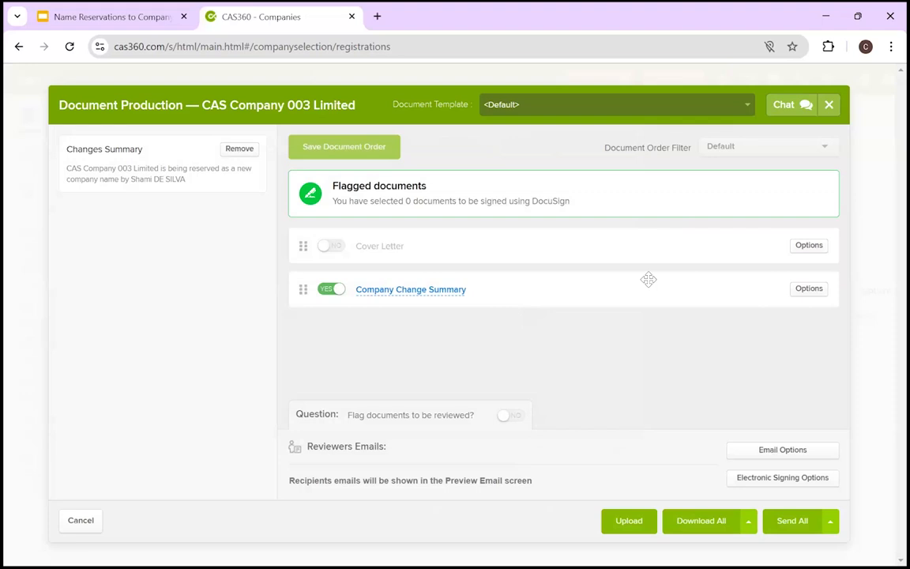
pyautogui.moveTo(703, 432)
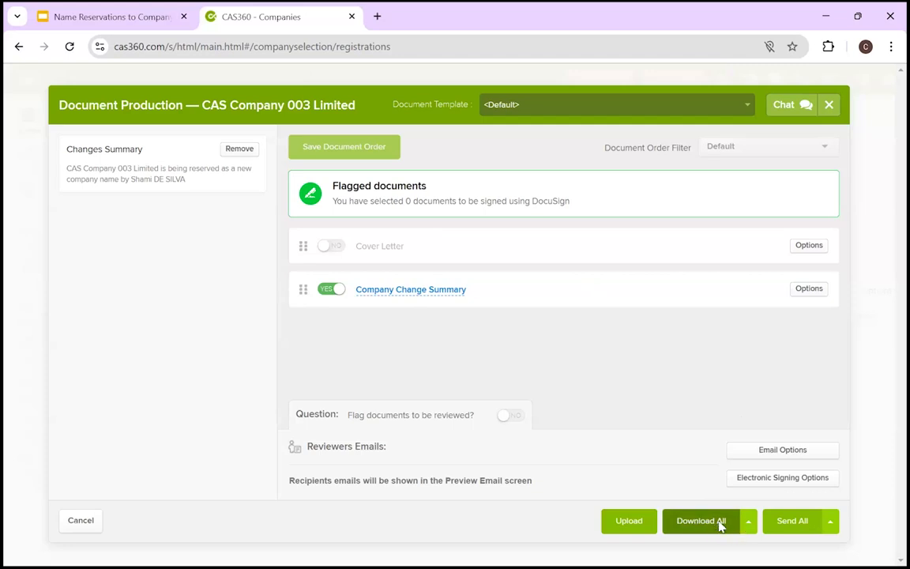
pyautogui.click(700, 521)
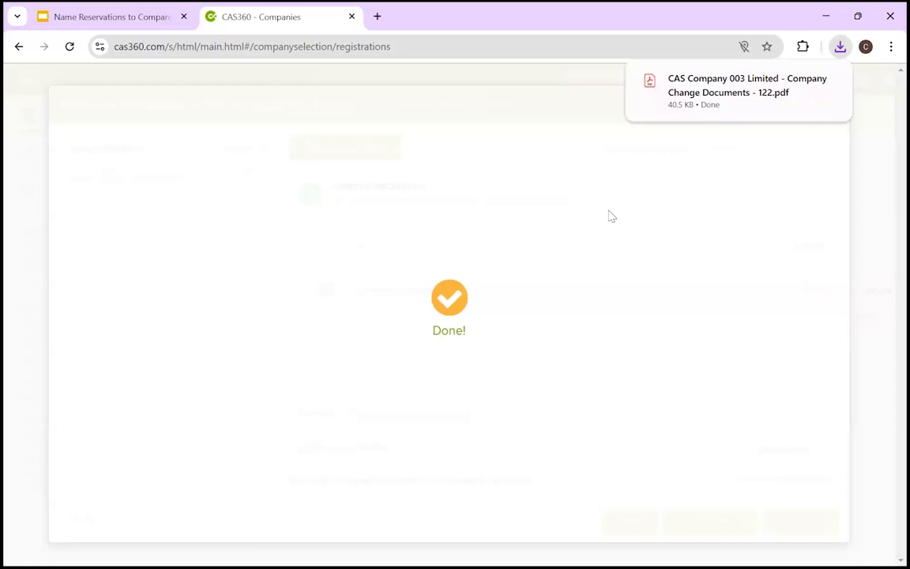
pyautogui.click(747, 85)
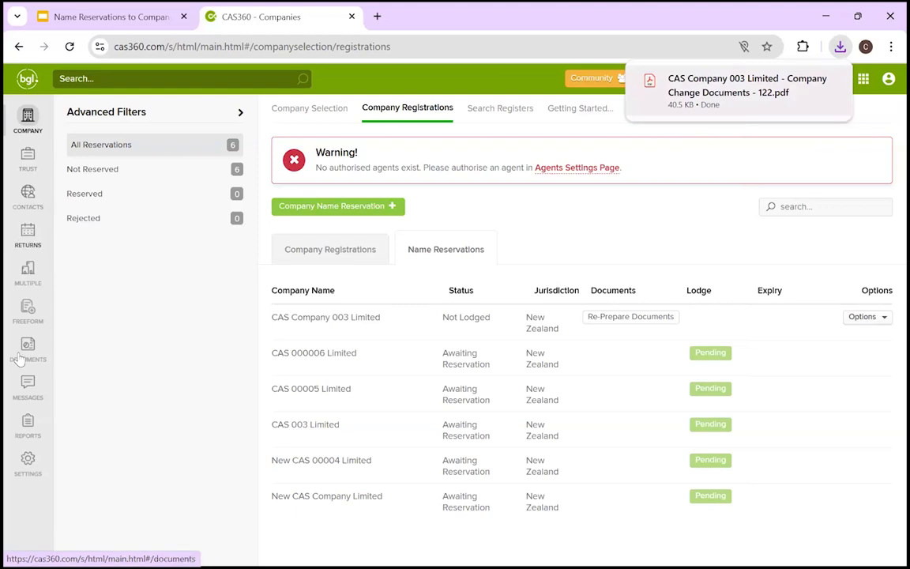
pyautogui.click(28, 350)
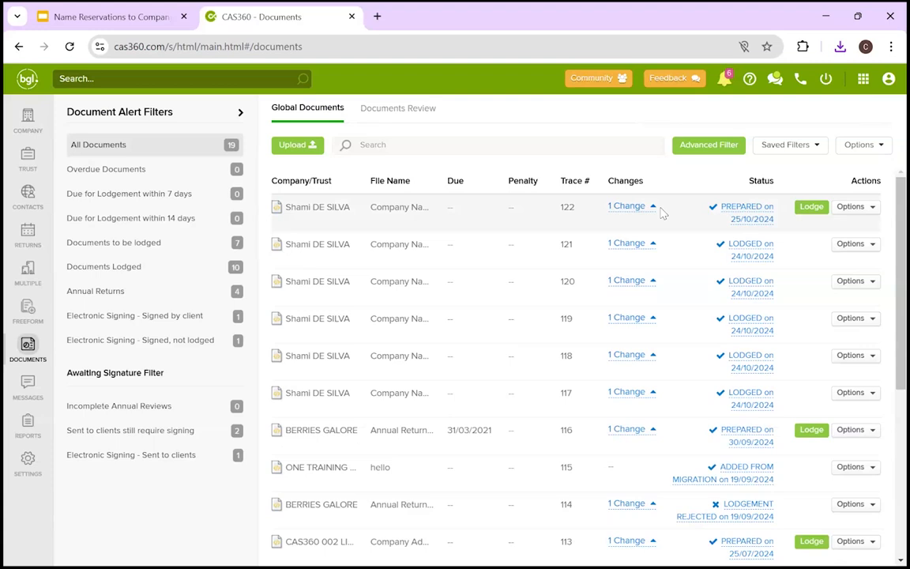
pyautogui.click(627, 206)
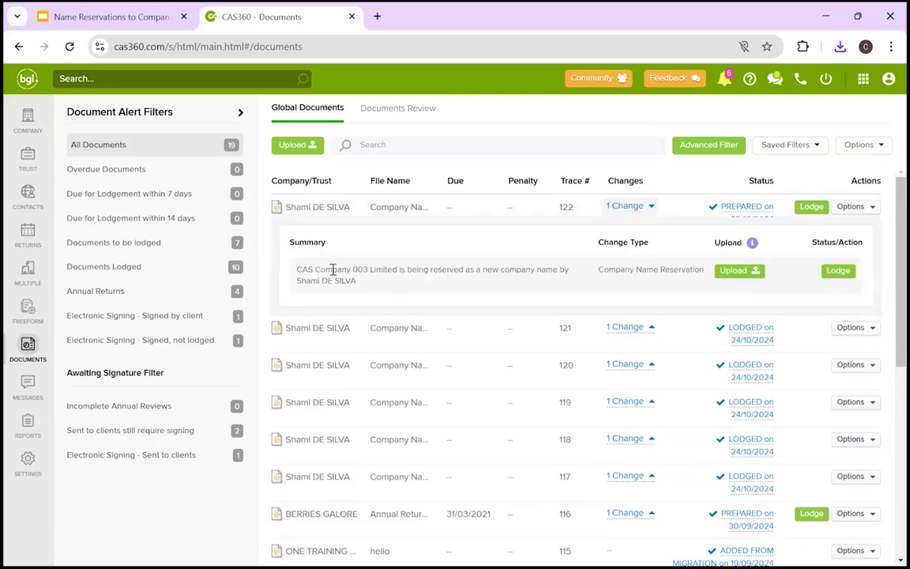
pyautogui.moveTo(605, 308)
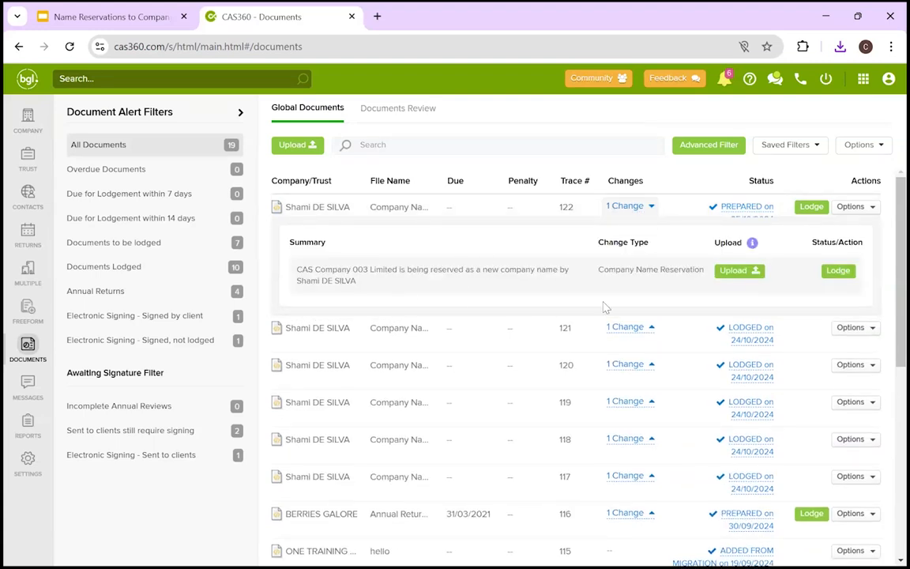
pyautogui.moveTo(387, 298)
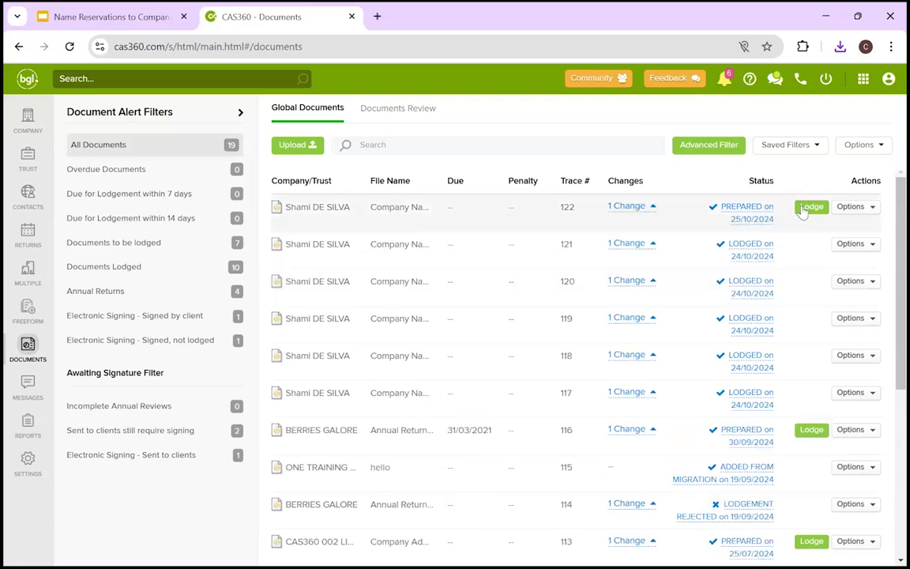
pyautogui.moveTo(808, 272)
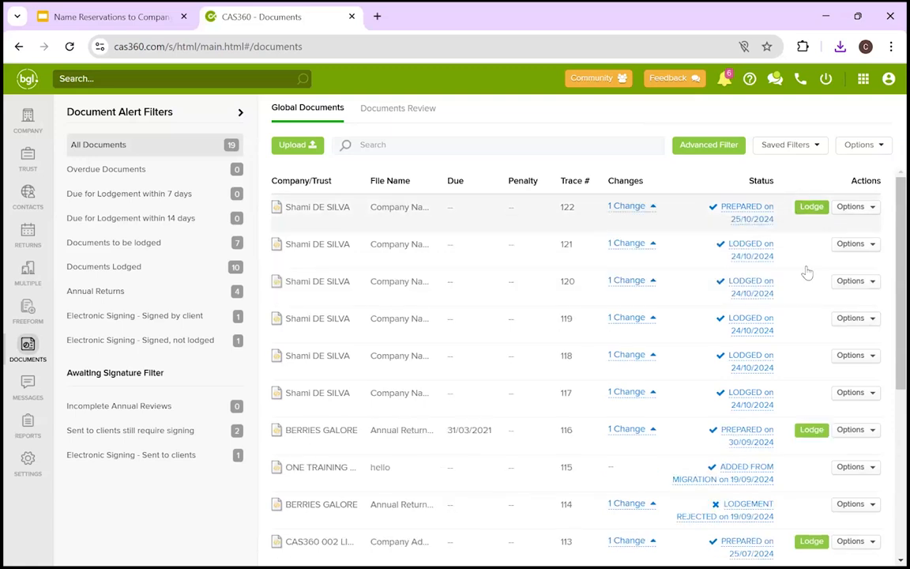
pyautogui.click(856, 206)
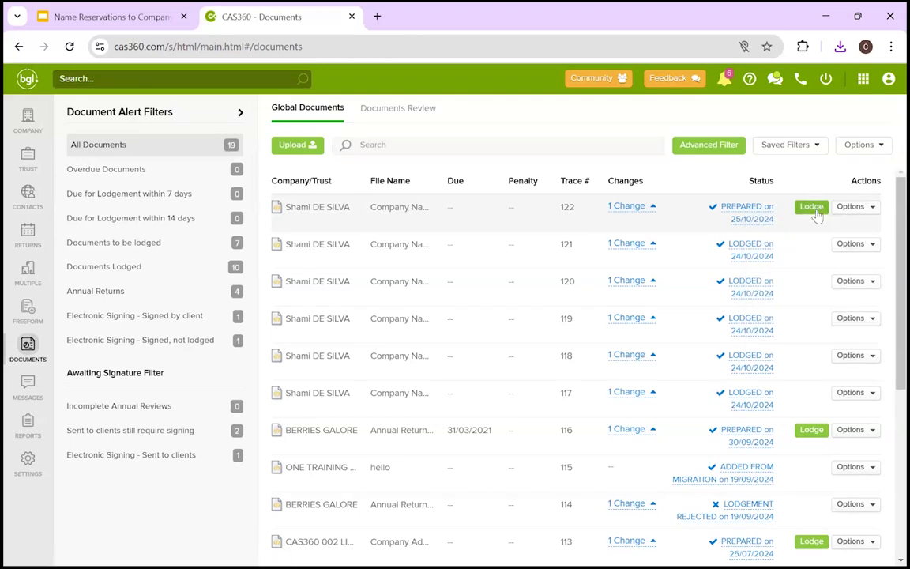
# Lodge document 122 and confirm it in the Confirm Lodgement dialog
pyautogui.click(811, 206)
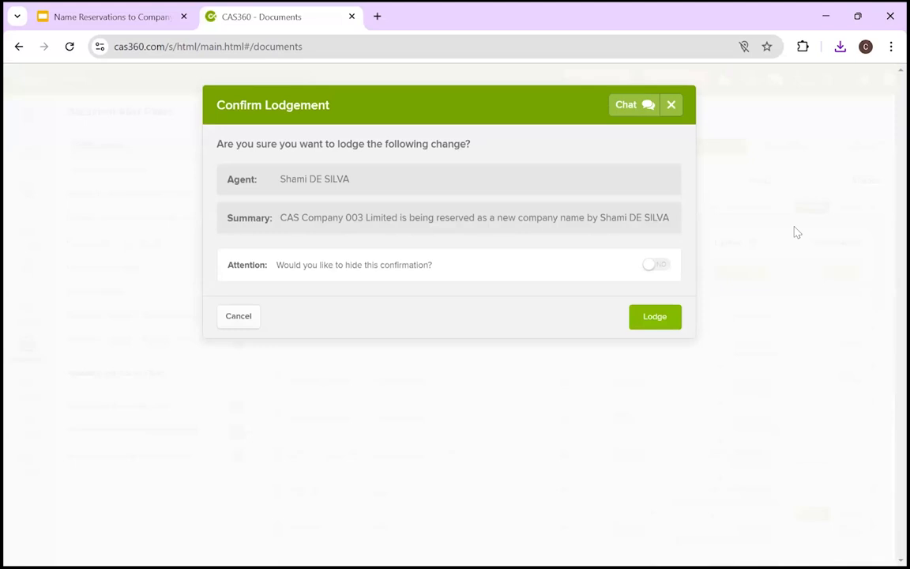
pyautogui.moveTo(637, 291)
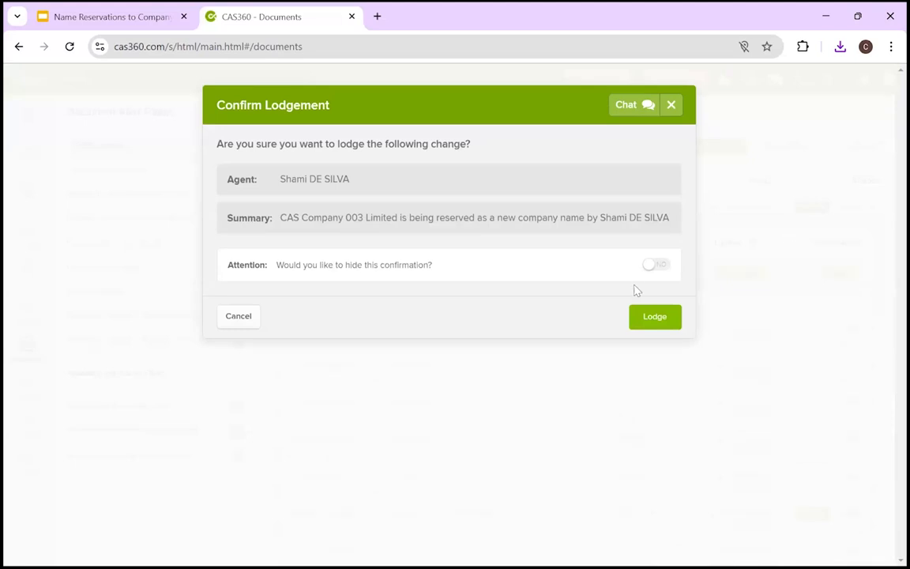
pyautogui.moveTo(650, 252)
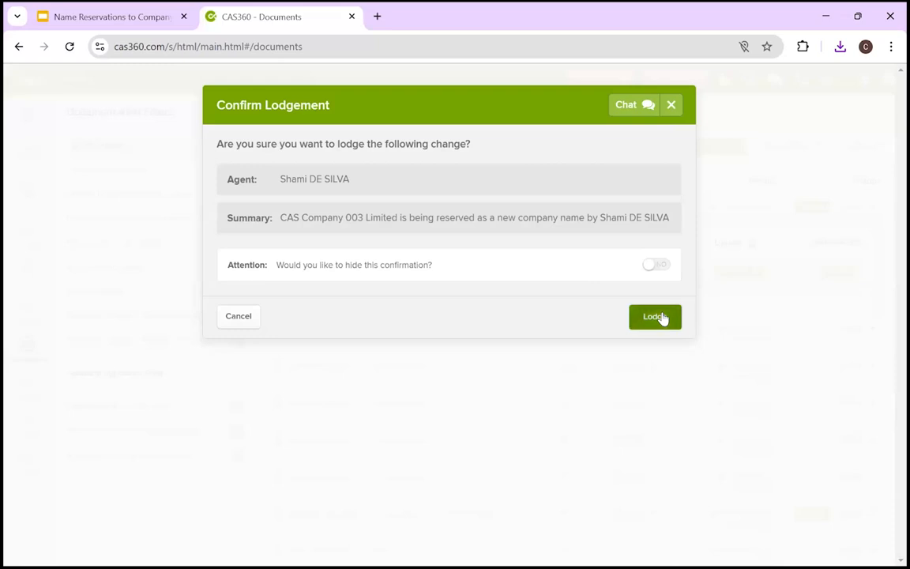
pyautogui.click(655, 316)
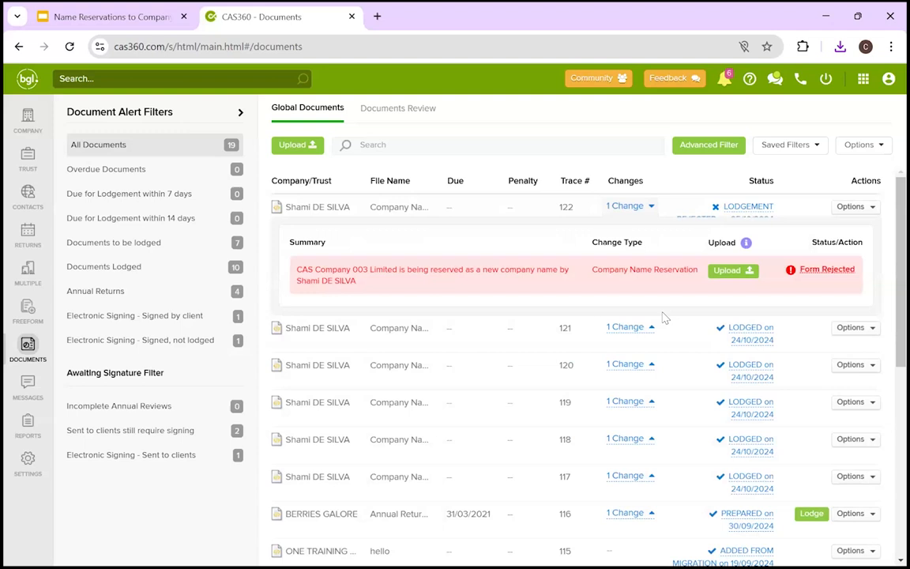
pyautogui.moveTo(828, 268)
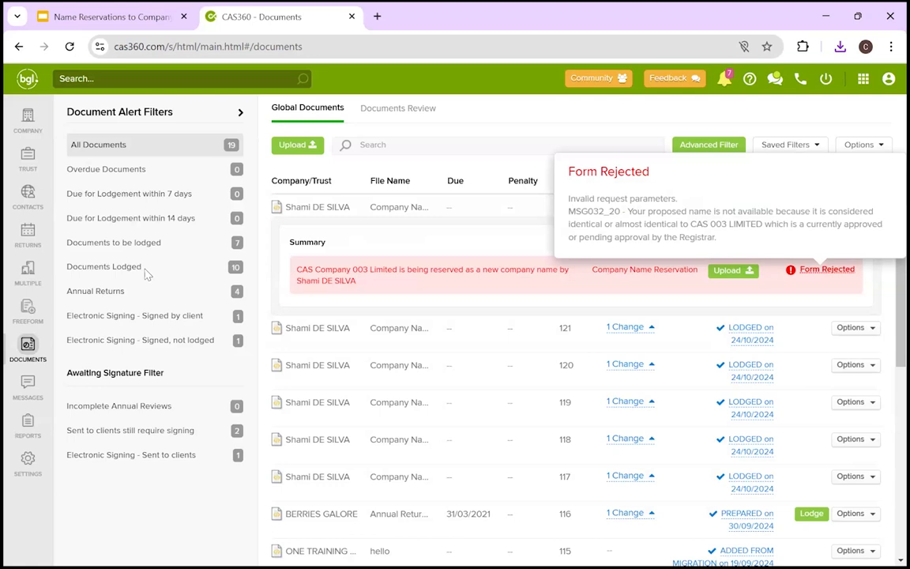
pyautogui.moveTo(846, 278)
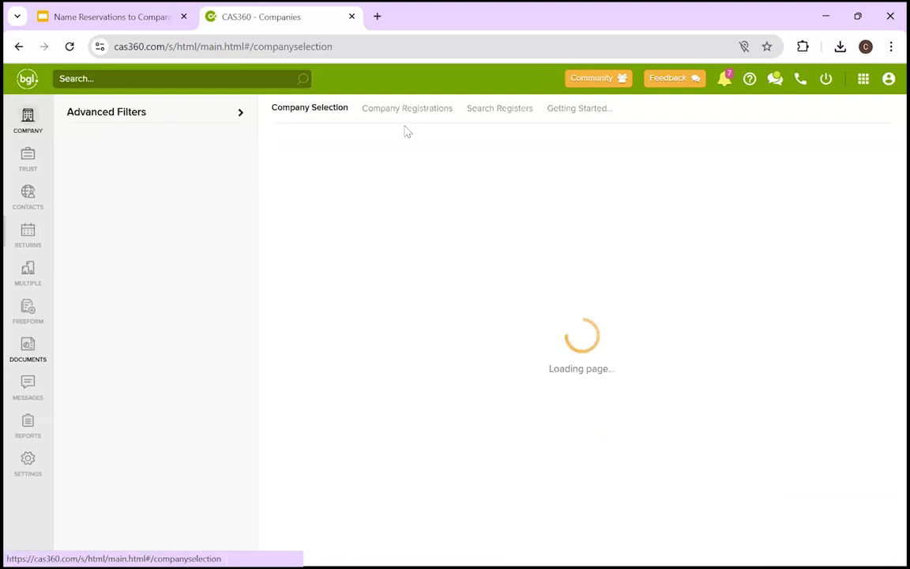
# Return to Name Reservations and open Options for the rejected CAS Company 003 Limited
pyautogui.click(407, 109)
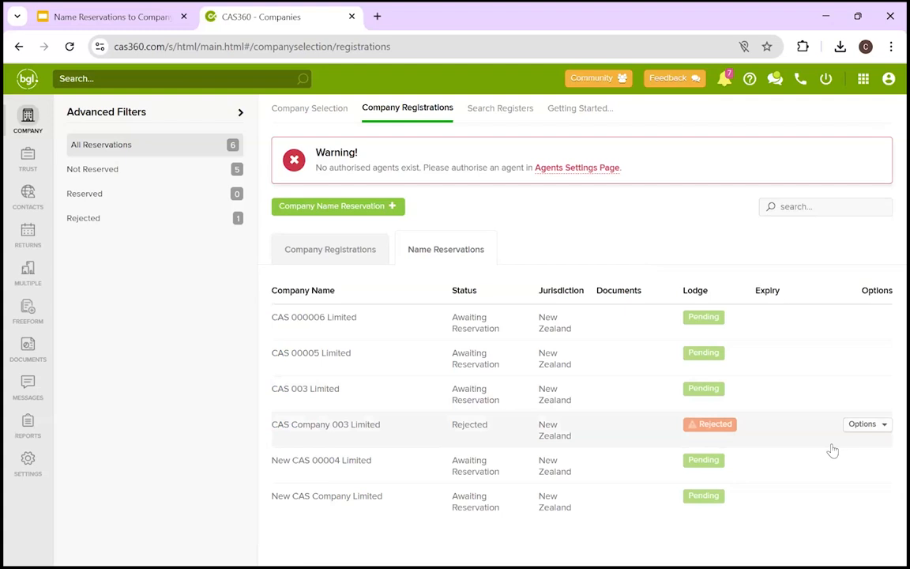
pyautogui.click(864, 423)
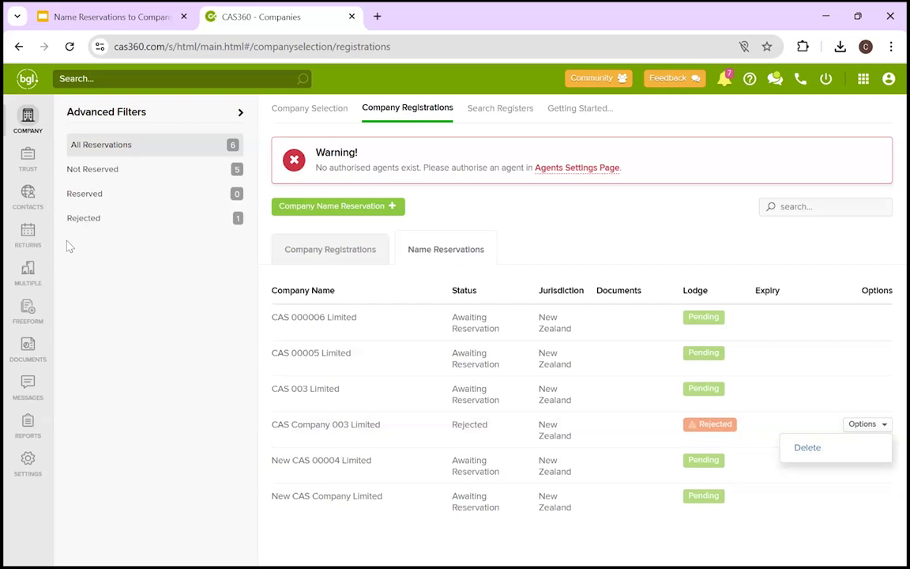
pyautogui.moveTo(28, 351)
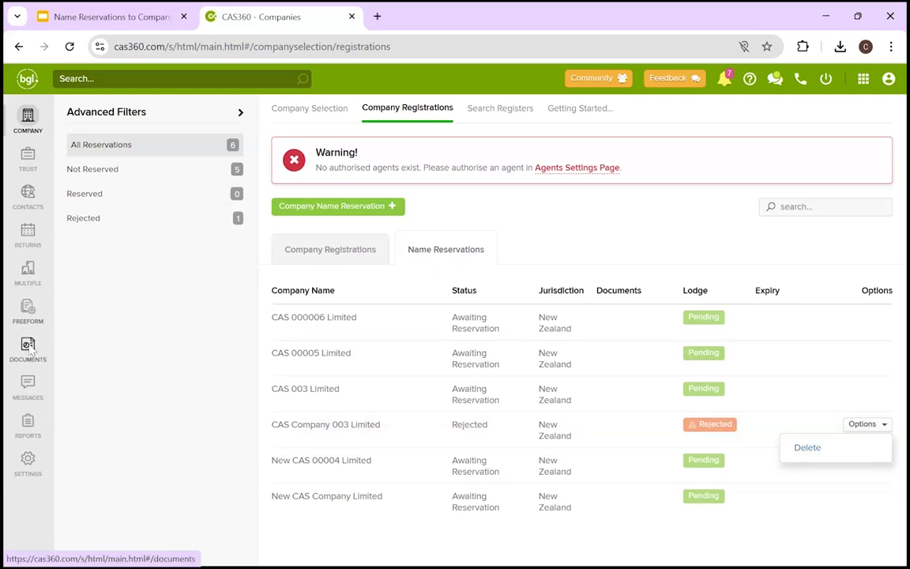
pyautogui.click(28, 347)
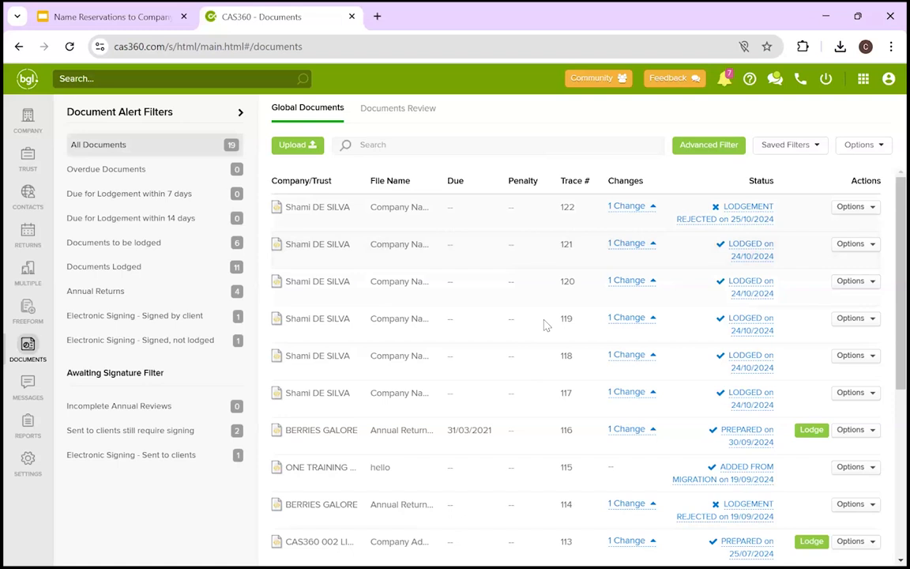
pyautogui.moveTo(745, 261)
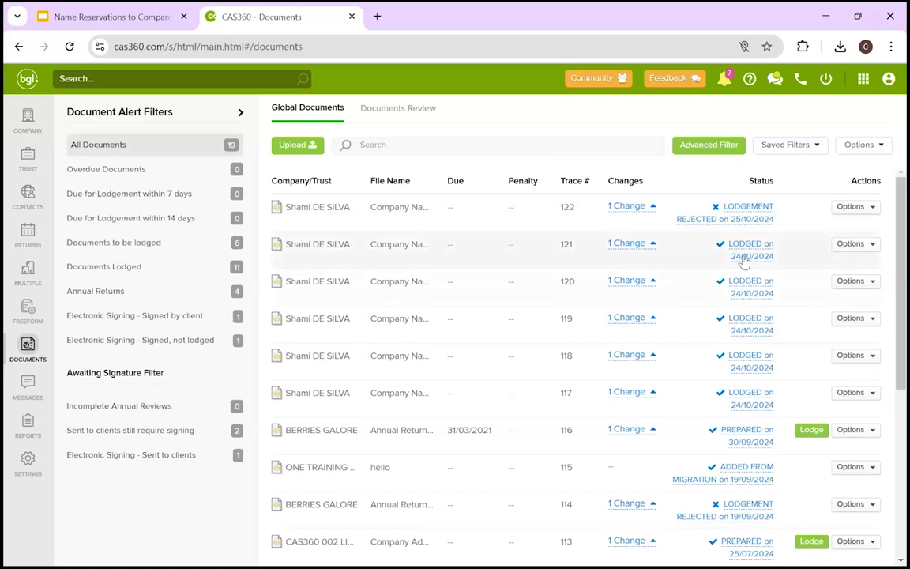
pyautogui.moveTo(760, 253)
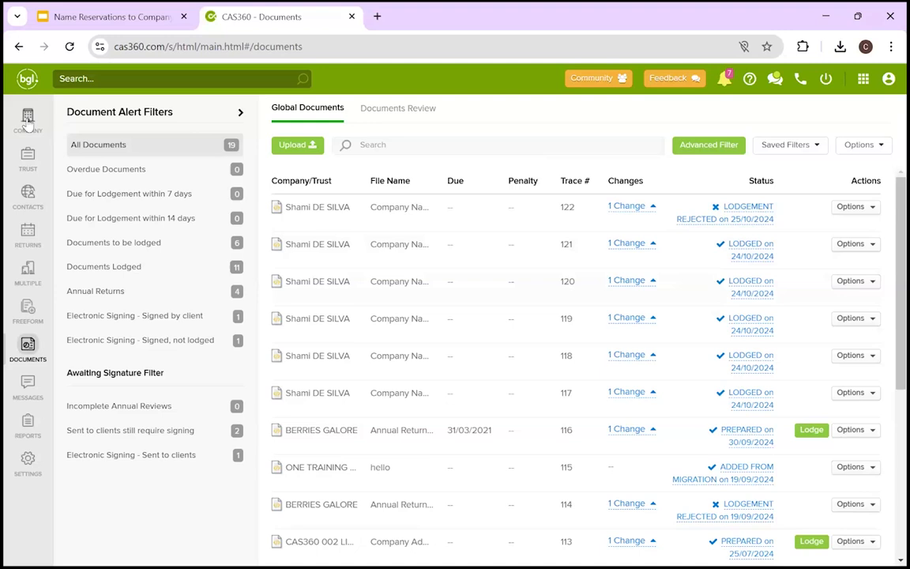
pyautogui.click(28, 118)
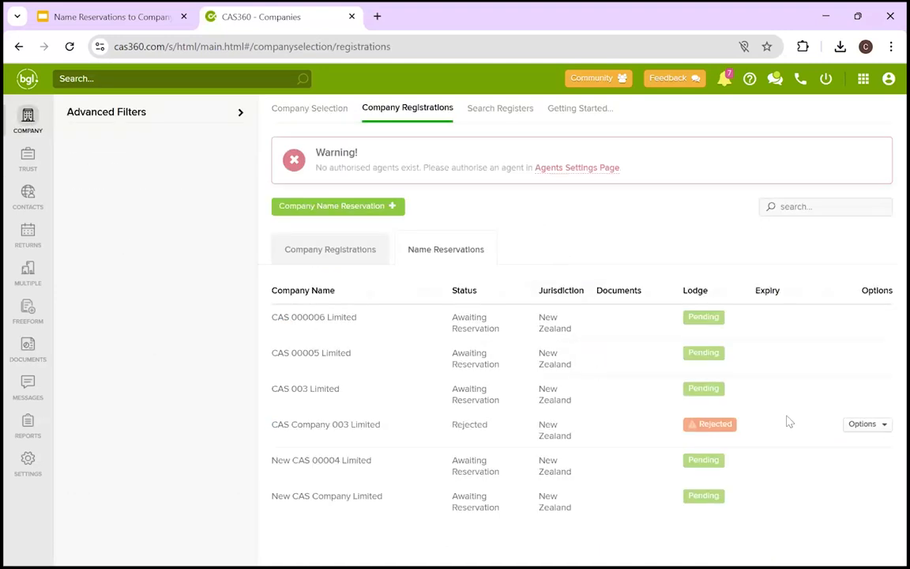
pyautogui.click(867, 423)
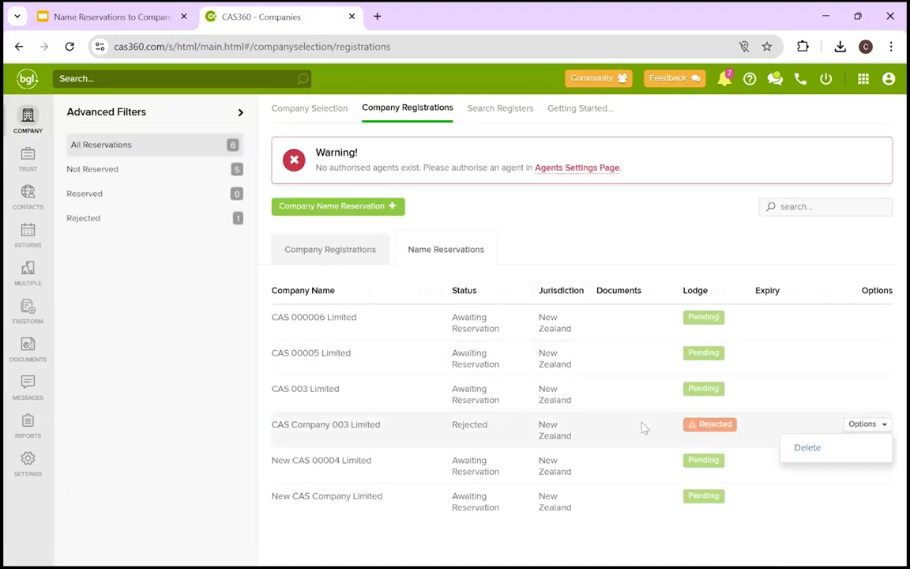
# Delete the CAS Company 003 Limited reservation and confirm with Delete Name Reservation
pyautogui.click(806, 447)
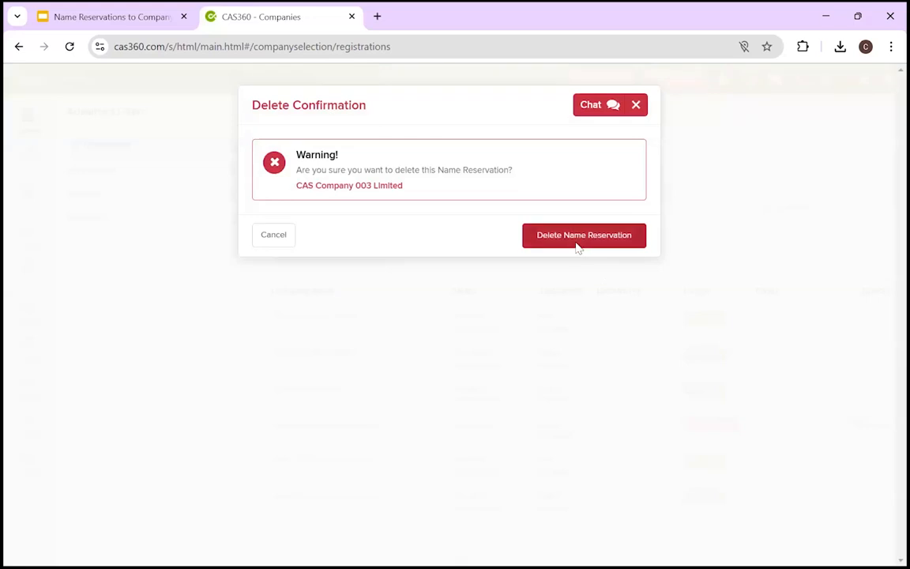
pyautogui.click(584, 235)
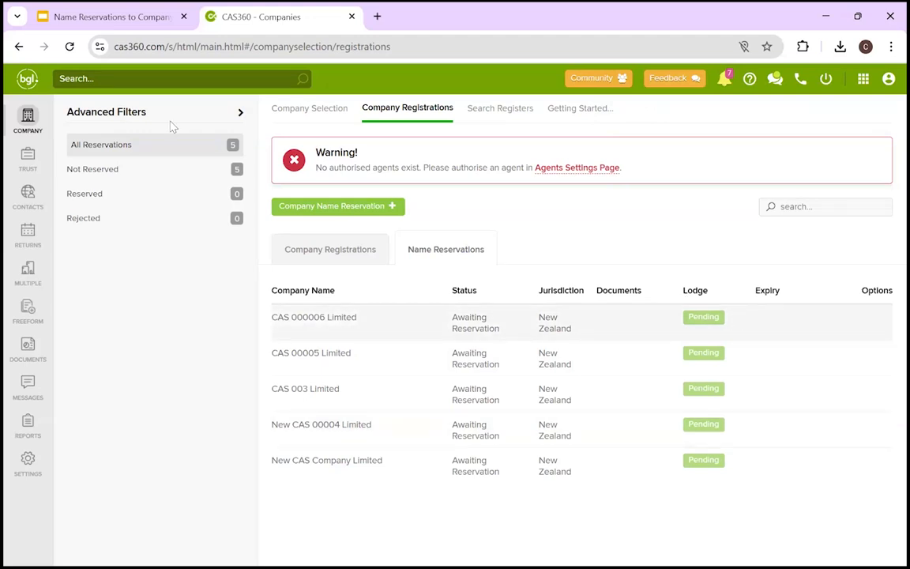
pyautogui.moveTo(109, 99)
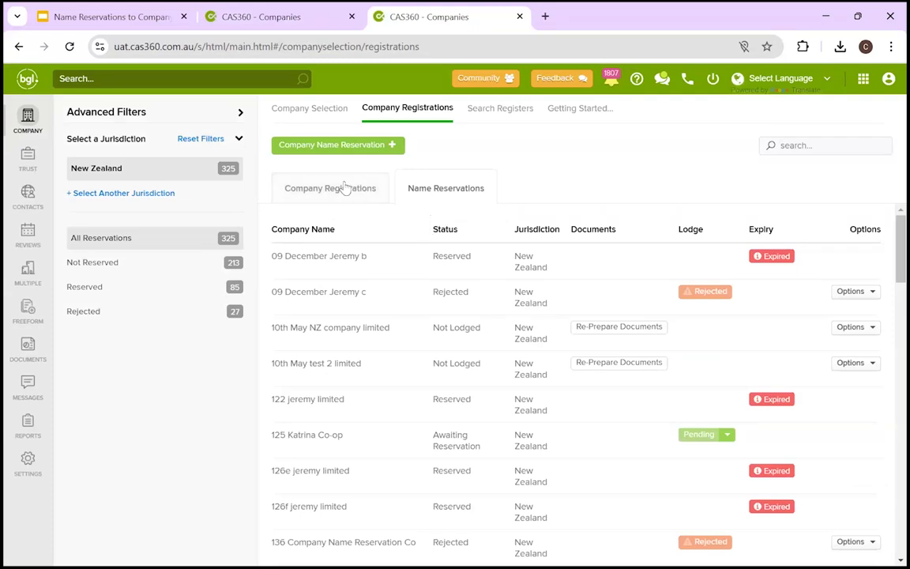
pyautogui.moveTo(377, 206)
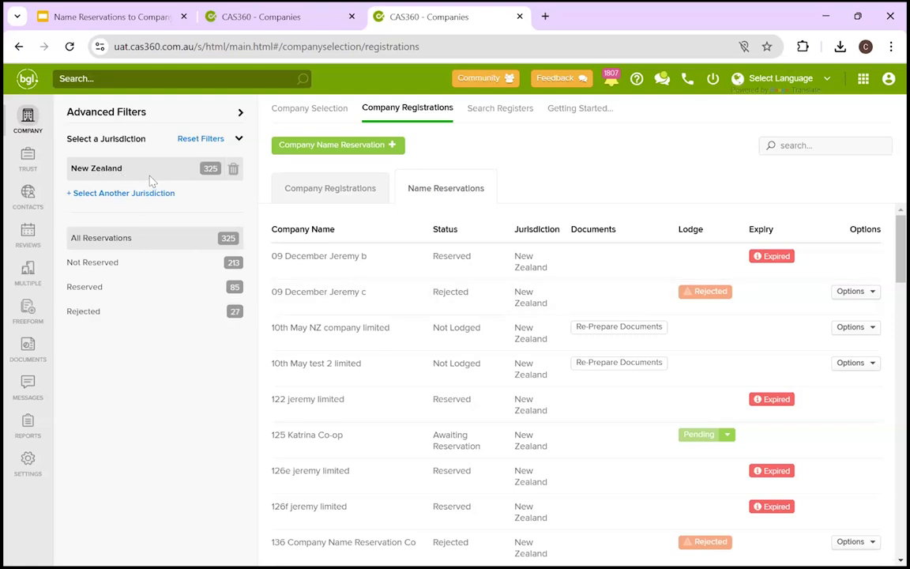
pyautogui.moveTo(415, 328)
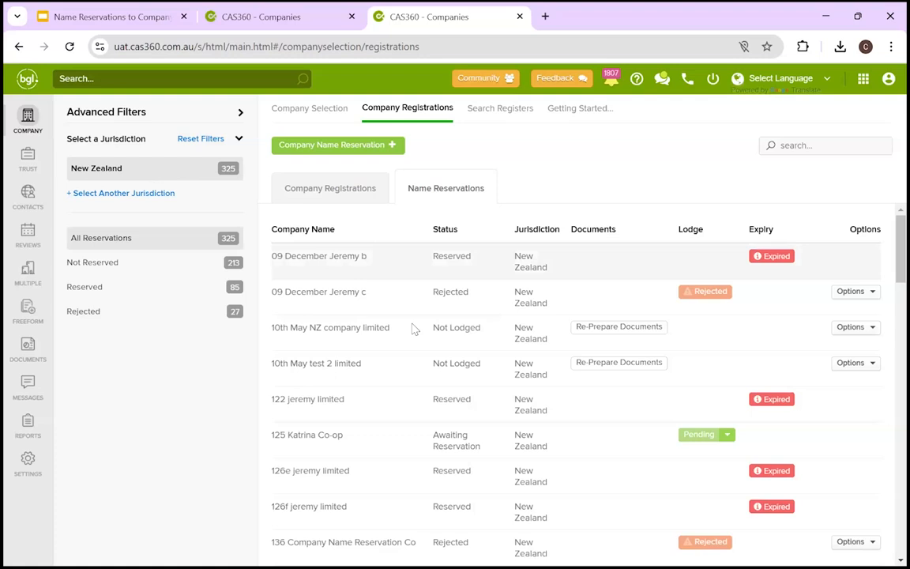
# Switch to the Company Registrations sub-tab listing 197 New Zealand companies
pyautogui.click(330, 188)
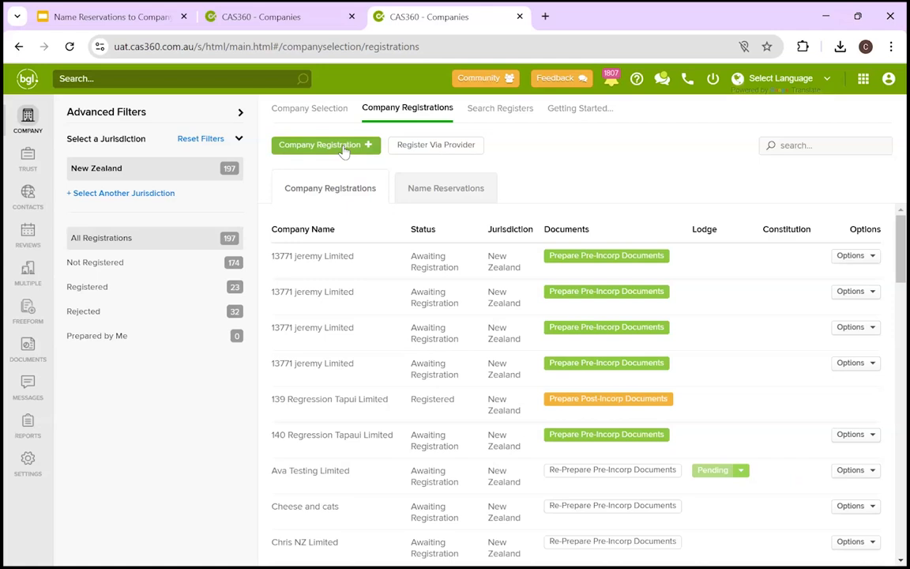
# Start a New Zealand company registration with the reserved-name switch set to YES
pyautogui.click(326, 144)
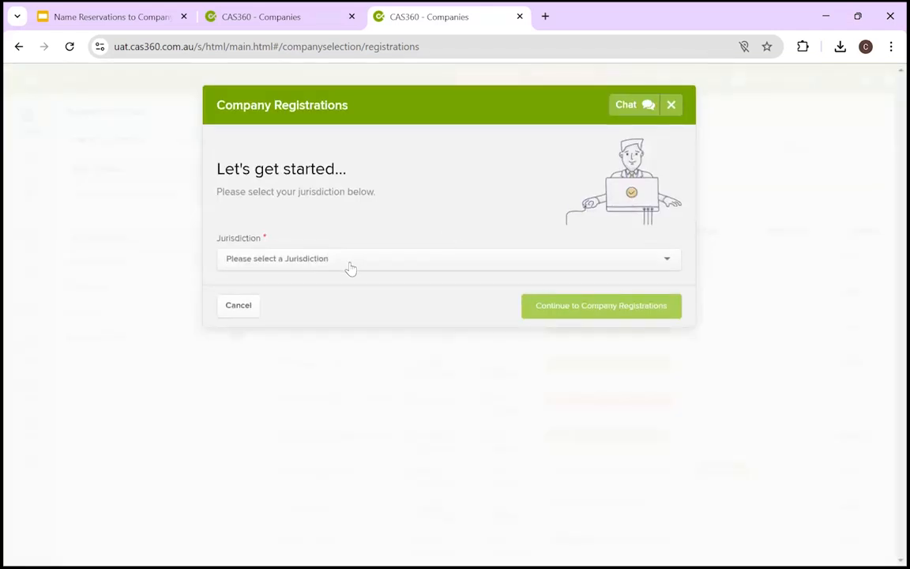
pyautogui.click(448, 259)
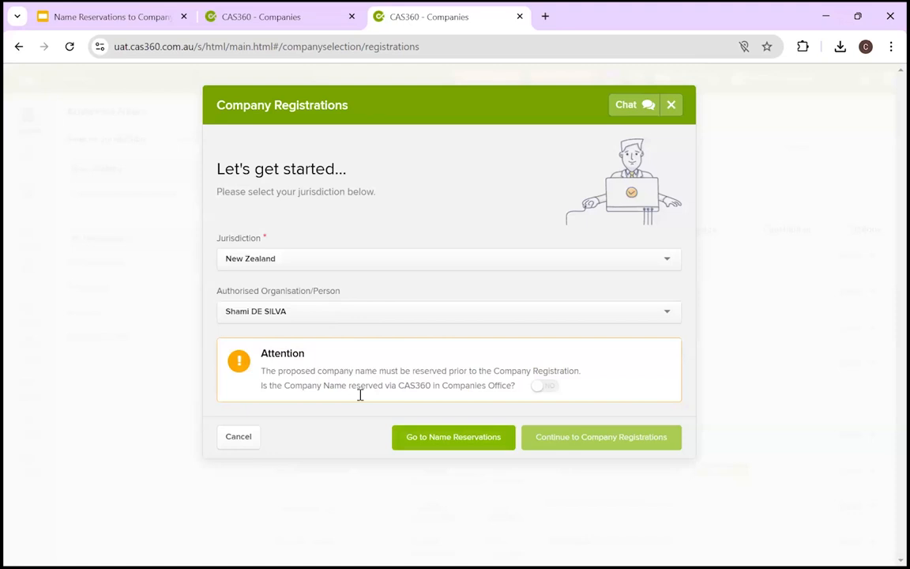
pyautogui.moveTo(387, 373)
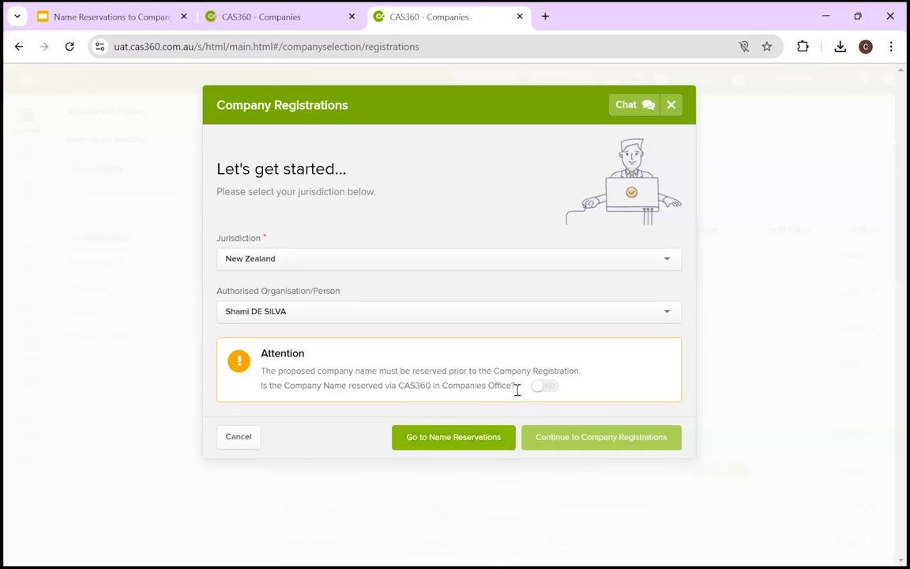
pyautogui.click(546, 385)
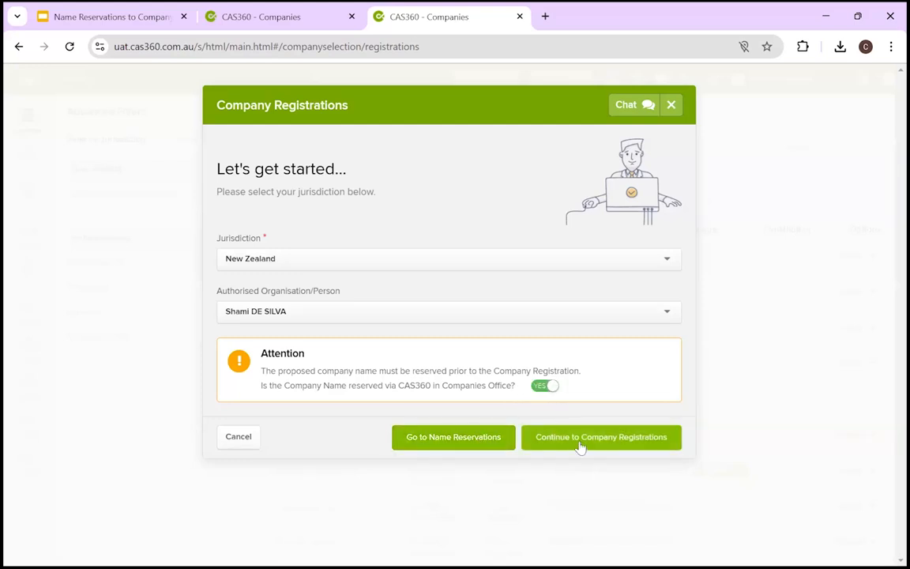
pyautogui.moveTo(602, 437)
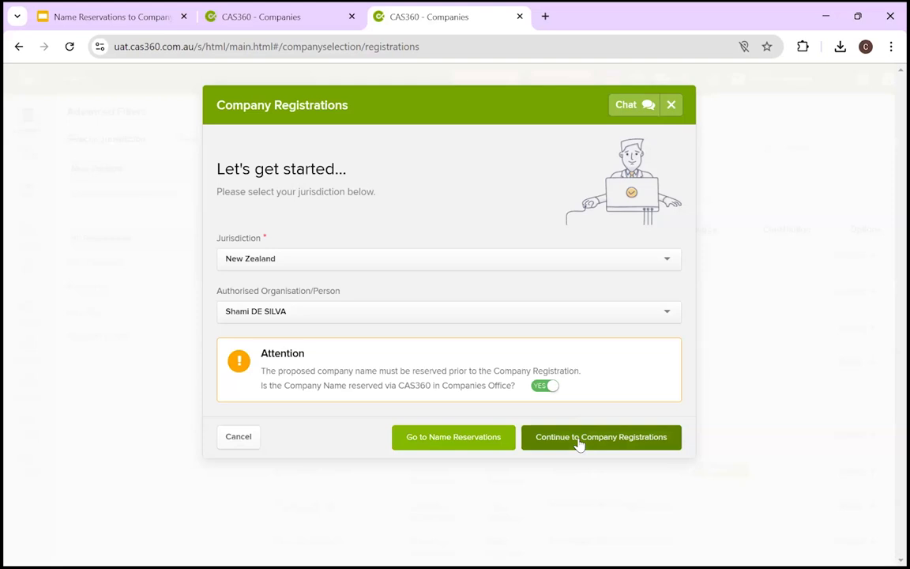
pyautogui.click(601, 436)
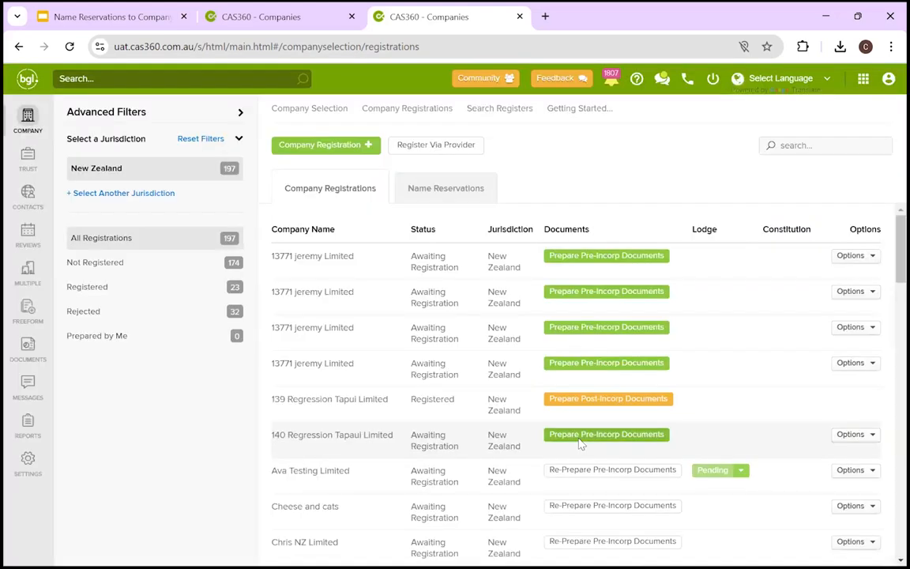
pyautogui.click(325, 145)
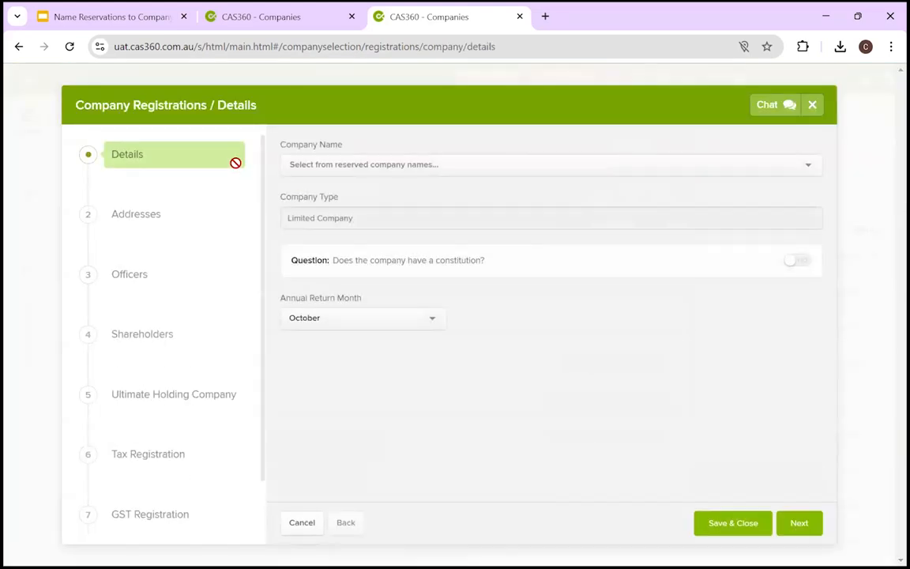
# Select MSF test name 1 Limited as company name and keep October as annual return month
pyautogui.click(549, 165)
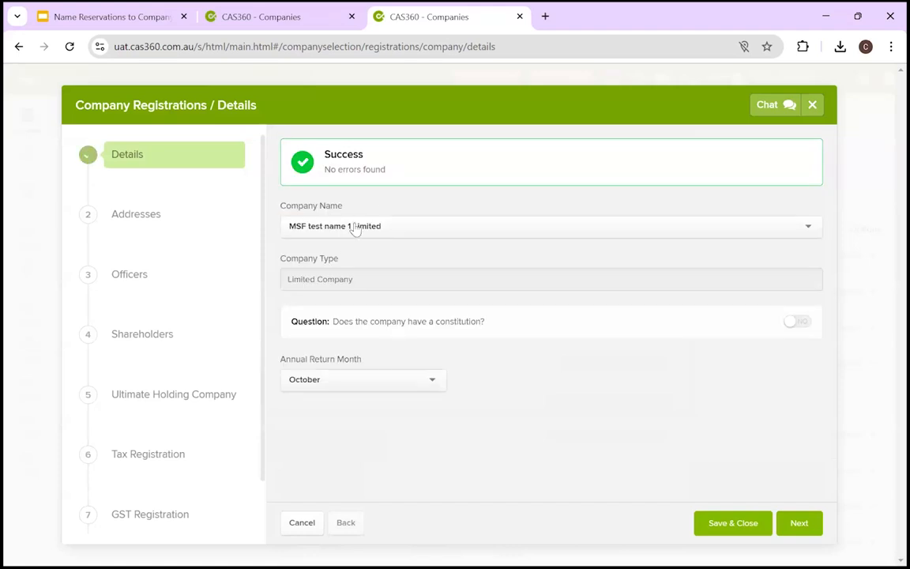
pyautogui.click(551, 226)
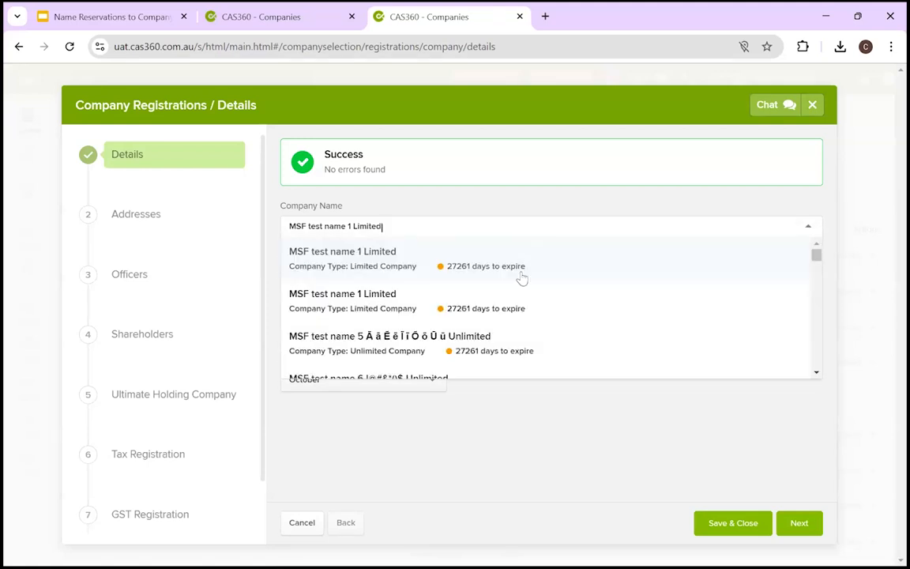
pyautogui.click(342, 251)
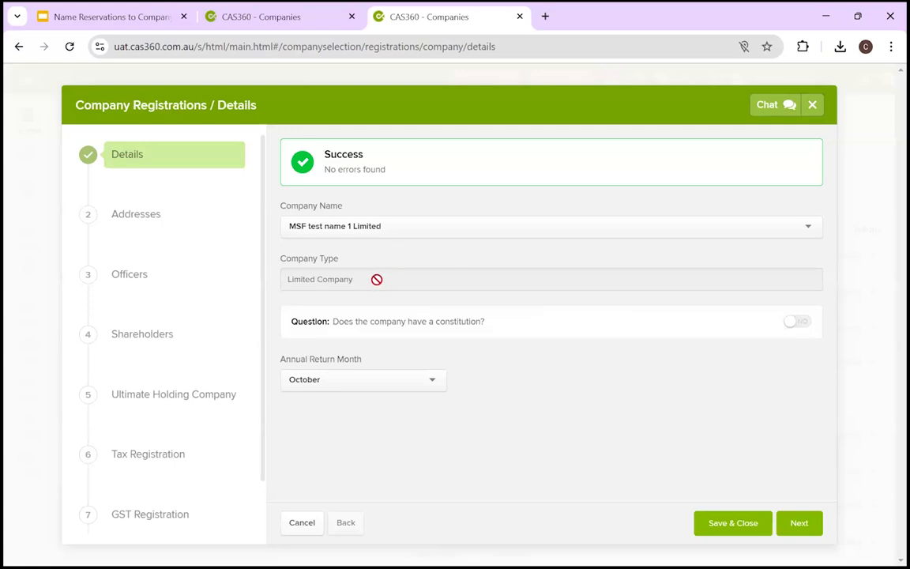
pyautogui.moveTo(367, 288)
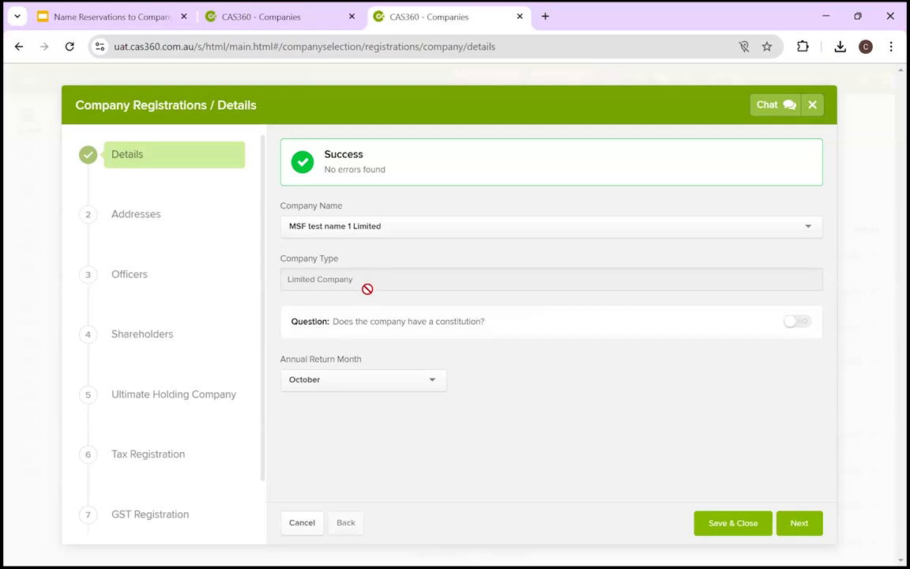
pyautogui.click(362, 379)
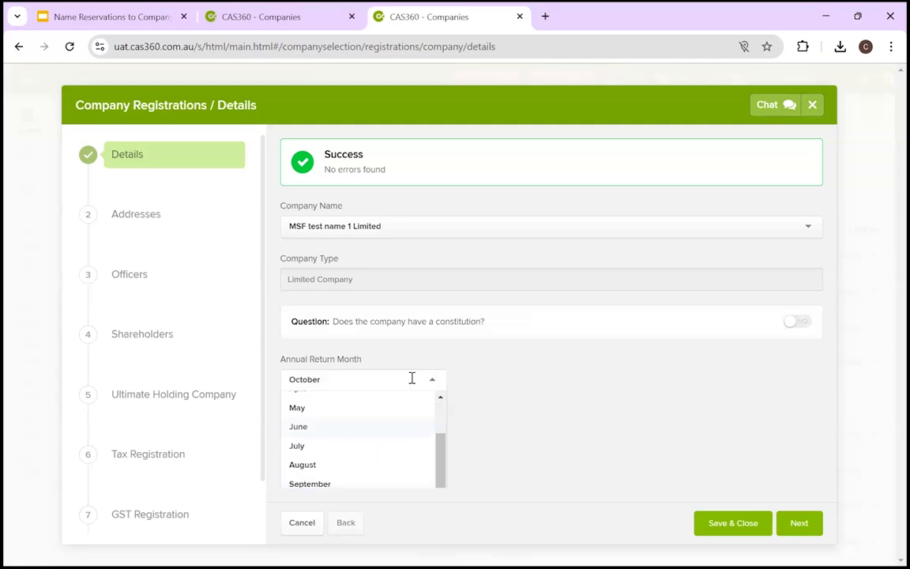
pyautogui.click(363, 379)
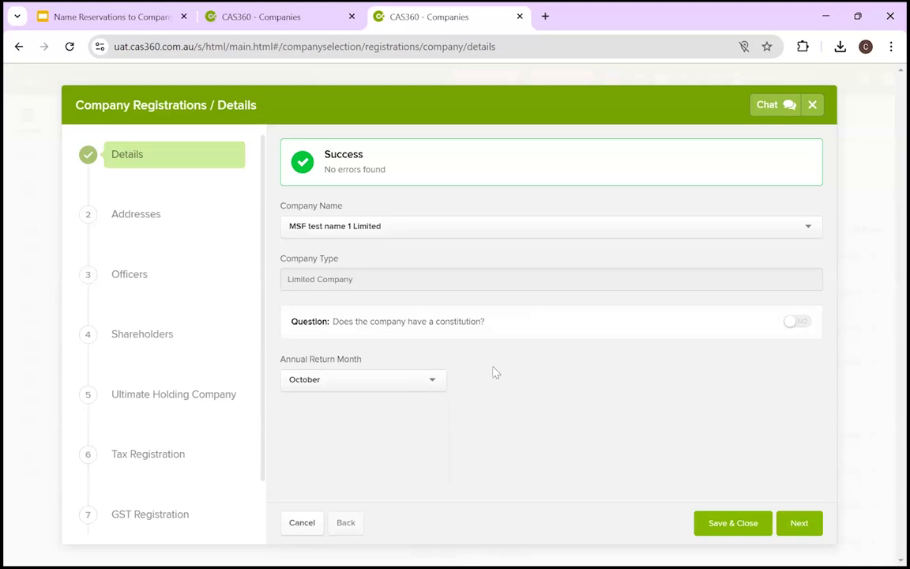
pyautogui.moveTo(367, 328)
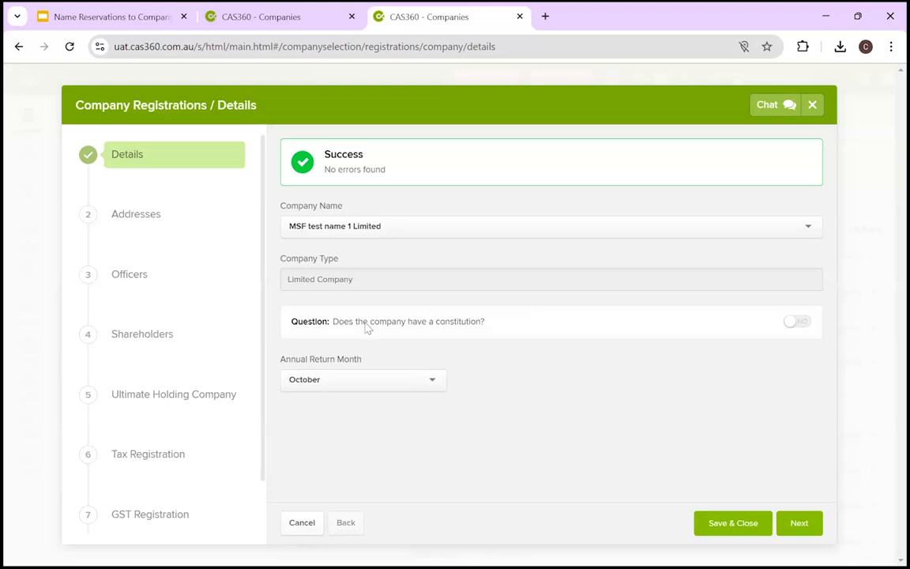
pyautogui.moveTo(443, 329)
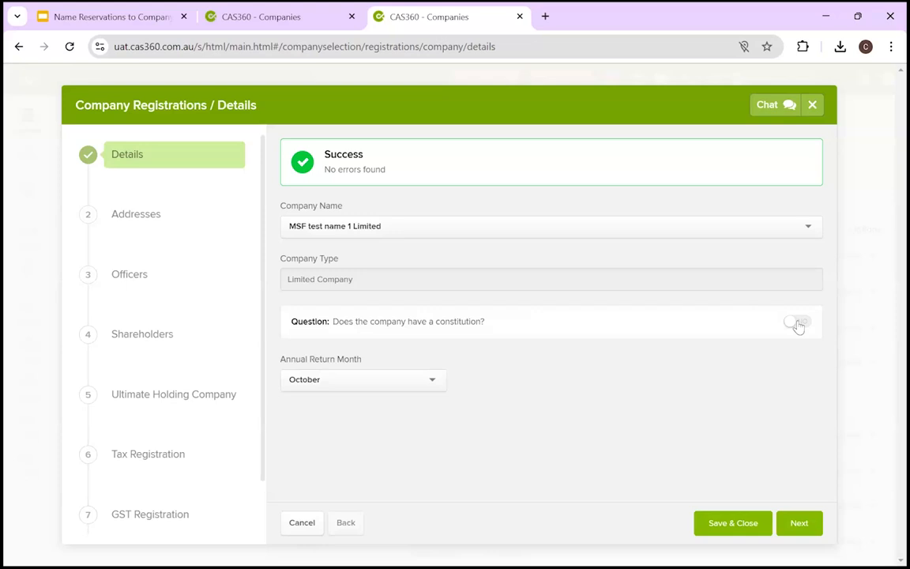
# Try a constitution upload, cancel it, leave constitution at No, and continue
pyautogui.click(797, 326)
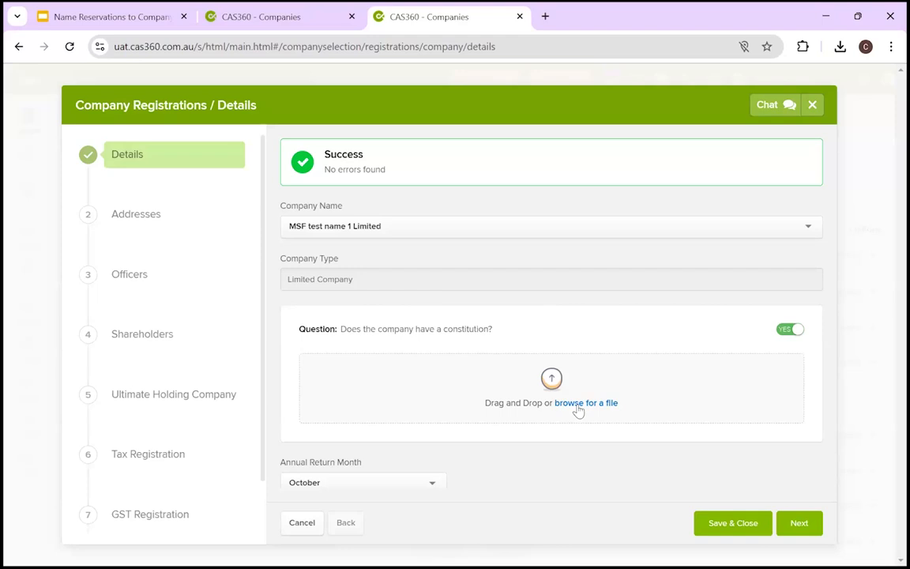
pyautogui.click(586, 402)
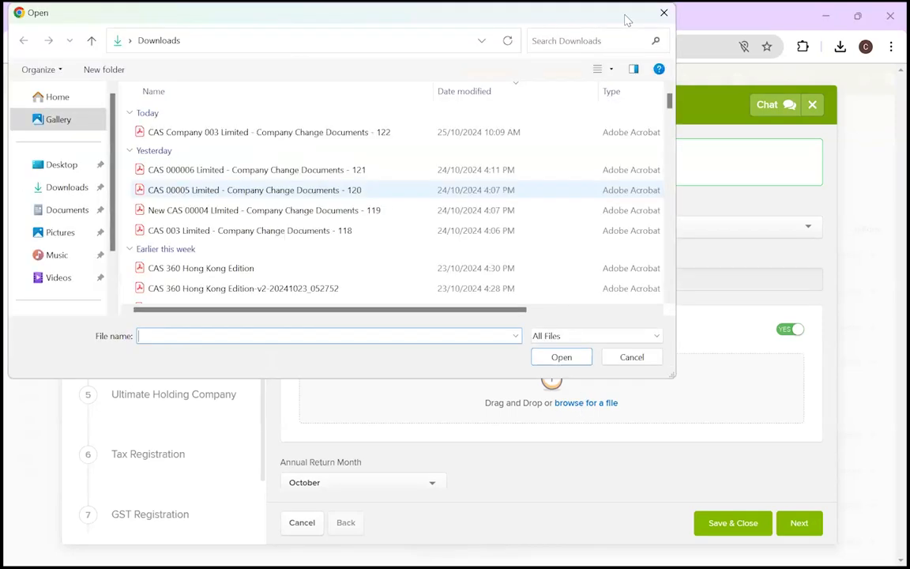
pyautogui.click(264, 210)
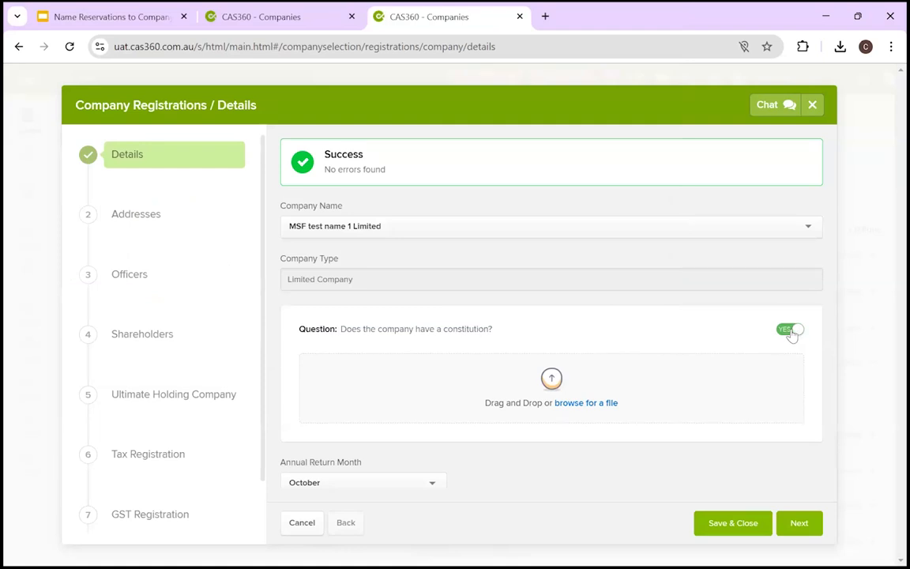
pyautogui.click(792, 329)
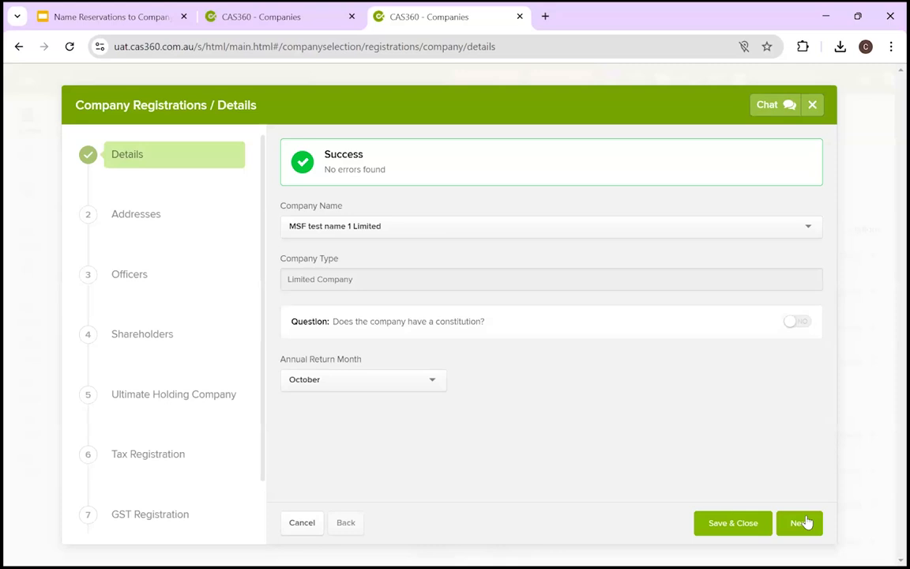
pyautogui.moveTo(128, 165)
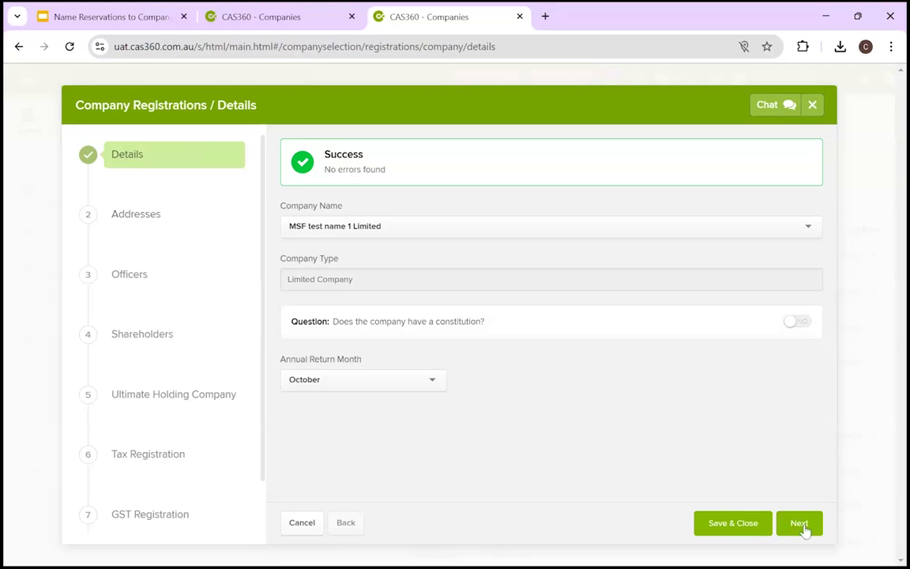
pyautogui.click(798, 522)
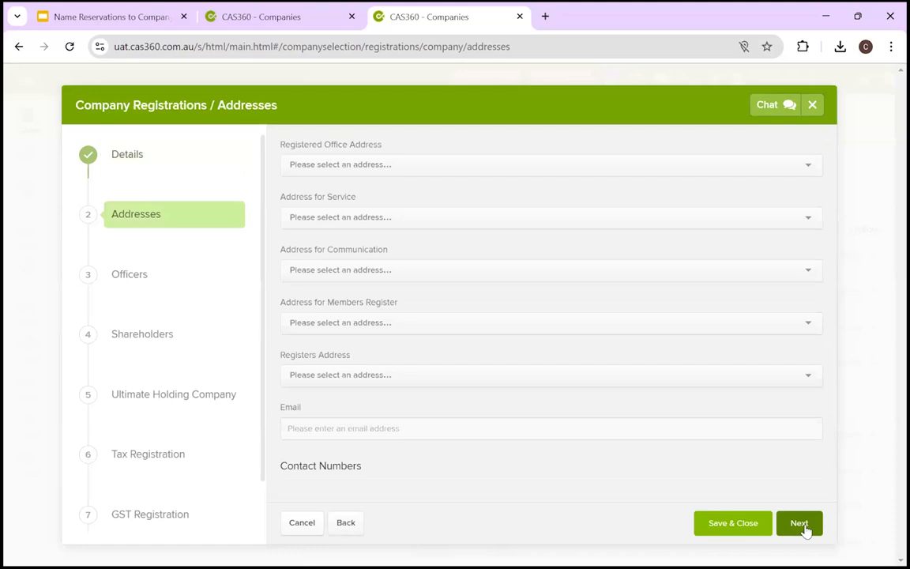
pyautogui.click(550, 164)
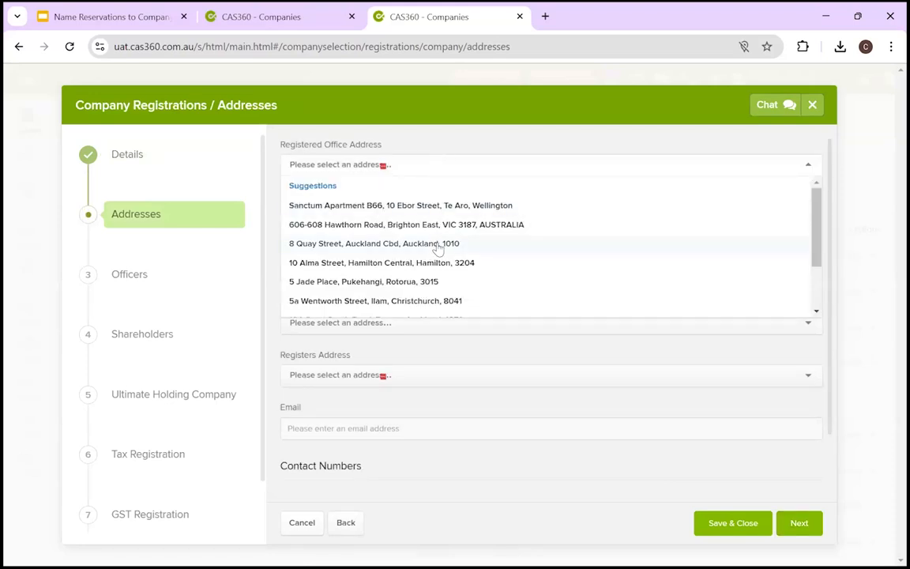
pyautogui.click(374, 243)
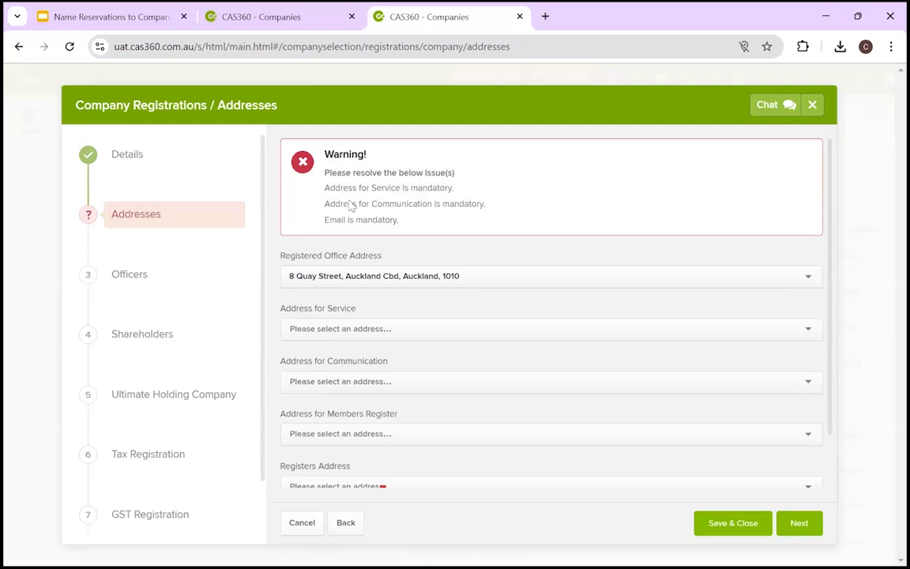
pyautogui.click(549, 328)
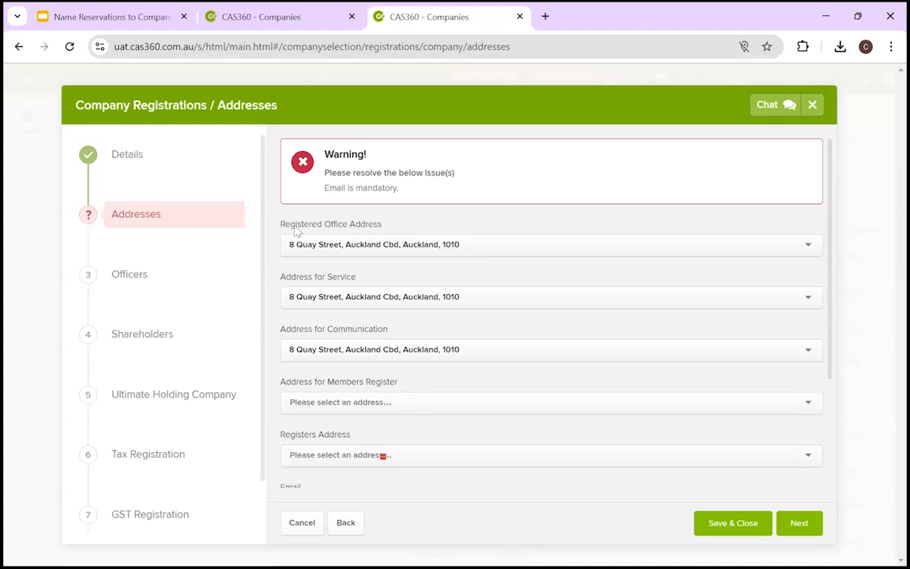
pyautogui.moveTo(350, 340)
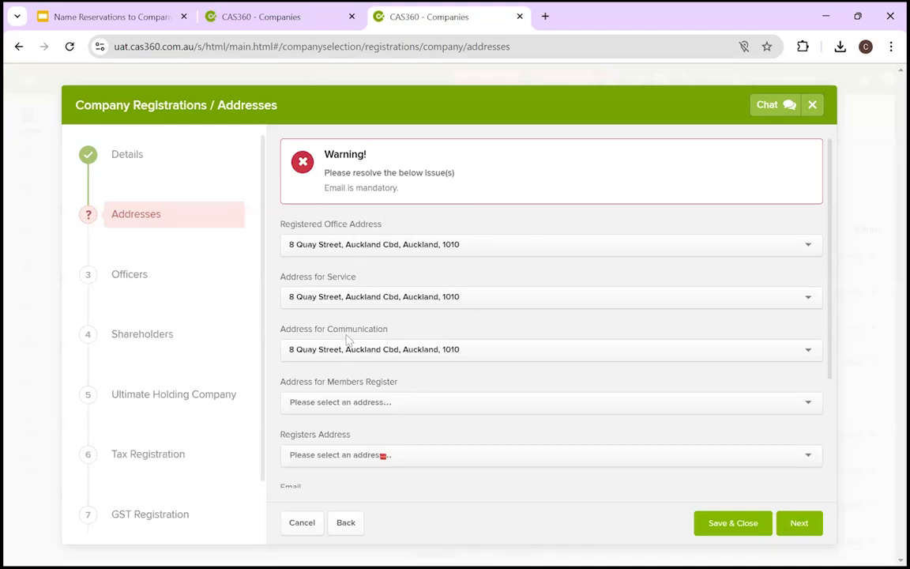
pyautogui.scroll(-3)
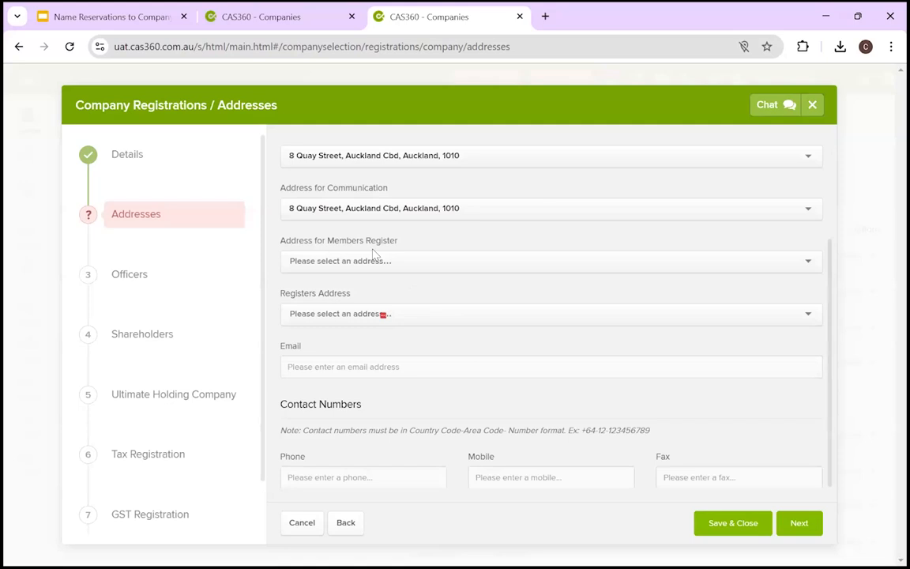
pyautogui.moveTo(387, 259)
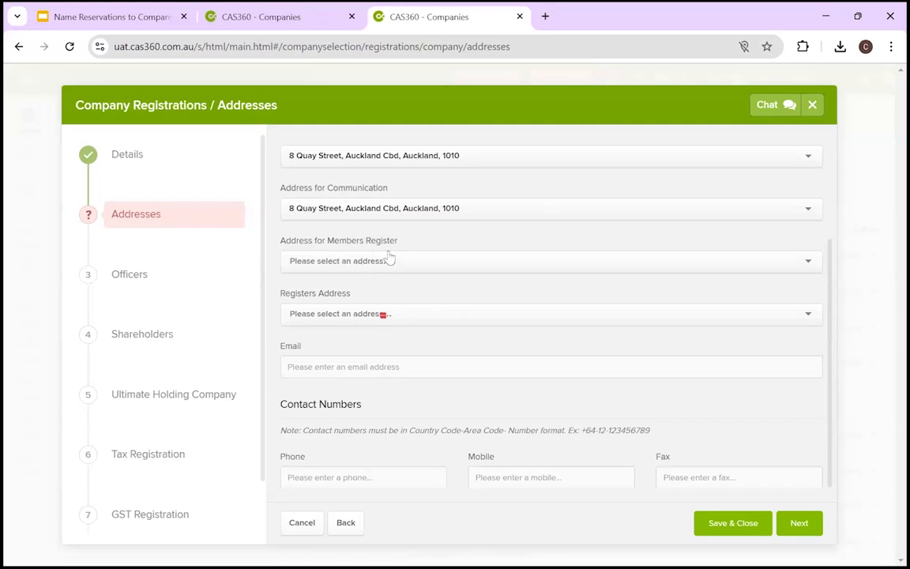
pyautogui.moveTo(346, 296)
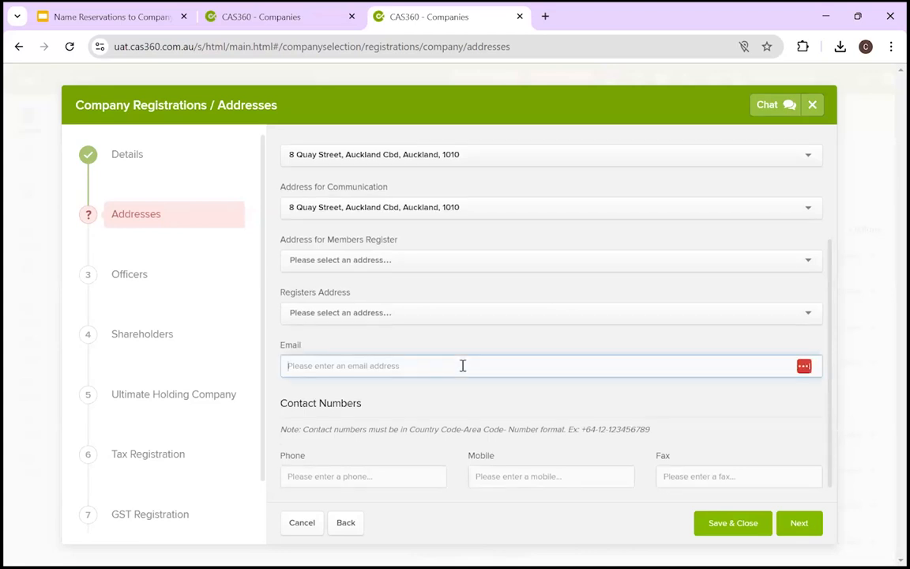
pyautogui.write('cbanks')
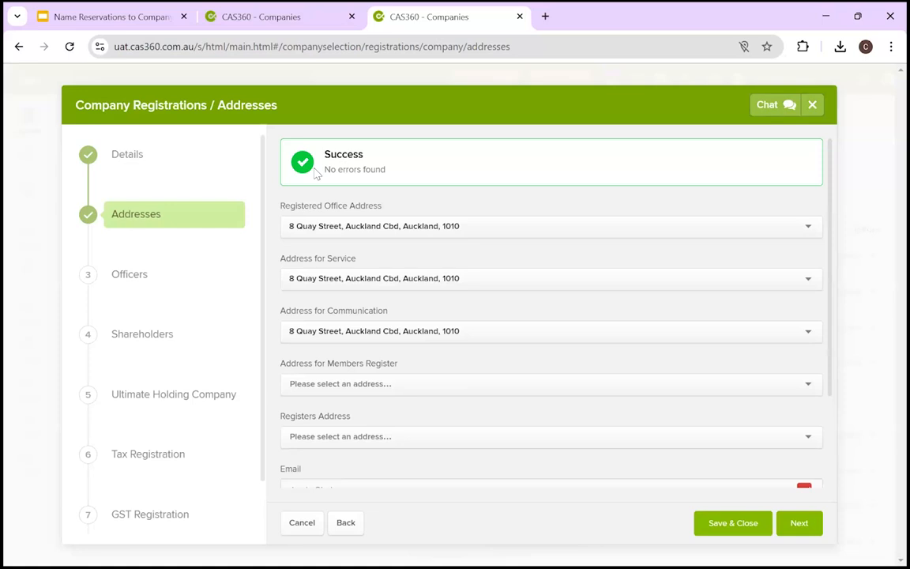
pyautogui.scroll(-3)
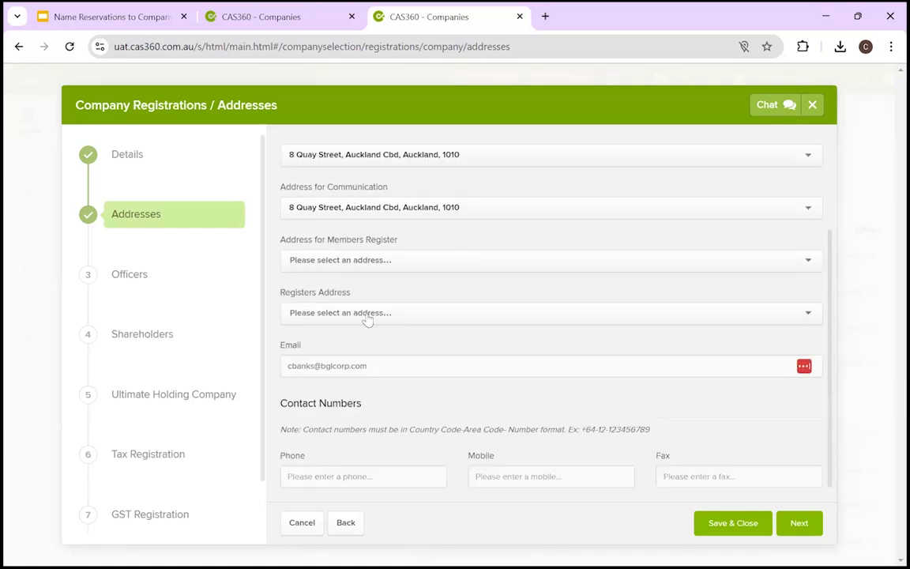
pyautogui.moveTo(344, 455)
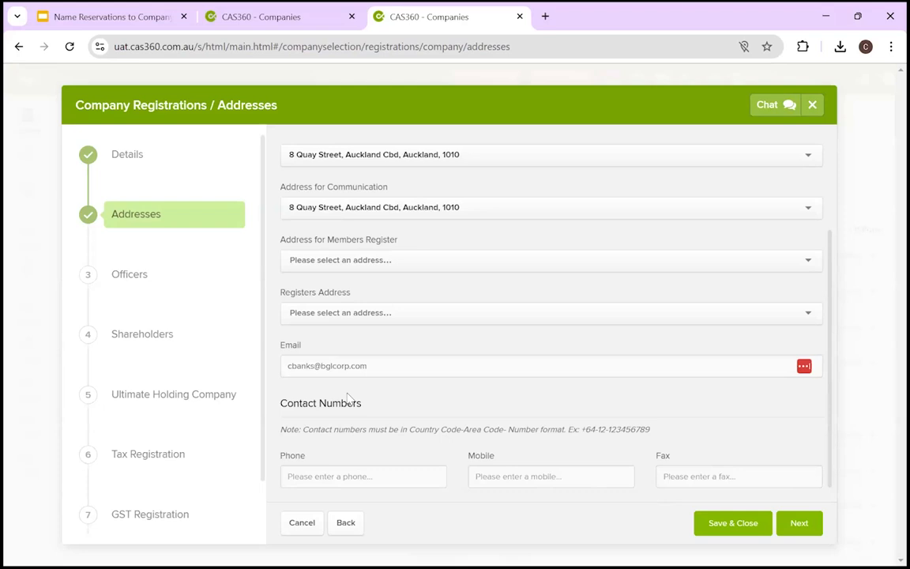
pyautogui.click(798, 522)
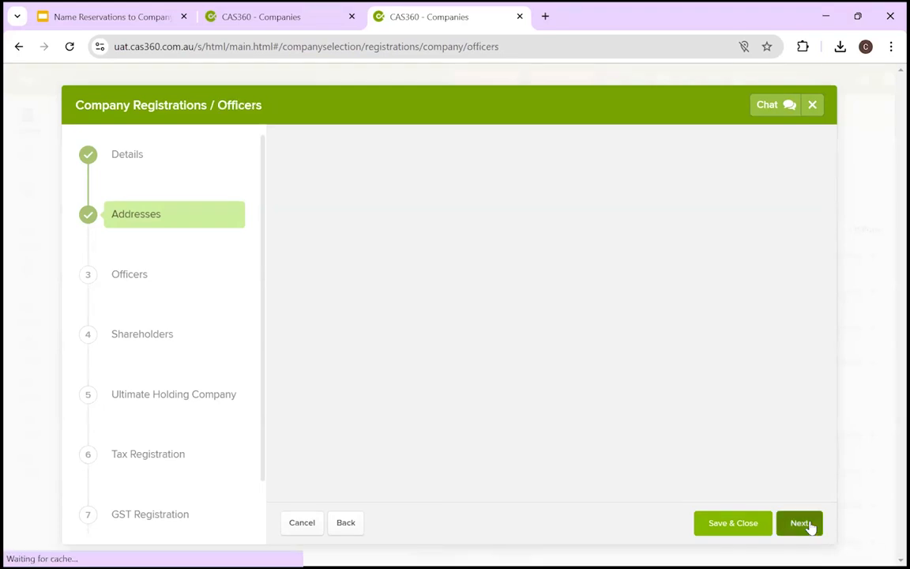
# Add contact 'Jo…' as officer with no IRD number, Director position and Attendee status
pyautogui.click(799, 522)
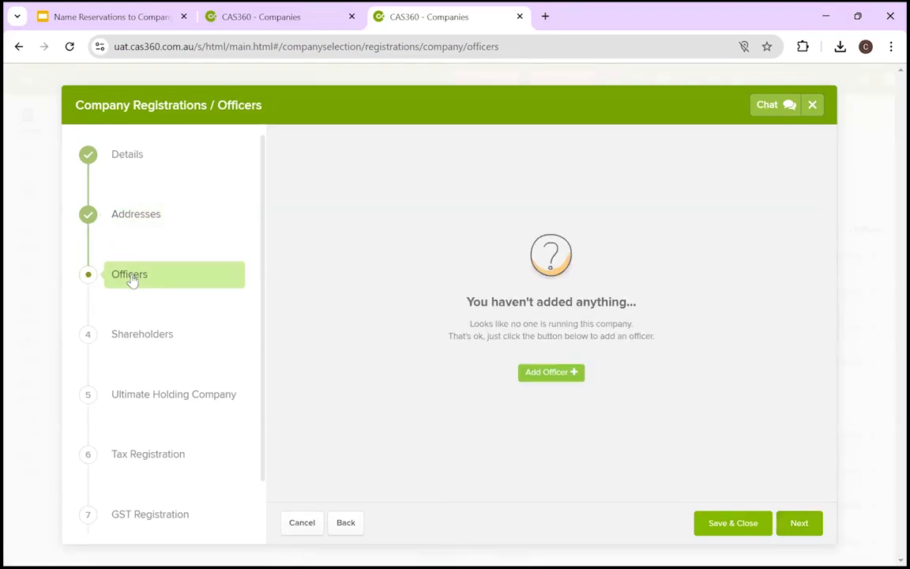
pyautogui.moveTo(551, 372)
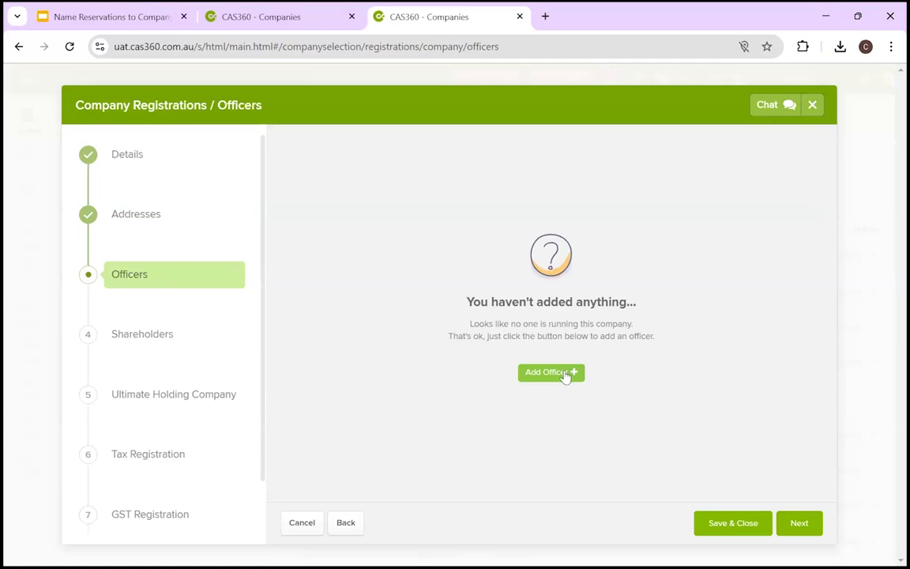
pyautogui.click(551, 372)
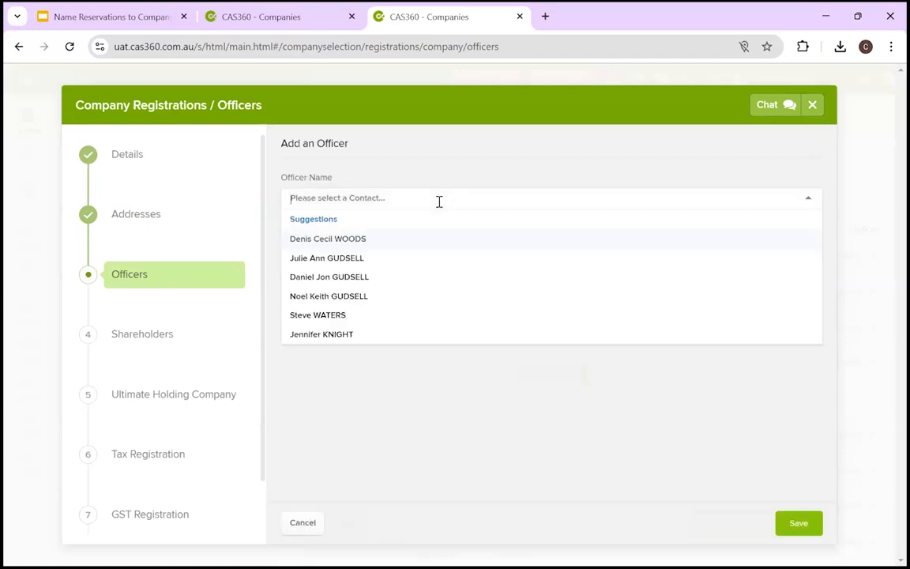
pyautogui.write('John McM')
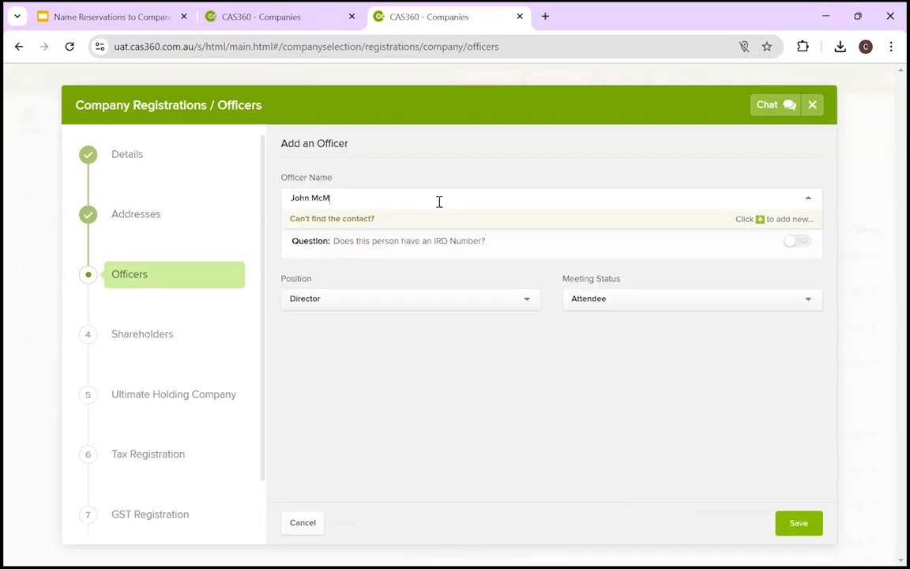
pyautogui.click(332, 198)
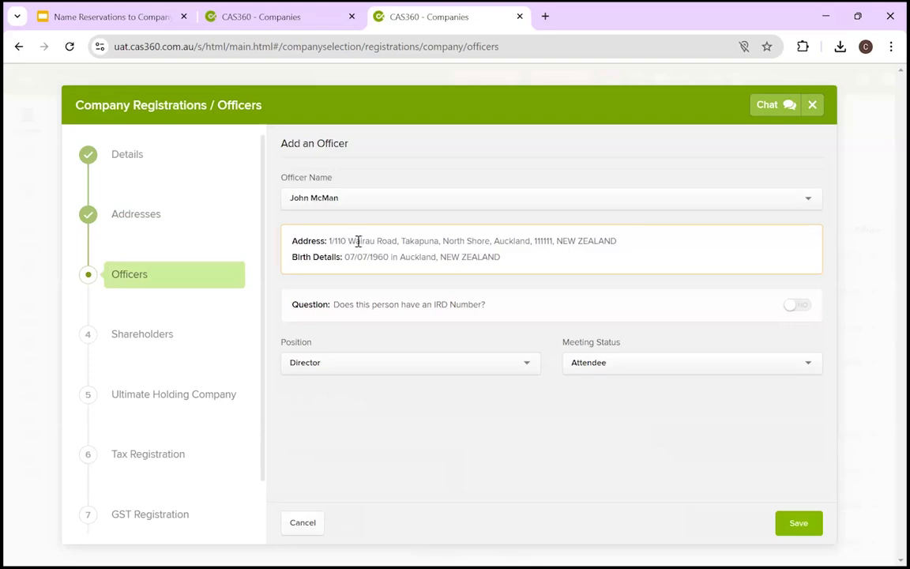
pyautogui.moveTo(360, 306)
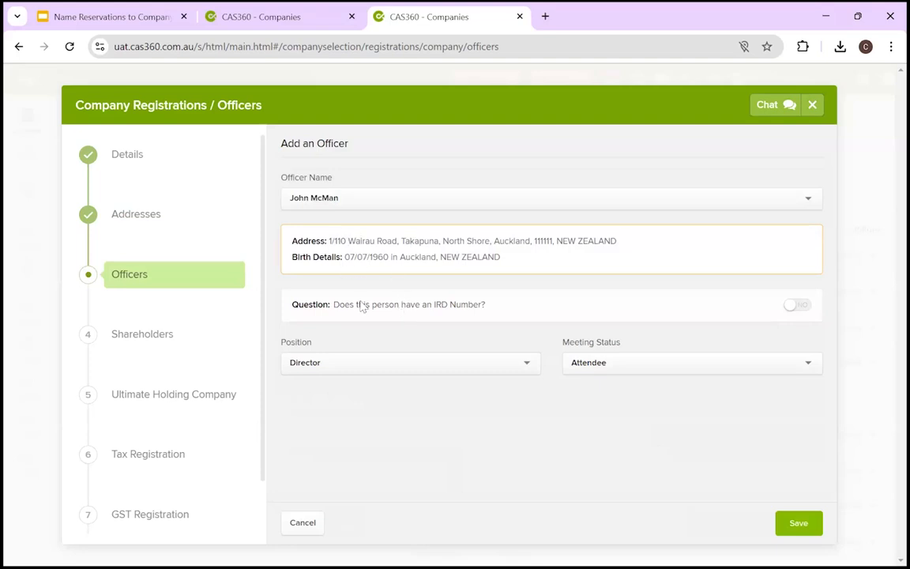
pyautogui.moveTo(474, 312)
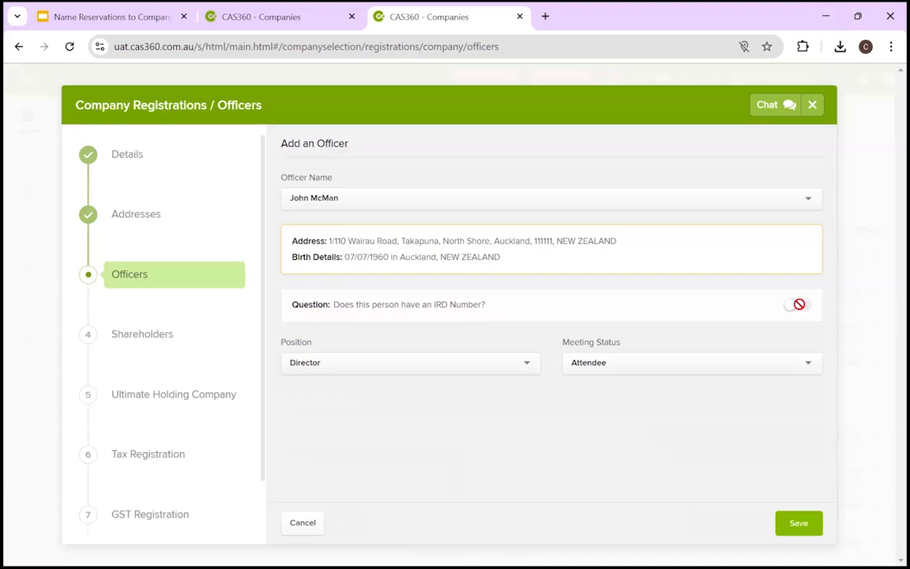
pyautogui.click(798, 304)
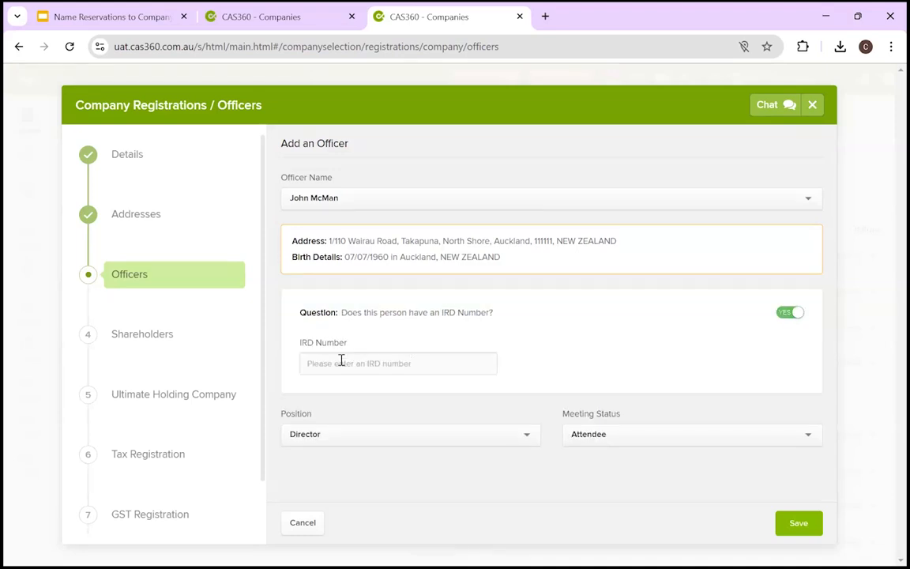
pyautogui.click(790, 312)
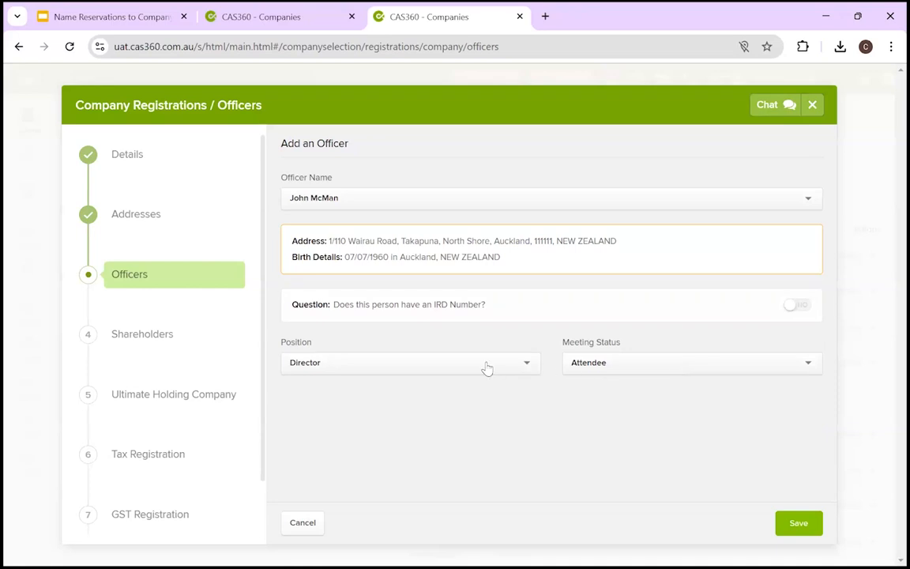
pyautogui.click(411, 363)
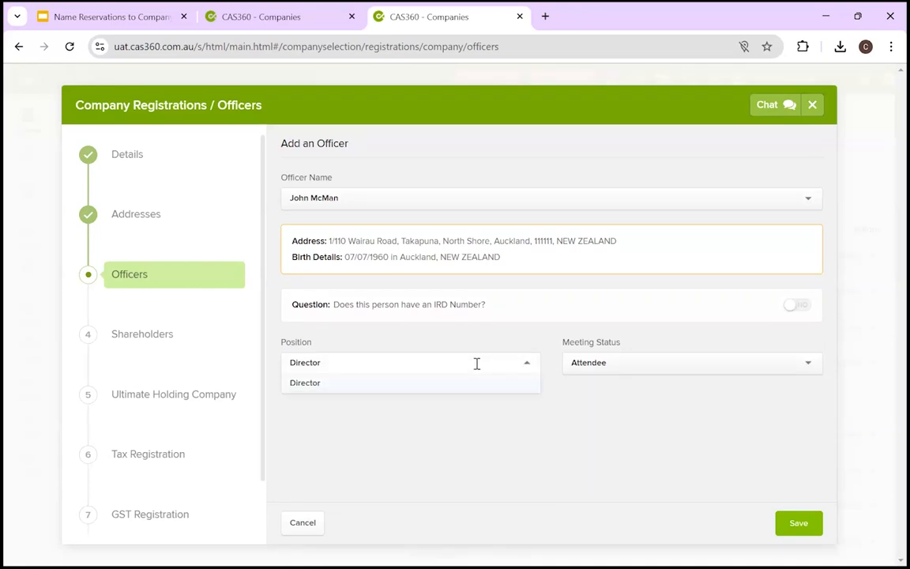
pyautogui.click(305, 382)
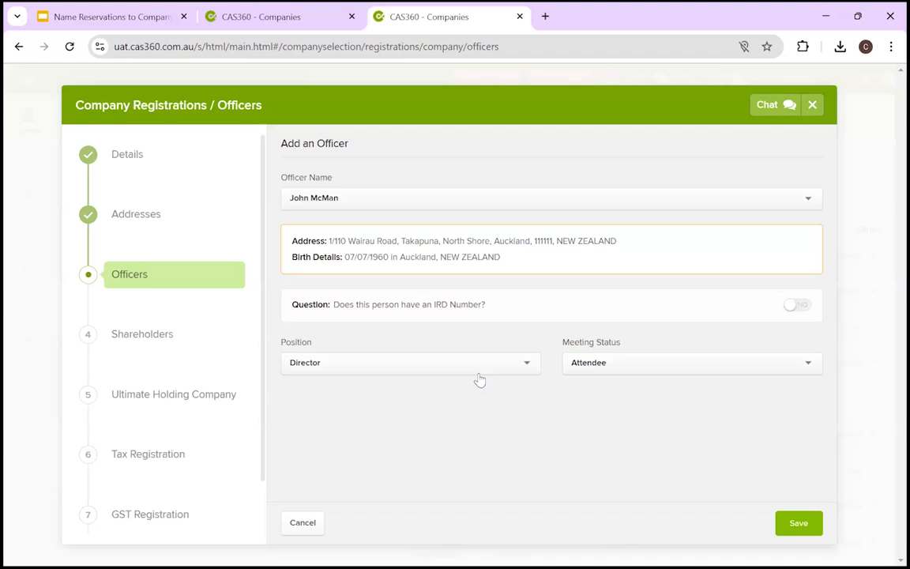
pyautogui.click(689, 362)
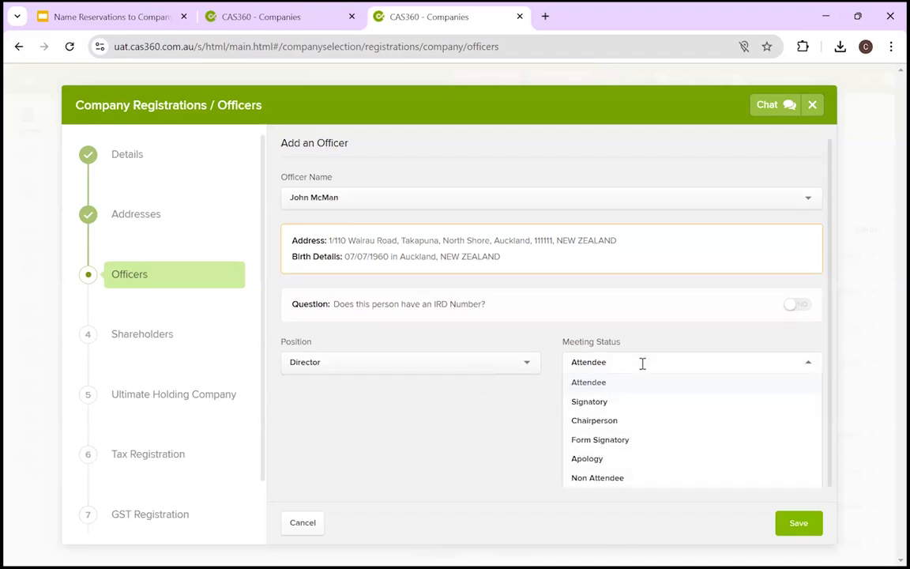
pyautogui.click(589, 381)
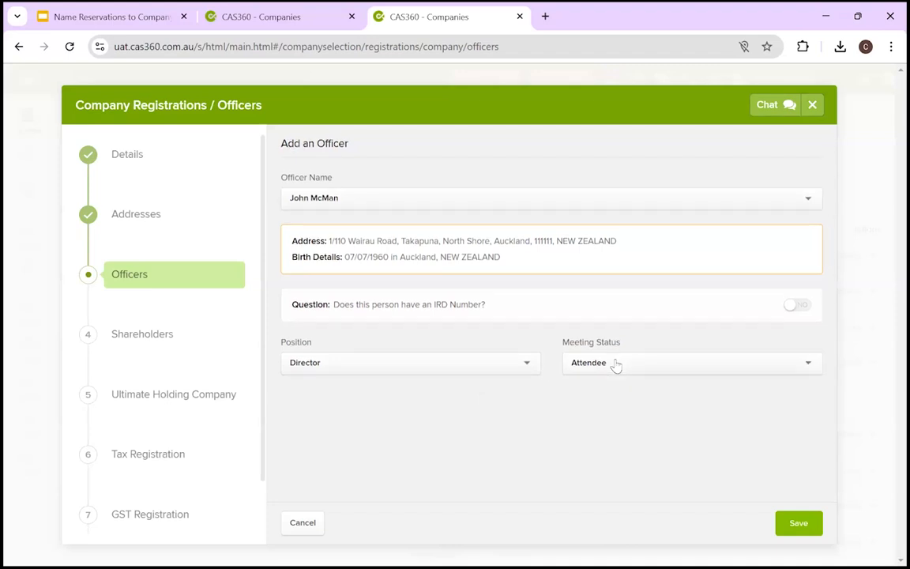
pyautogui.moveTo(166, 333)
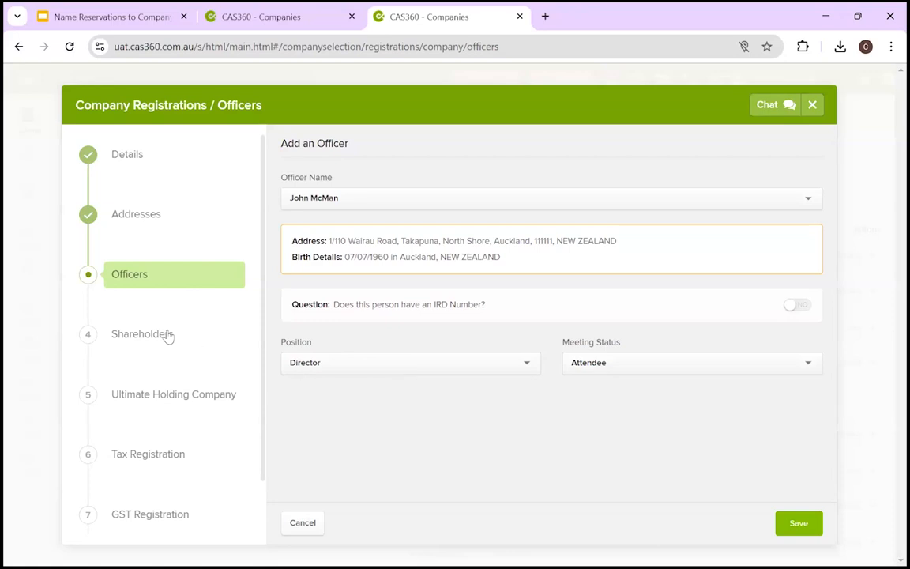
# Return to Officers, re-add John McMan as officer, and save him
pyautogui.click(302, 522)
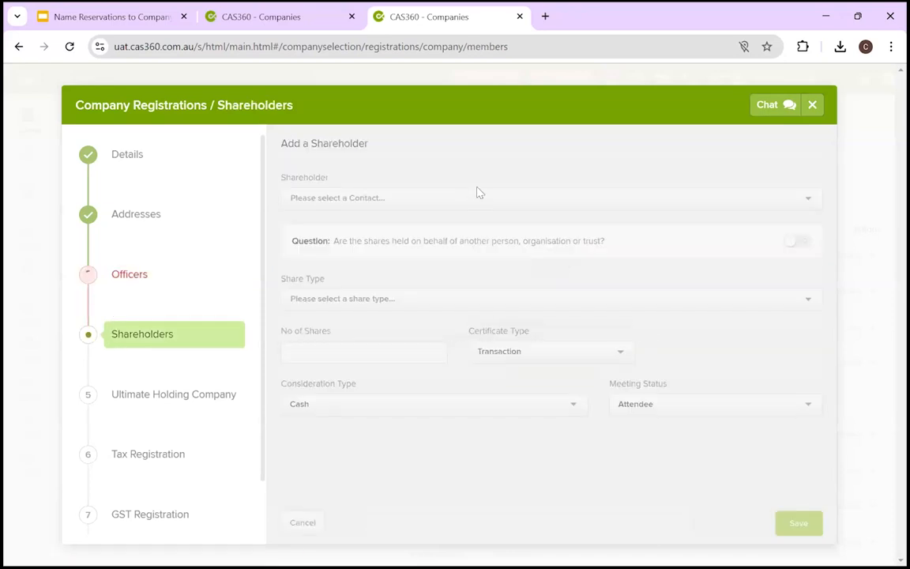
pyautogui.click(130, 274)
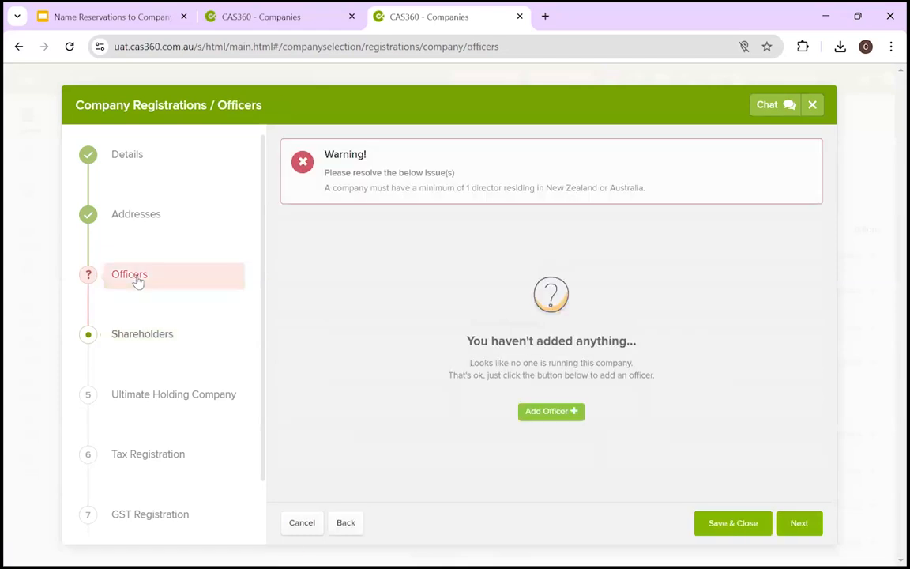
pyautogui.click(551, 411)
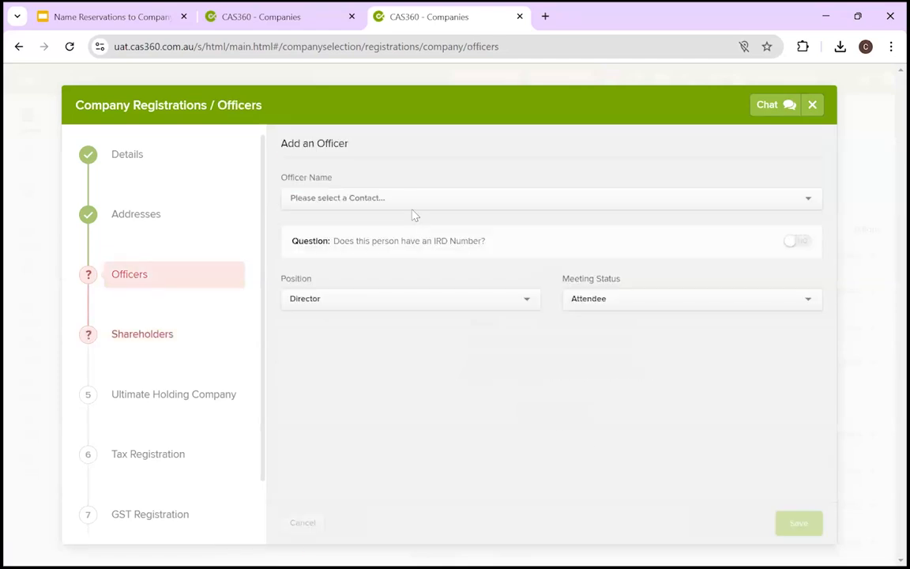
pyautogui.write('John')
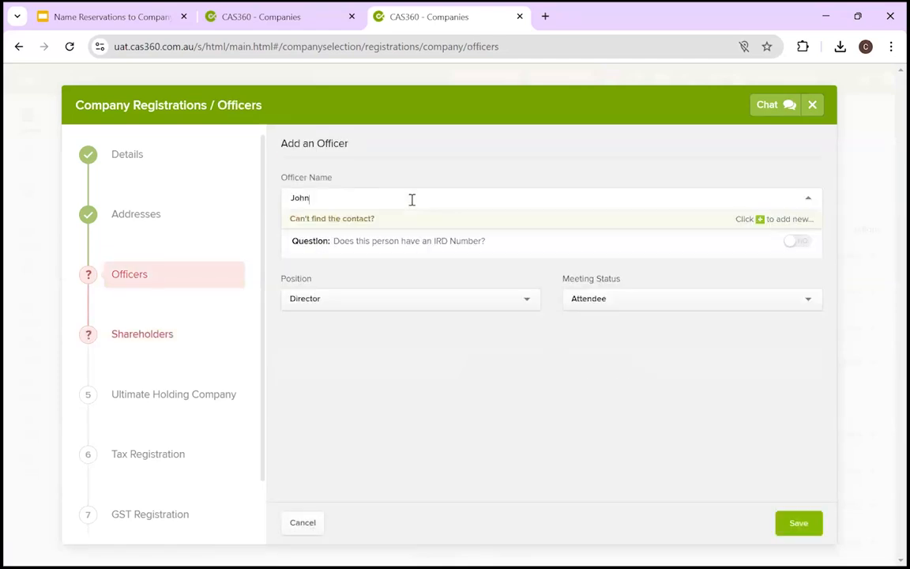
pyautogui.write('McMan')
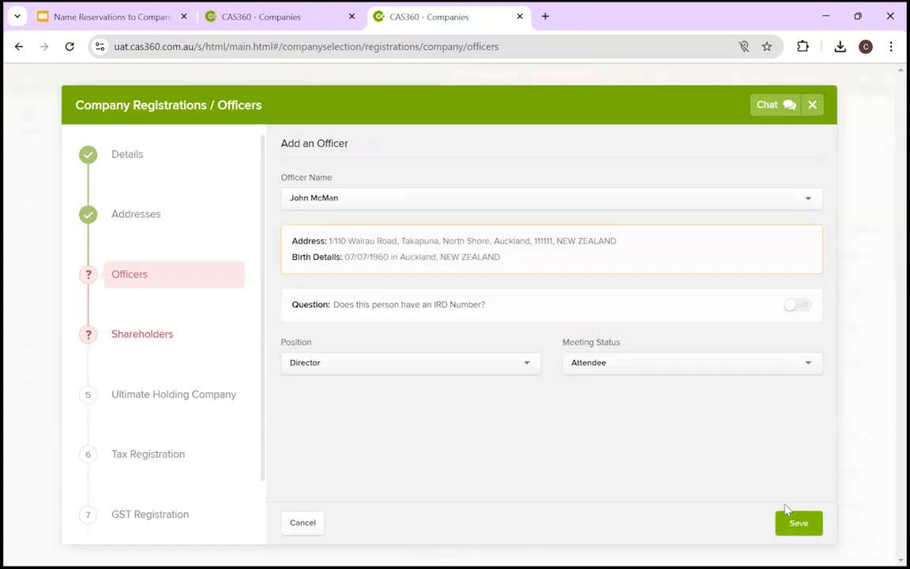
pyautogui.click(798, 523)
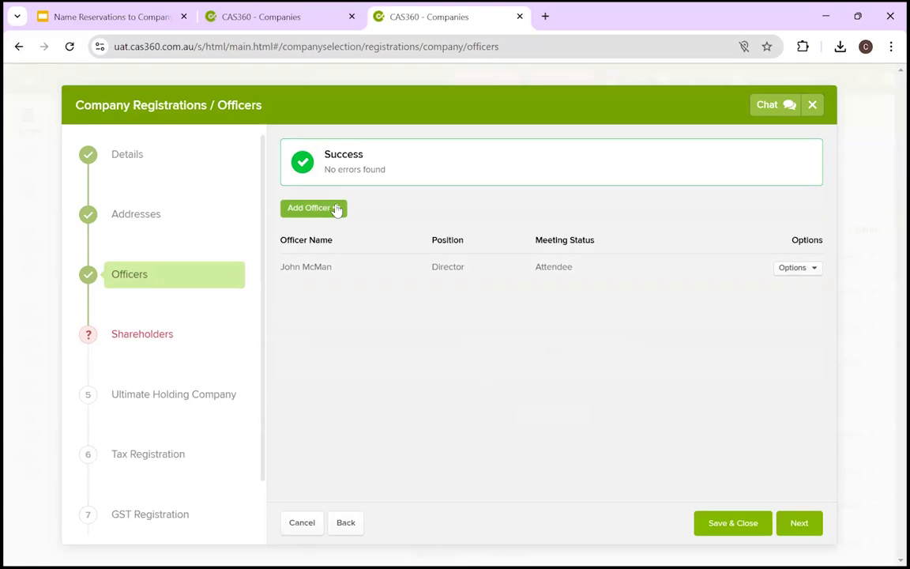
pyautogui.moveTo(671, 323)
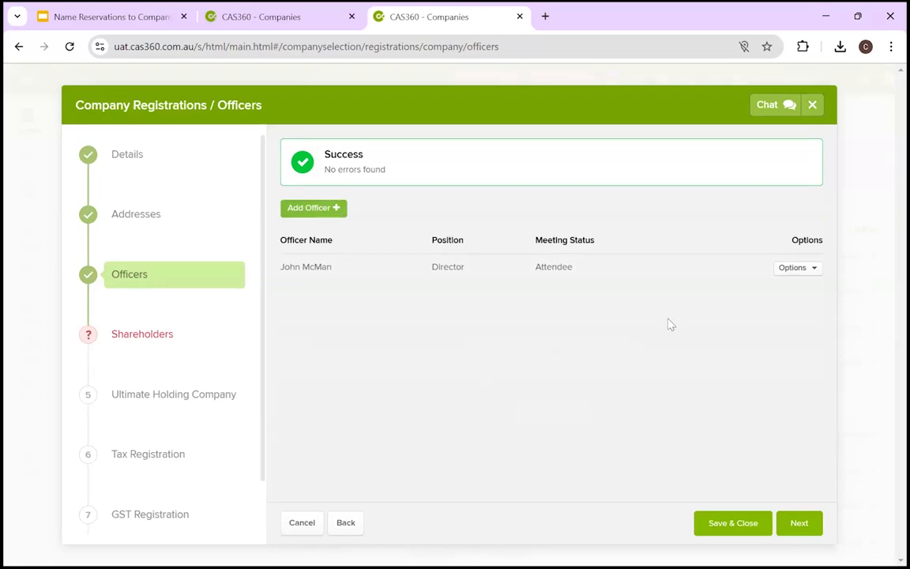
pyautogui.moveTo(733, 522)
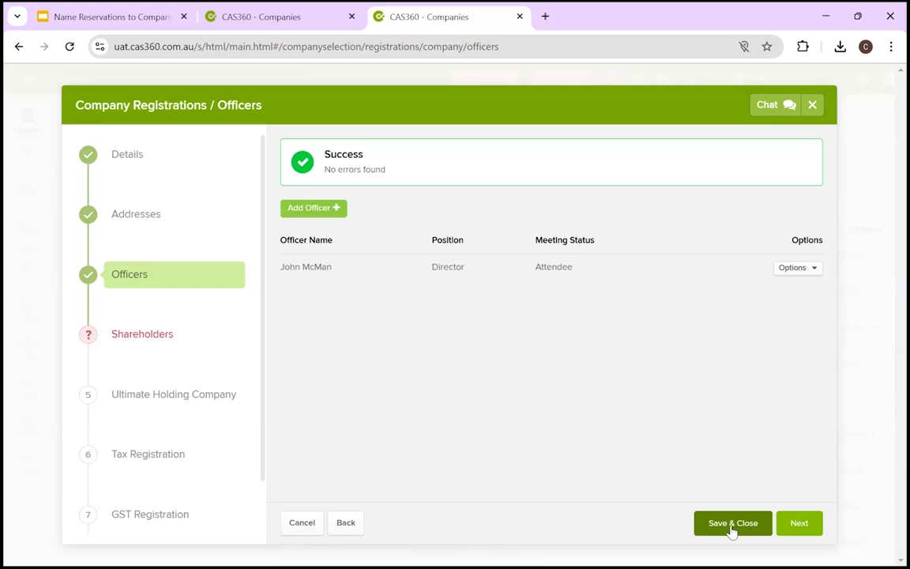
pyautogui.moveTo(695, 509)
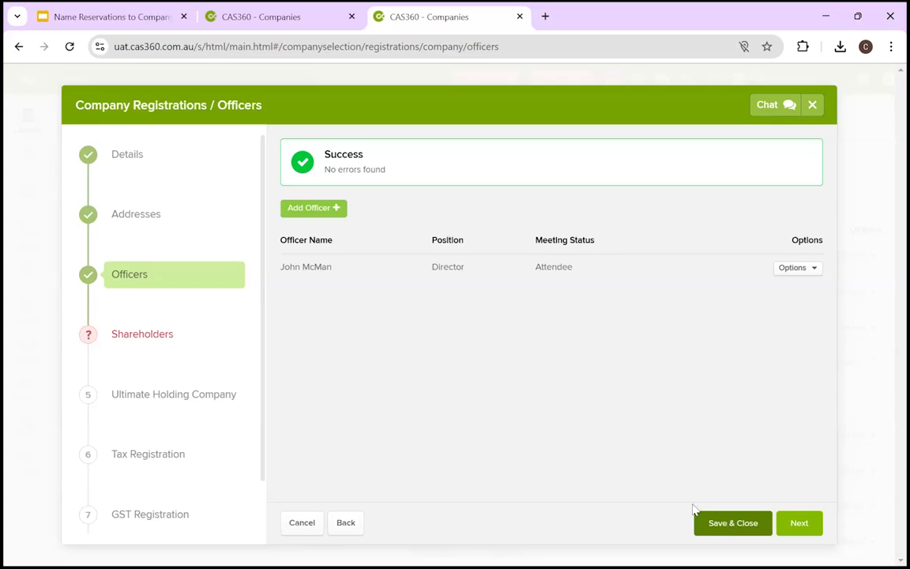
pyautogui.moveTo(213, 338)
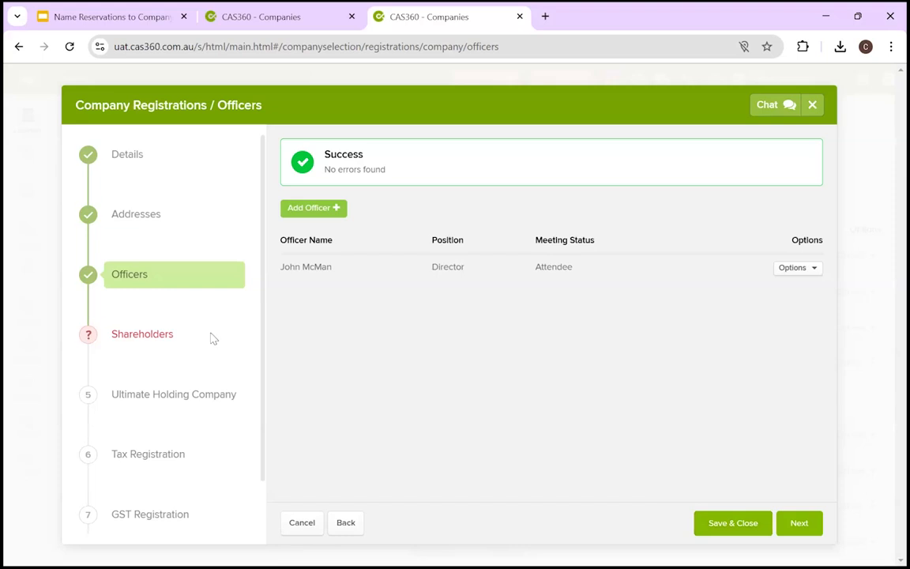
pyautogui.scroll(-3)
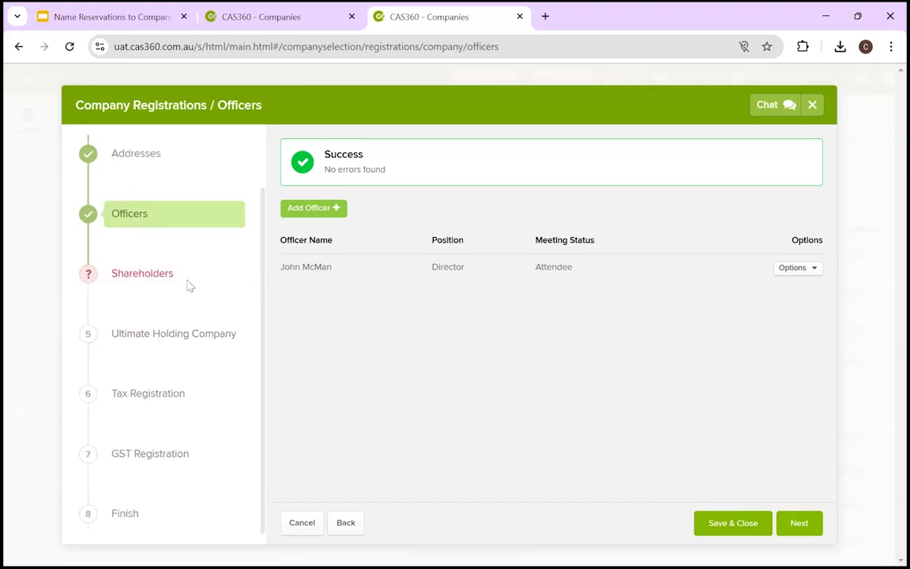
pyautogui.moveTo(71, 368)
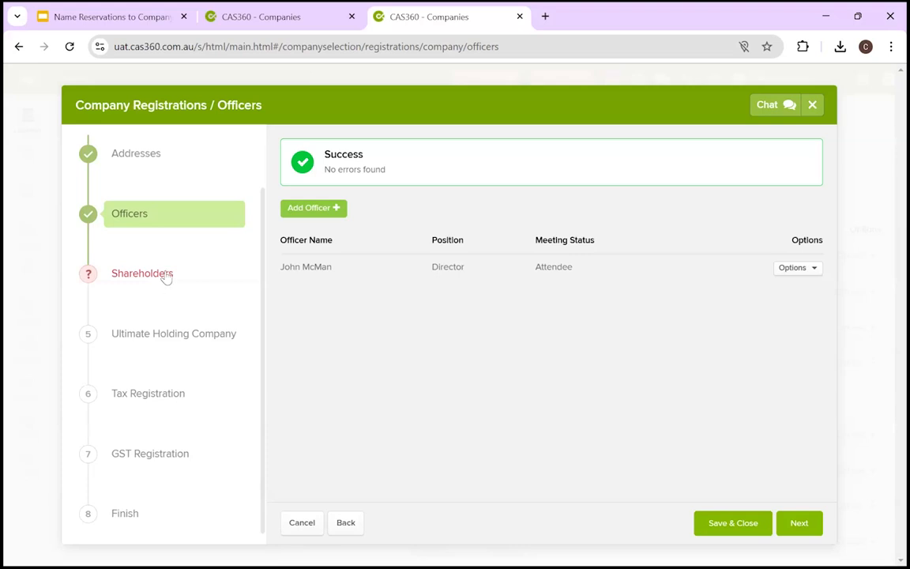
pyautogui.moveTo(170, 275)
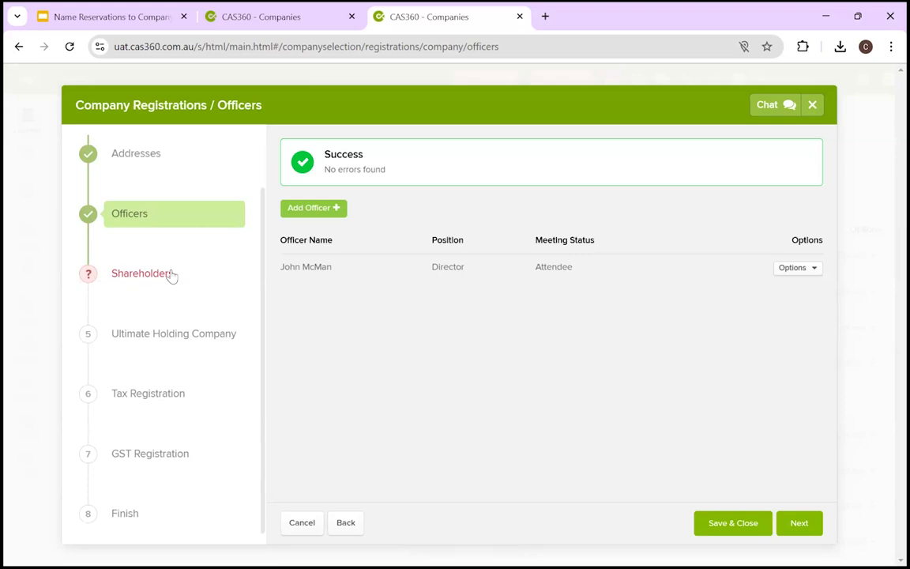
# Open Shareholders and add John McMan as shareholder with no IRD number
pyautogui.click(143, 273)
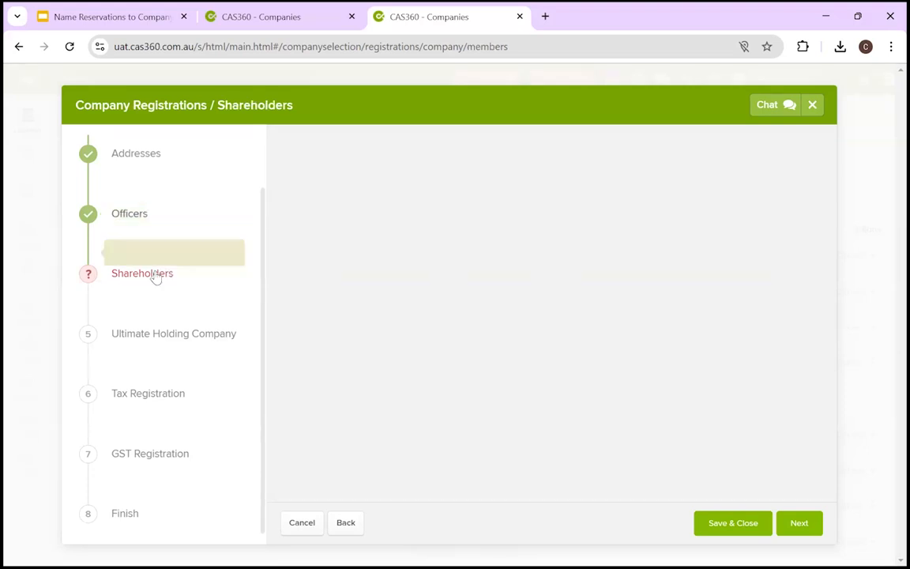
pyautogui.click(142, 272)
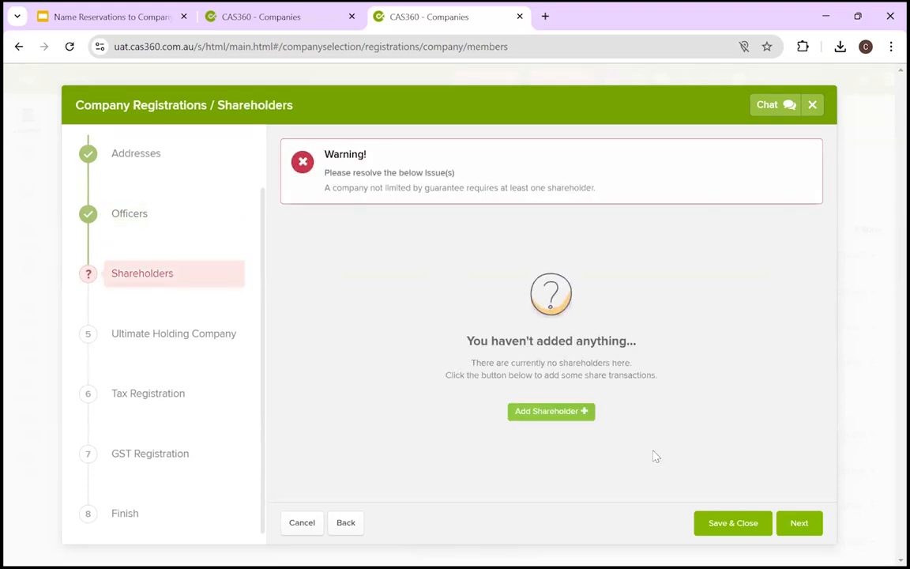
pyautogui.moveTo(426, 427)
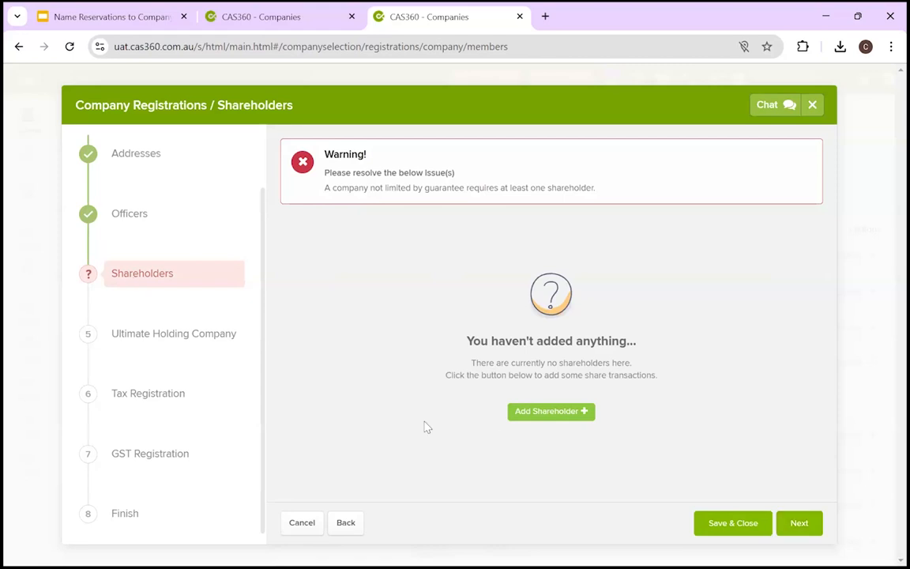
pyautogui.moveTo(514, 427)
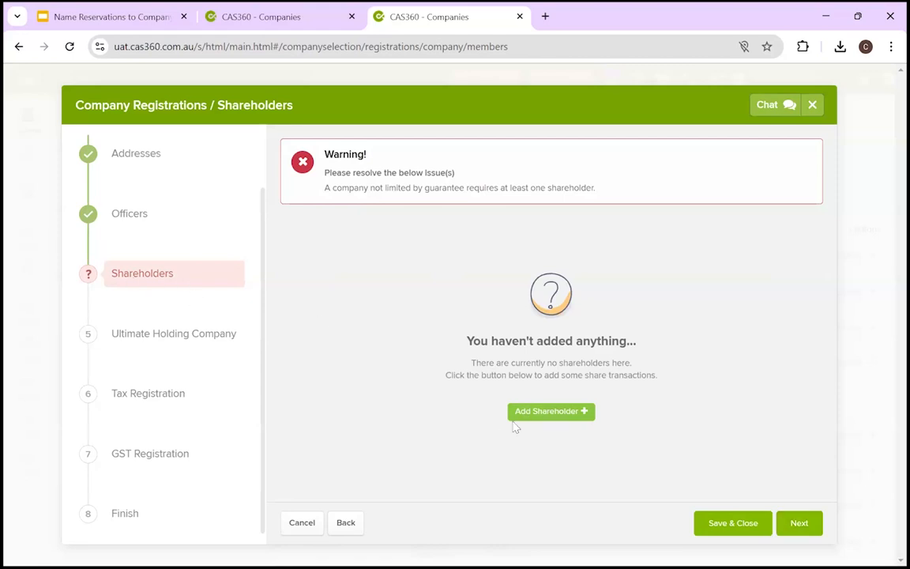
pyautogui.click(551, 411)
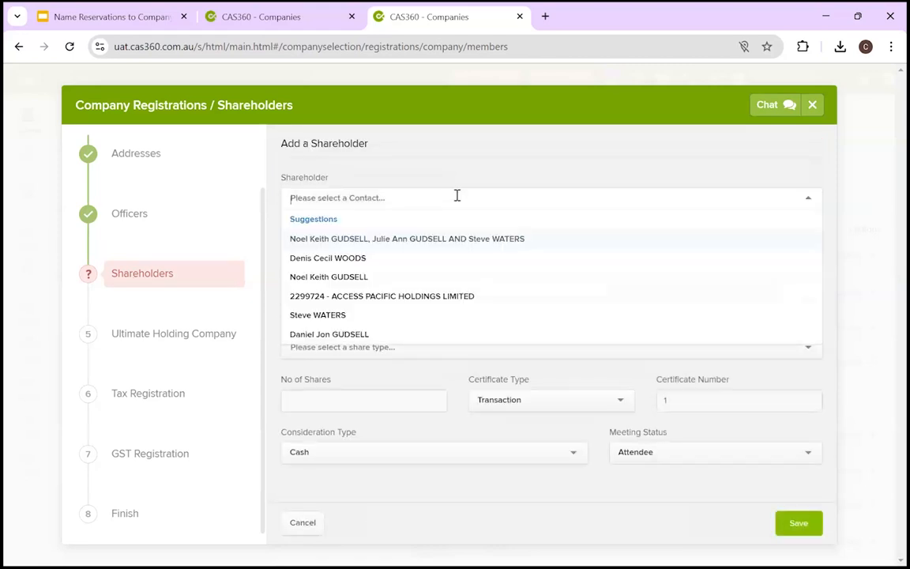
pyautogui.write('John McMan')
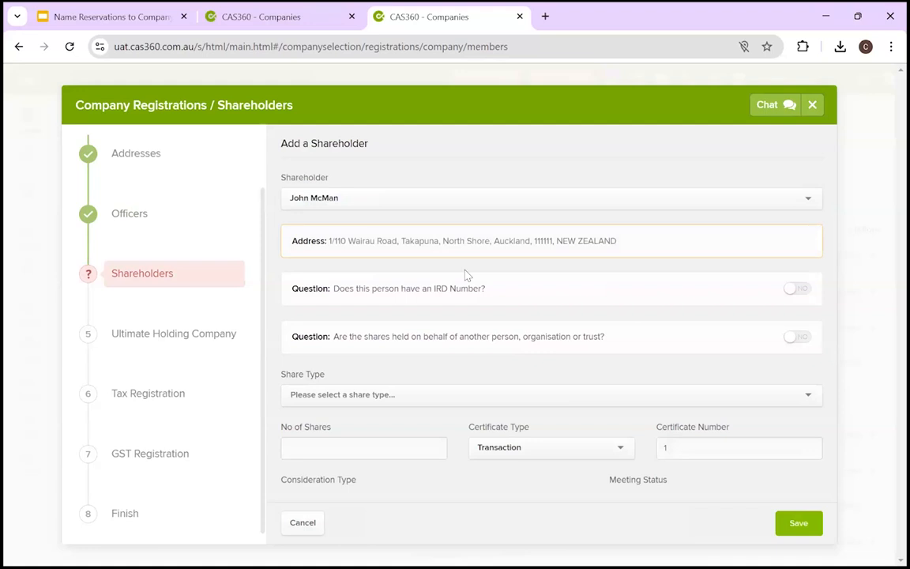
pyautogui.moveTo(707, 298)
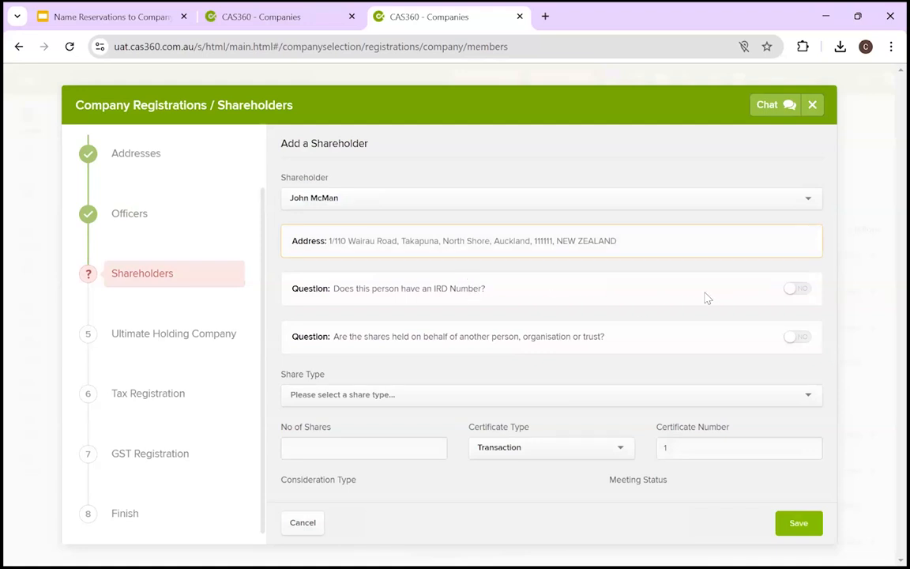
pyautogui.moveTo(757, 306)
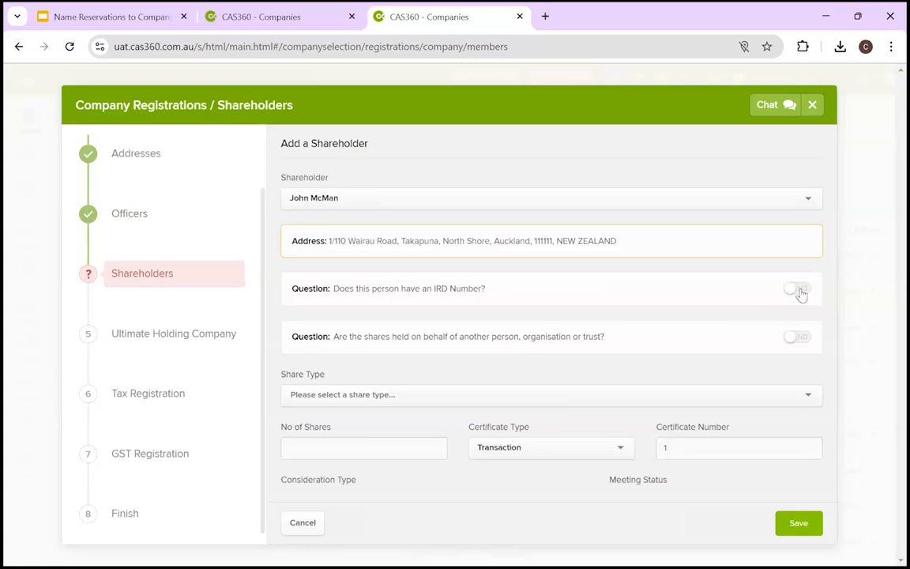
pyautogui.click(792, 290)
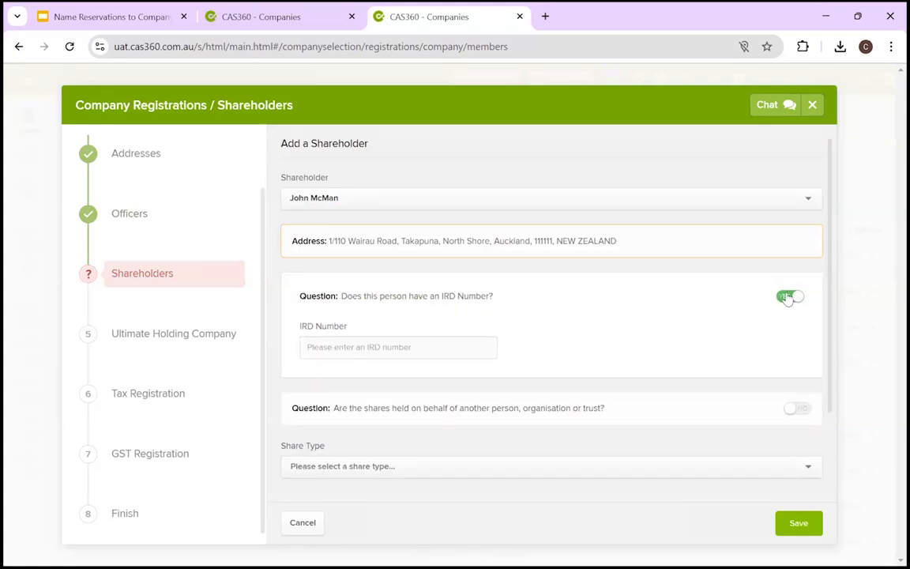
pyautogui.click(790, 296)
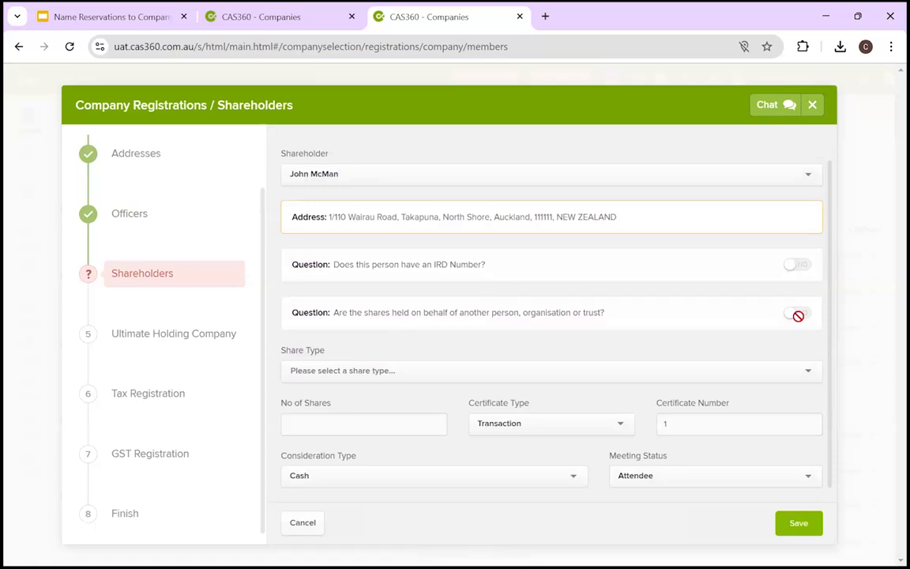
# Allocate 100 ORD ordinary $1 fully paid shares and save the shareholding
pyautogui.click(797, 315)
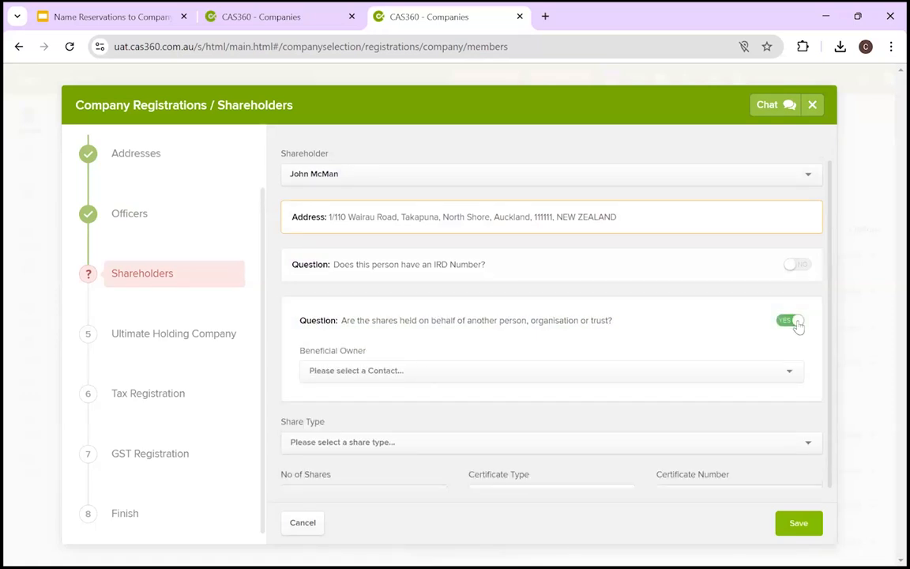
pyautogui.click(796, 319)
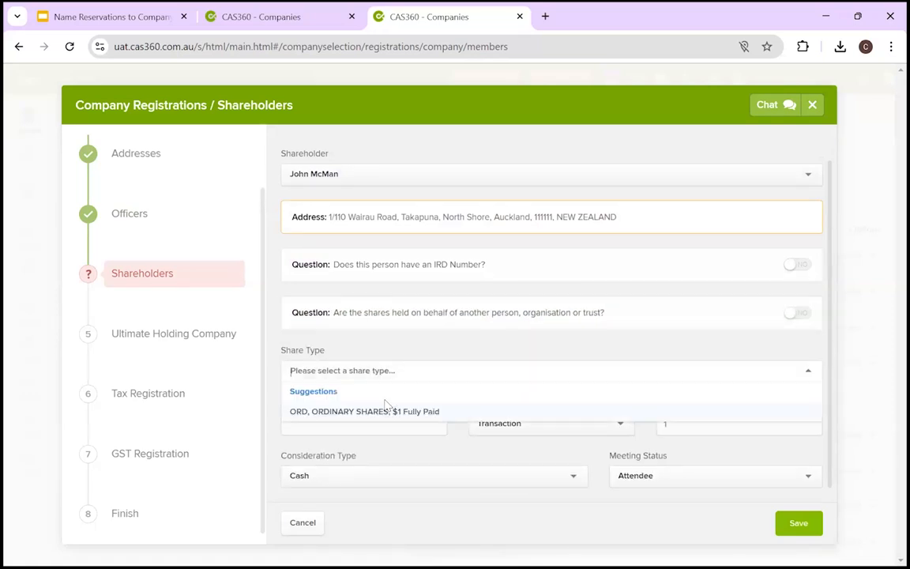
pyautogui.click(364, 411)
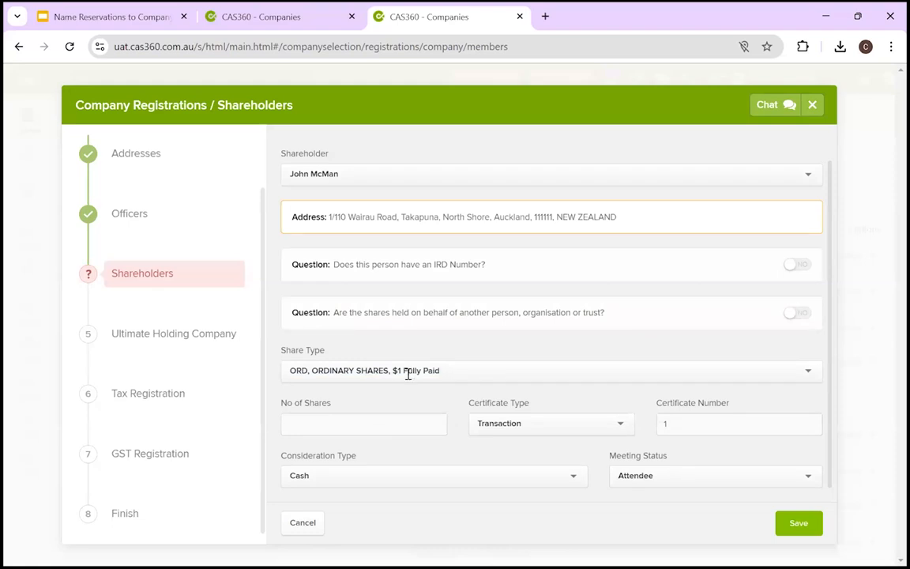
pyautogui.click(551, 370)
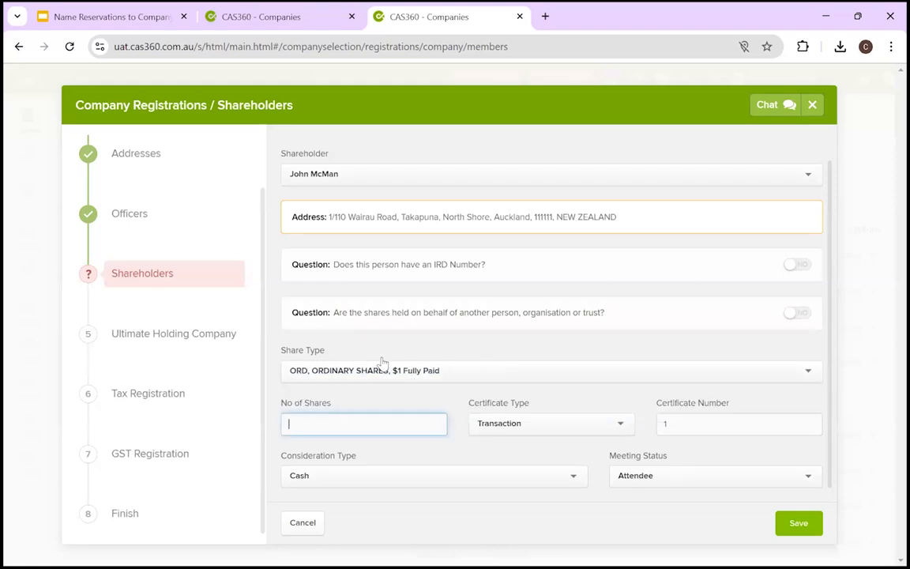
pyautogui.write('1')
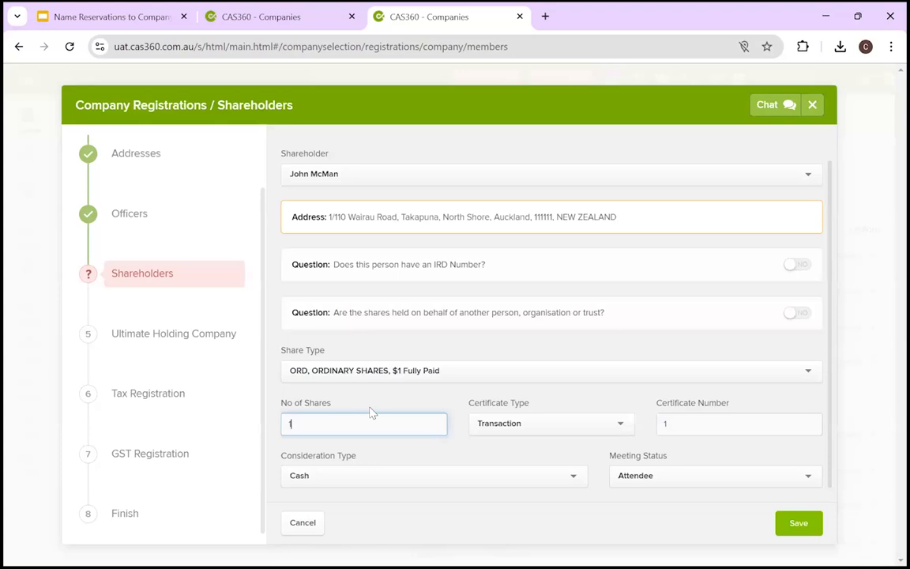
pyautogui.write('00')
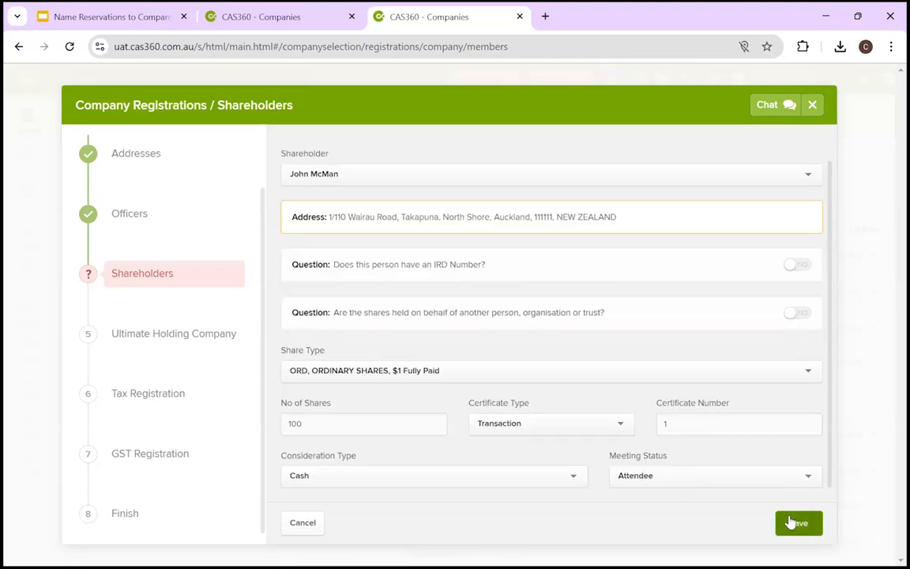
pyautogui.click(798, 522)
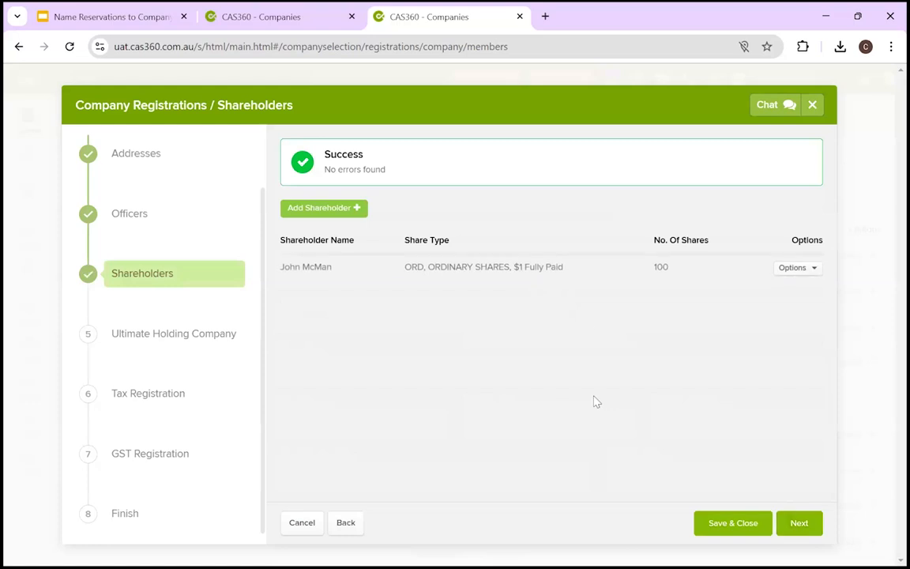
pyautogui.moveTo(410, 324)
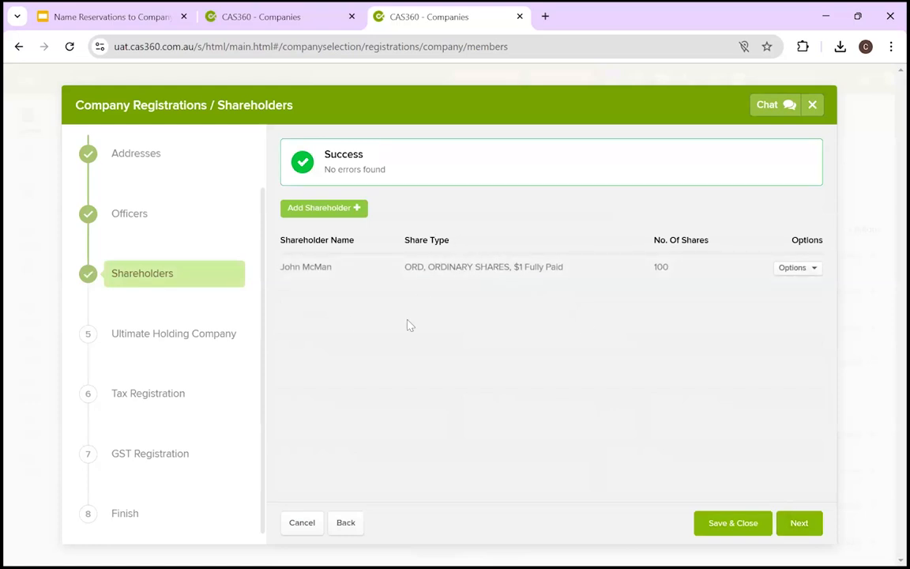
# Use Next on the Shareholders step to reach the Ultimate Holding Company question
pyautogui.click(798, 522)
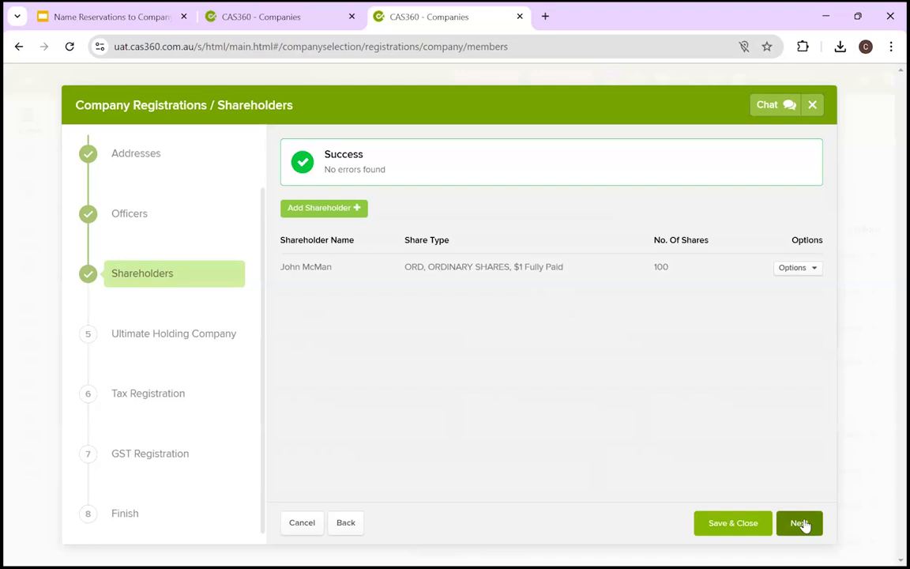
pyautogui.click(799, 522)
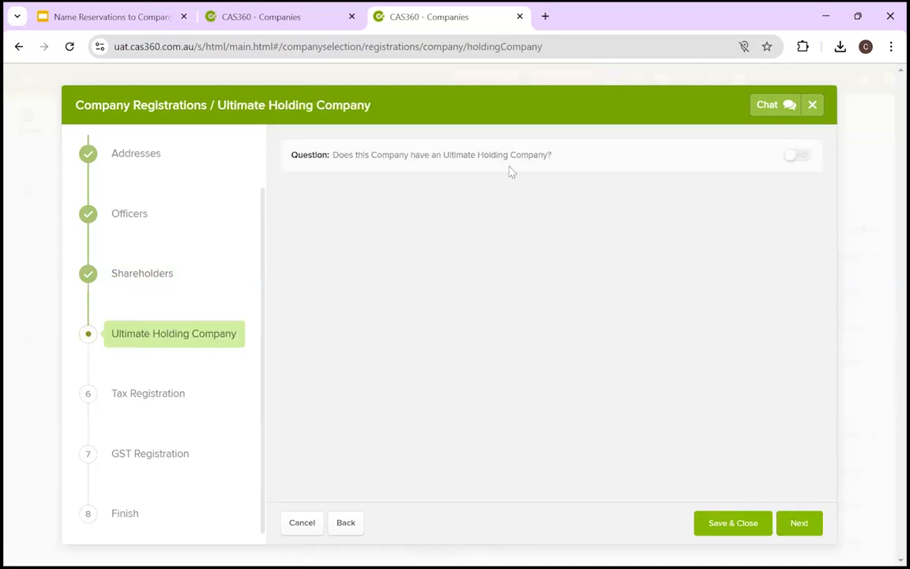
pyautogui.moveTo(421, 169)
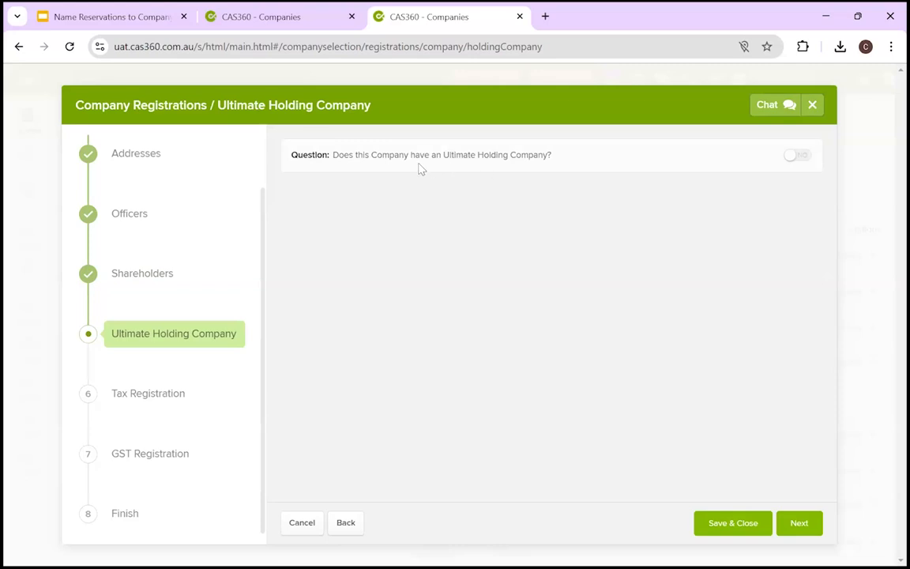
pyautogui.moveTo(529, 166)
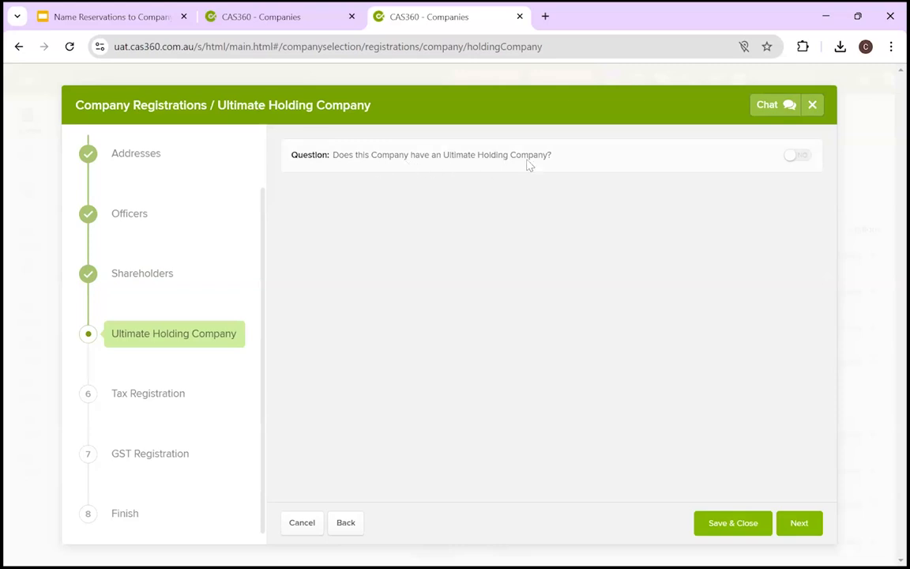
pyautogui.moveTo(790, 171)
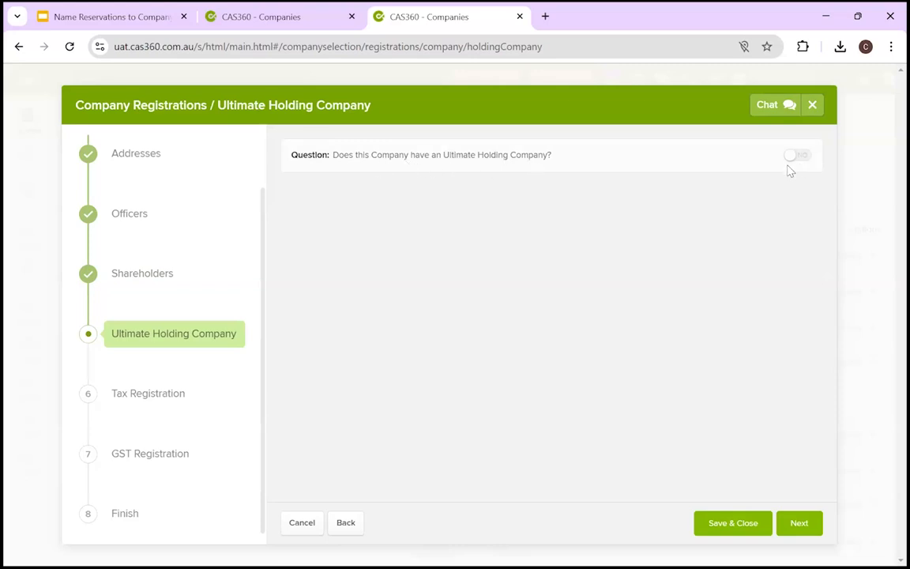
pyautogui.moveTo(757, 226)
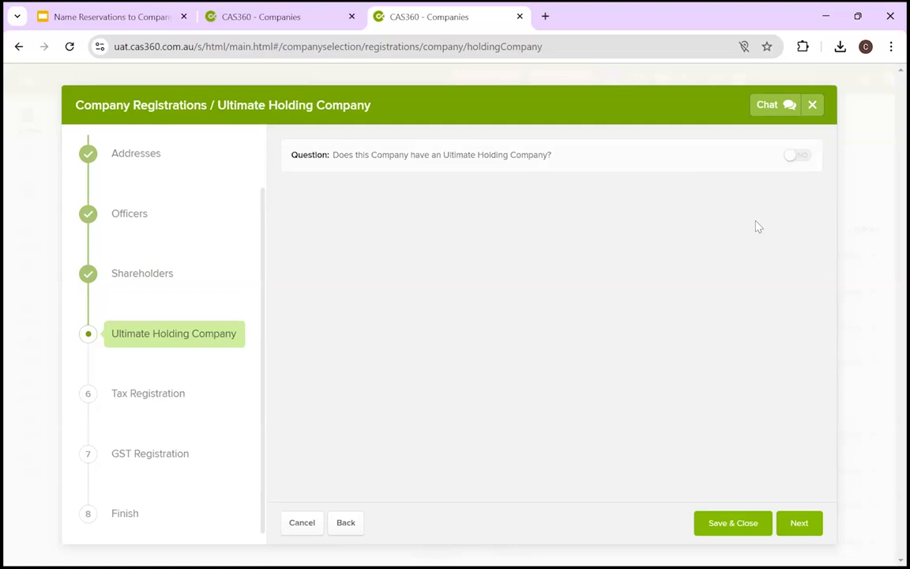
# Enter Midland Forest Limited as NZ holding company, then set the answer back to No
pyautogui.click(797, 154)
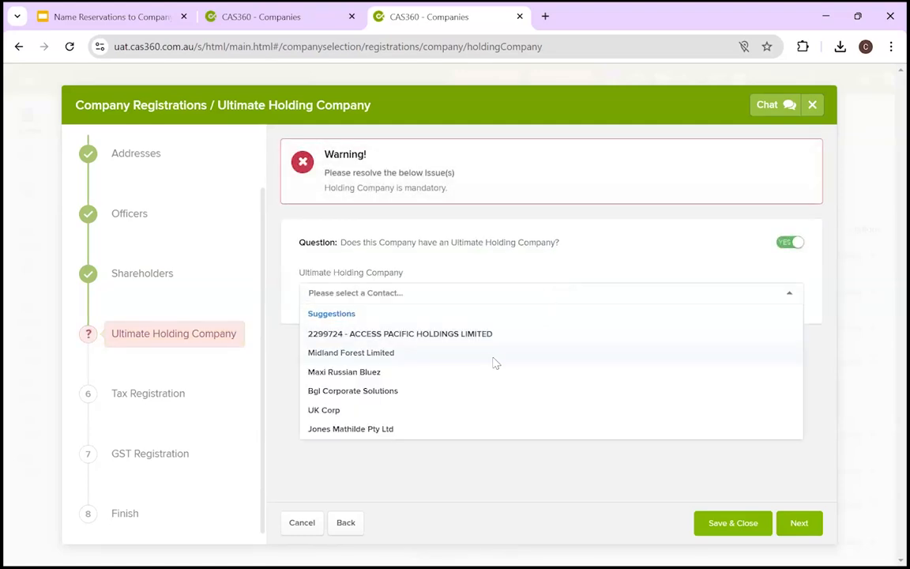
pyautogui.click(350, 353)
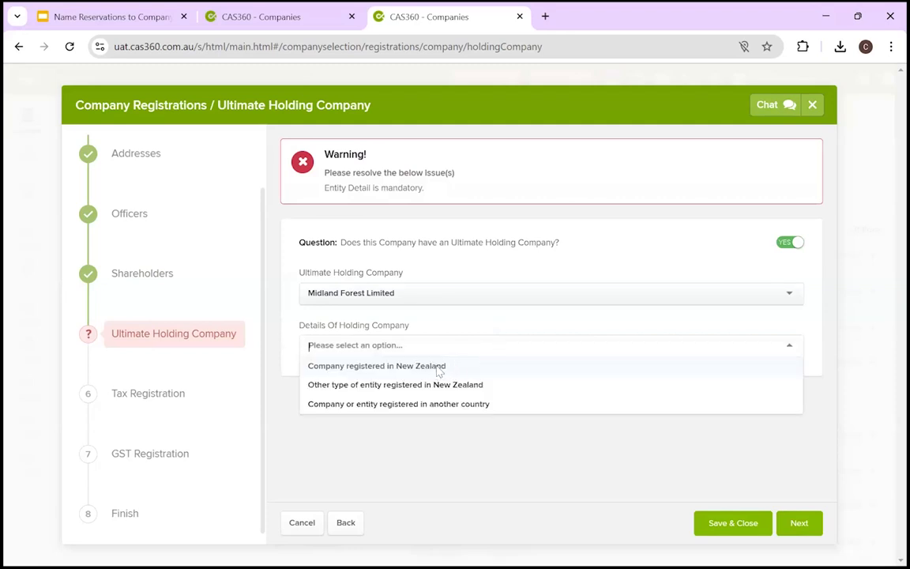
pyautogui.click(376, 365)
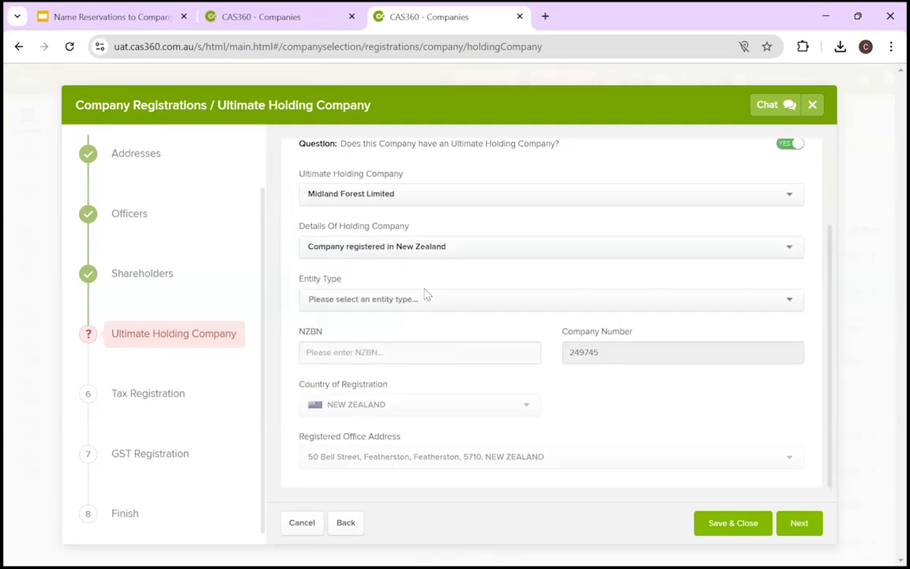
pyautogui.click(799, 523)
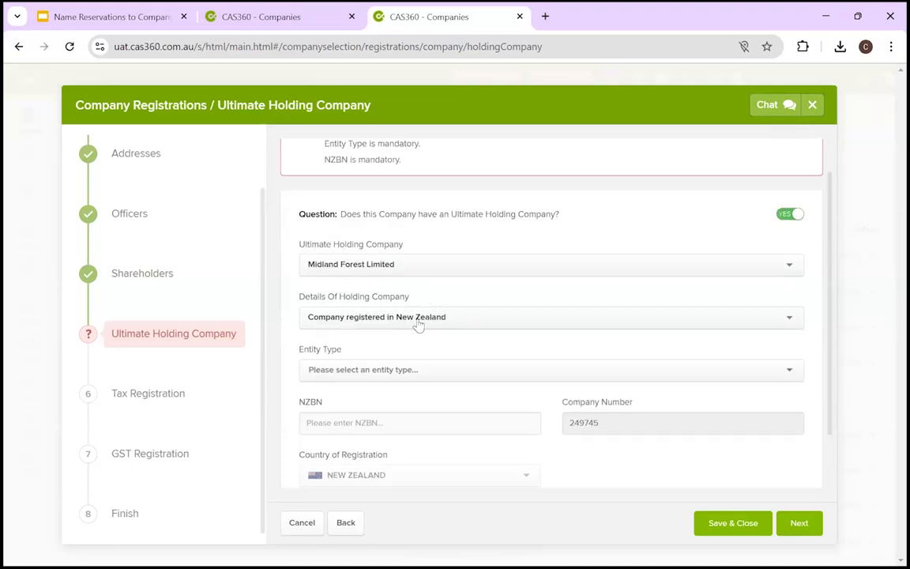
pyautogui.moveTo(395, 360)
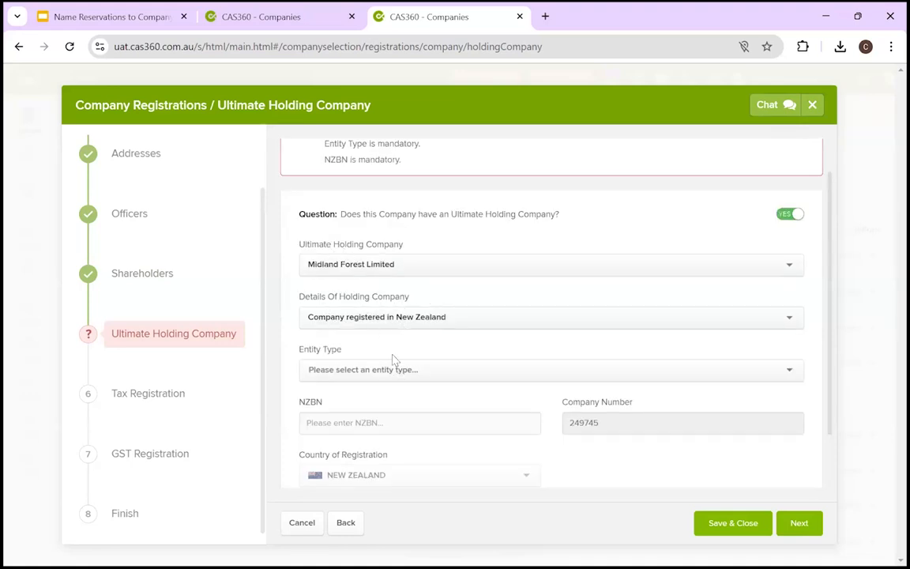
pyautogui.click(550, 369)
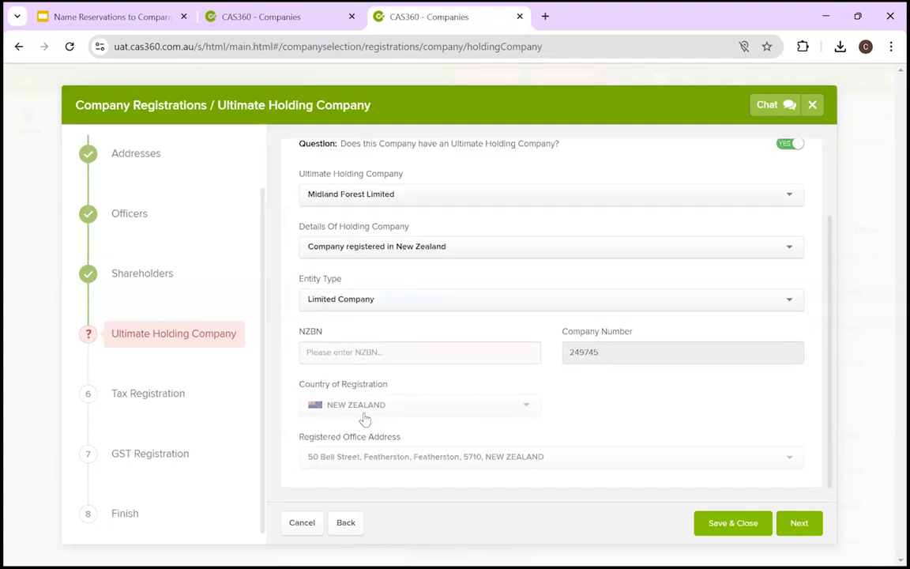
pyautogui.moveTo(423, 475)
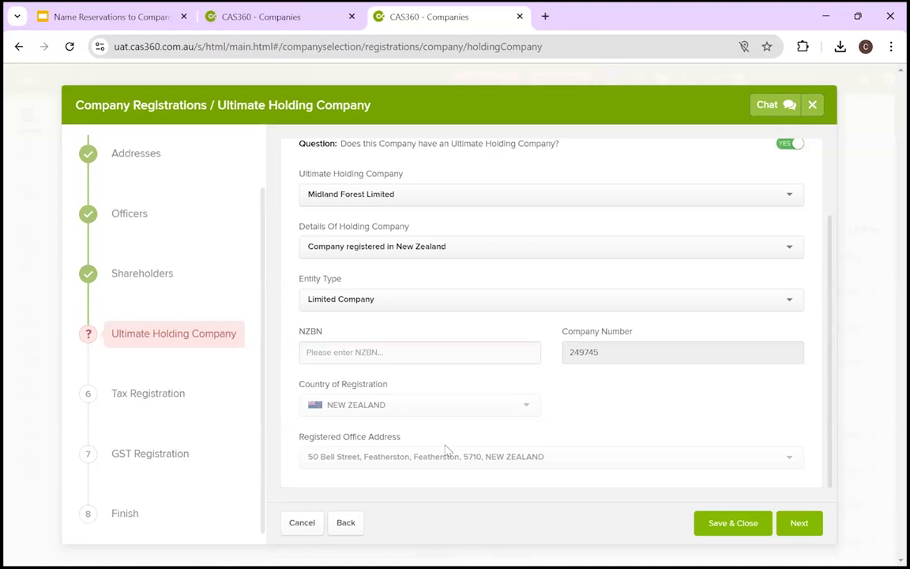
pyautogui.click(799, 522)
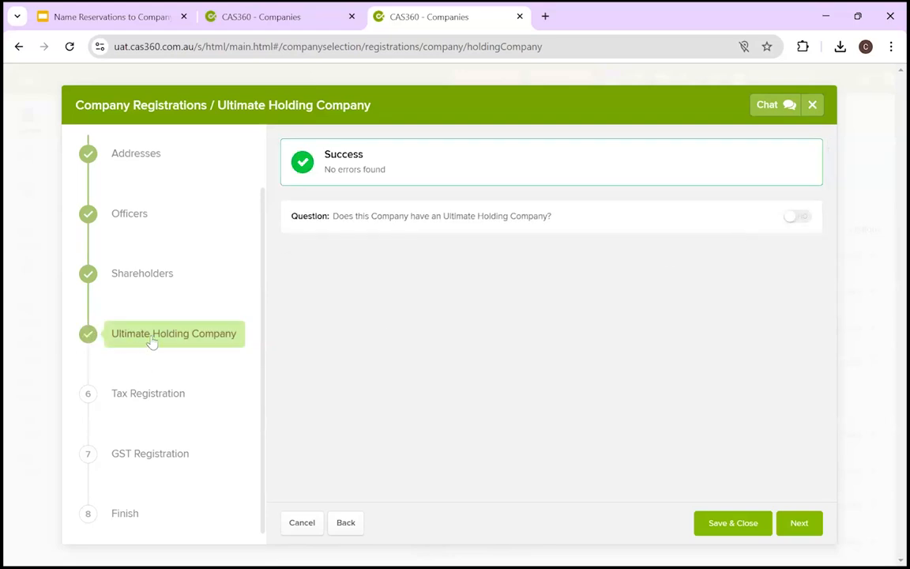
pyautogui.moveTo(196, 367)
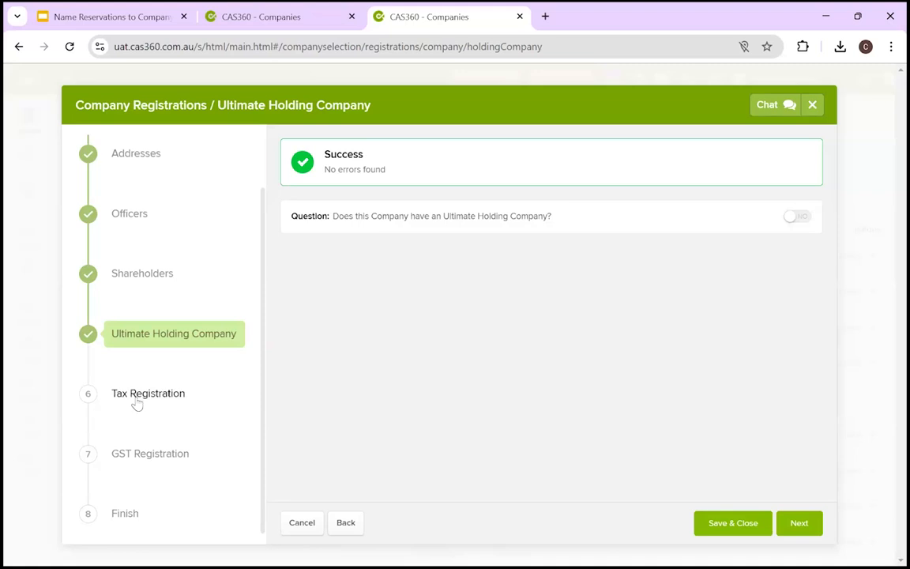
# Jump to Tax Registration from the left step list
pyautogui.click(148, 393)
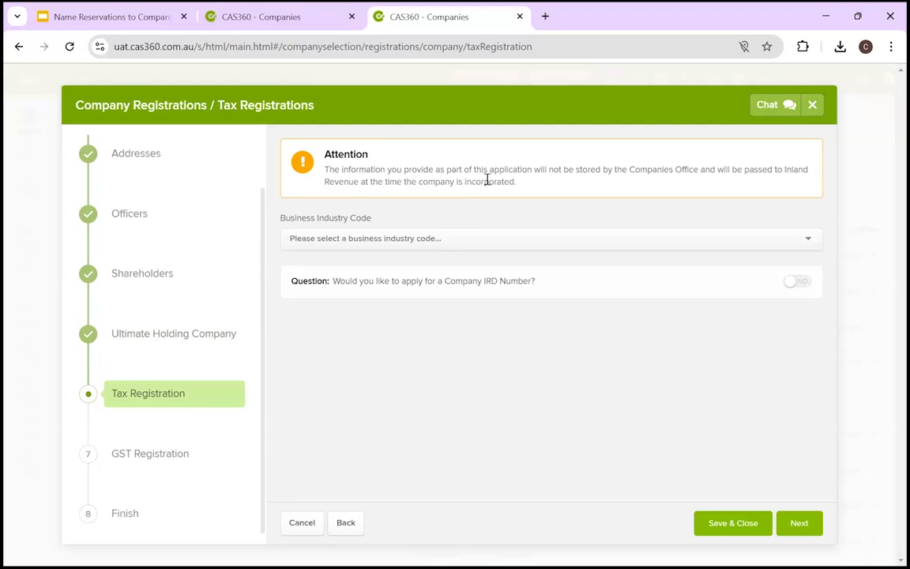
pyautogui.moveTo(553, 172)
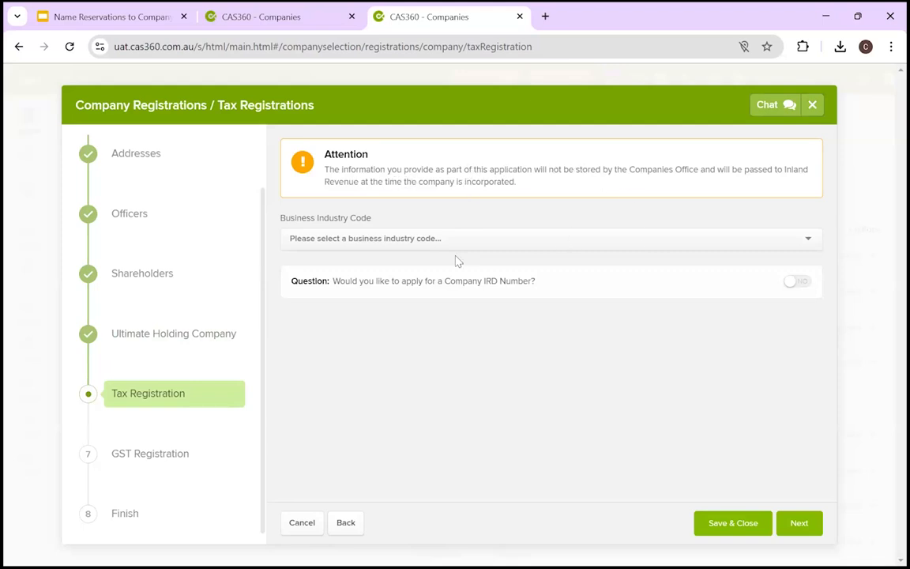
pyautogui.moveTo(368, 242)
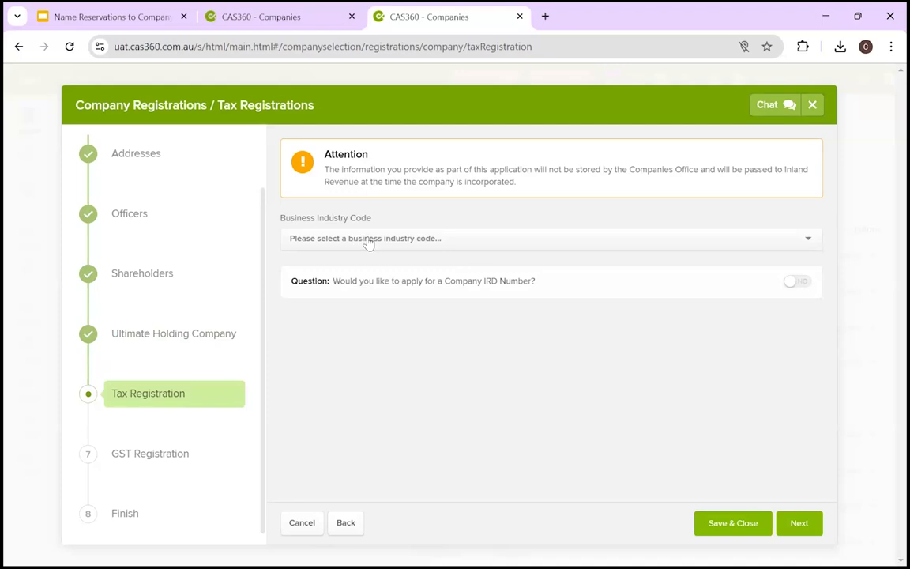
pyautogui.moveTo(483, 310)
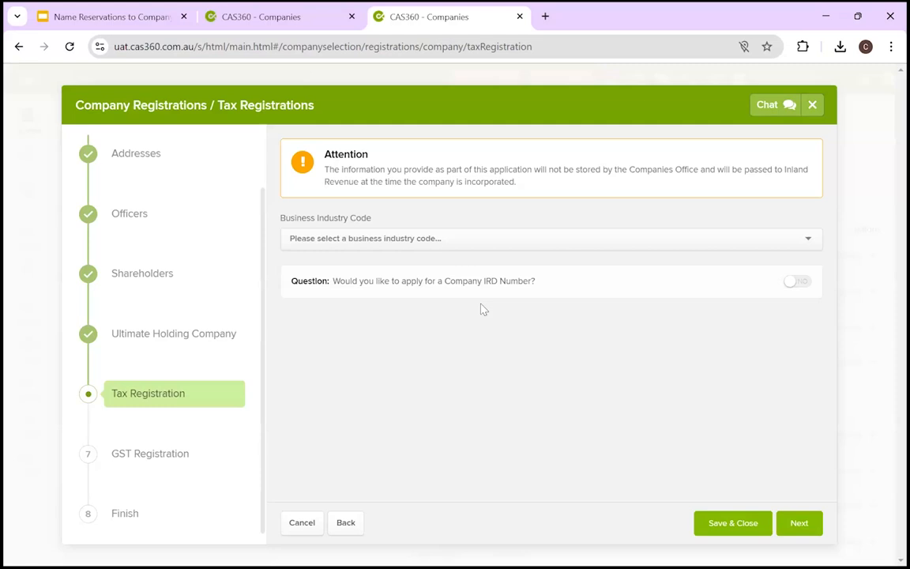
pyautogui.moveTo(444, 264)
pyautogui.write('6')
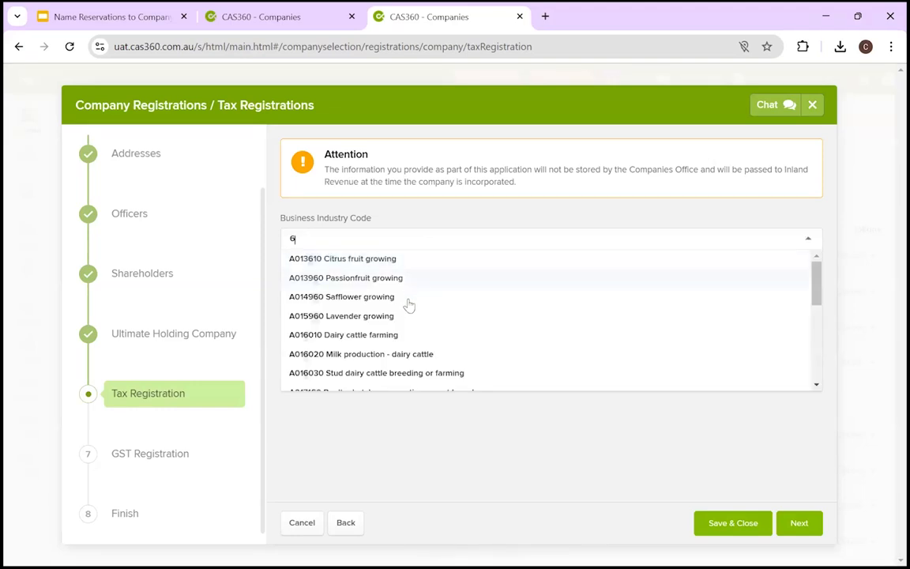
# Select A016010 Dairy cattle farming in the Business Industry Code field
pyautogui.scroll(-3)
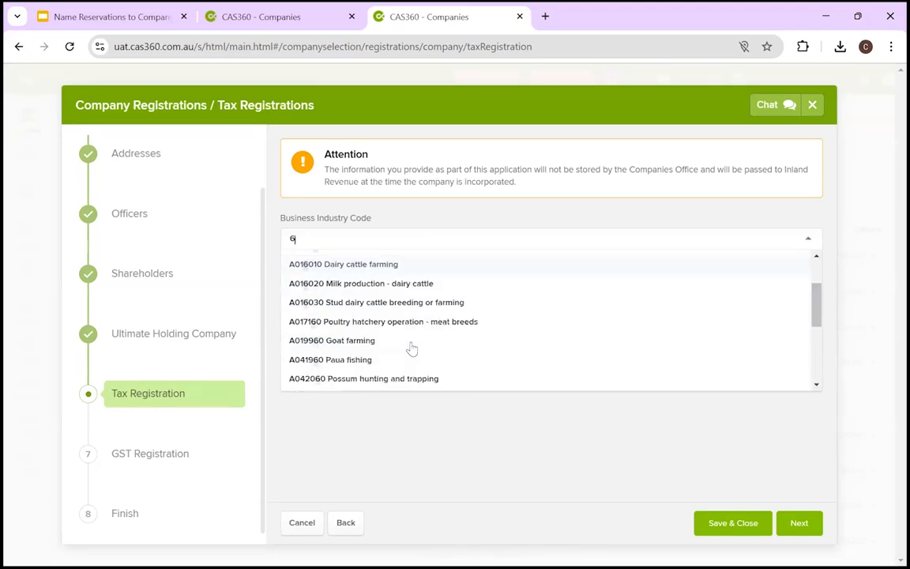
pyautogui.click(343, 264)
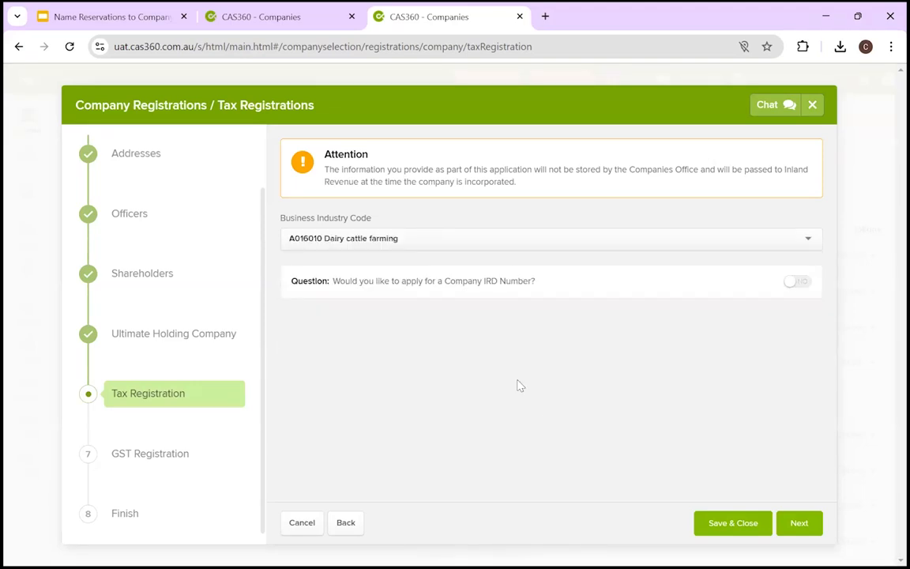
pyautogui.moveTo(529, 319)
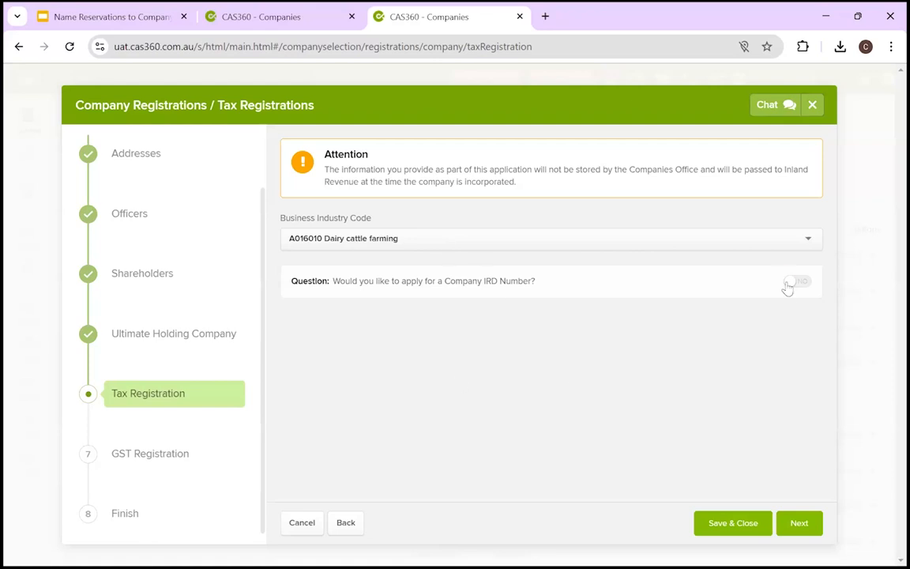
pyautogui.click(790, 289)
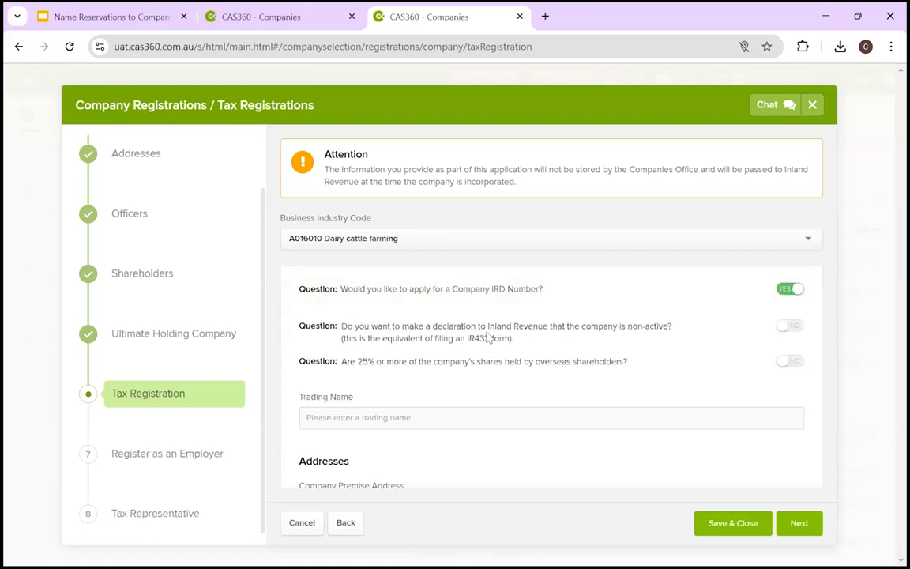
pyautogui.scroll(-3)
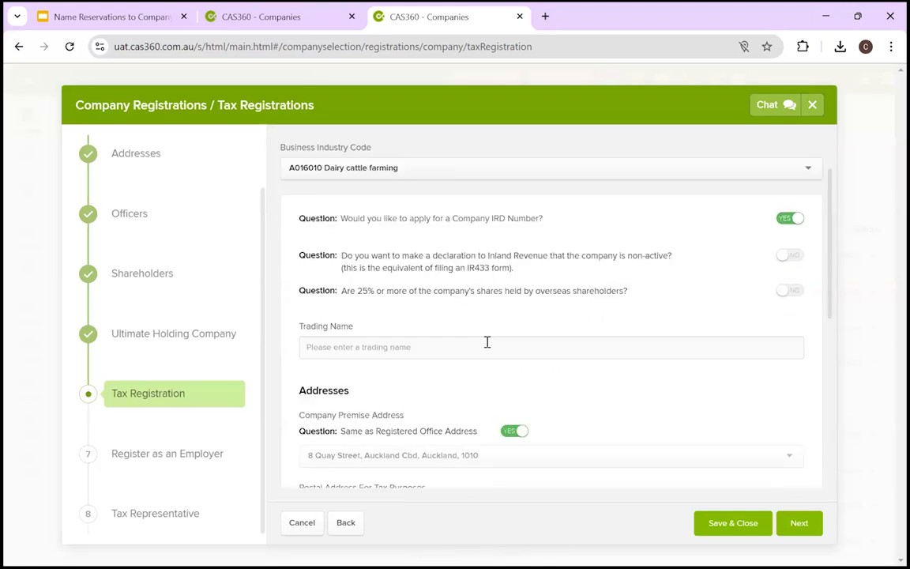
pyautogui.moveTo(794, 239)
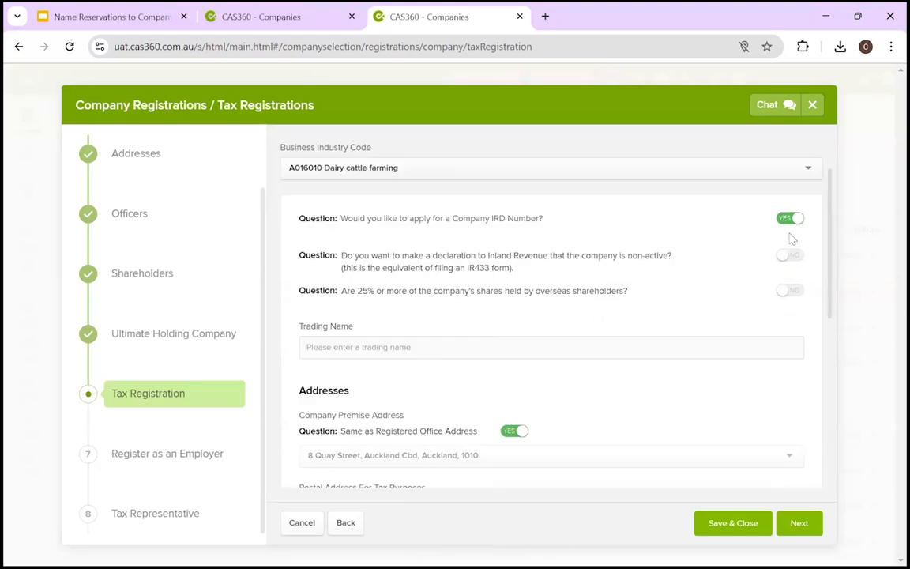
pyautogui.scroll(-3)
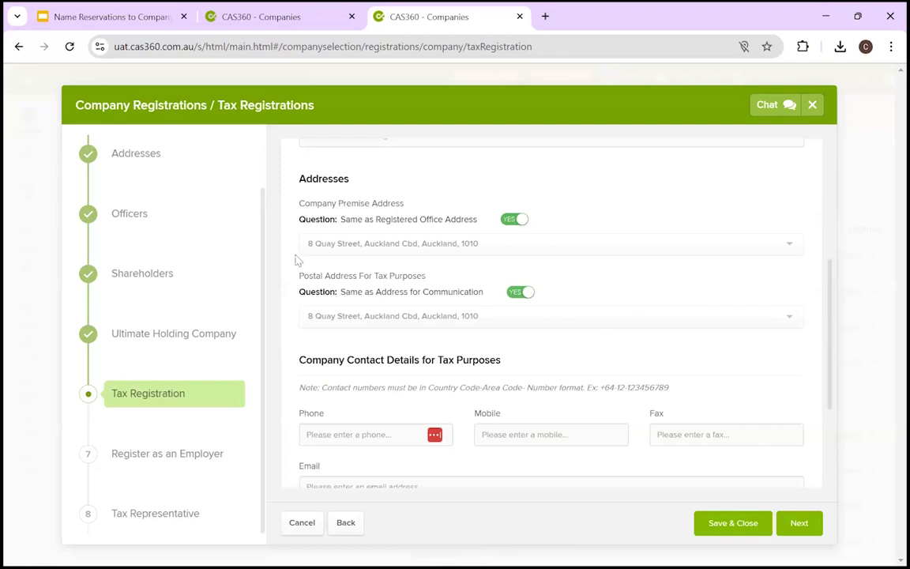
pyautogui.moveTo(365, 271)
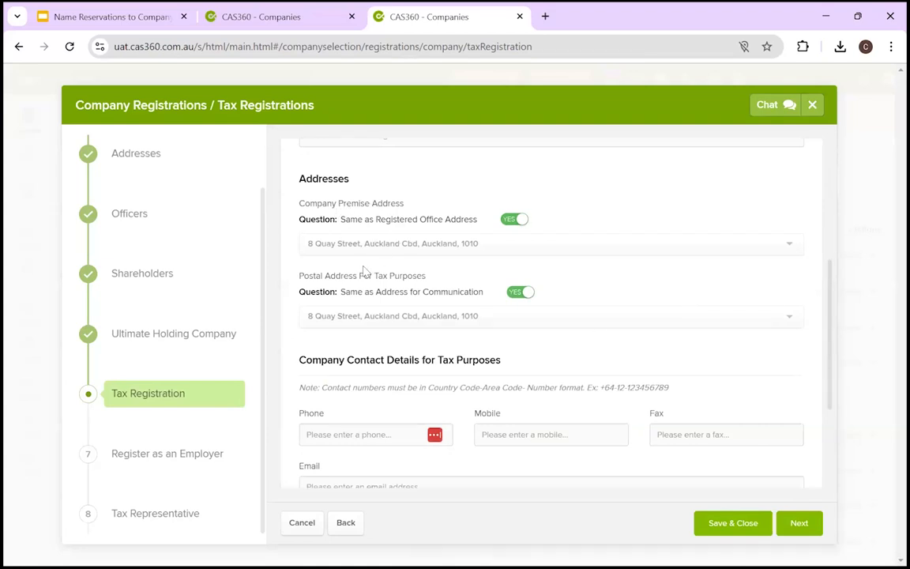
pyautogui.moveTo(481, 243)
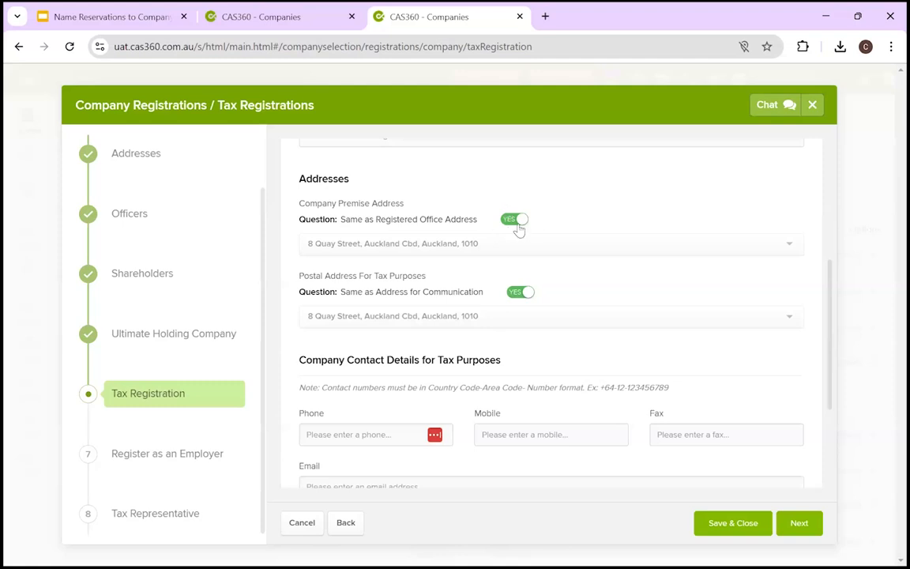
pyautogui.moveTo(460, 246)
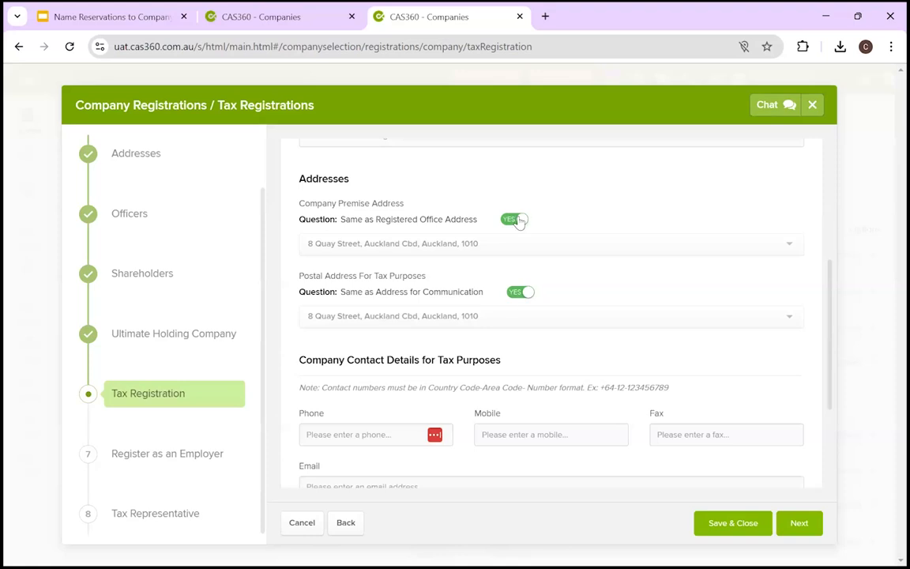
pyautogui.click(515, 219)
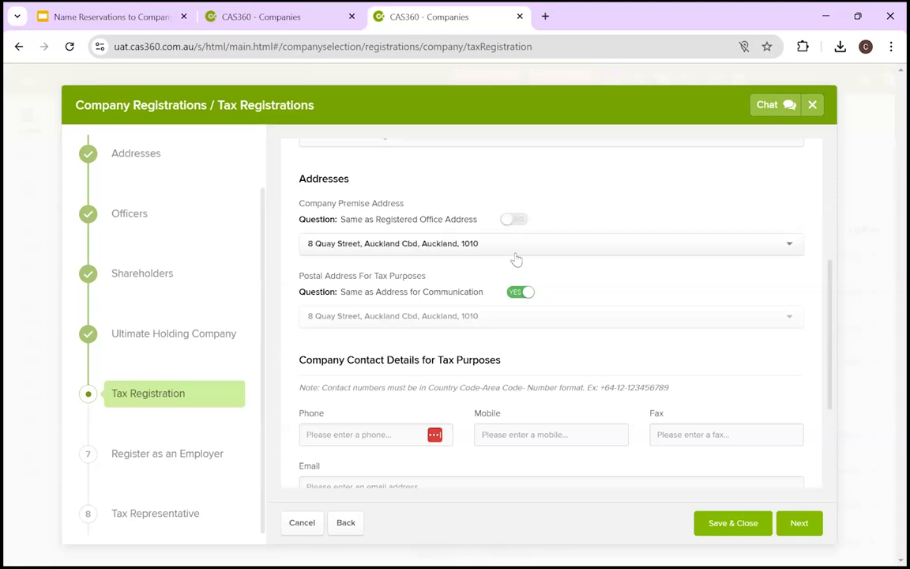
pyautogui.click(513, 219)
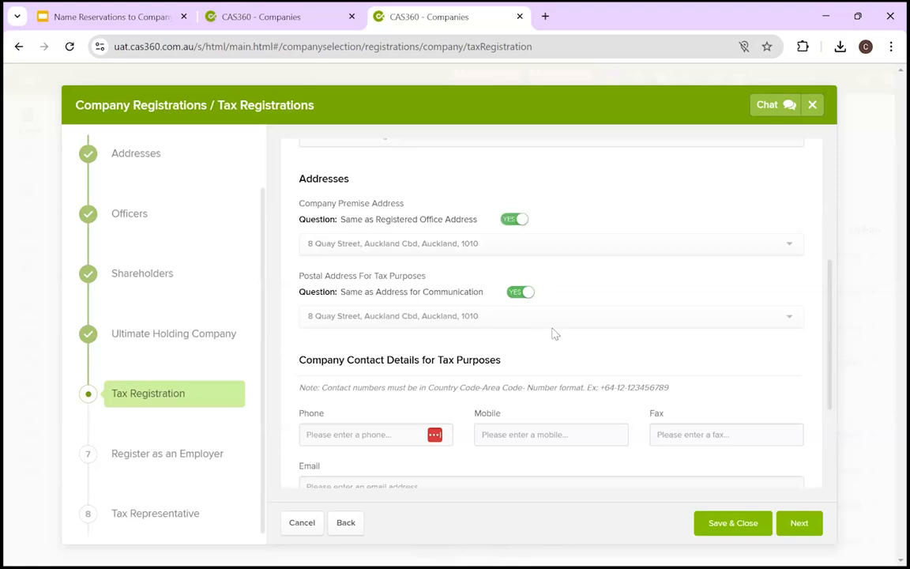
pyautogui.scroll(-3)
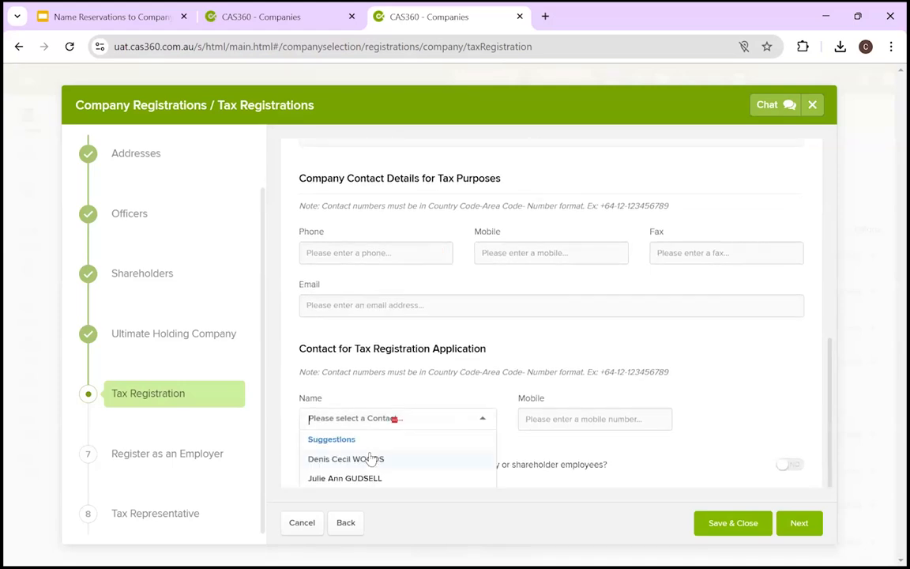
# Search contacts for 'John' and select John McMan as the tax application contact
pyautogui.scroll(-3)
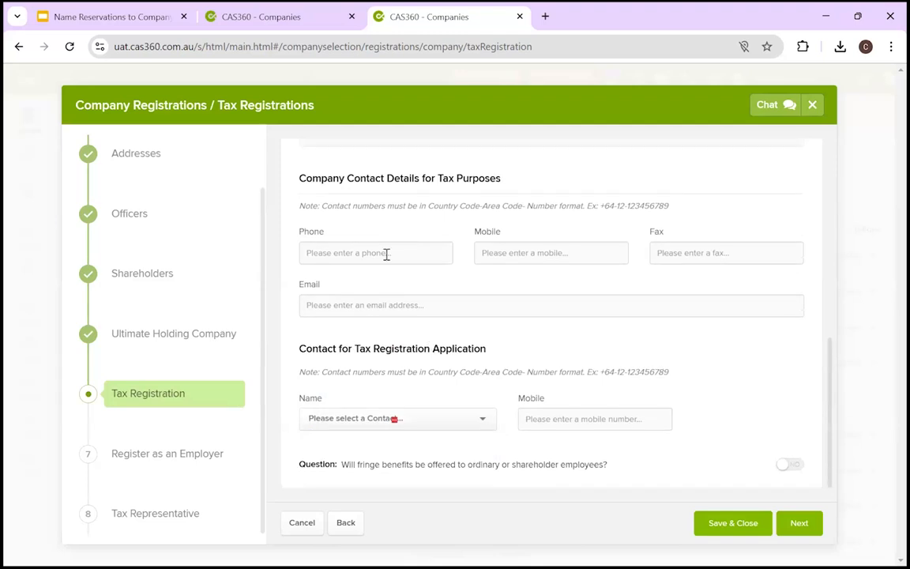
pyautogui.click(398, 418)
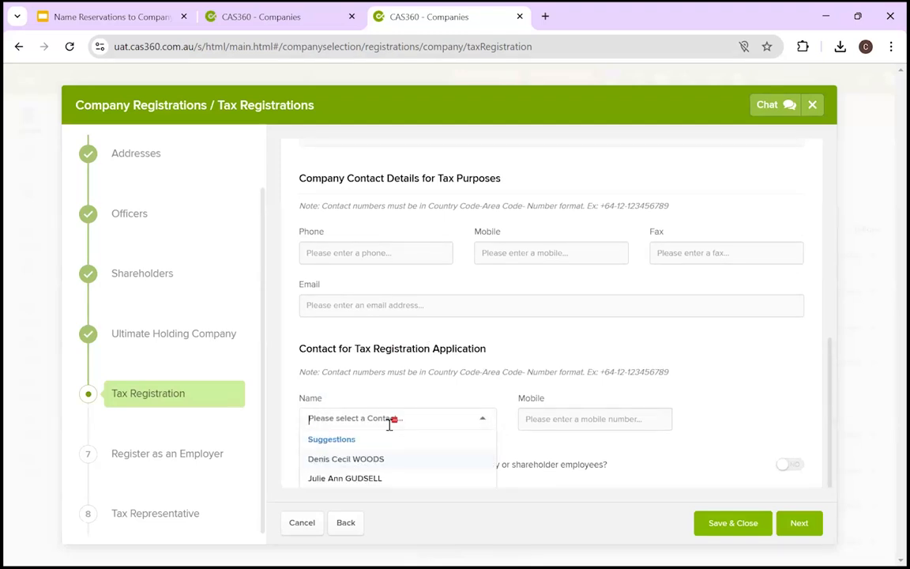
pyautogui.write('John')
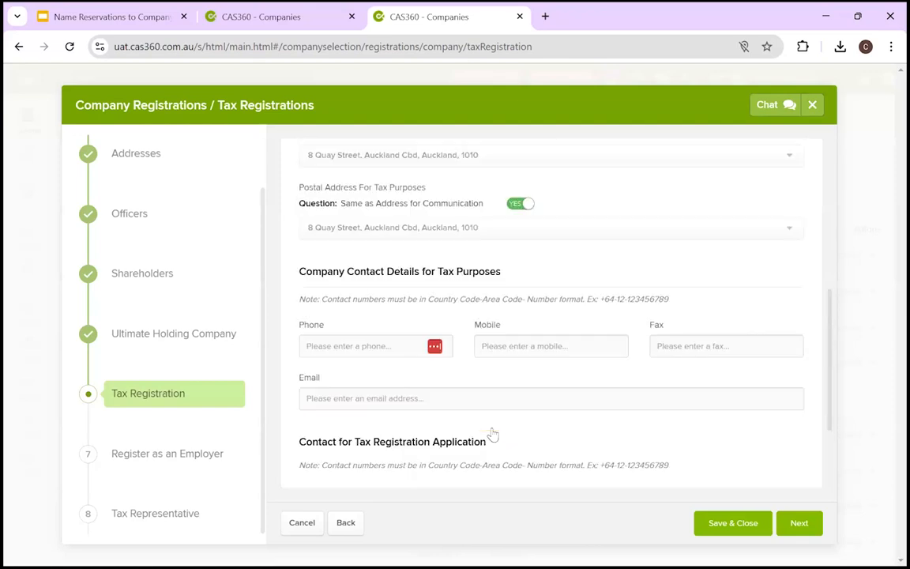
pyautogui.scroll(-3)
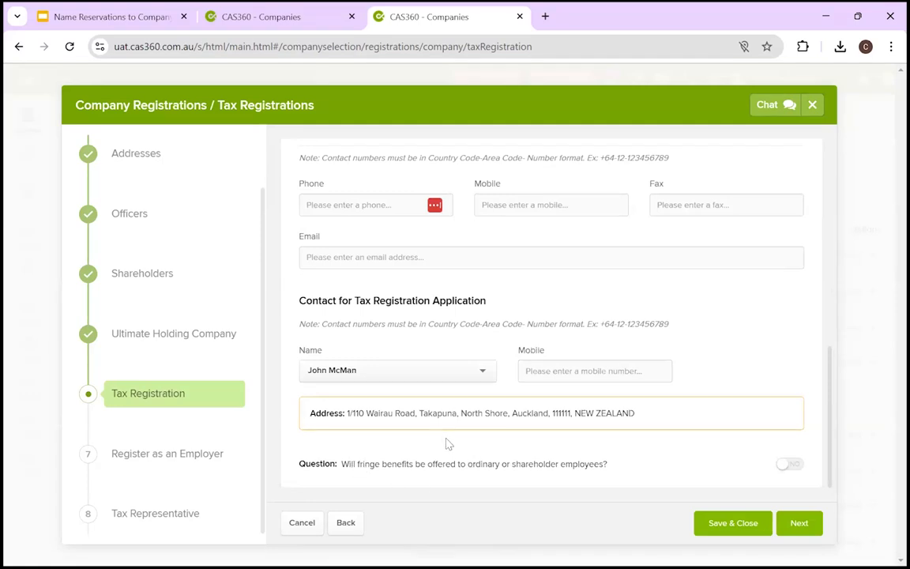
pyautogui.moveTo(472, 465)
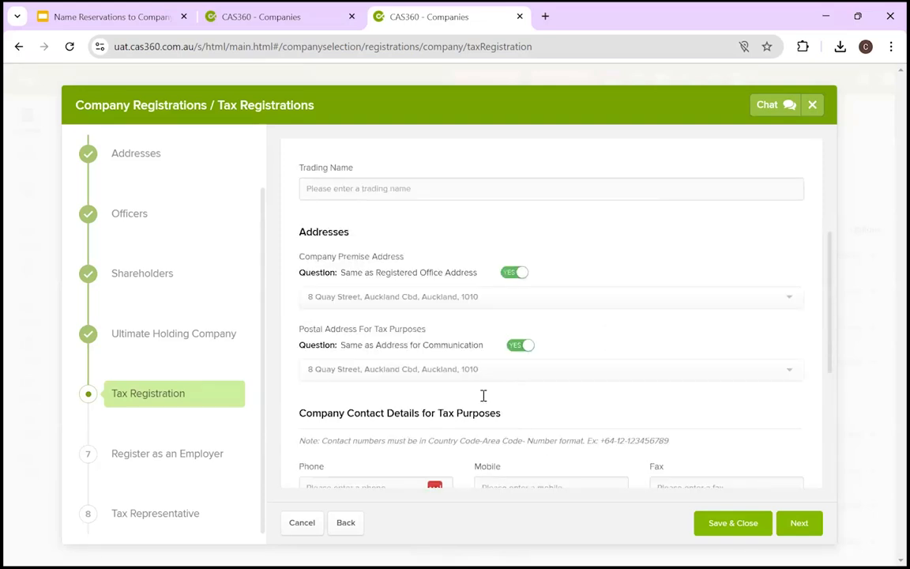
pyautogui.scroll(-3)
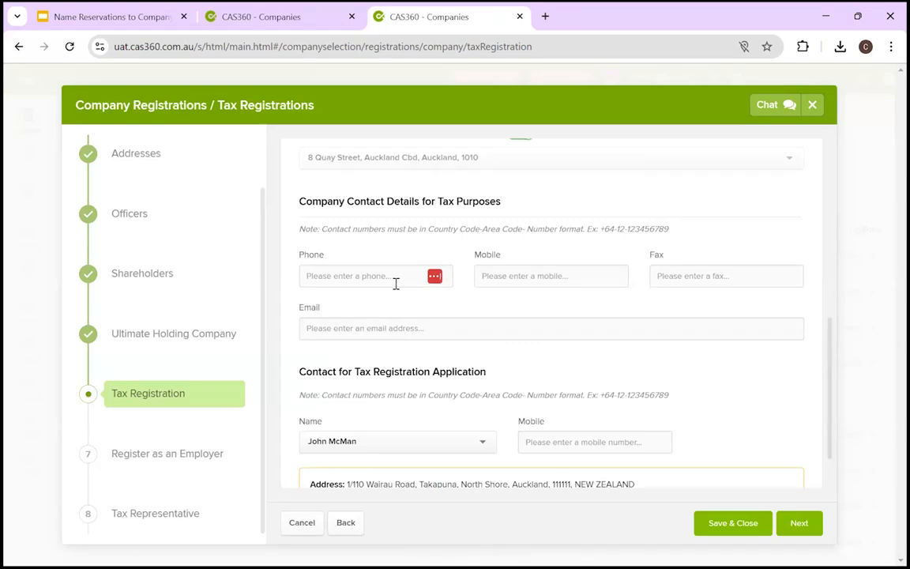
pyautogui.moveTo(333, 203)
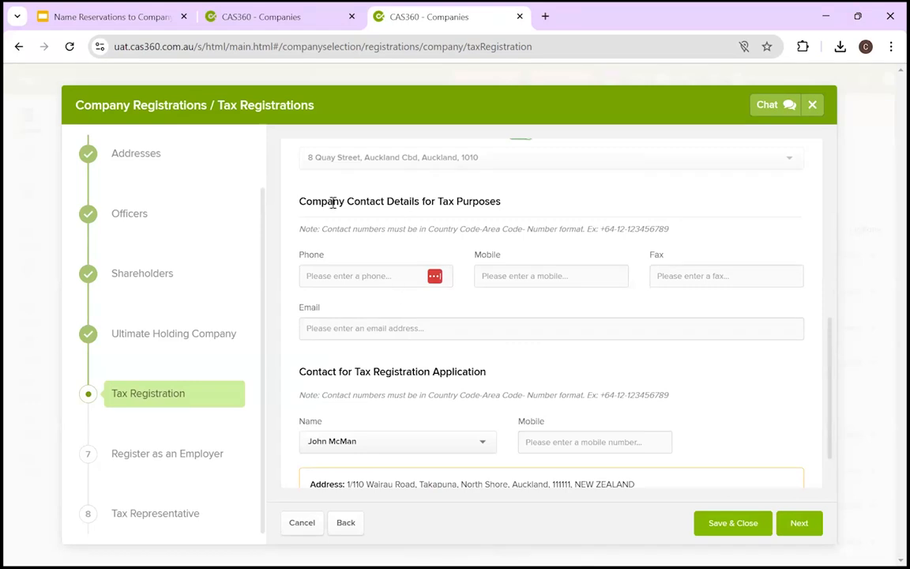
pyautogui.tripleClick(400, 200)
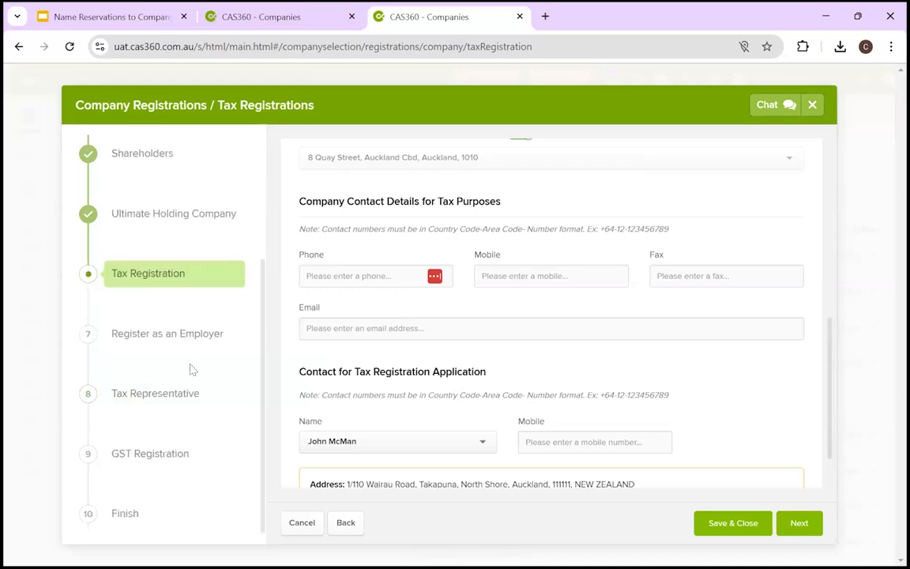
pyautogui.moveTo(608, 387)
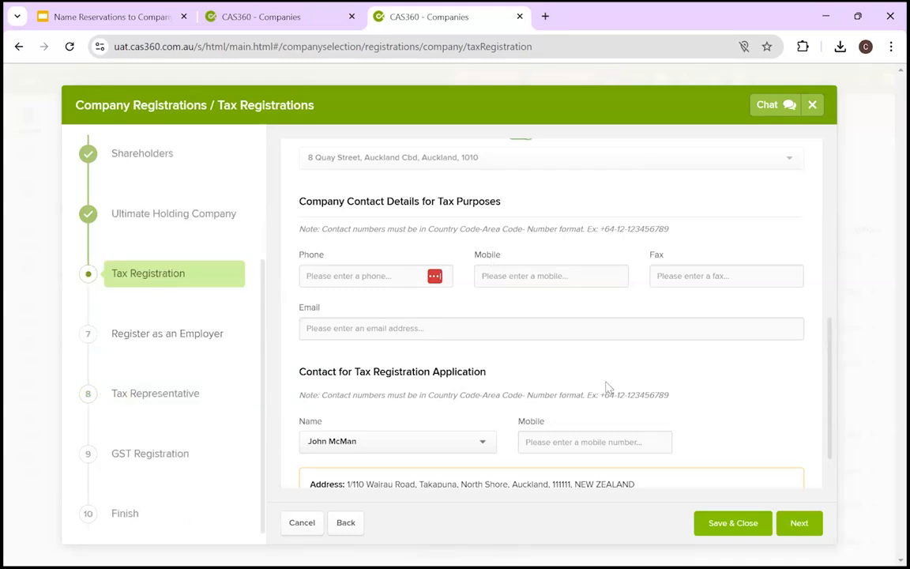
# Validate Tax Registration and review warnings about missing mobile, contact and email
pyautogui.click(798, 523)
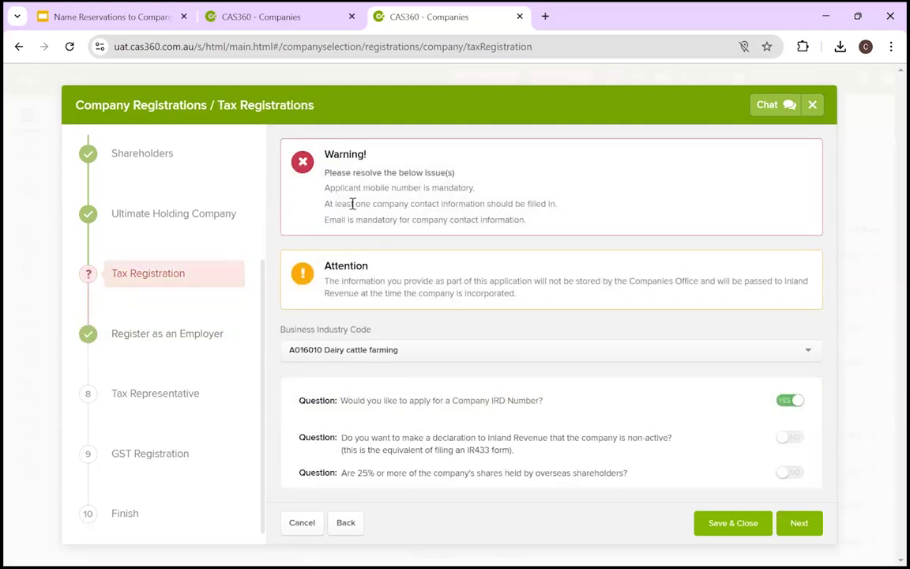
pyautogui.moveTo(356, 203); pyautogui.dragTo(525, 203)
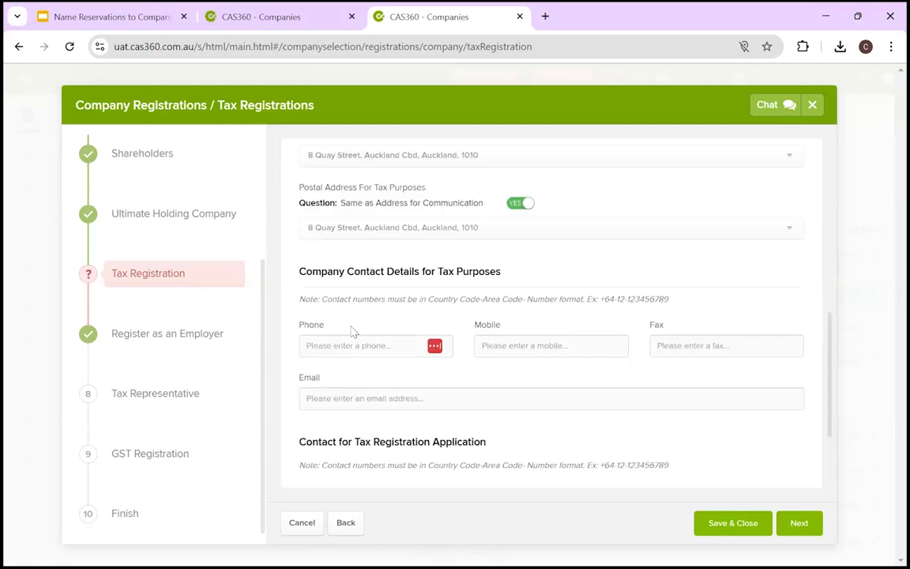
pyautogui.moveTo(383, 364)
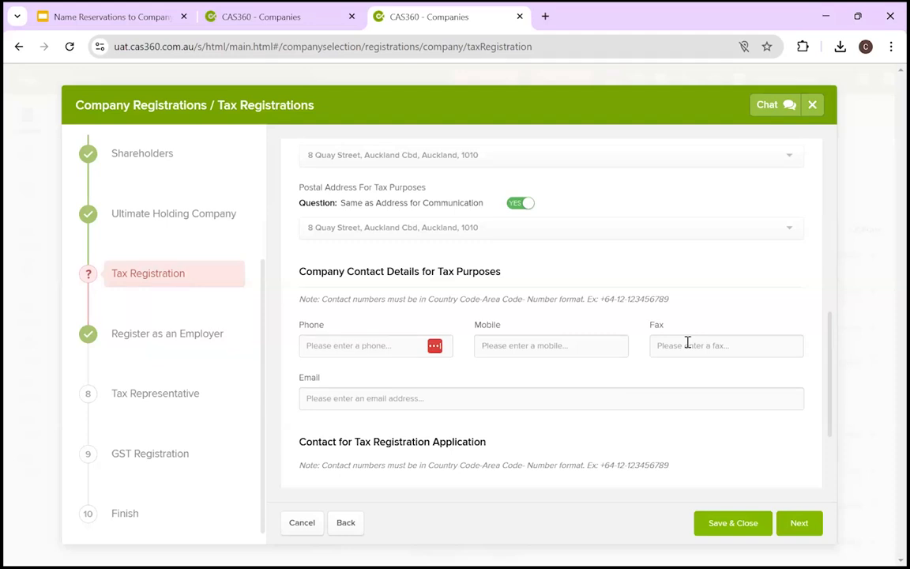
pyautogui.moveTo(466, 330)
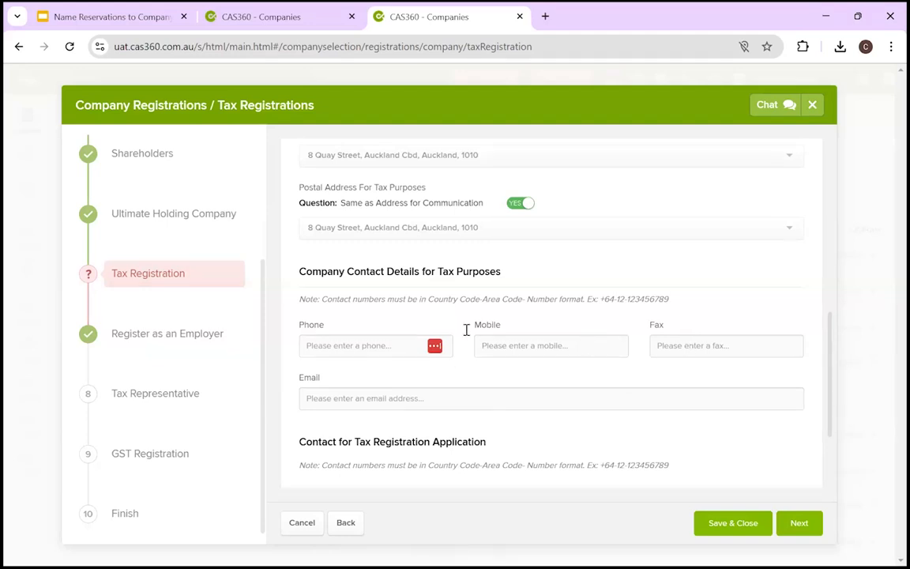
pyautogui.scroll(-3)
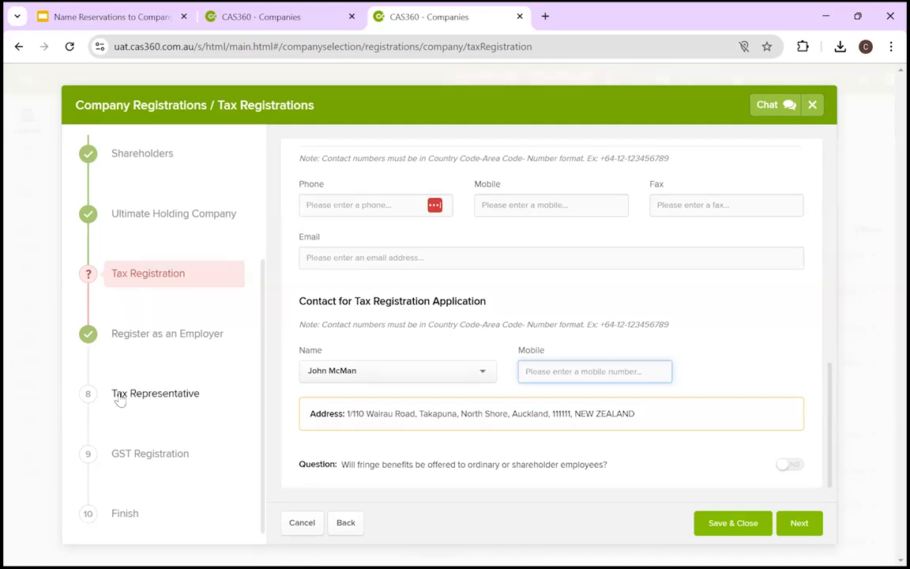
# Decline employer registration after briefly answering yes and reusing the tax contact
pyautogui.click(156, 392)
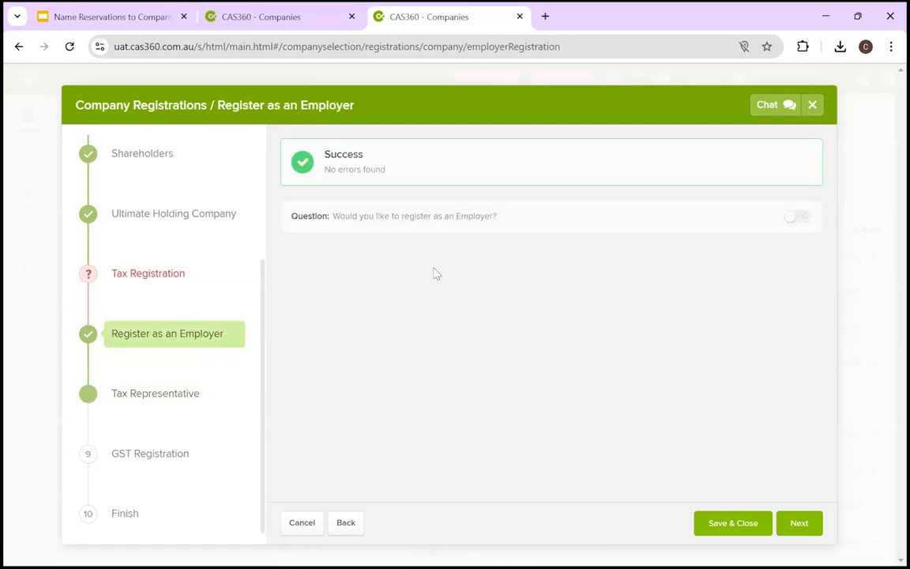
pyautogui.click(797, 217)
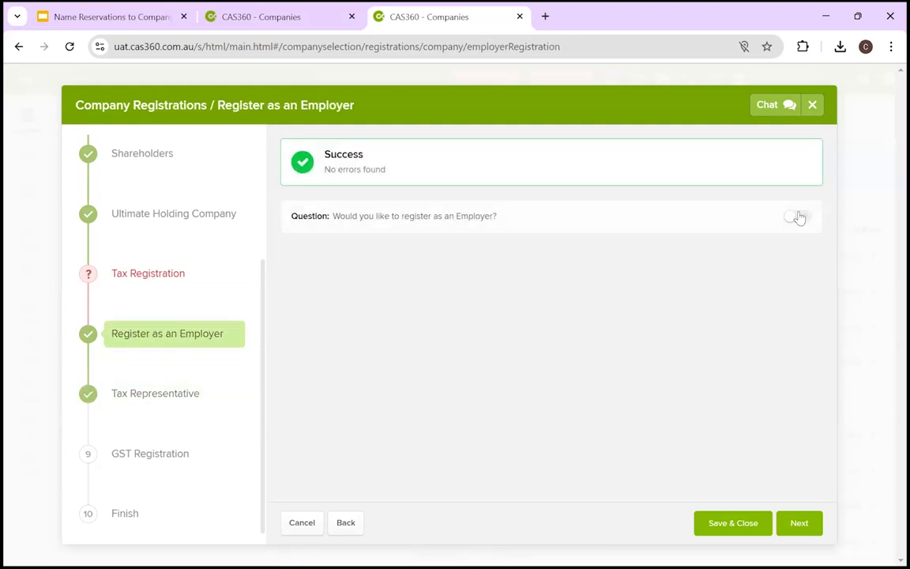
pyautogui.click(790, 215)
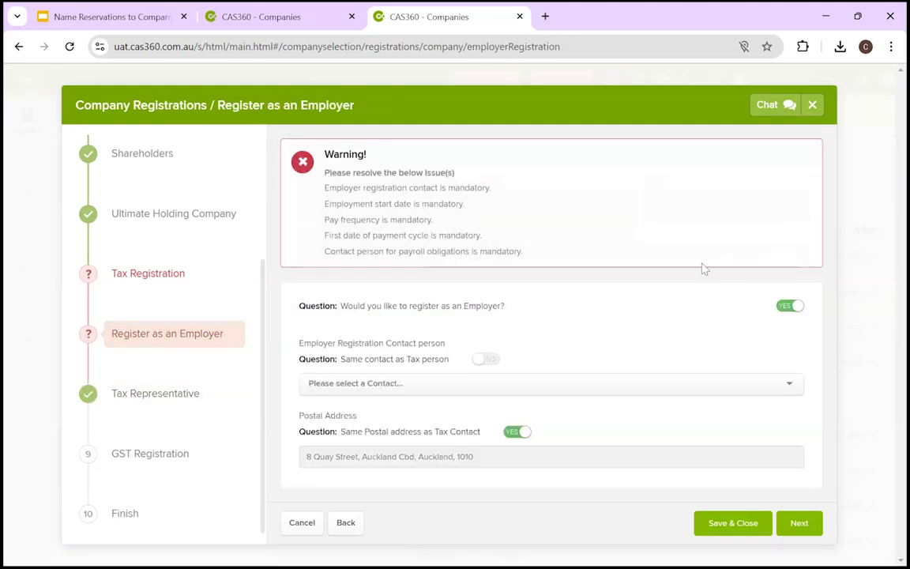
pyautogui.scroll(-3)
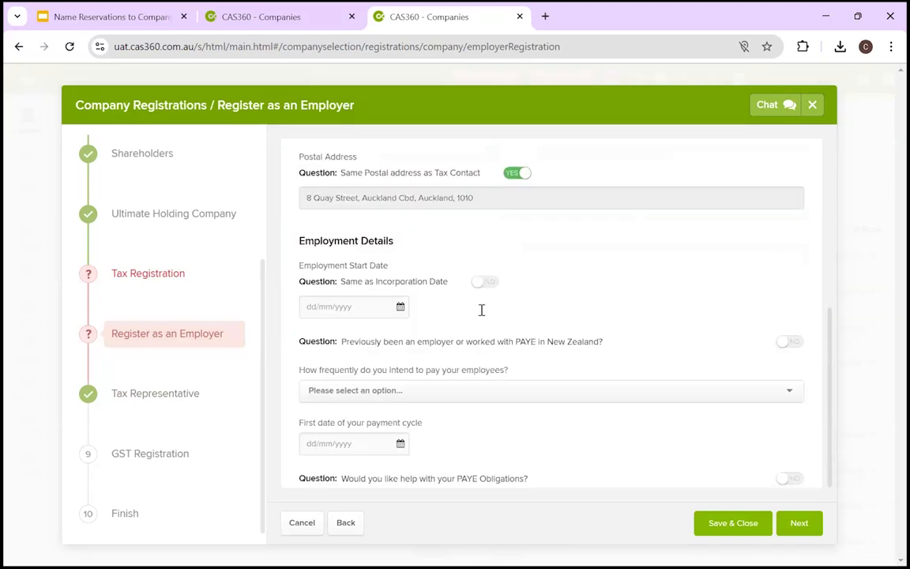
pyautogui.click(799, 522)
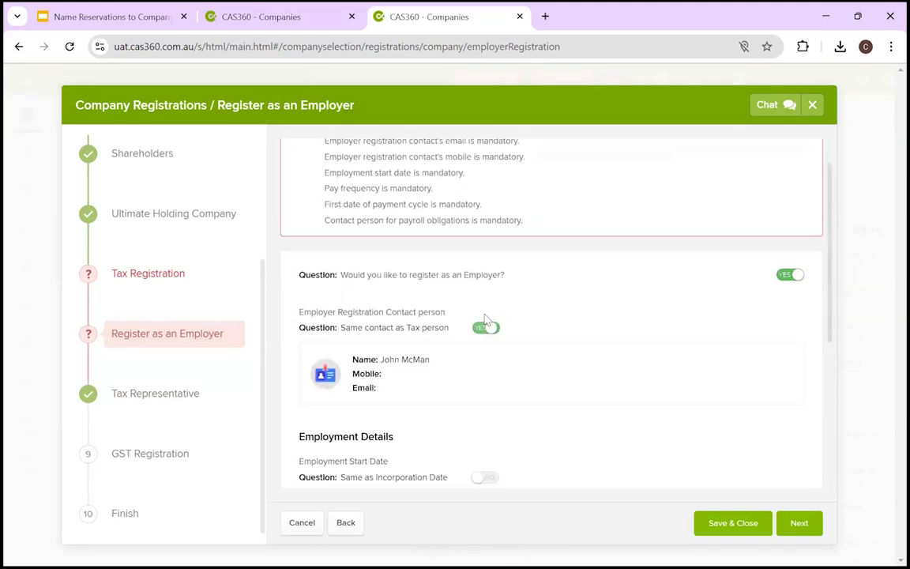
pyautogui.scroll(-3)
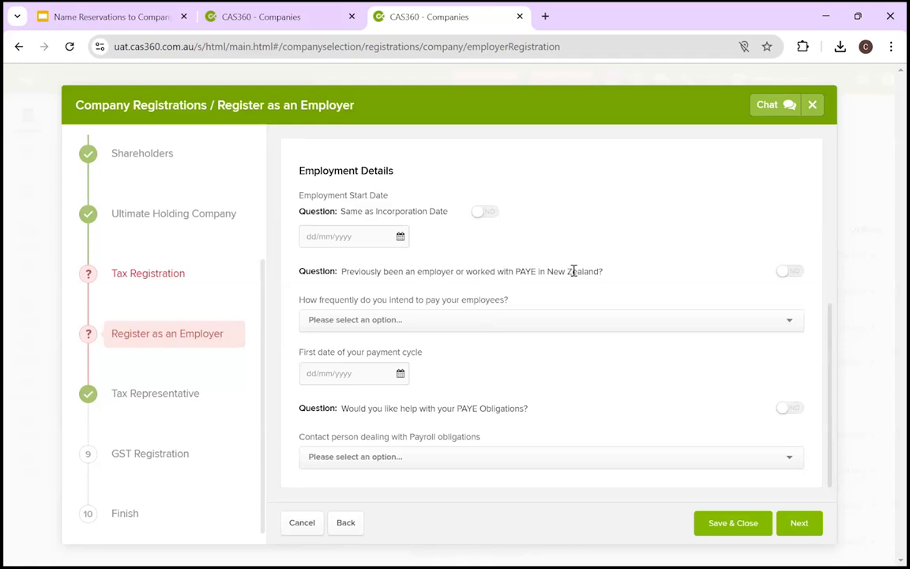
pyautogui.moveTo(555, 323)
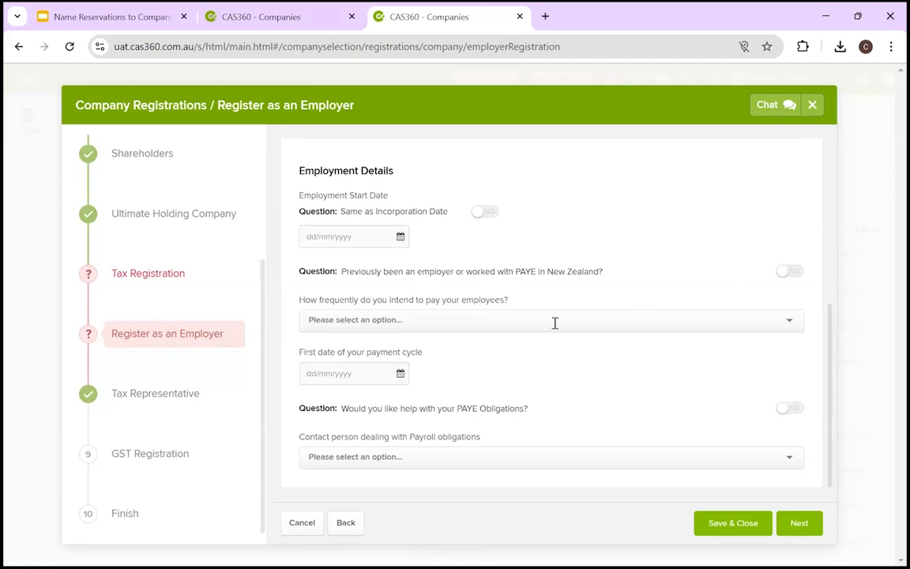
pyautogui.moveTo(432, 306)
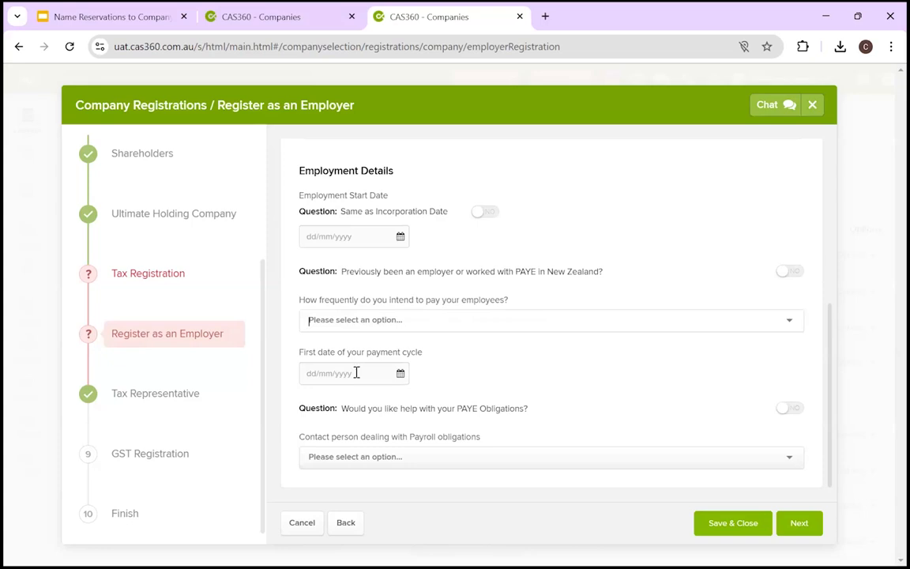
pyautogui.moveTo(492, 456)
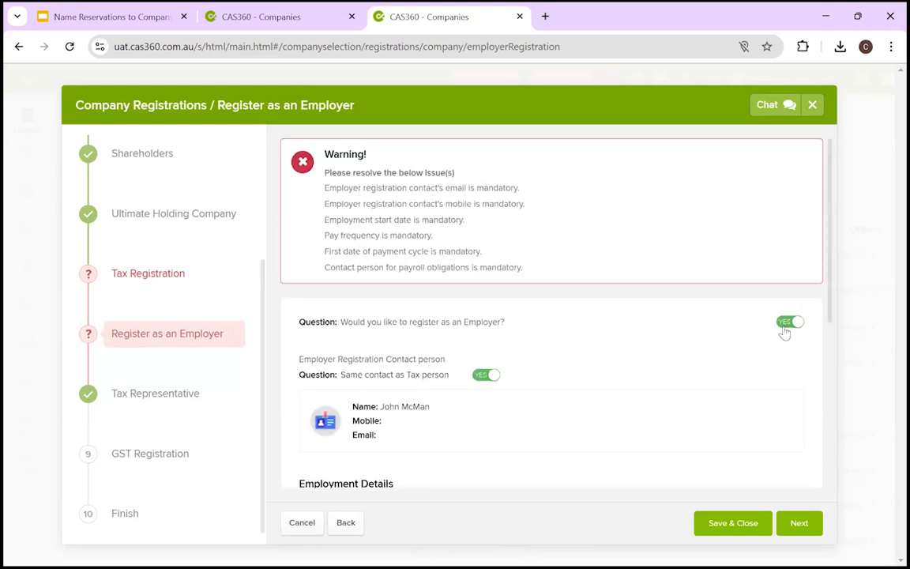
pyautogui.click(790, 324)
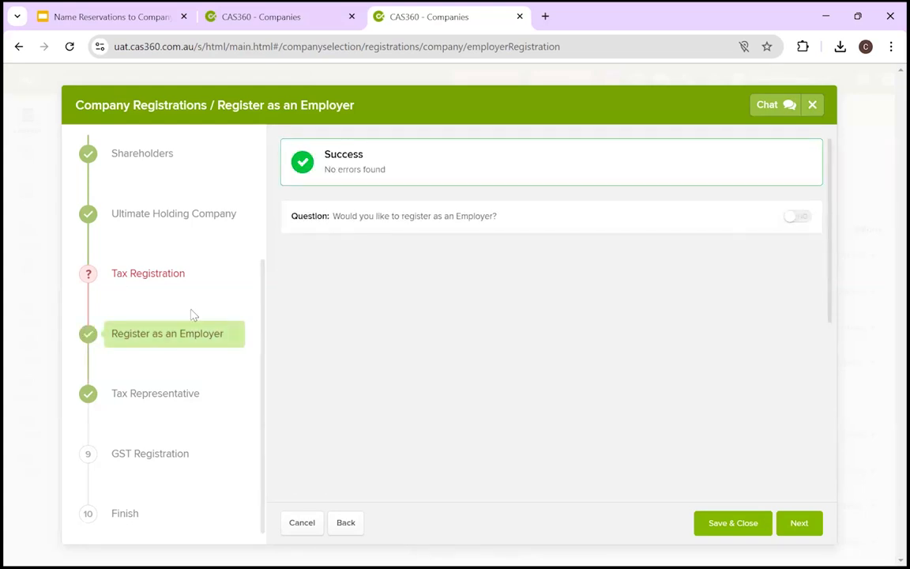
pyautogui.click(155, 393)
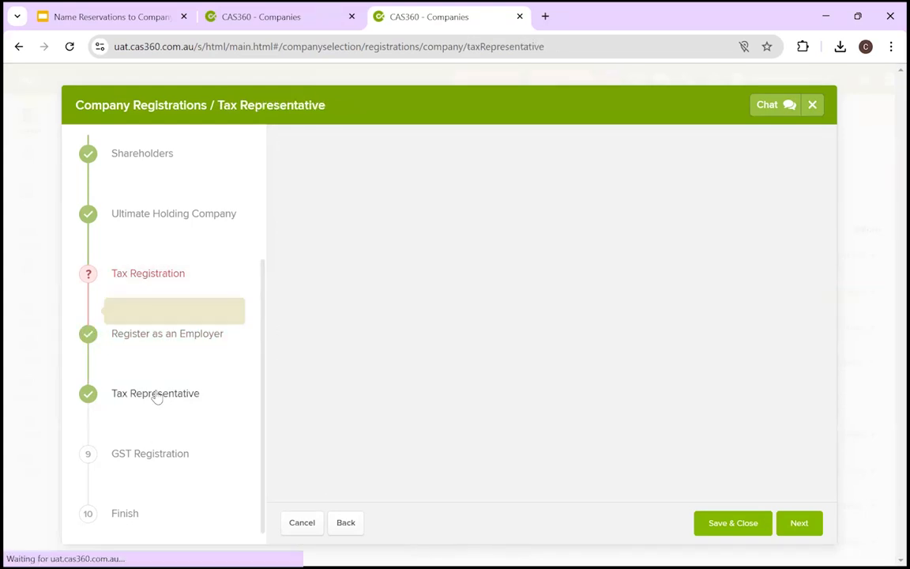
# Pass the Tax Representative step and return to Tax Registration
pyautogui.click(156, 393)
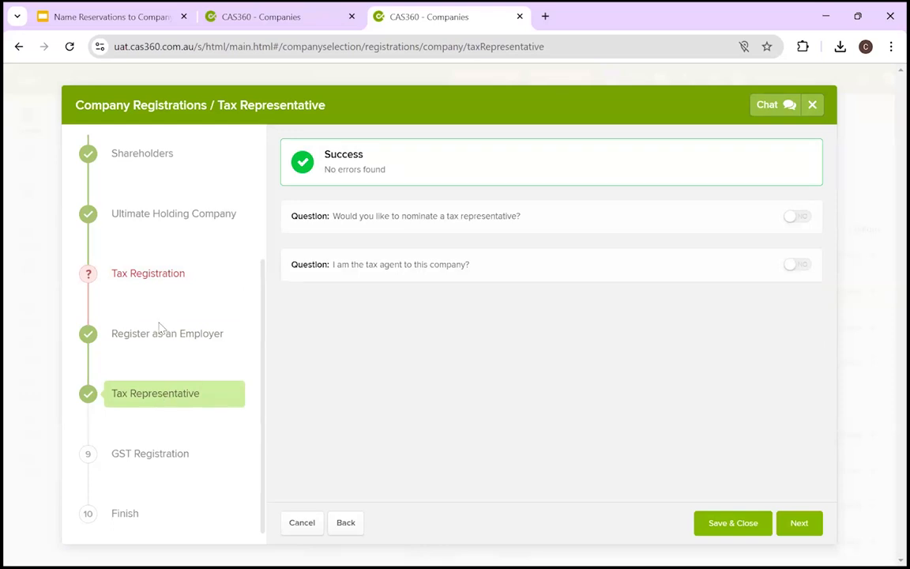
pyautogui.moveTo(154, 278)
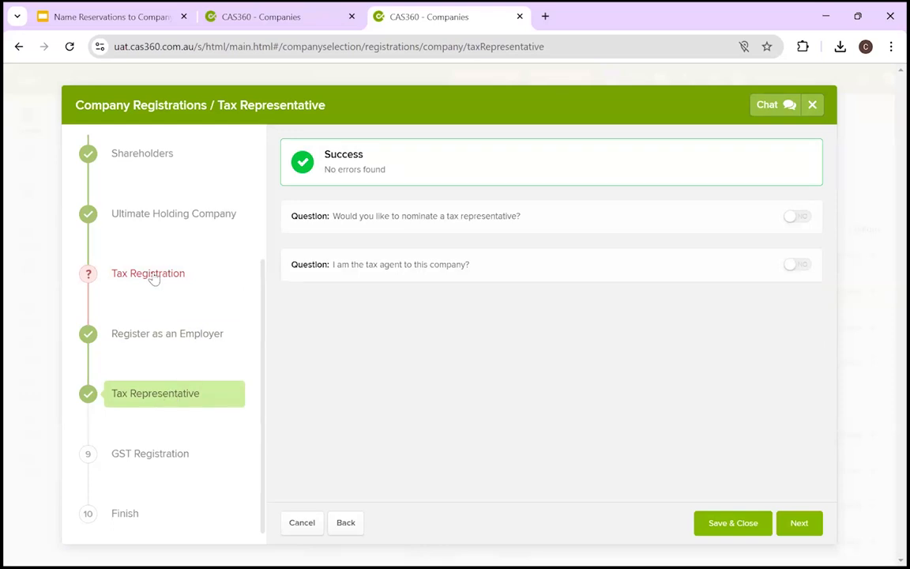
pyautogui.click(147, 273)
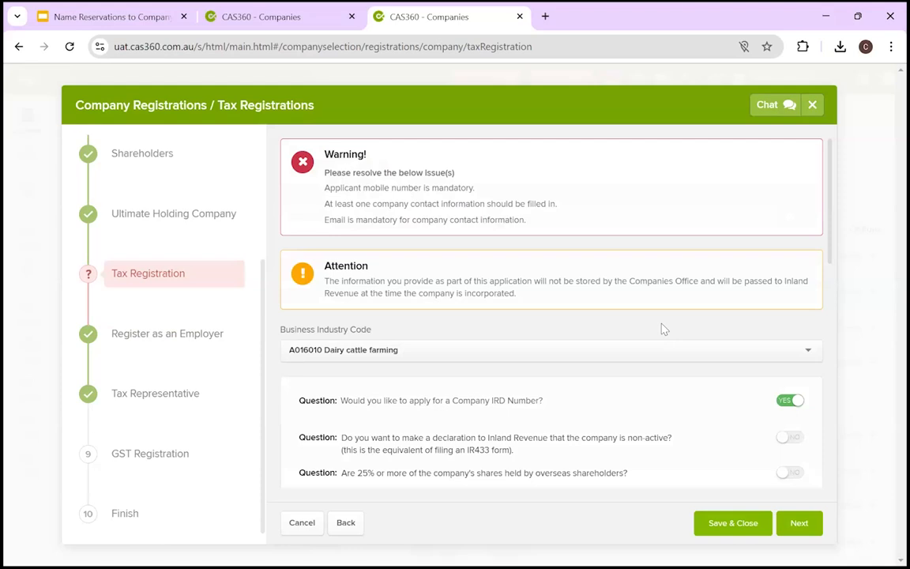
pyautogui.moveTo(504, 407)
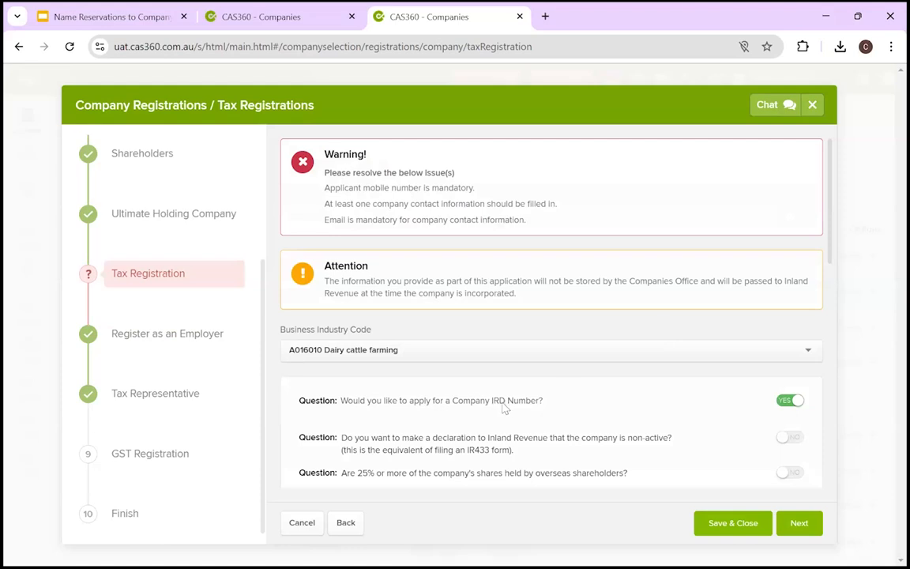
pyautogui.moveTo(57, 356)
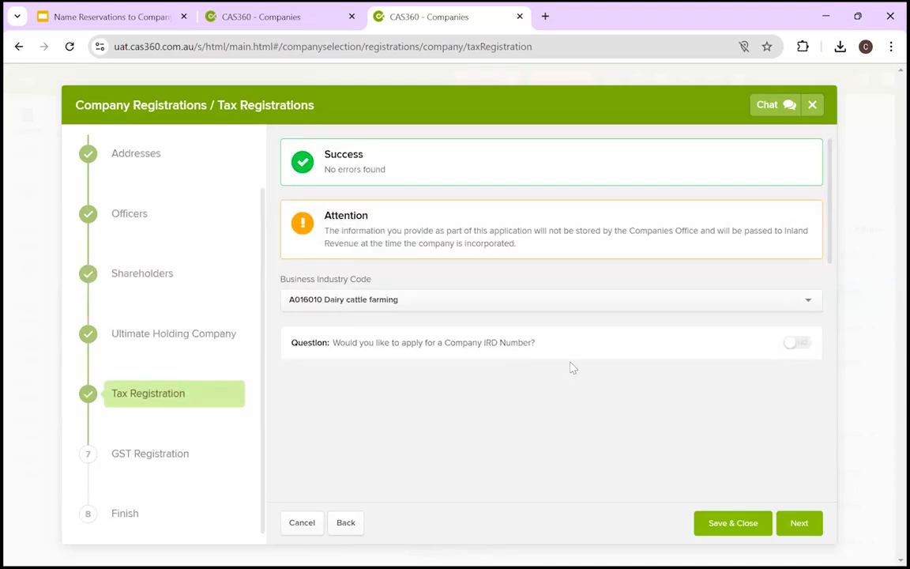
pyautogui.moveTo(492, 354)
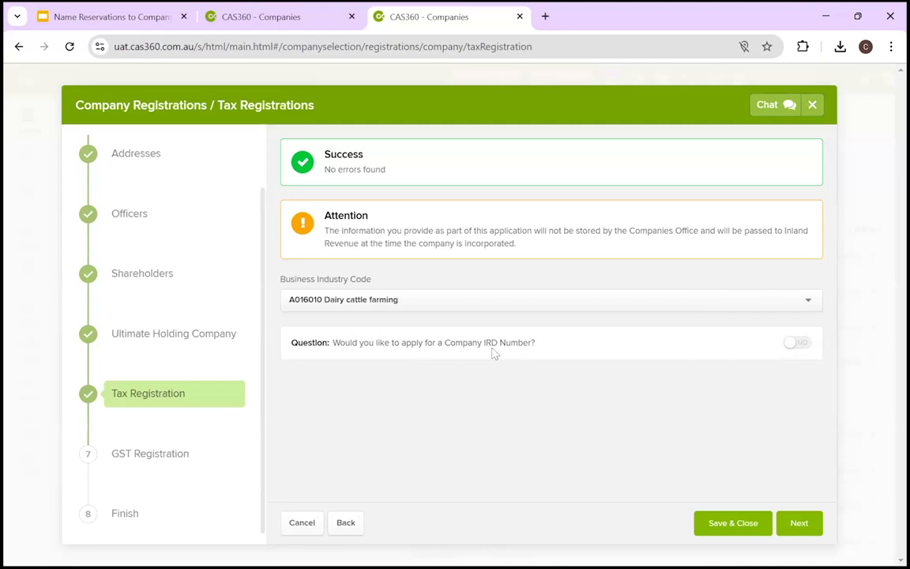
pyautogui.moveTo(212, 445)
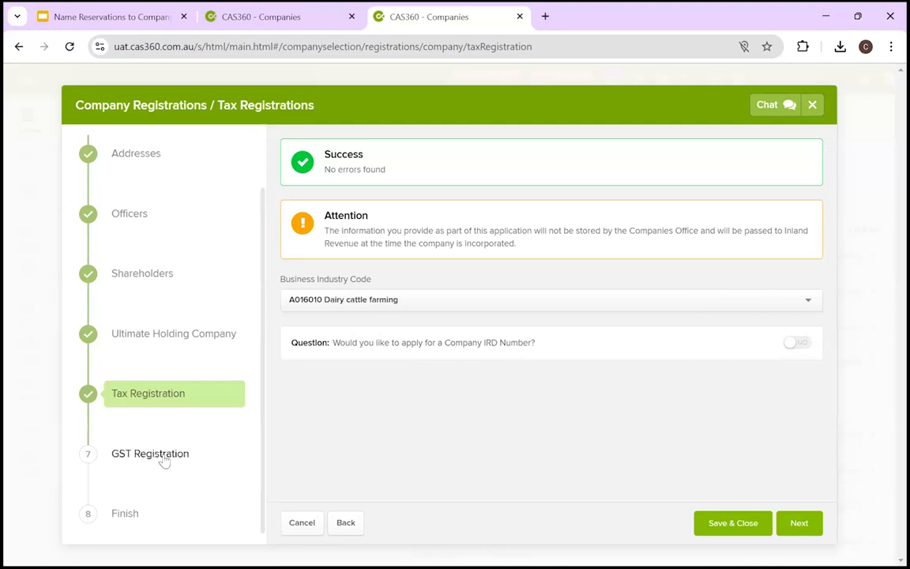
# Answer yes to GST registration and view the GST accounting basis choices
pyautogui.click(150, 452)
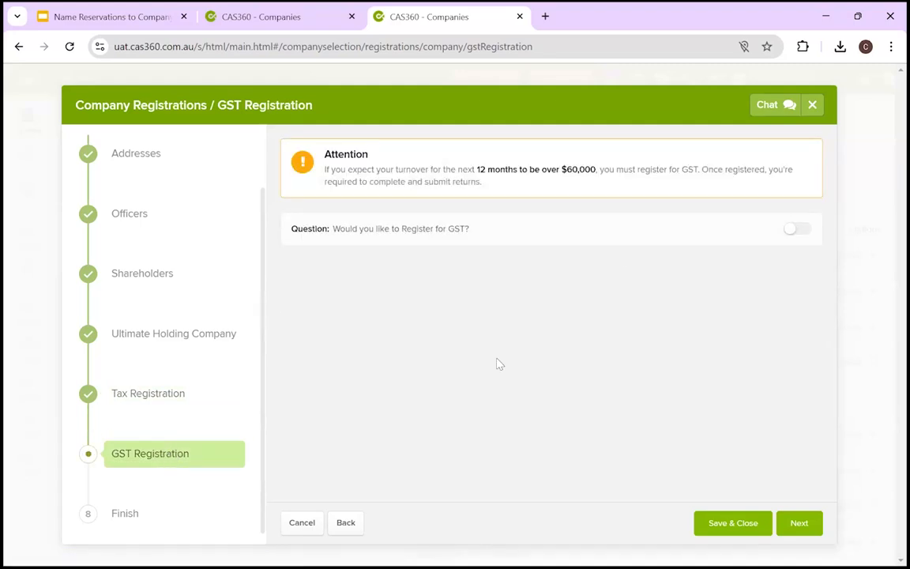
pyautogui.click(796, 228)
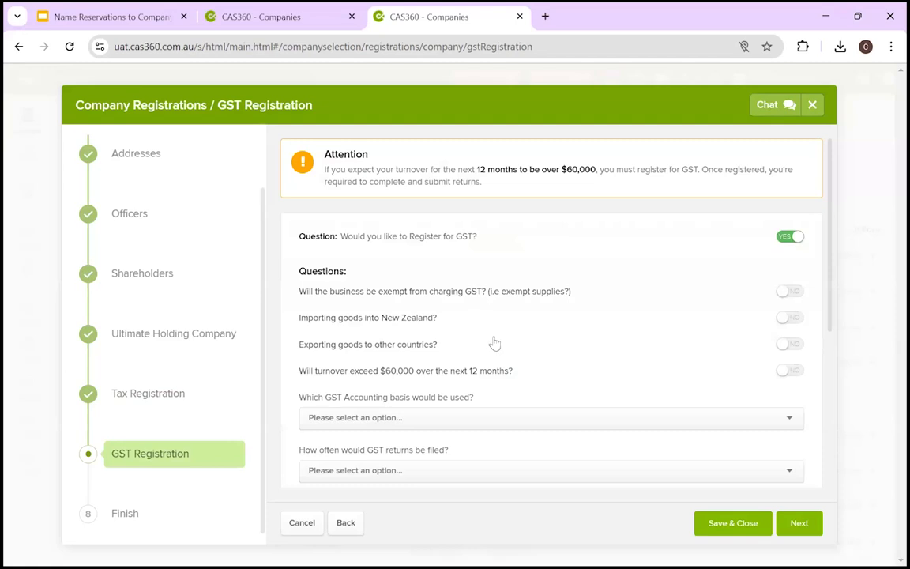
pyautogui.moveTo(390, 293)
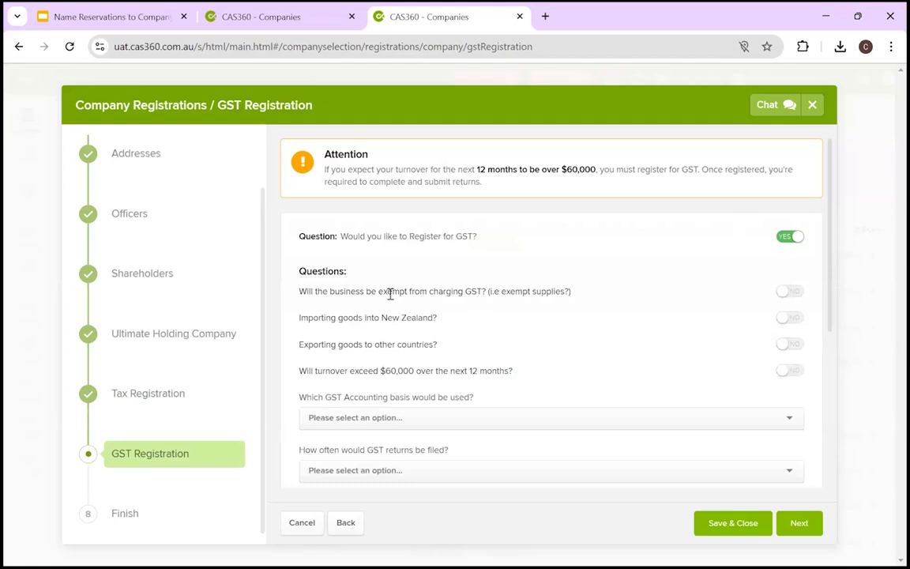
pyautogui.scroll(-3)
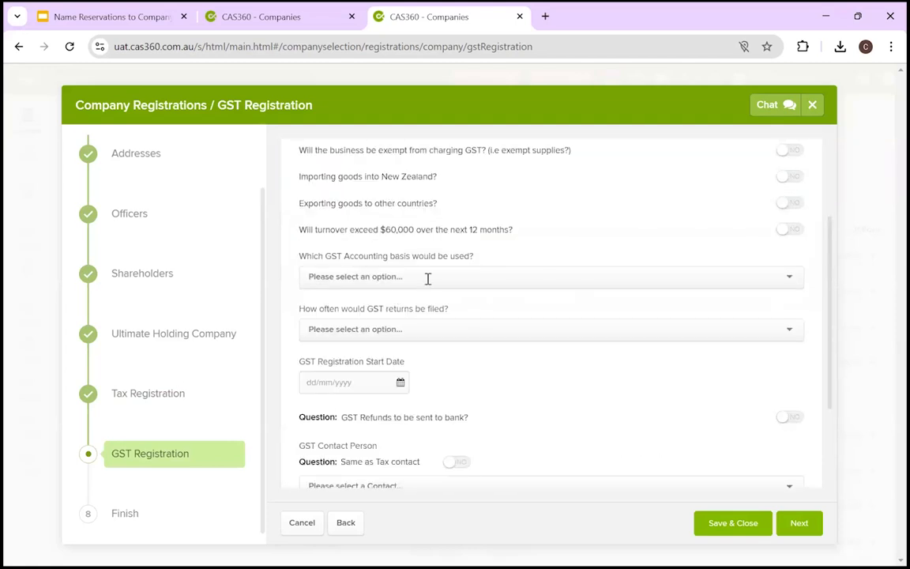
pyautogui.click(551, 276)
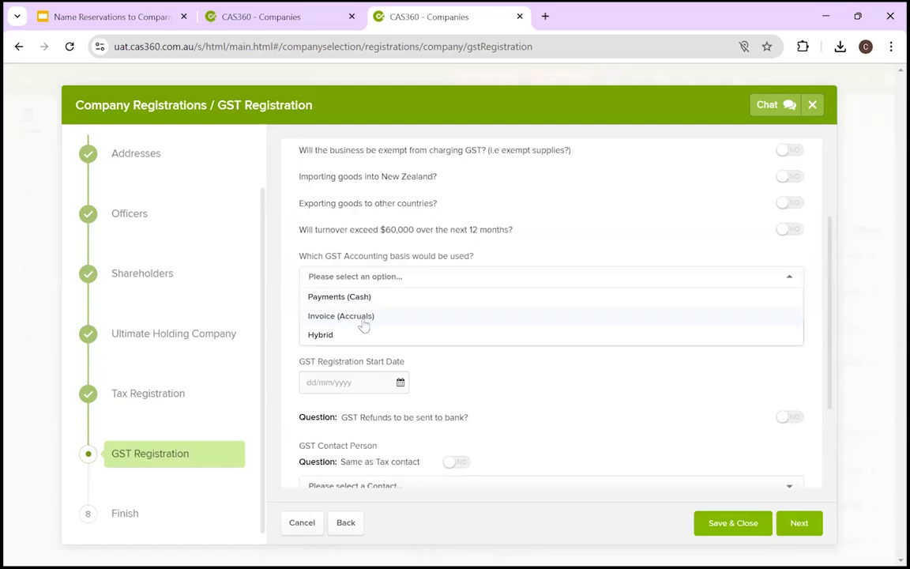
pyautogui.moveTo(351, 349)
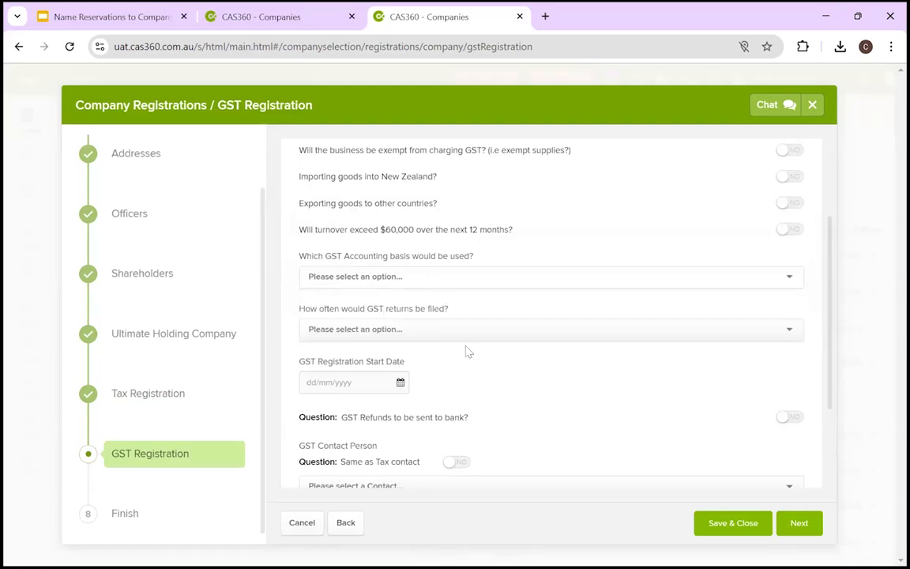
pyautogui.click(550, 329)
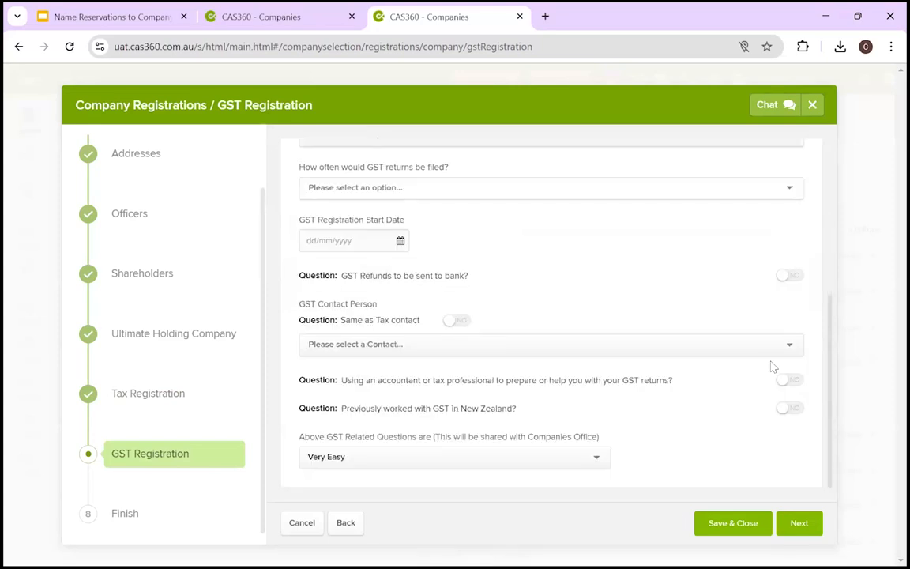
pyautogui.moveTo(386, 400)
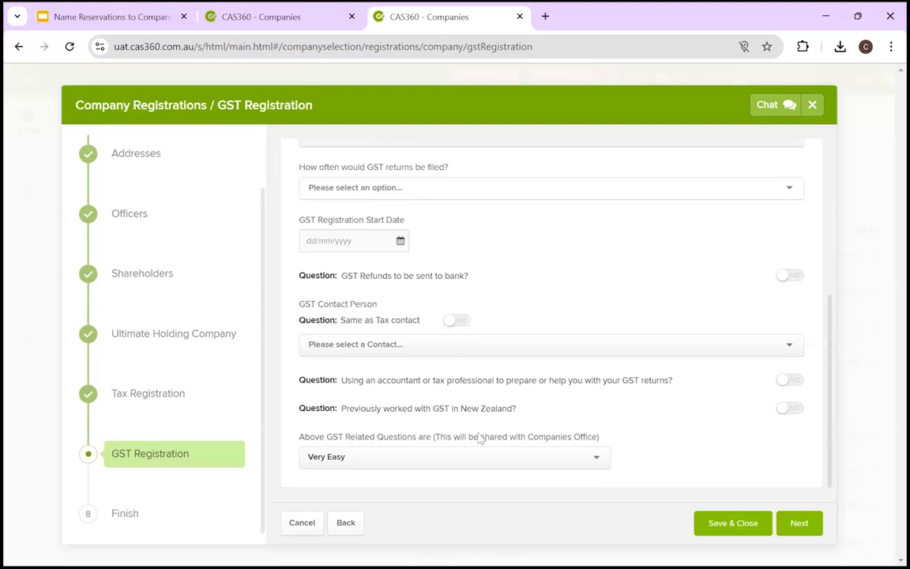
pyautogui.moveTo(474, 456)
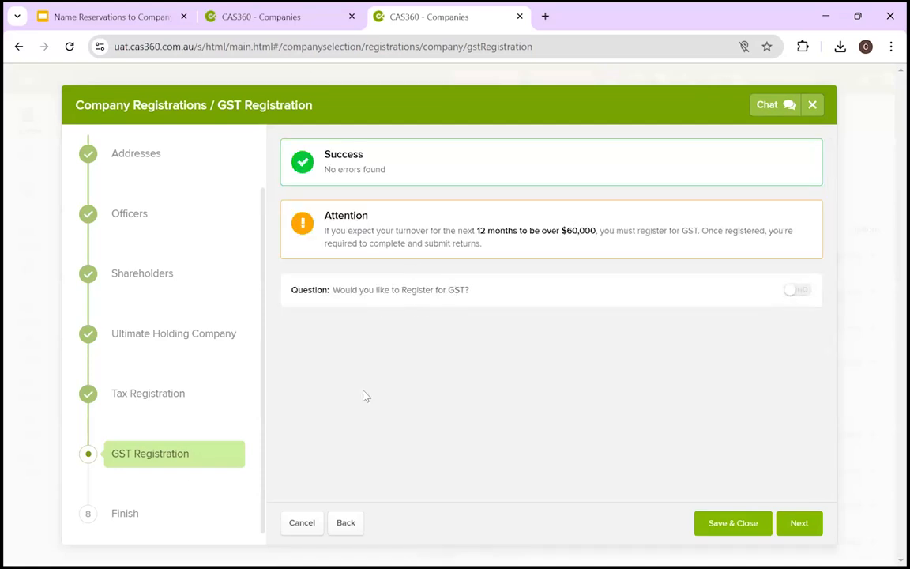
pyautogui.moveTo(125, 517)
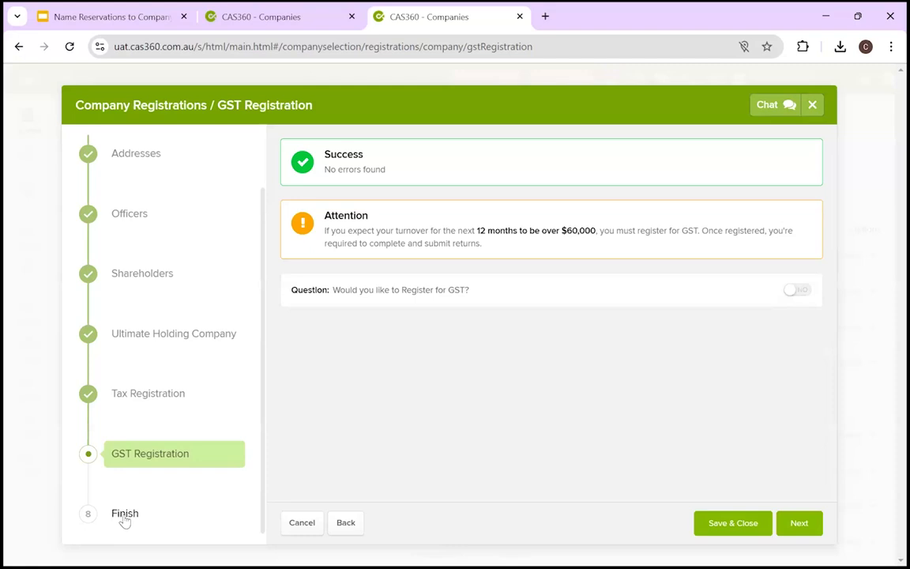
# Scroll through the Finish registration summary
pyautogui.click(799, 523)
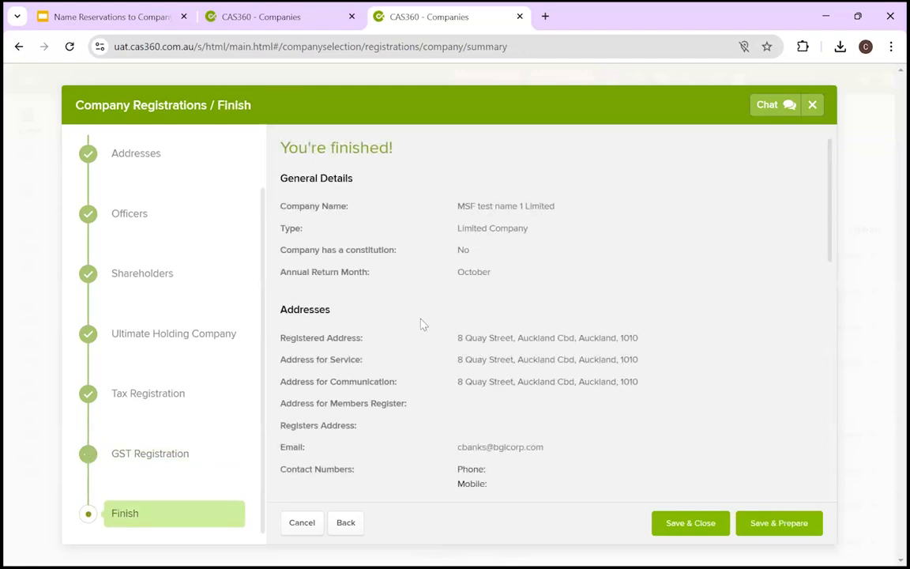
pyautogui.scroll(-3)
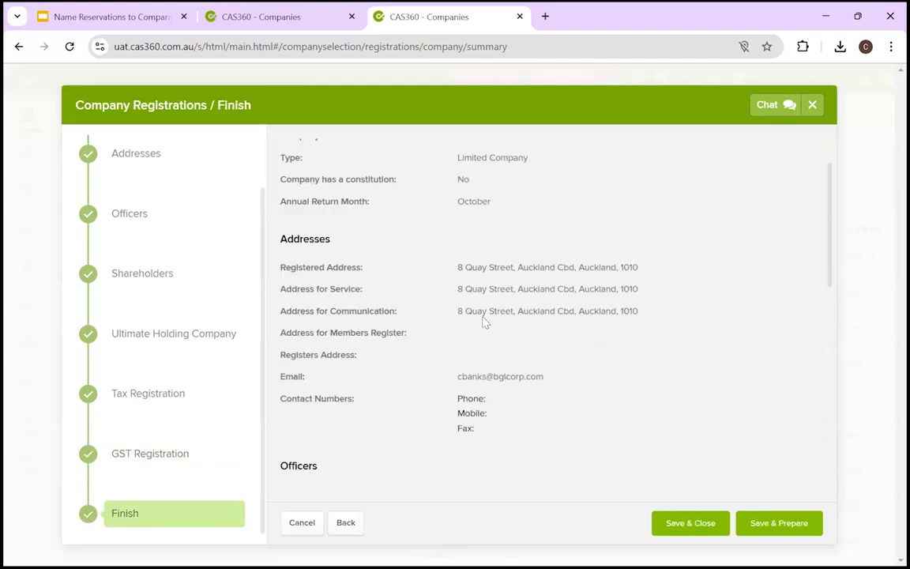
pyautogui.scroll(-3)
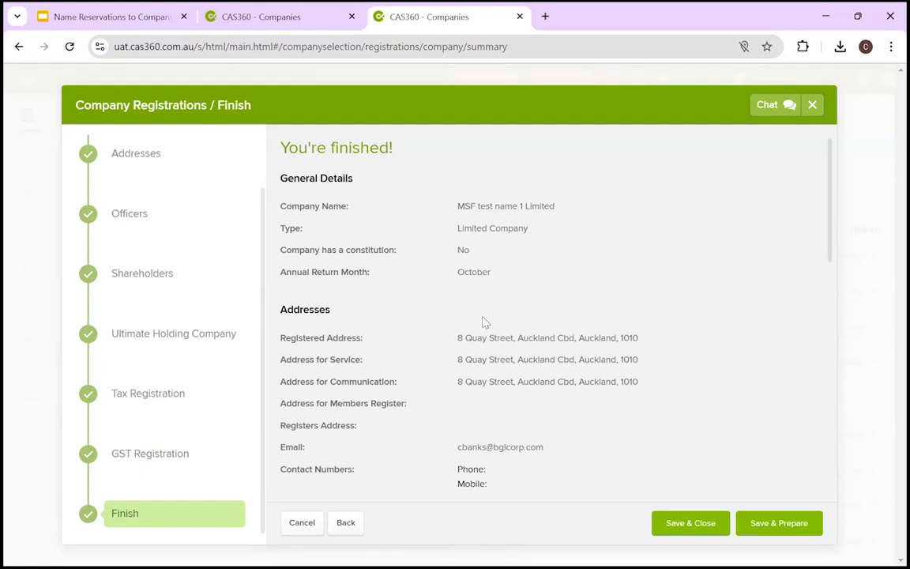
pyautogui.scroll(-3)
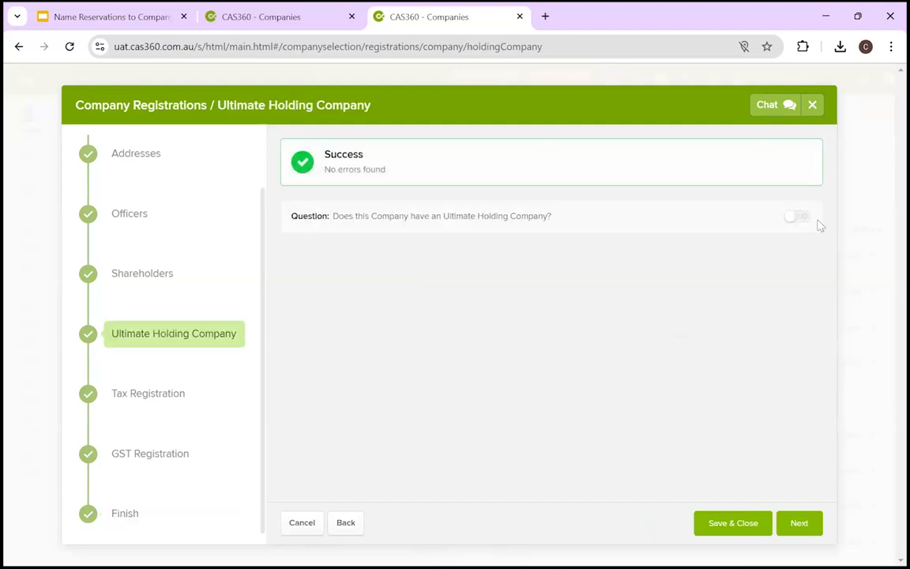
# Confirm no ultimate holding company and review the Finish summary, showing no IRD or GST
pyautogui.click(790, 216)
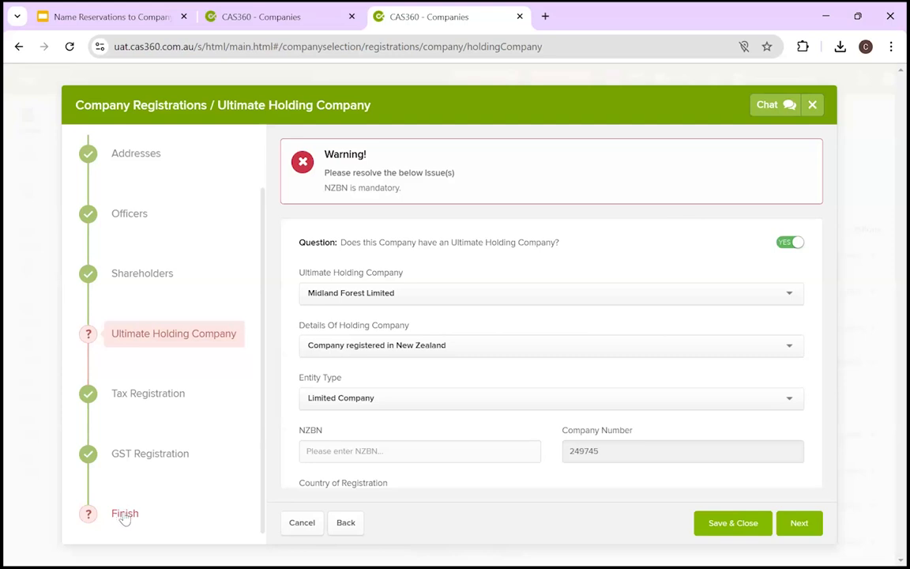
pyautogui.moveTo(124, 514)
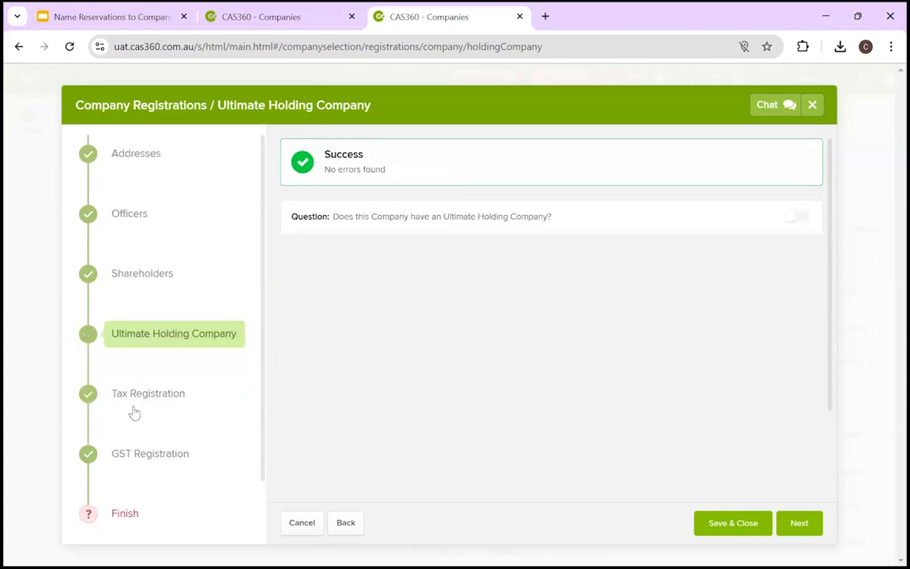
pyautogui.click(799, 522)
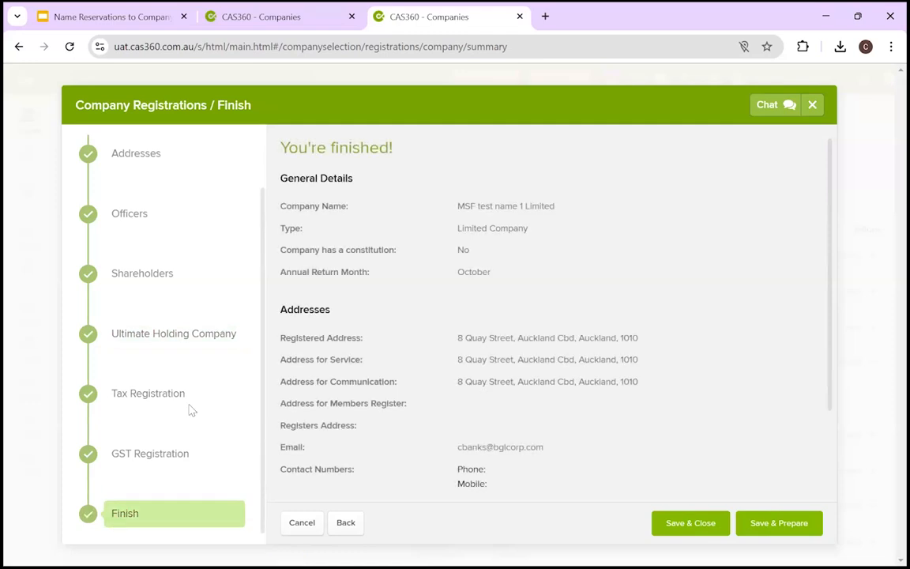
pyautogui.scroll(-3)
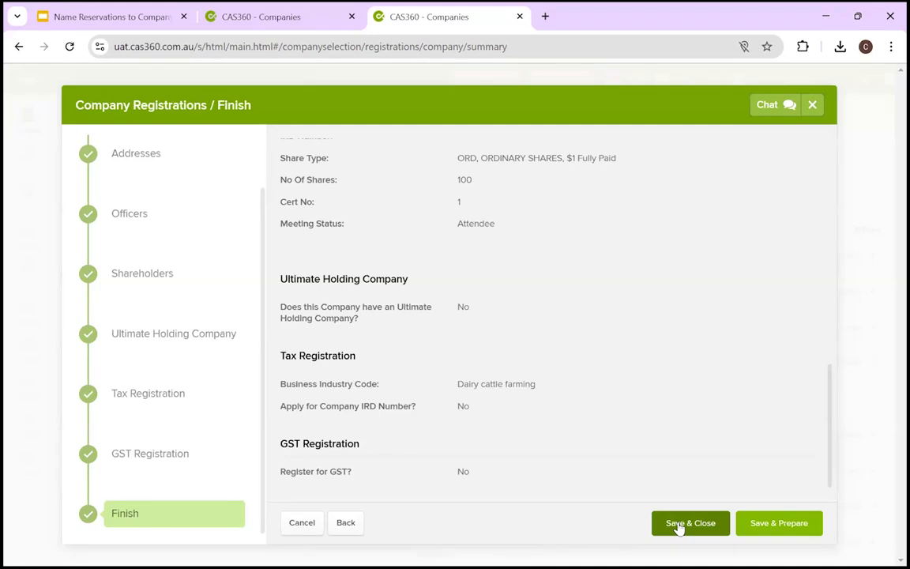
pyautogui.moveTo(770, 528)
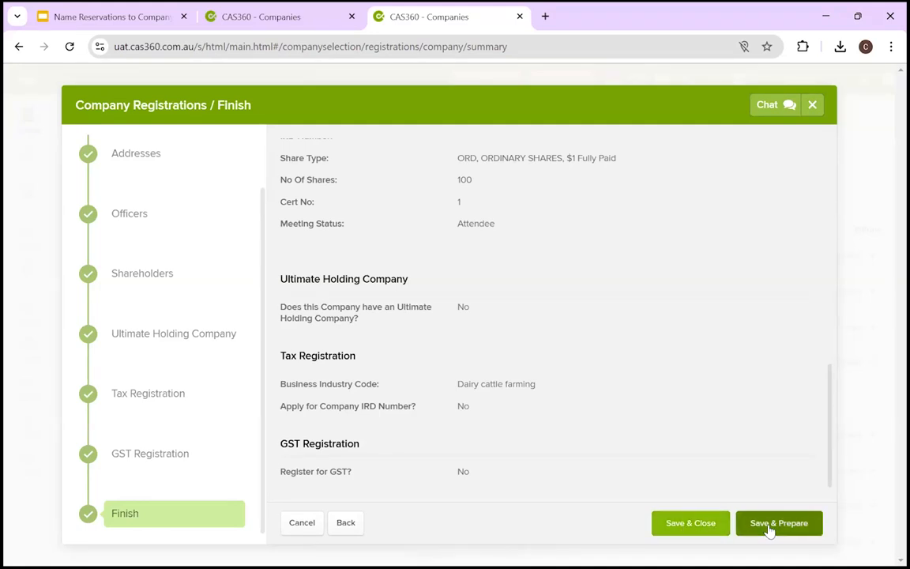
pyautogui.click(779, 522)
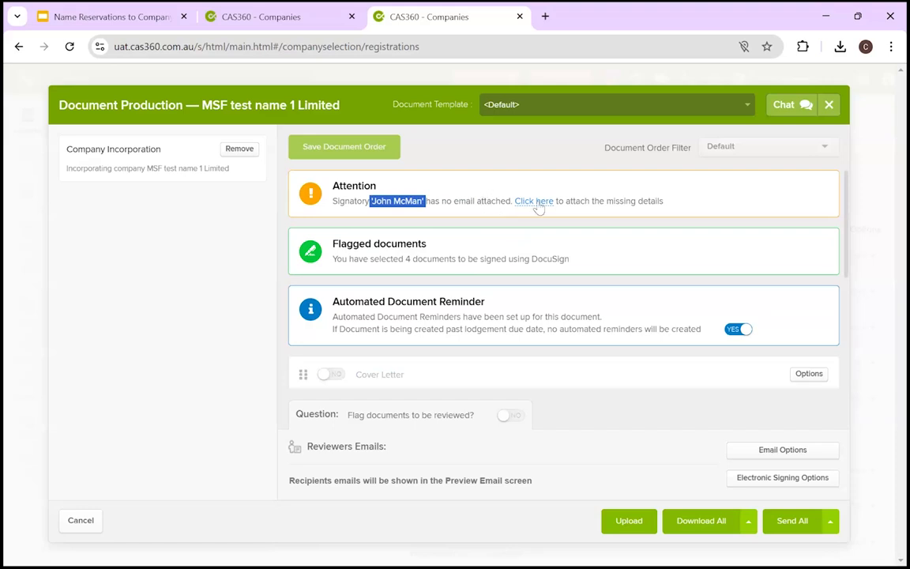
pyautogui.scroll(-3)
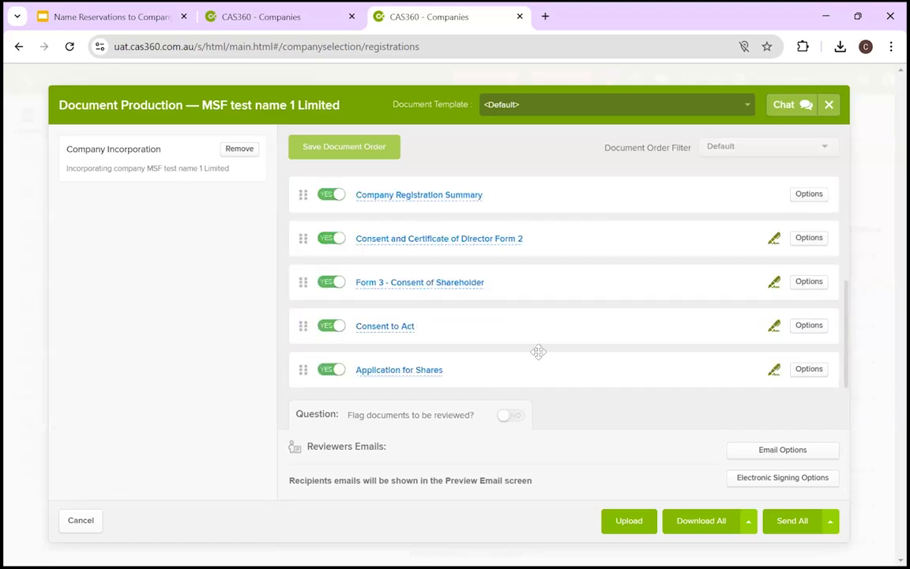
pyautogui.scroll(3)
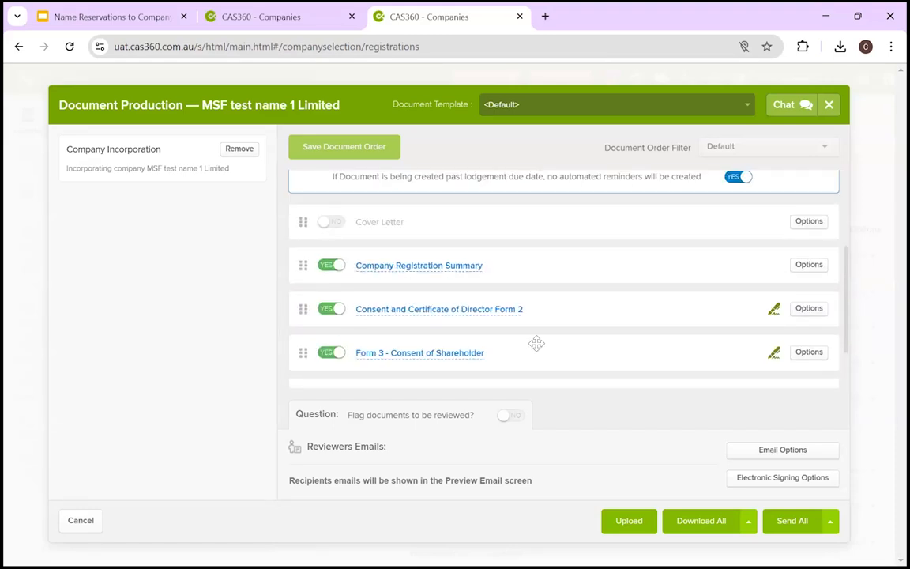
pyautogui.moveTo(527, 340)
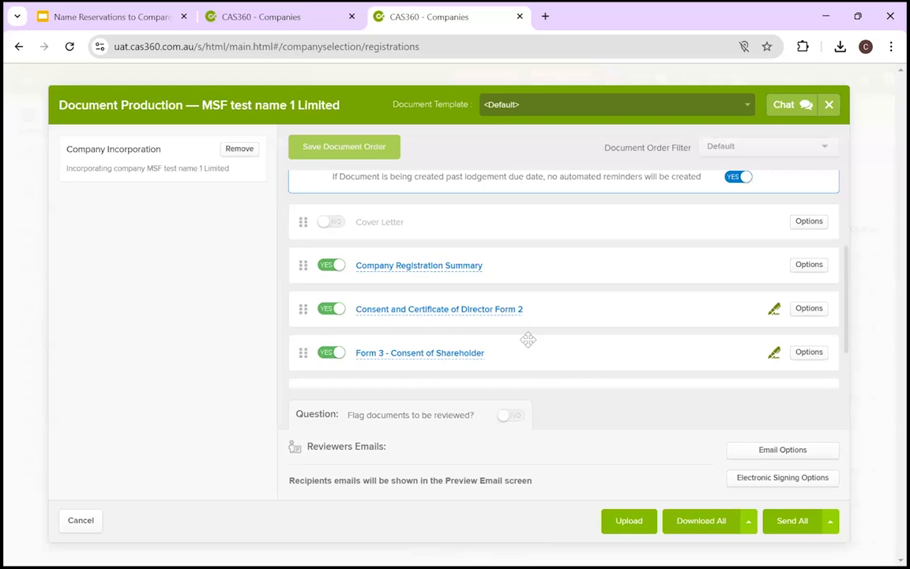
pyautogui.scroll(-3)
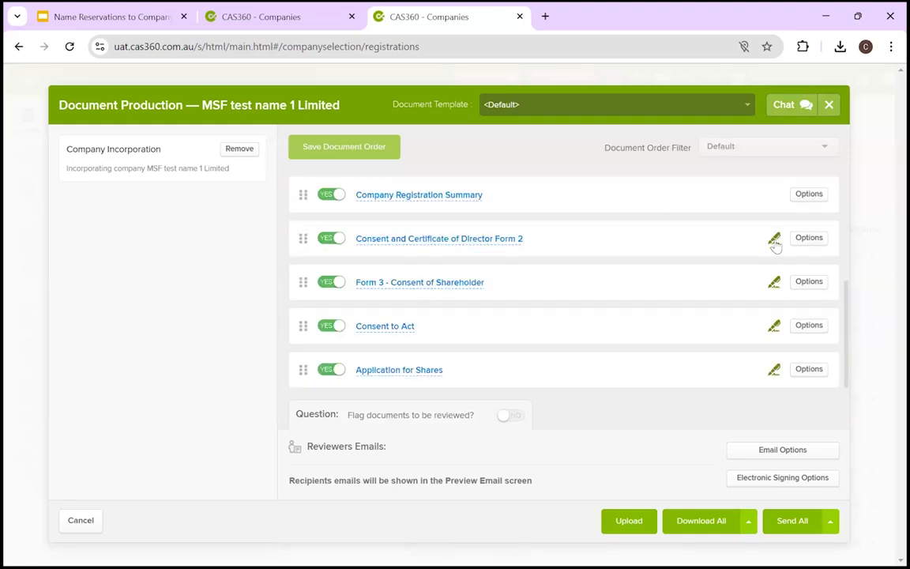
pyautogui.moveTo(774, 239)
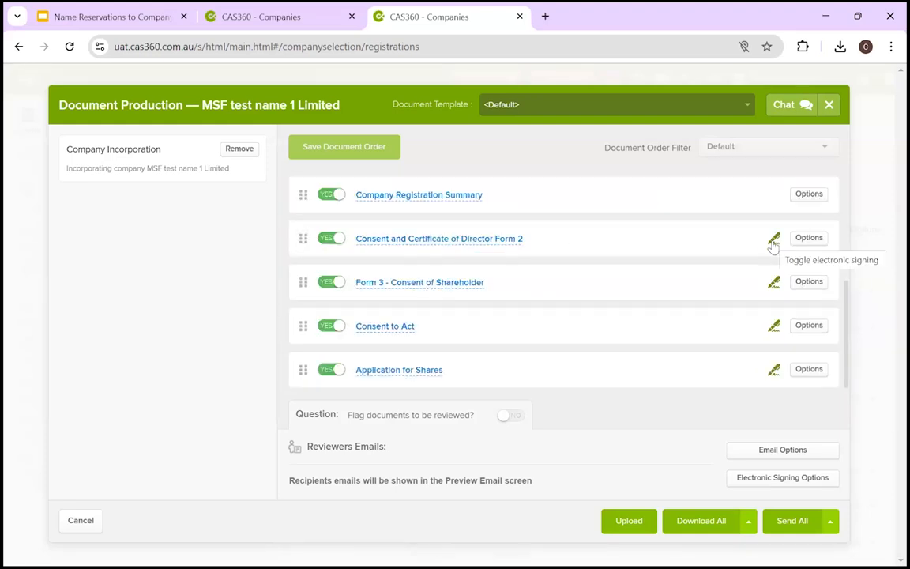
pyautogui.moveTo(801, 439)
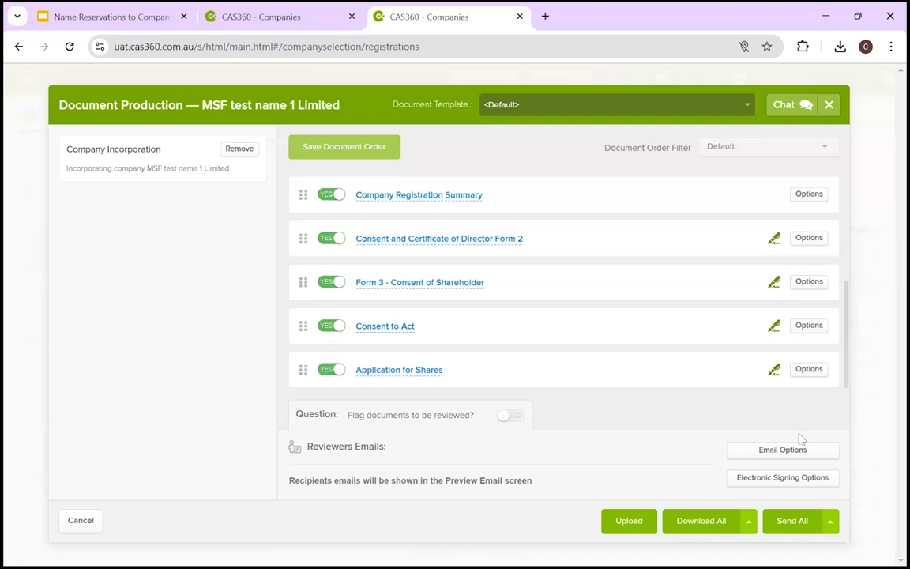
# Save the pack's signing provider as None, then preview DocuSign and cancel
pyautogui.click(782, 477)
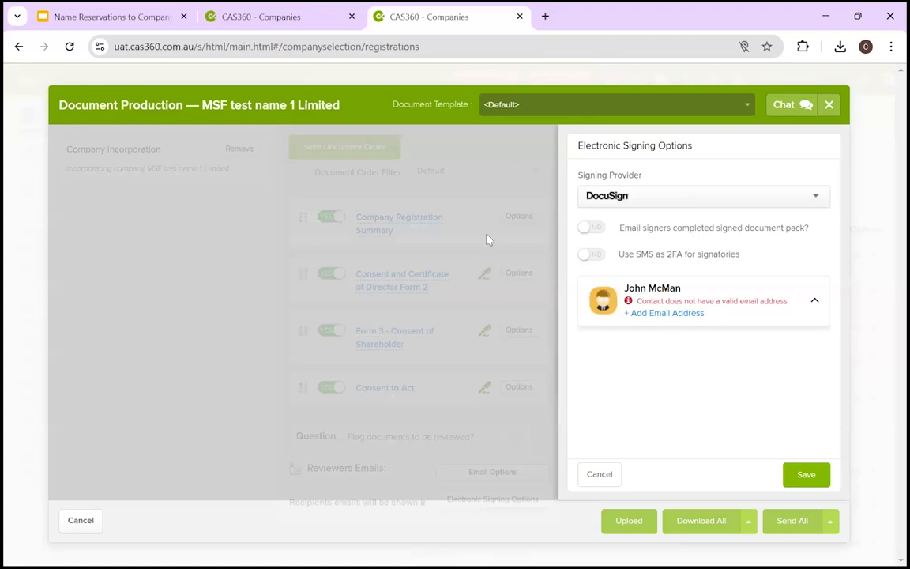
pyautogui.click(701, 195)
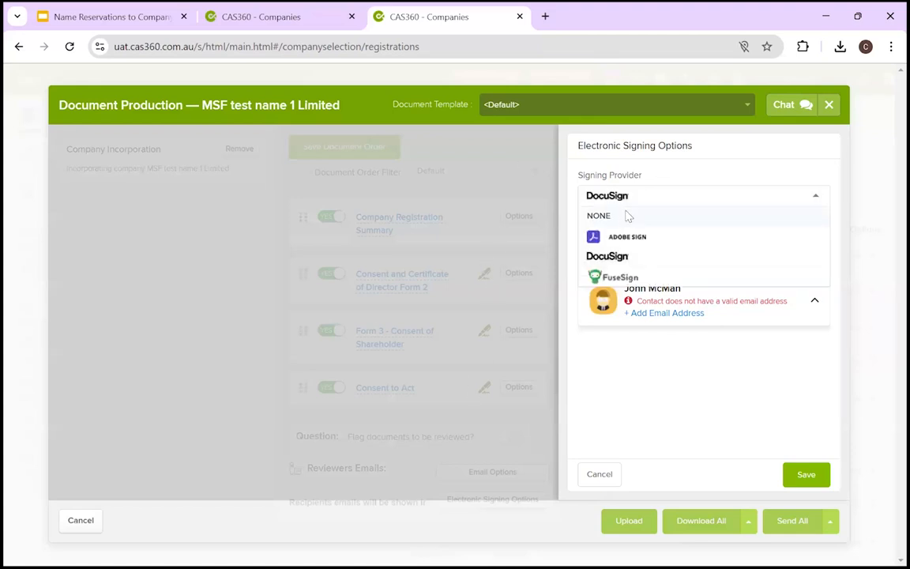
pyautogui.click(598, 215)
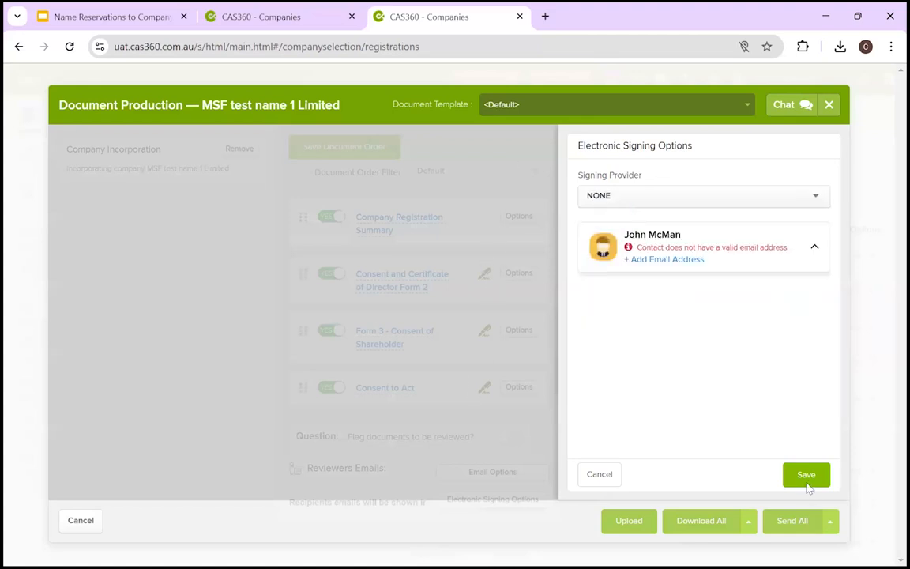
pyautogui.click(806, 474)
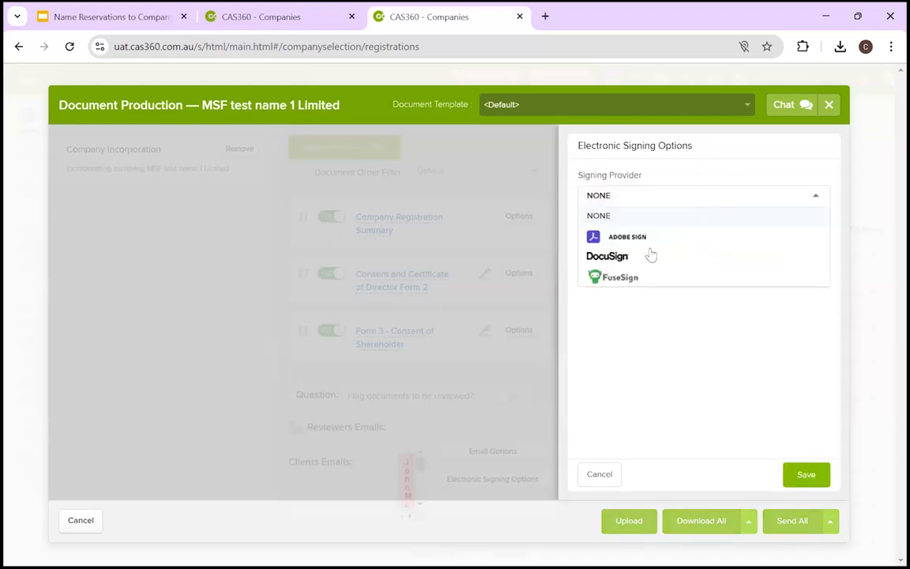
pyautogui.click(607, 256)
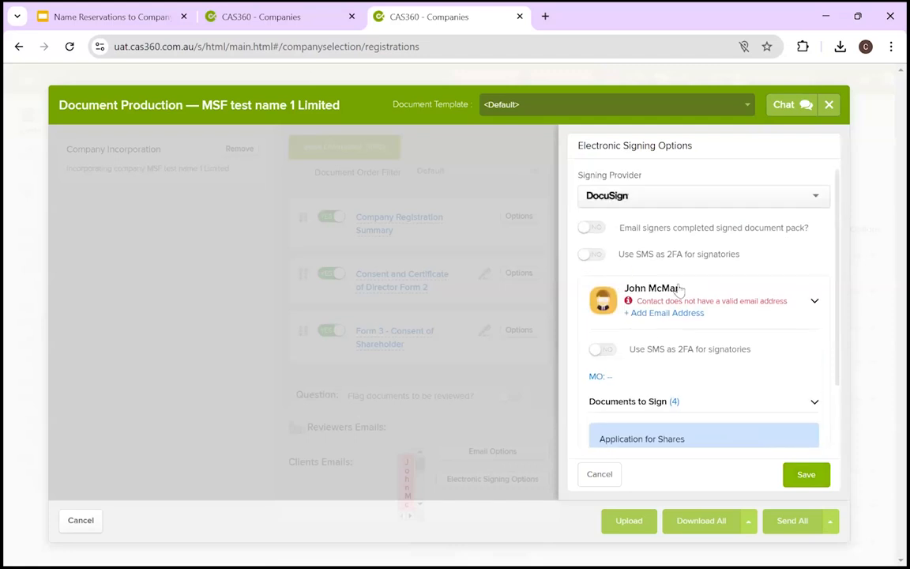
pyautogui.moveTo(701, 331)
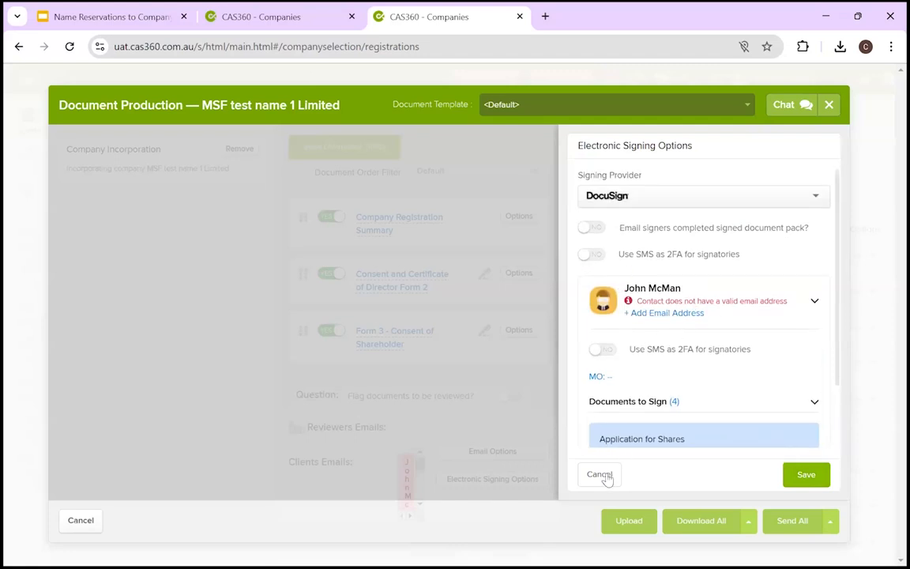
pyautogui.click(600, 474)
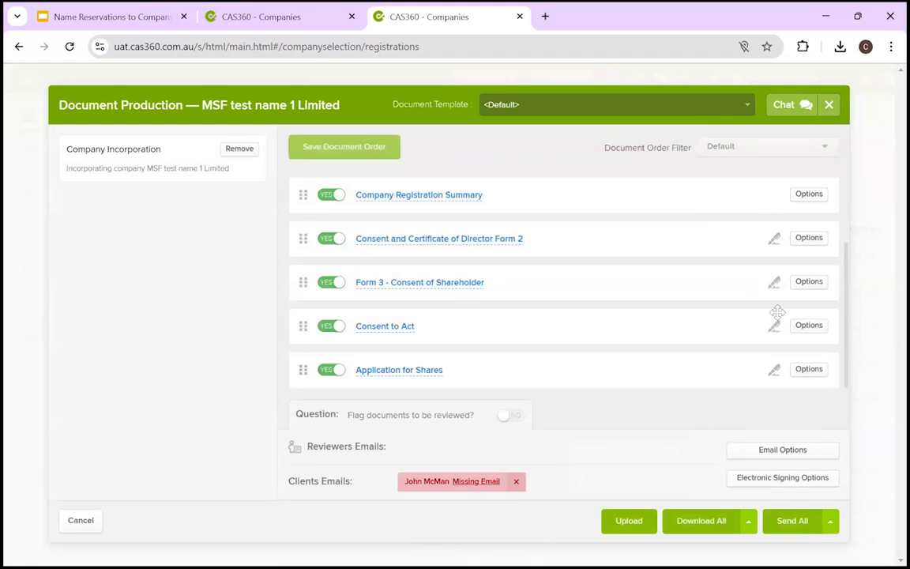
pyautogui.moveTo(774, 245)
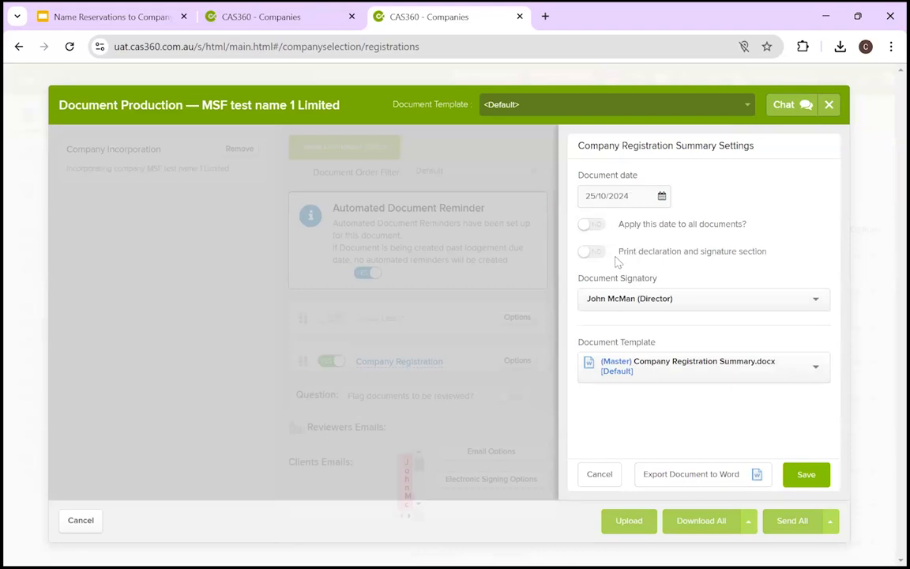
pyautogui.moveTo(627, 300)
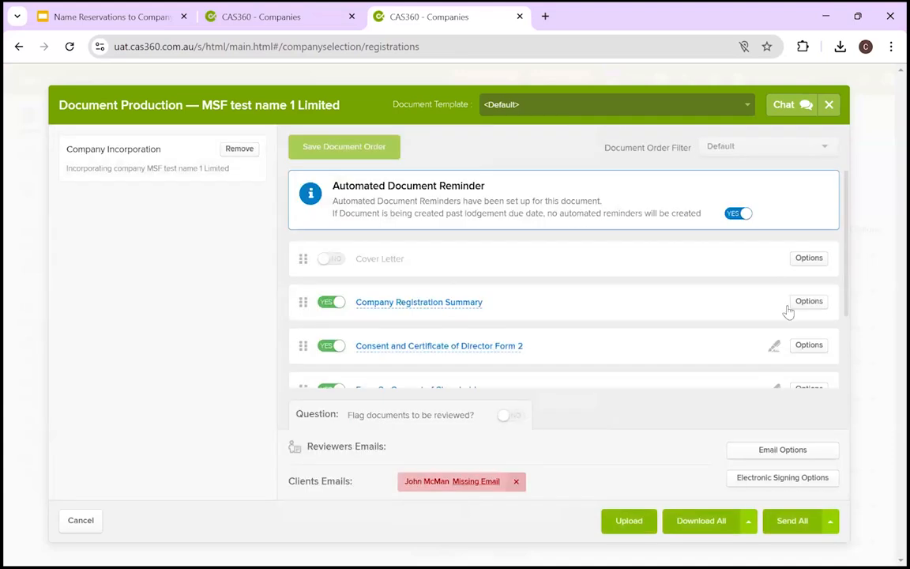
pyautogui.scroll(-3)
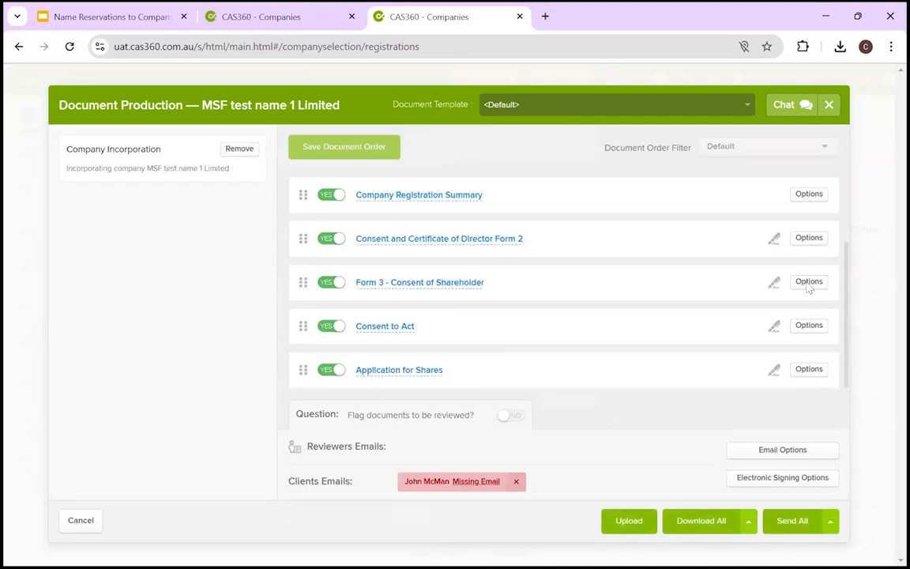
pyautogui.click(809, 281)
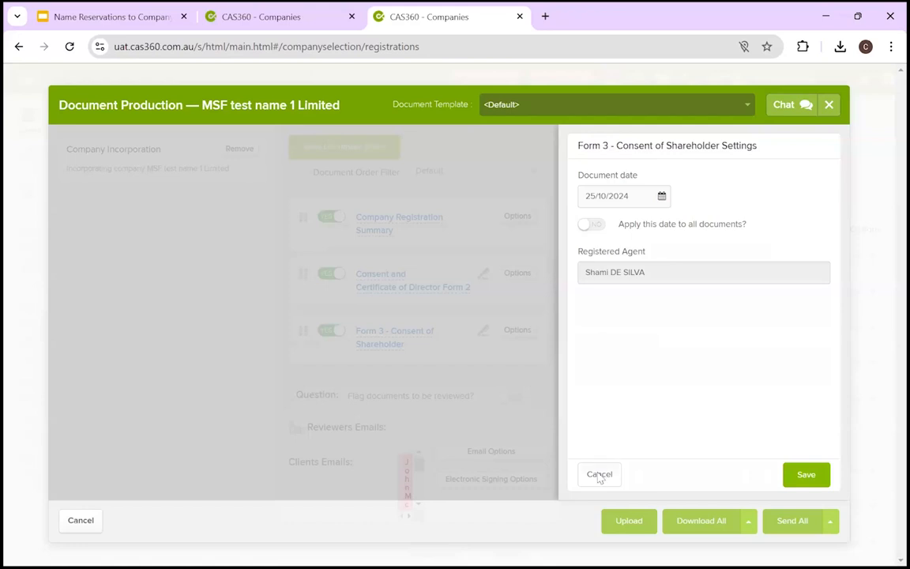
pyautogui.click(599, 474)
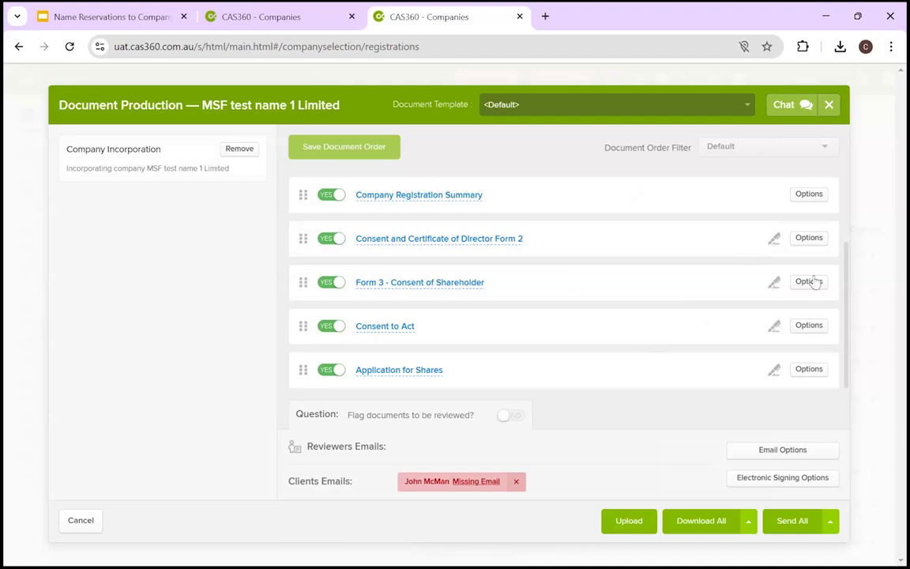
pyautogui.click(809, 281)
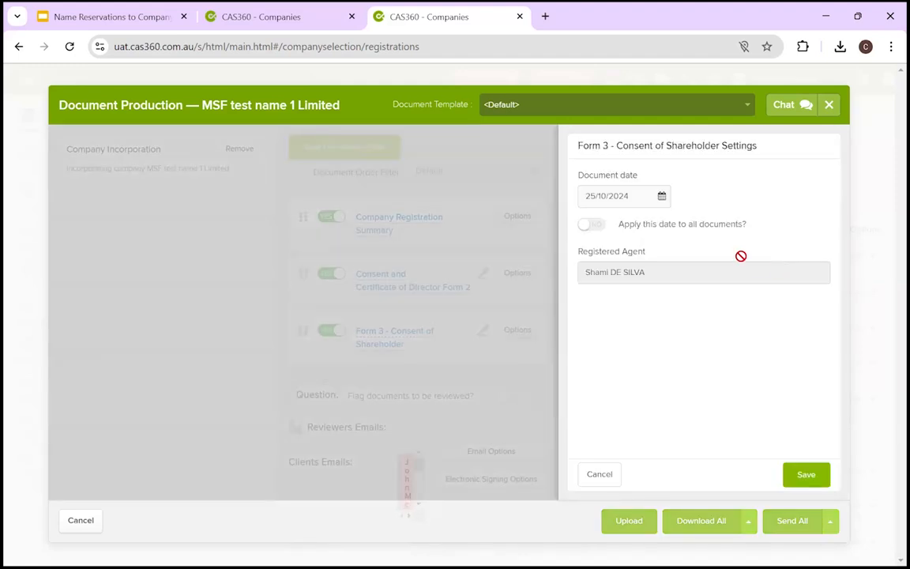
pyautogui.moveTo(638, 266)
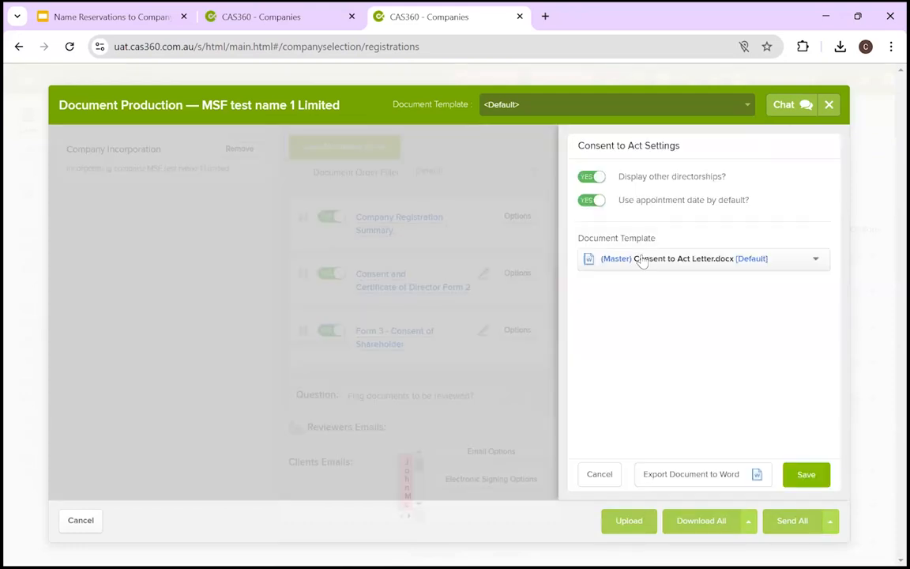
pyautogui.moveTo(699, 267)
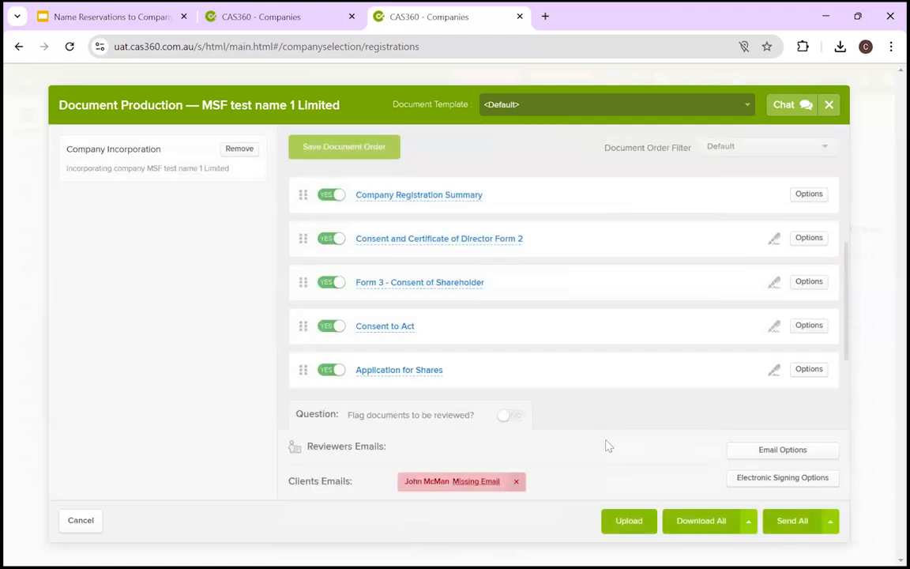
pyautogui.click(510, 415)
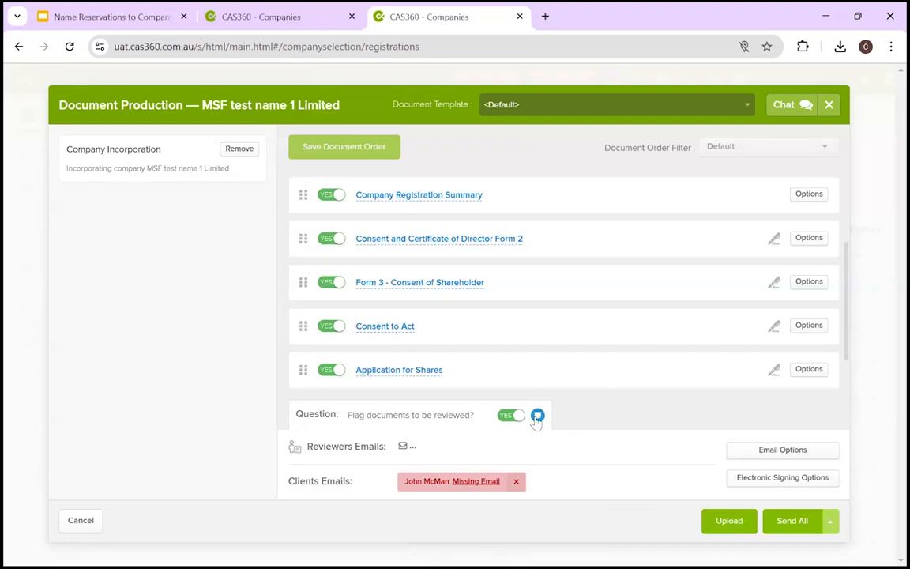
pyautogui.moveTo(537, 416)
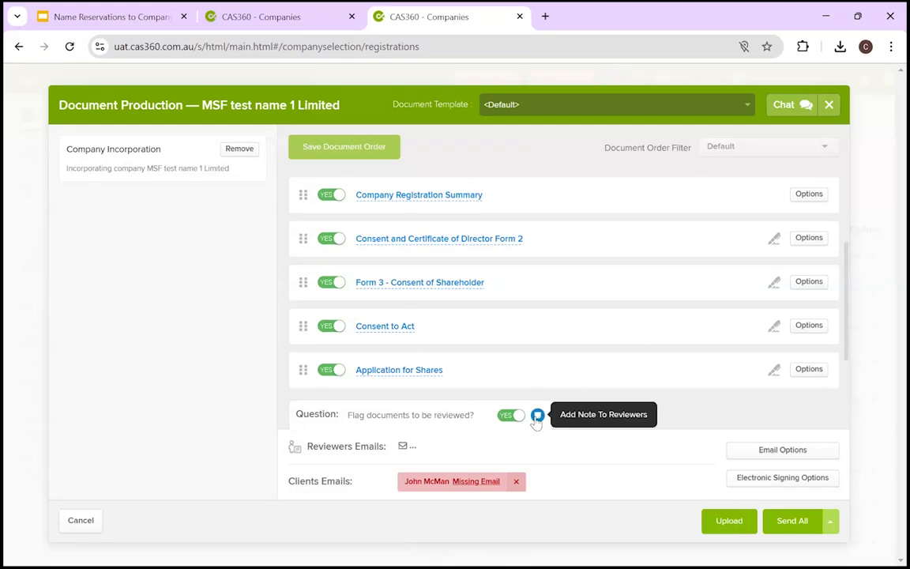
pyautogui.moveTo(595, 406)
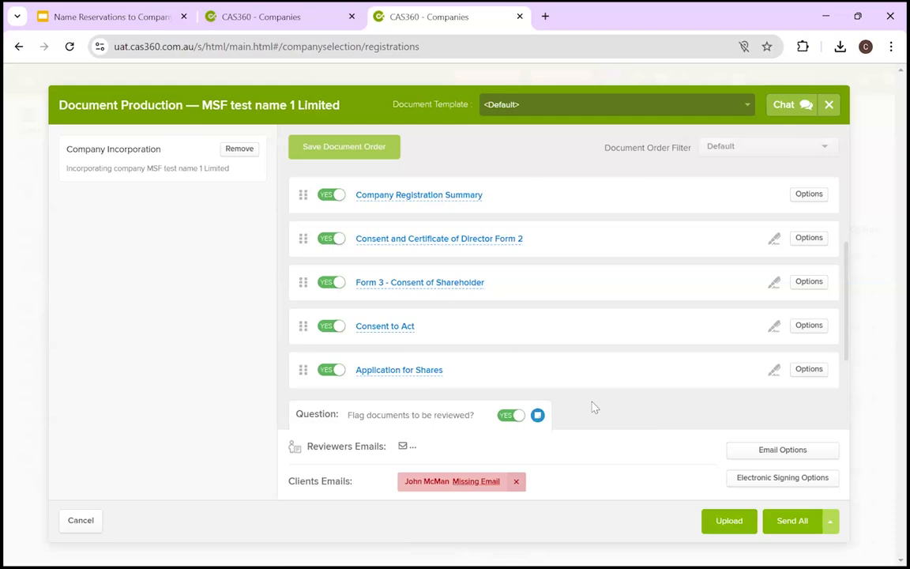
pyautogui.click(511, 415)
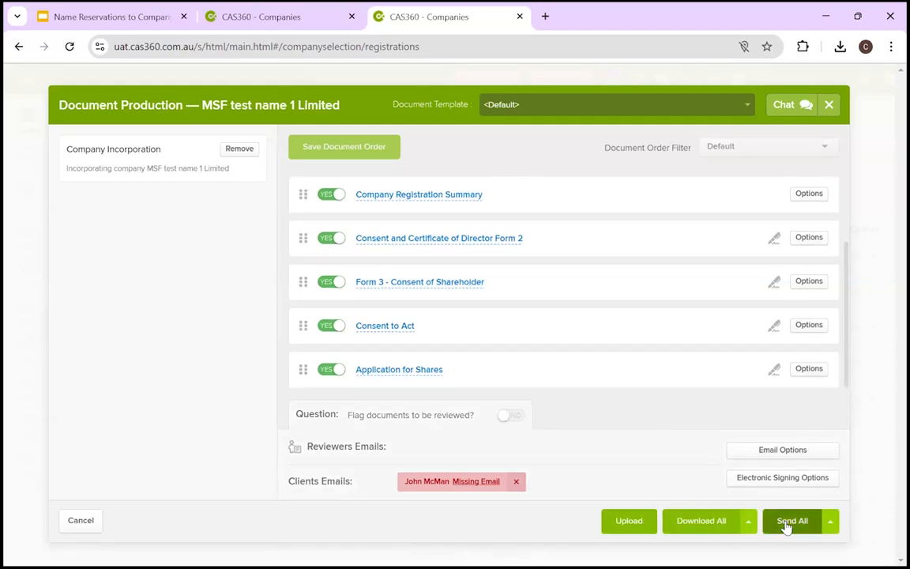
pyautogui.moveTo(773, 323)
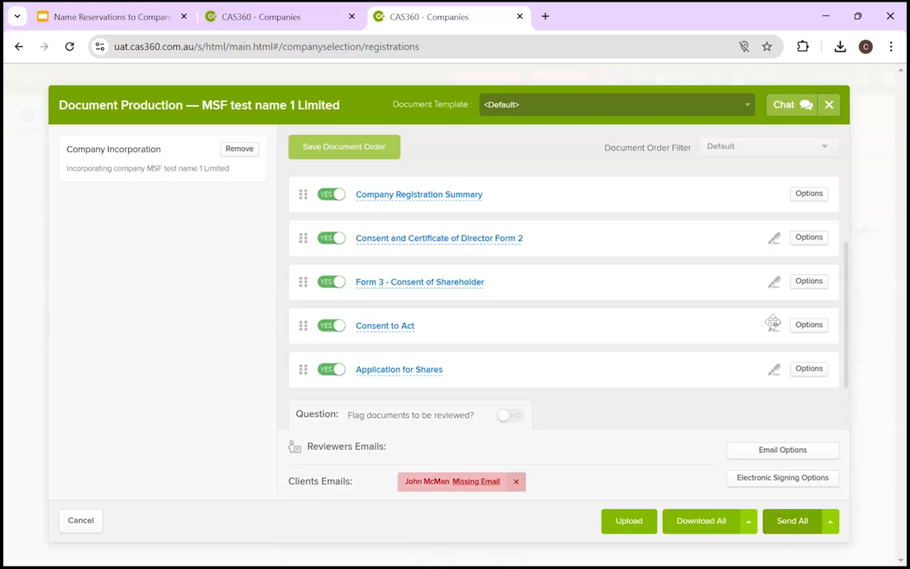
pyautogui.moveTo(754, 303)
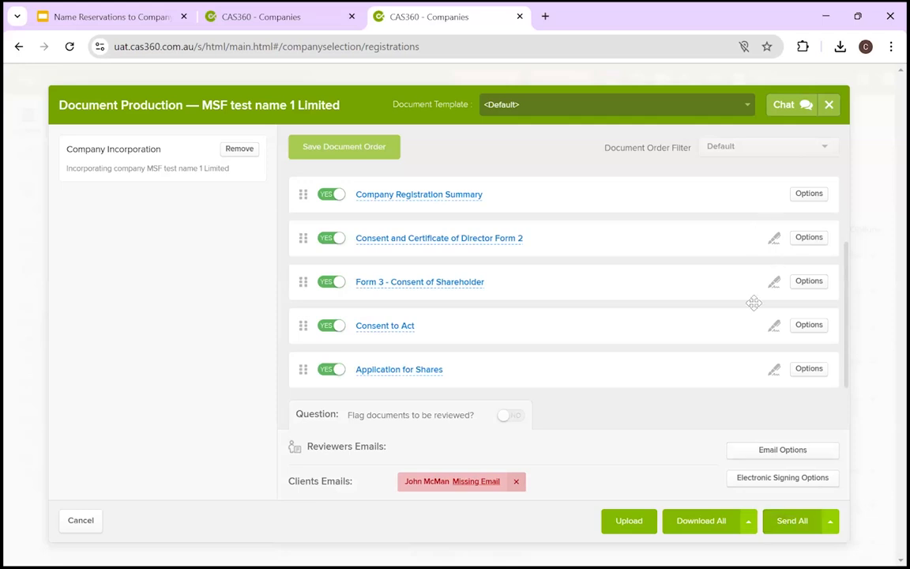
pyautogui.moveTo(753, 303)
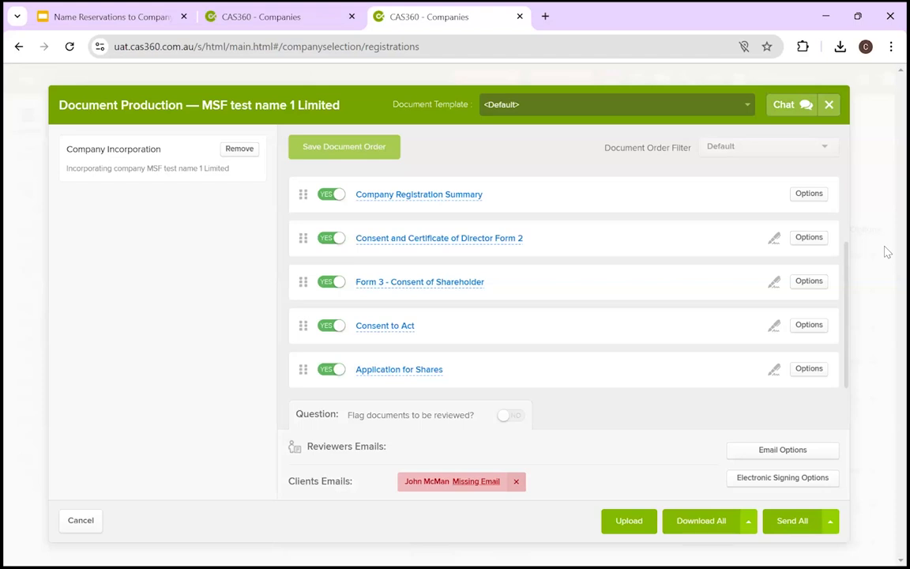
pyautogui.moveTo(727, 292)
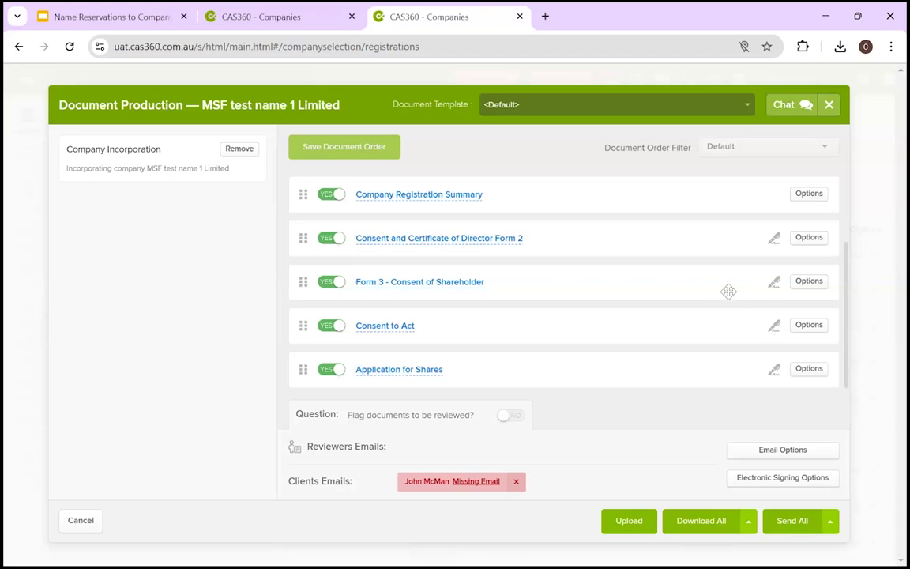
pyautogui.moveTo(715, 291)
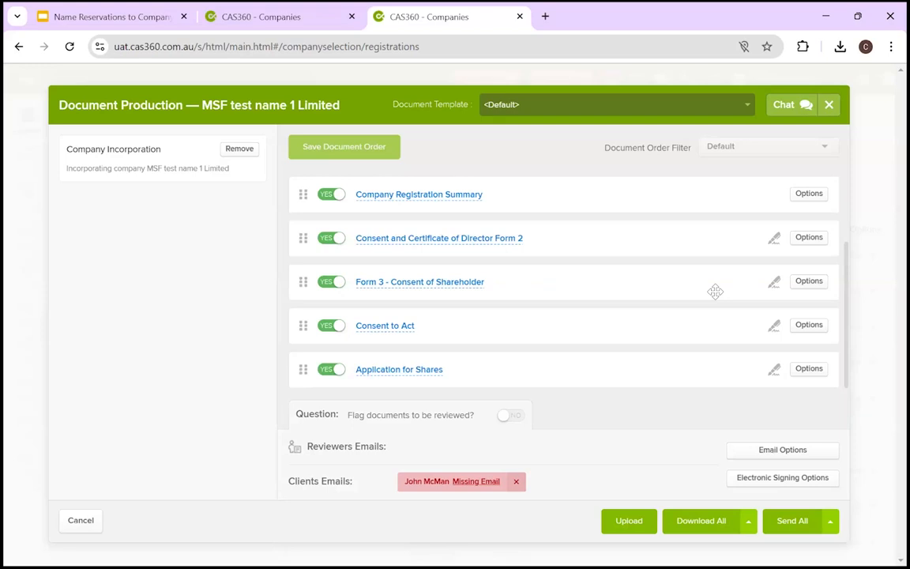
pyautogui.moveTo(582, 229)
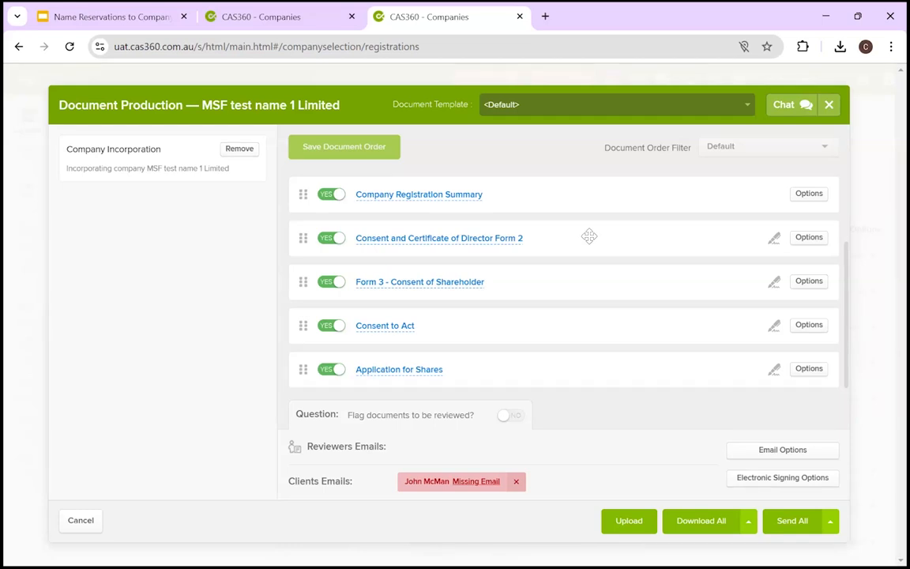
pyautogui.moveTo(700, 520)
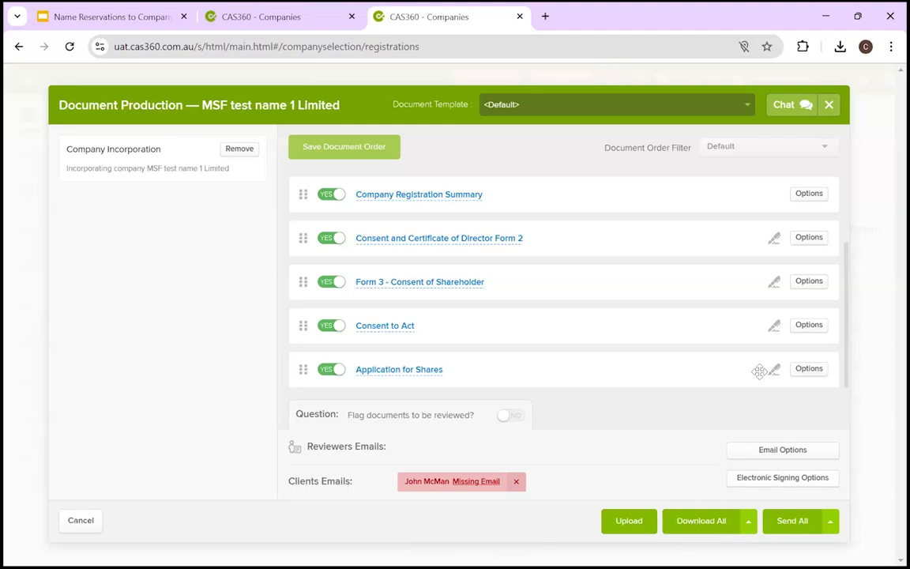
pyautogui.moveTo(715, 331)
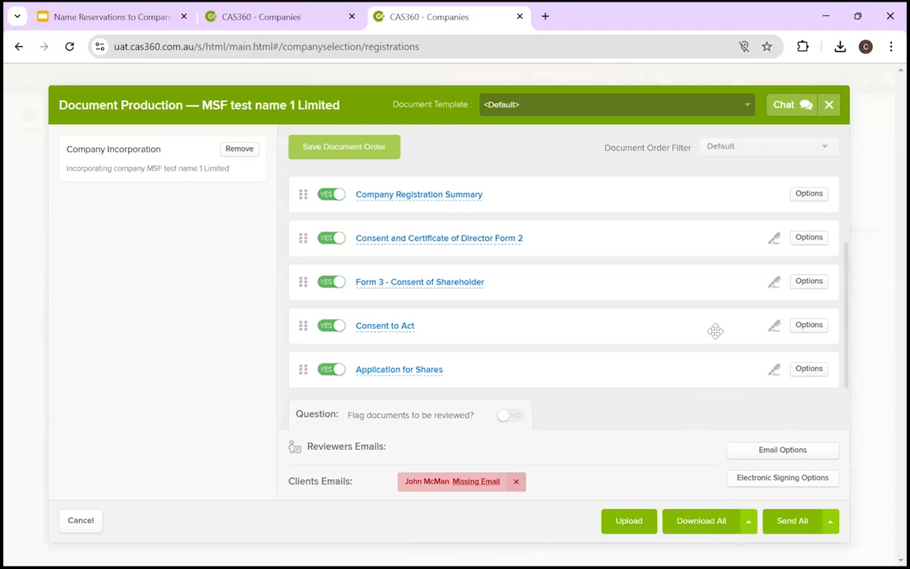
pyautogui.moveTo(7, 232)
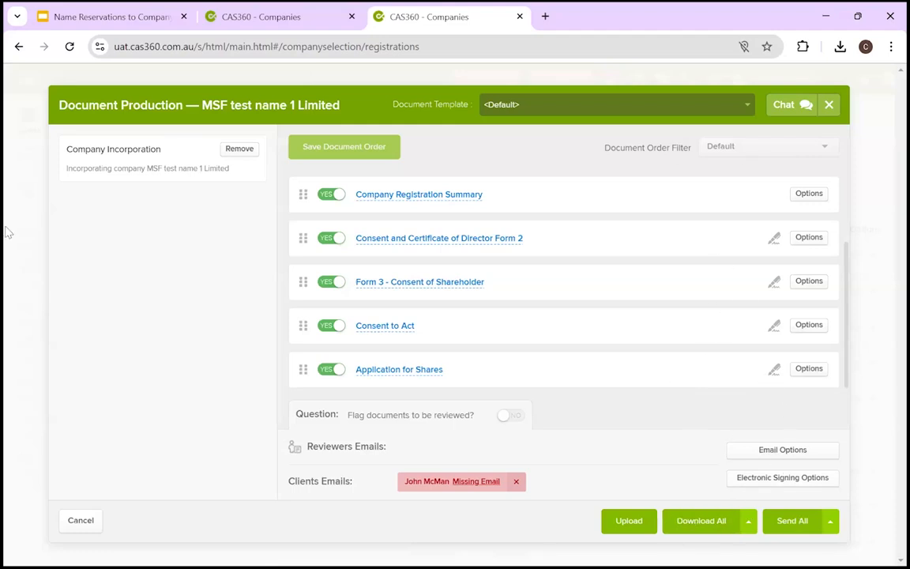
pyautogui.moveTo(650, 308)
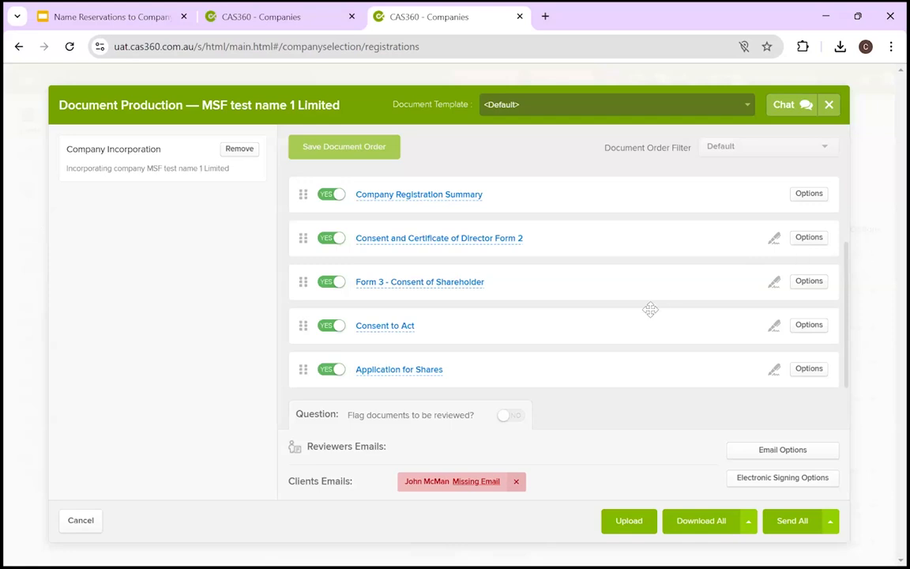
pyautogui.moveTo(782, 505)
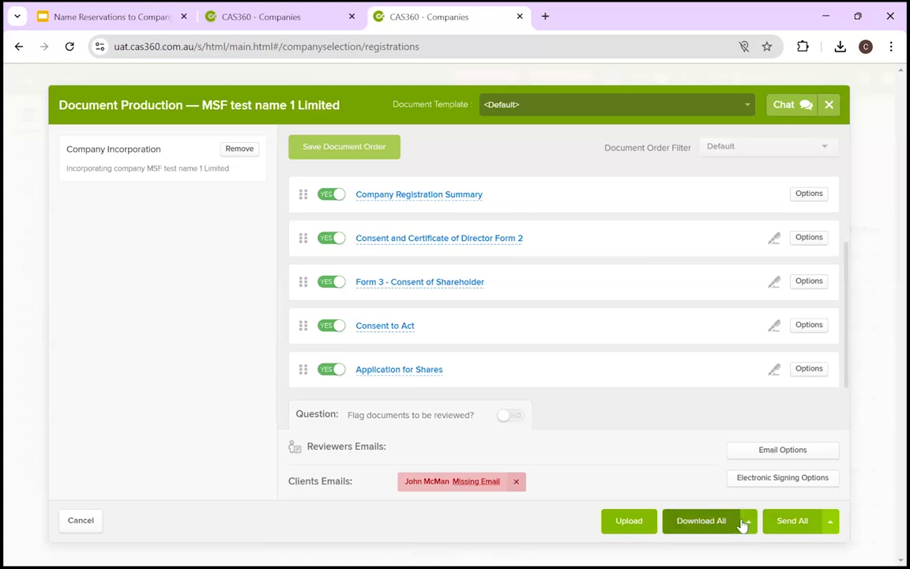
pyautogui.moveTo(732, 522)
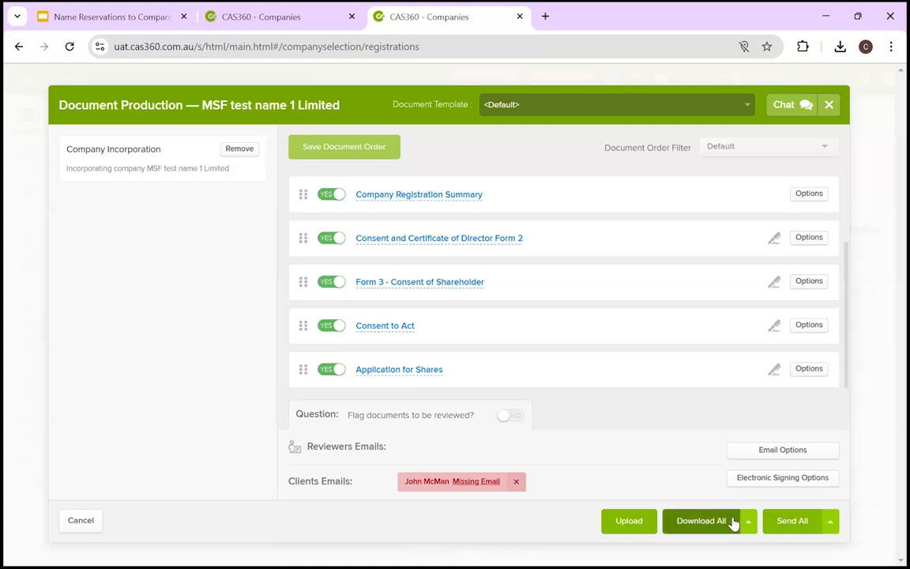
# Download all documents in the MSF test name 1 Limited pre-incorporation pack
pyautogui.click(748, 521)
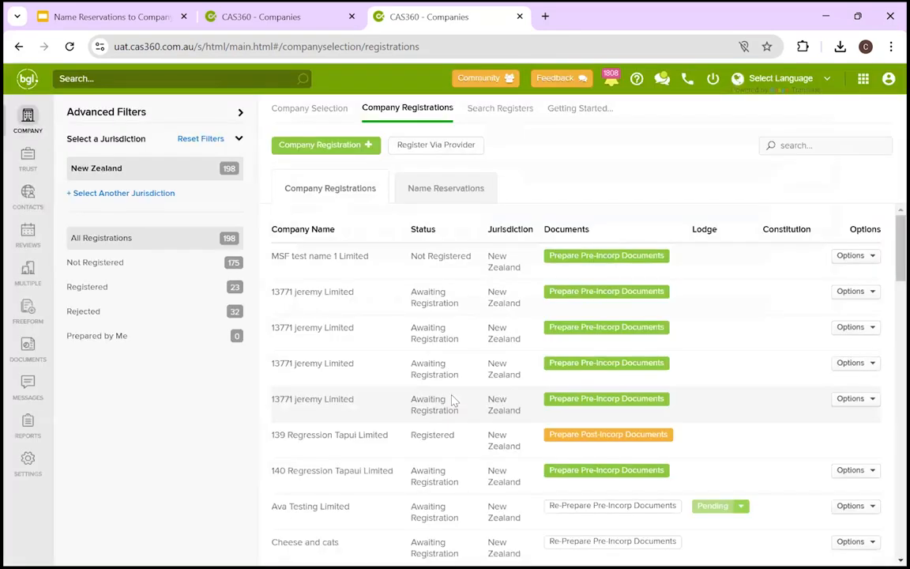
pyautogui.moveTo(454, 286)
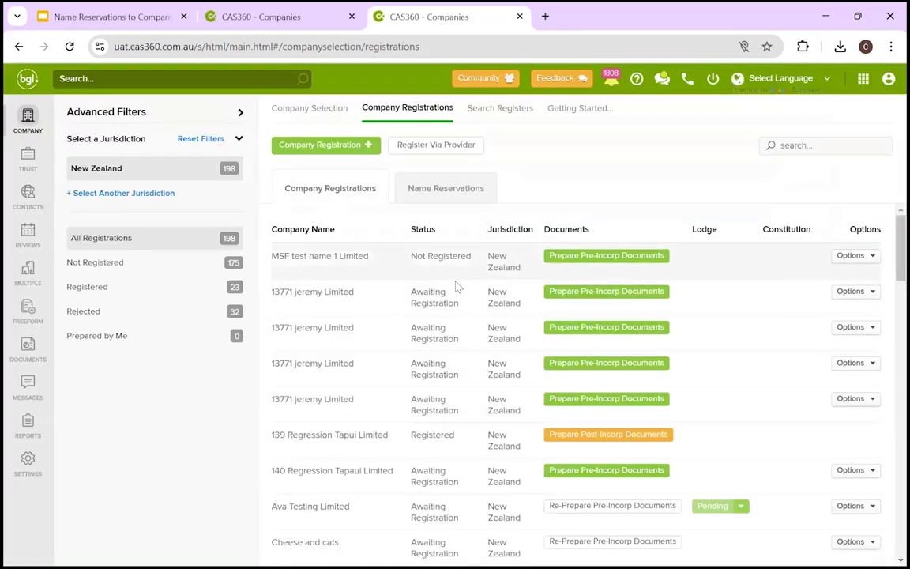
pyautogui.moveTo(538, 371)
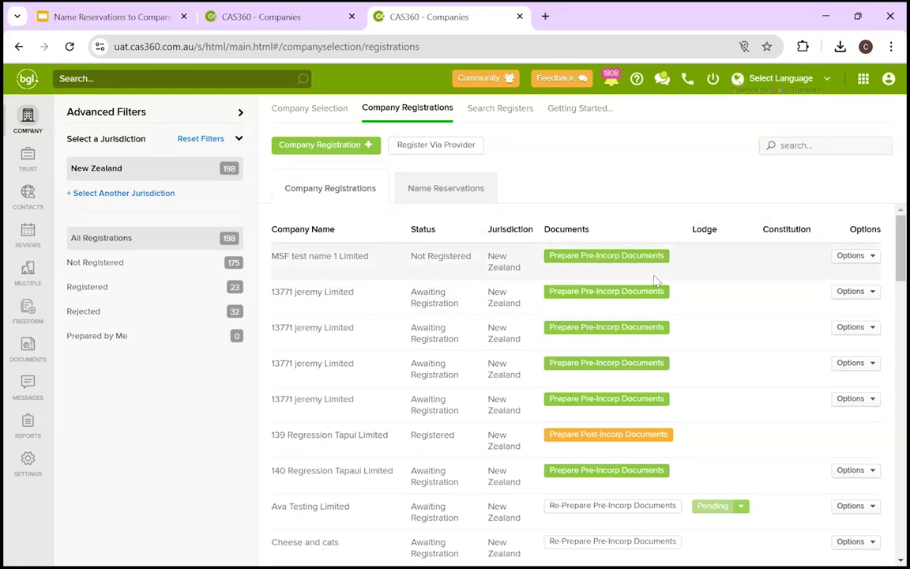
pyautogui.moveTo(612, 303)
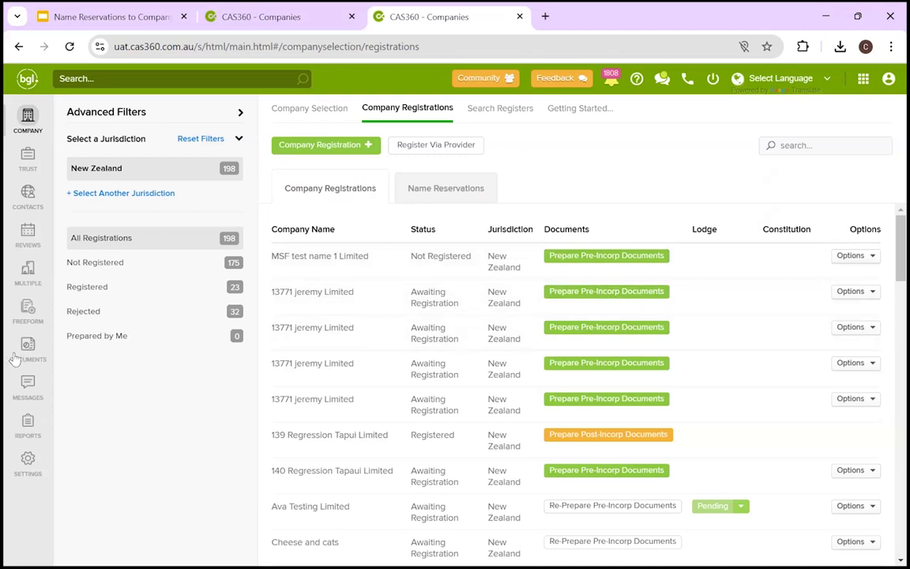
pyautogui.moveTo(28, 352)
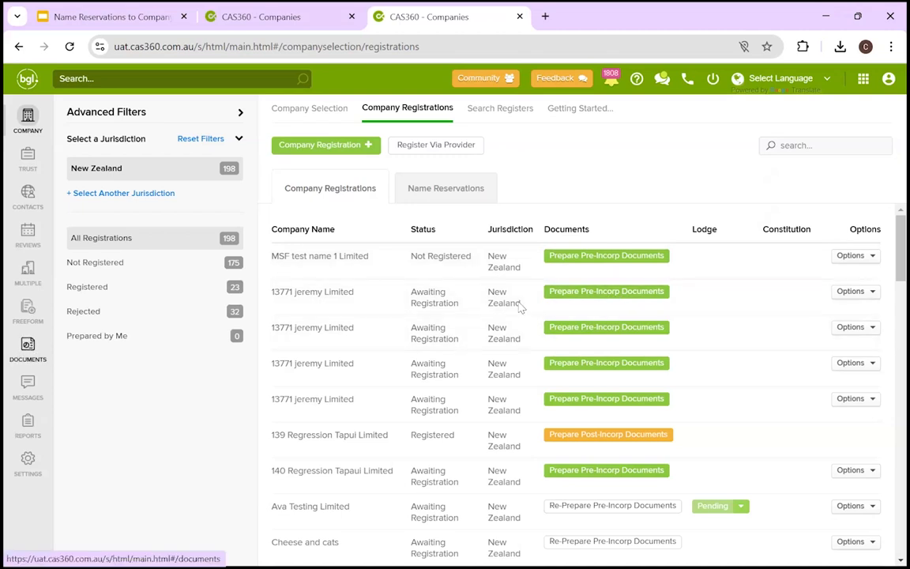
# Open Document Production with DocuSign post-incorporation documents for 139 Regression Tapui Limited
pyautogui.scroll(-3)
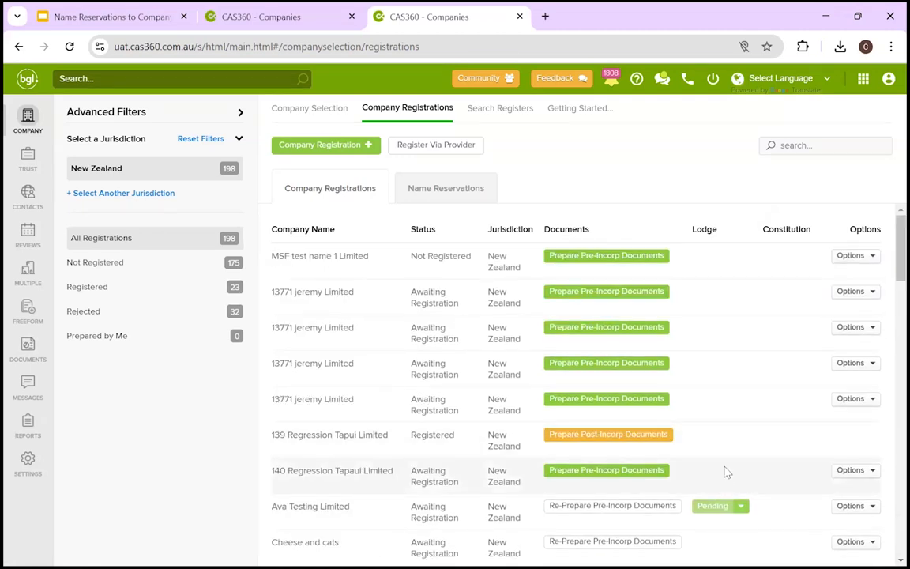
pyautogui.moveTo(719, 308)
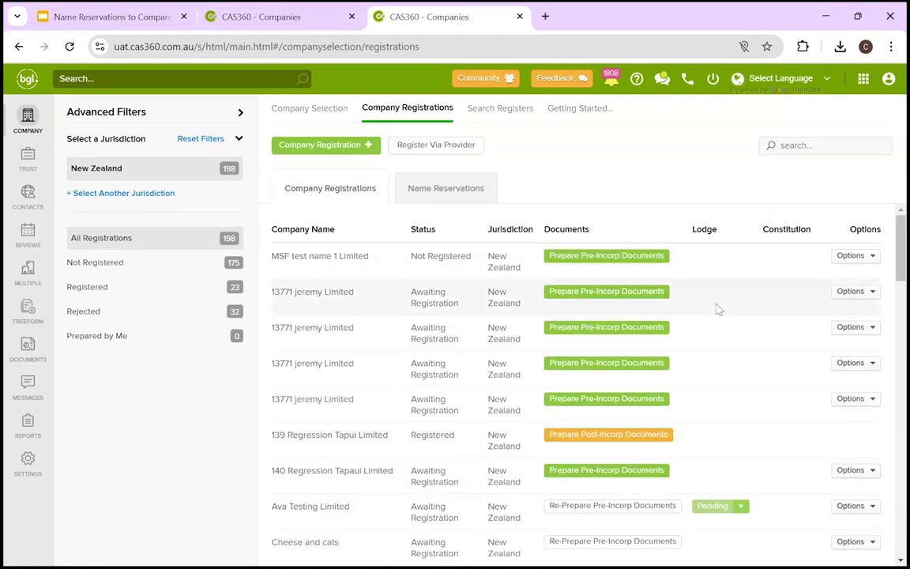
pyautogui.moveTo(711, 278)
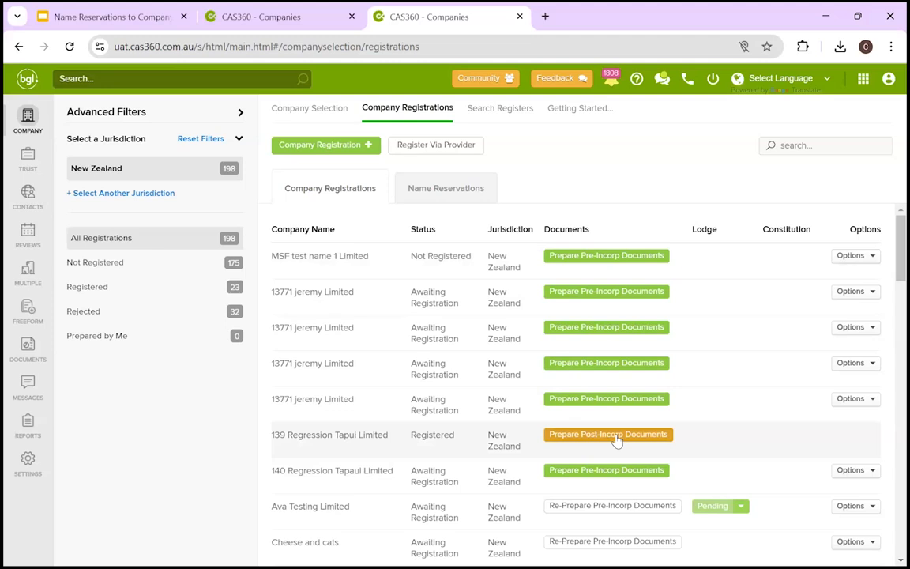
pyautogui.moveTo(146, 358)
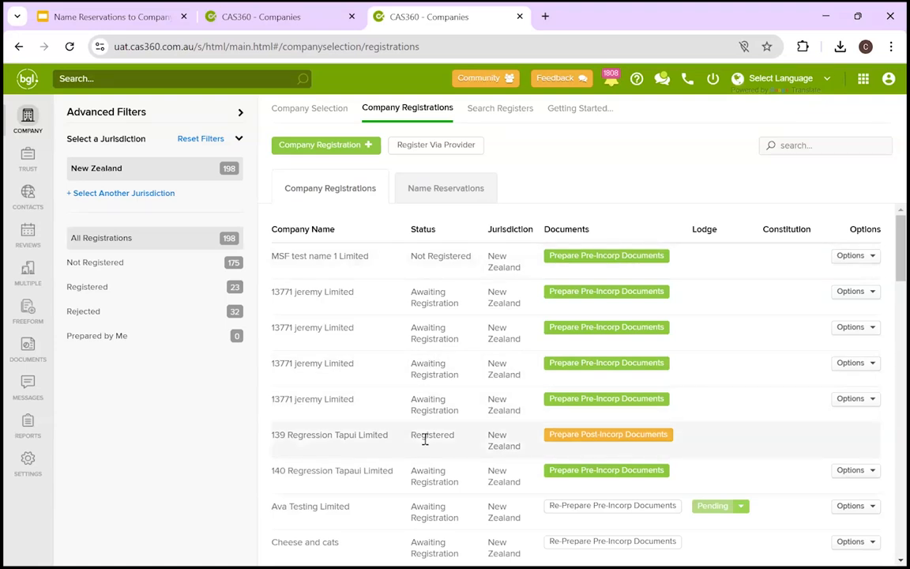
pyautogui.moveTo(577, 447)
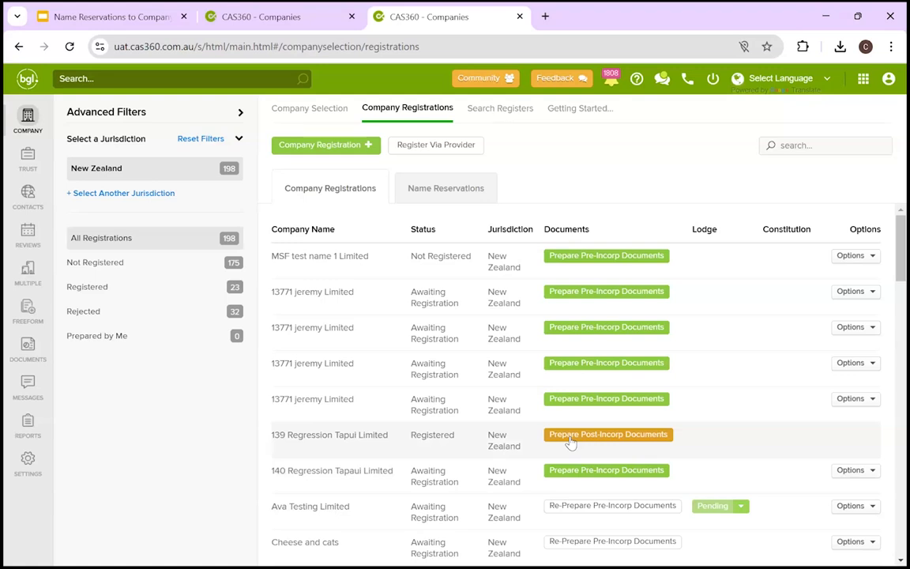
pyautogui.click(608, 433)
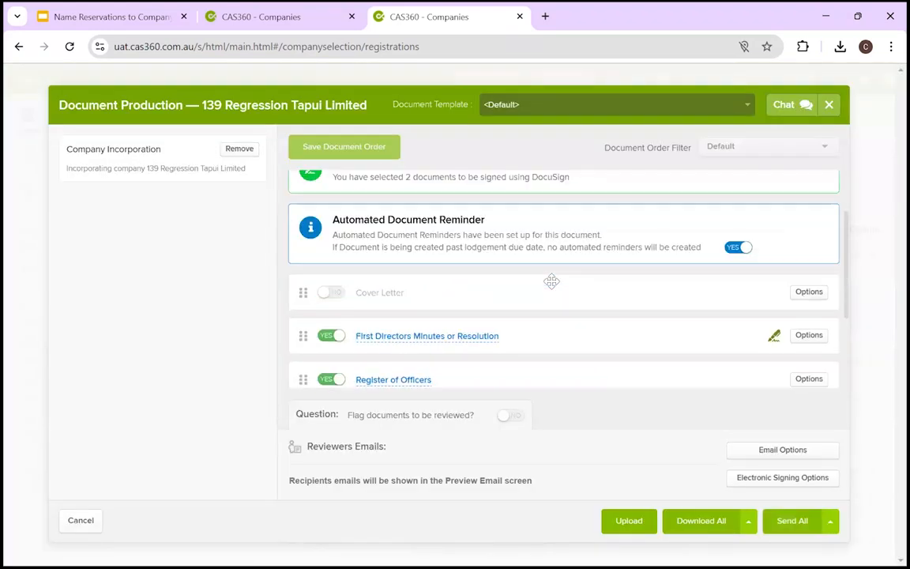
pyautogui.scroll(-3)
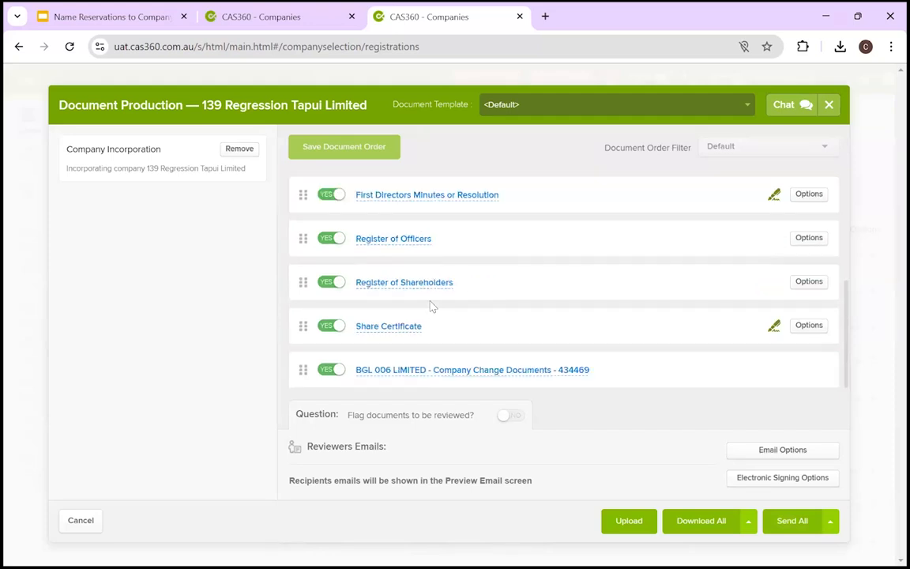
pyautogui.moveTo(461, 376)
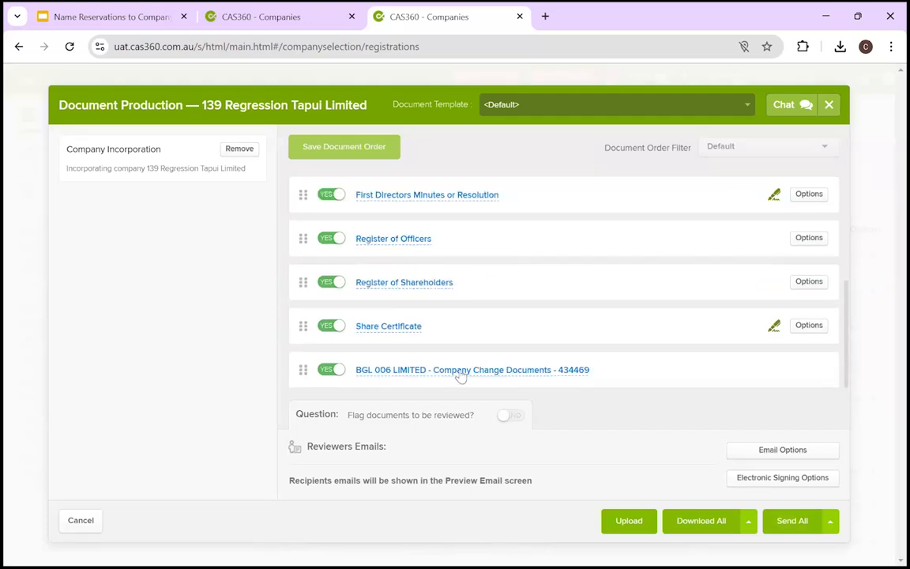
pyautogui.moveTo(547, 379)
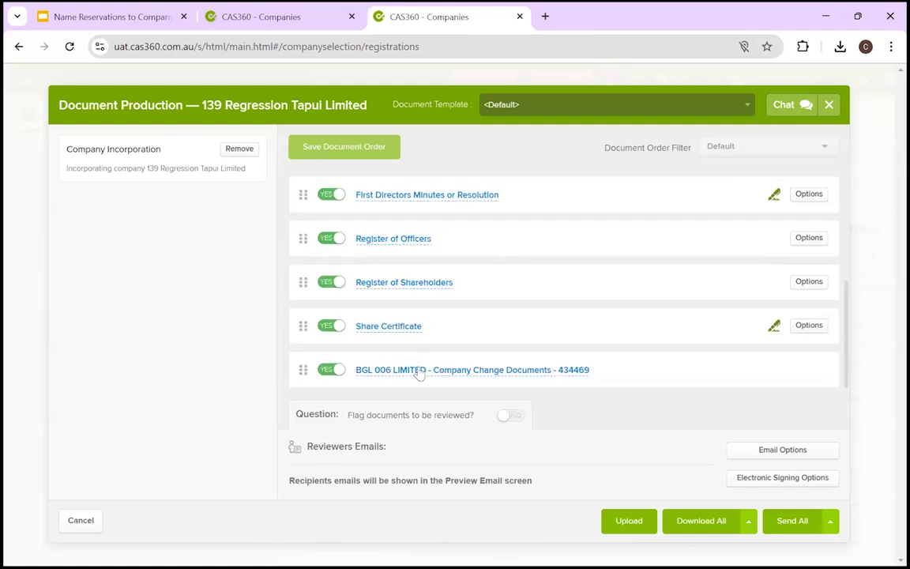
pyautogui.moveTo(421, 370)
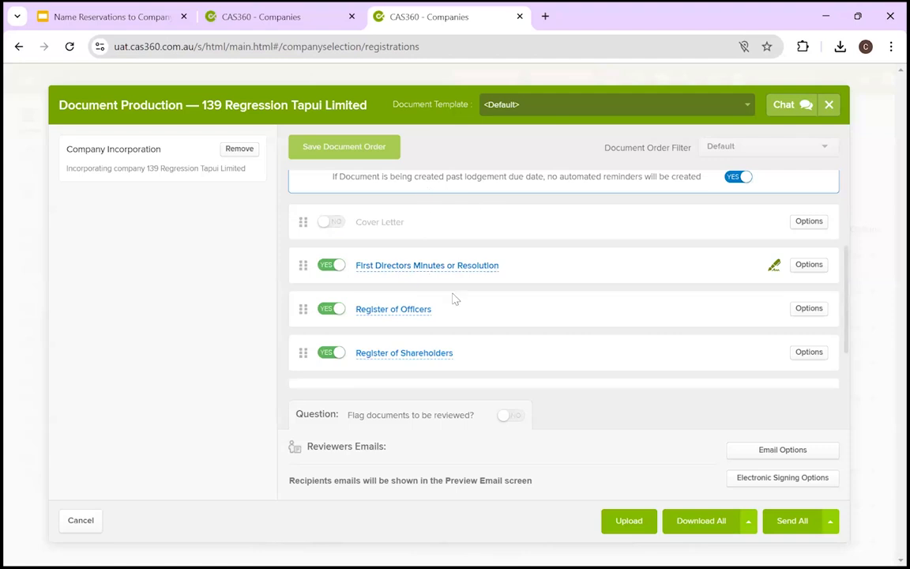
pyautogui.moveTo(433, 292)
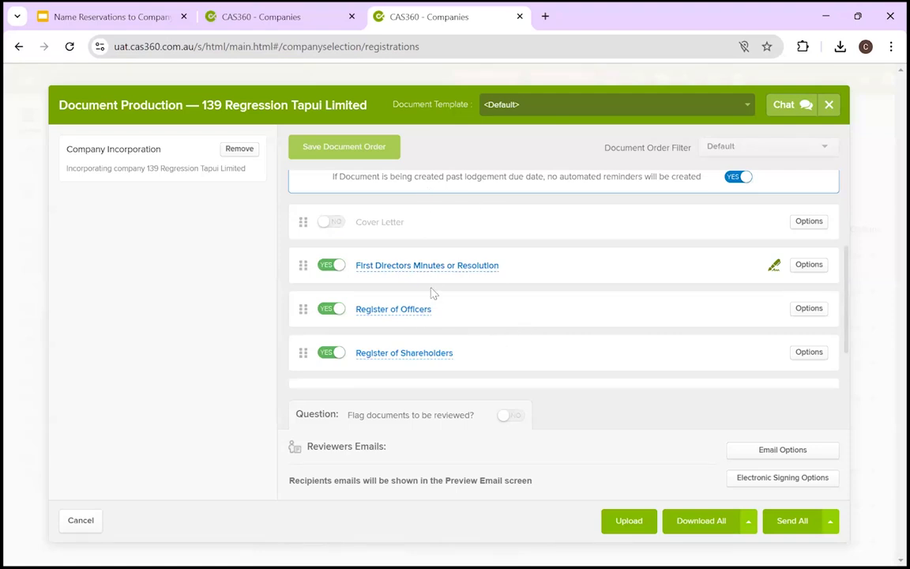
pyautogui.moveTo(441, 309)
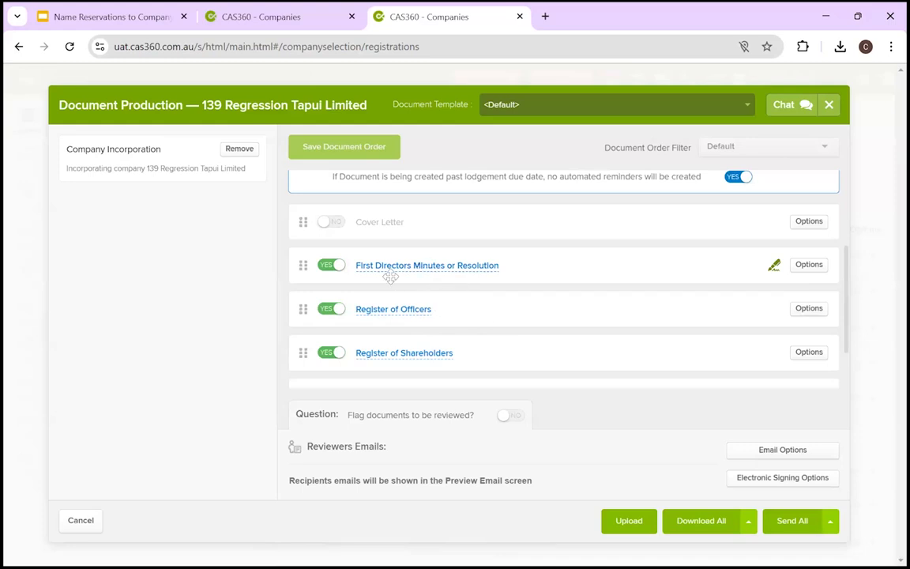
pyautogui.moveTo(465, 314)
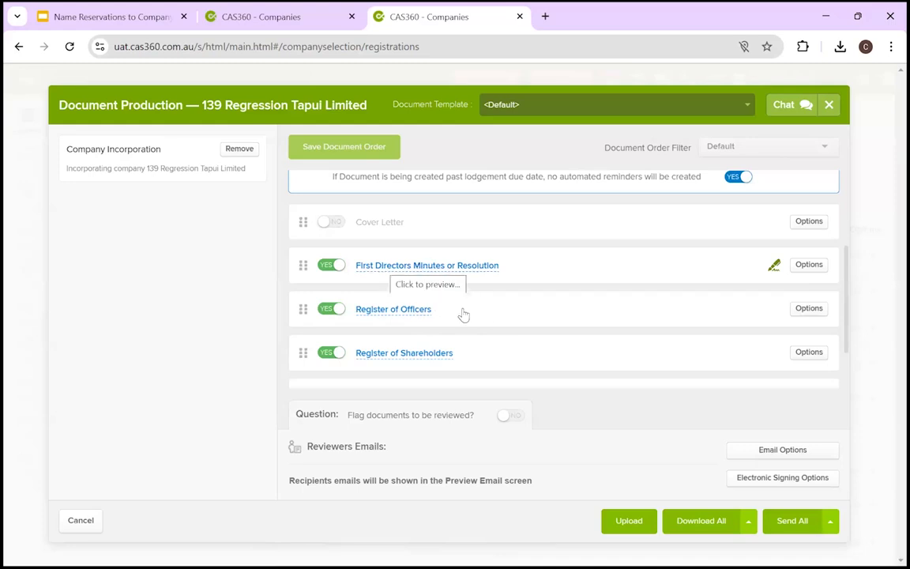
pyautogui.moveTo(718, 521)
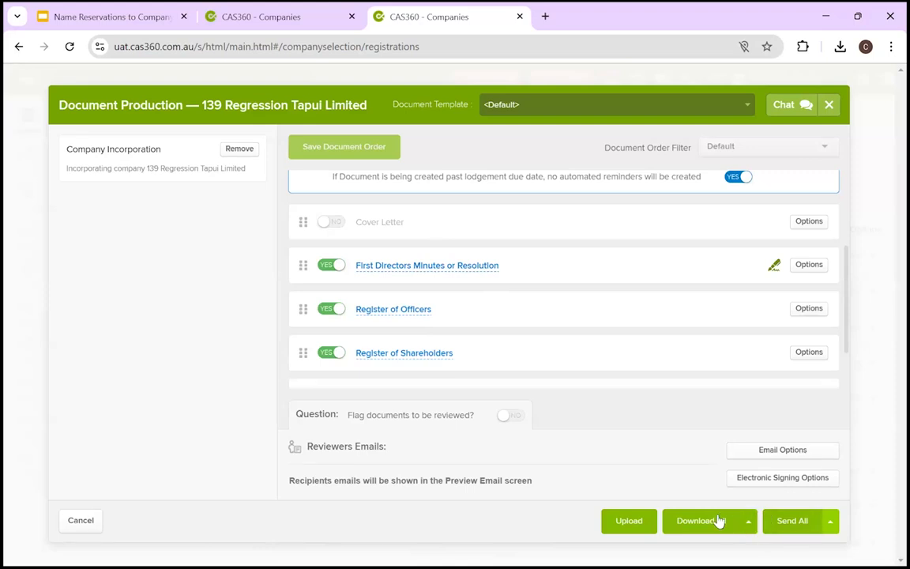